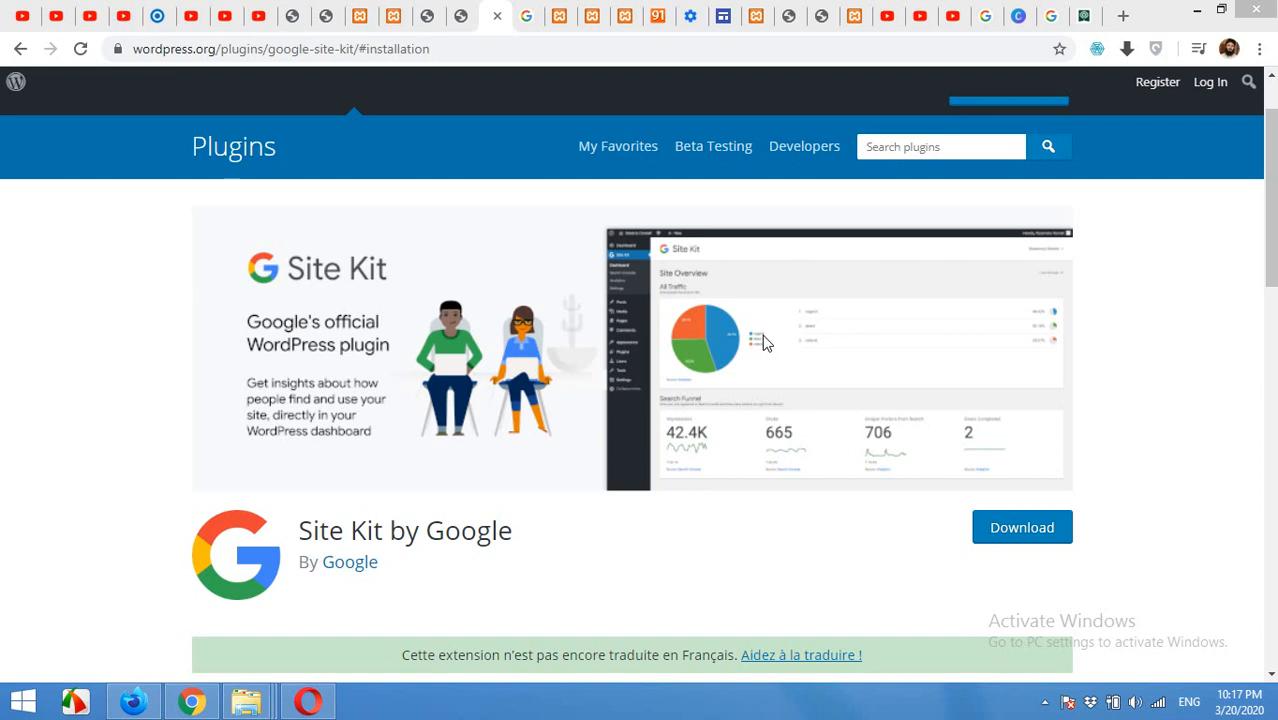
mouse_move(685, 419)
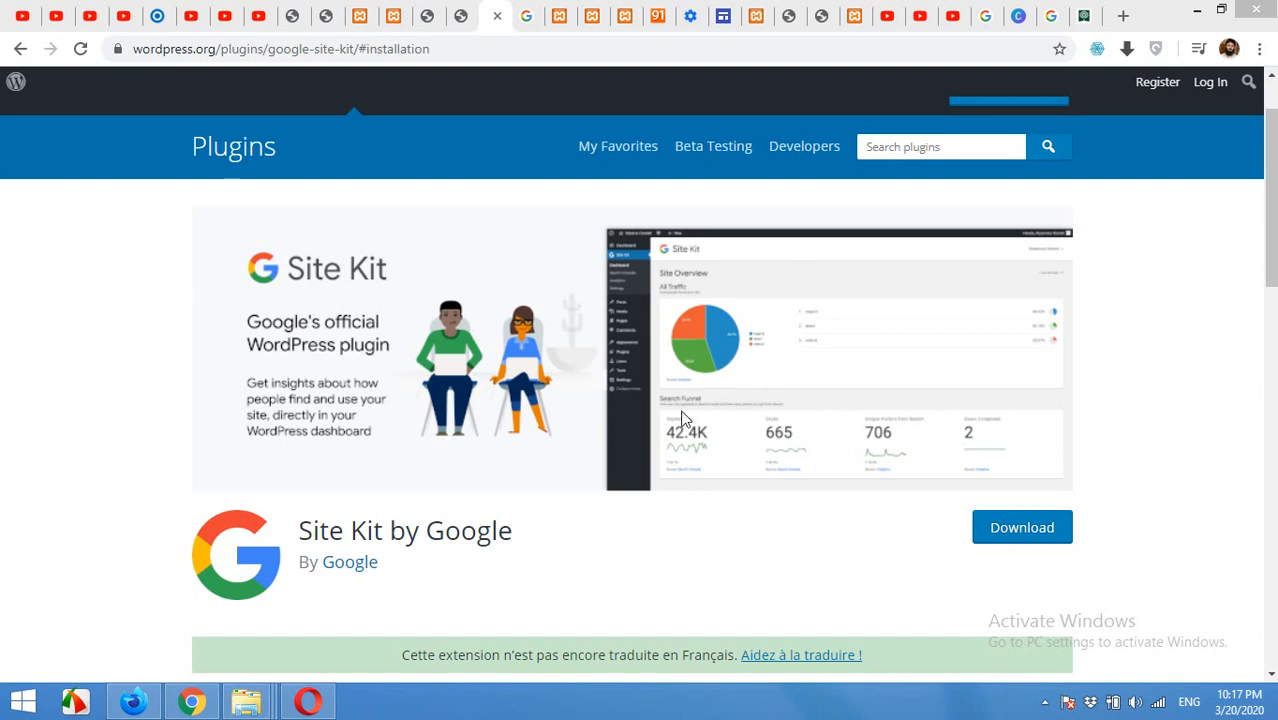
mouse_move(265, 470)
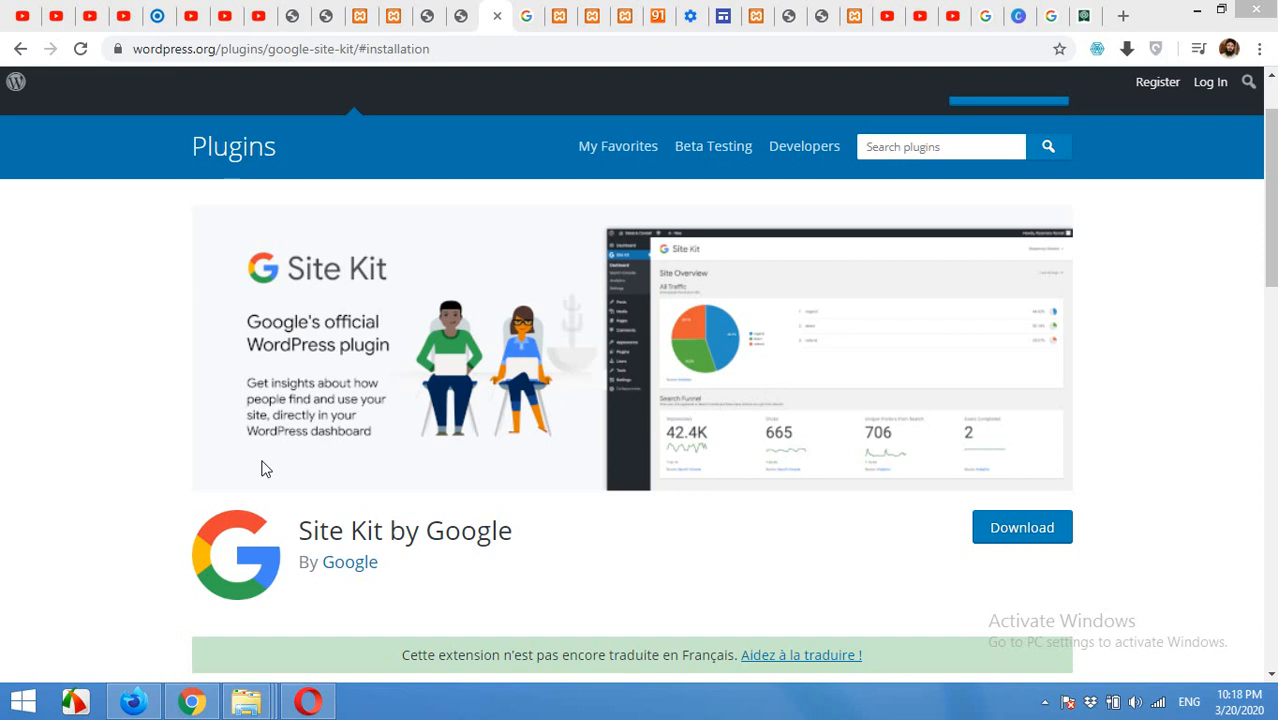
mouse_move(277, 457)
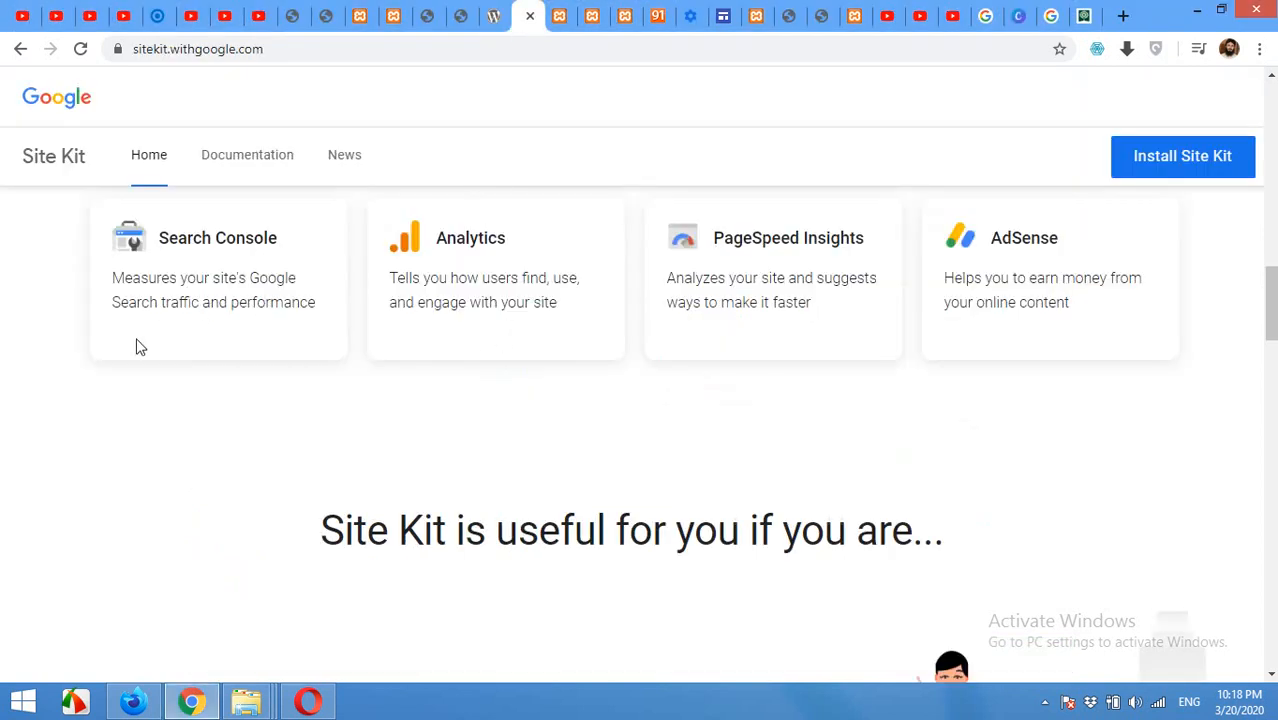
mouse_move(166, 247)
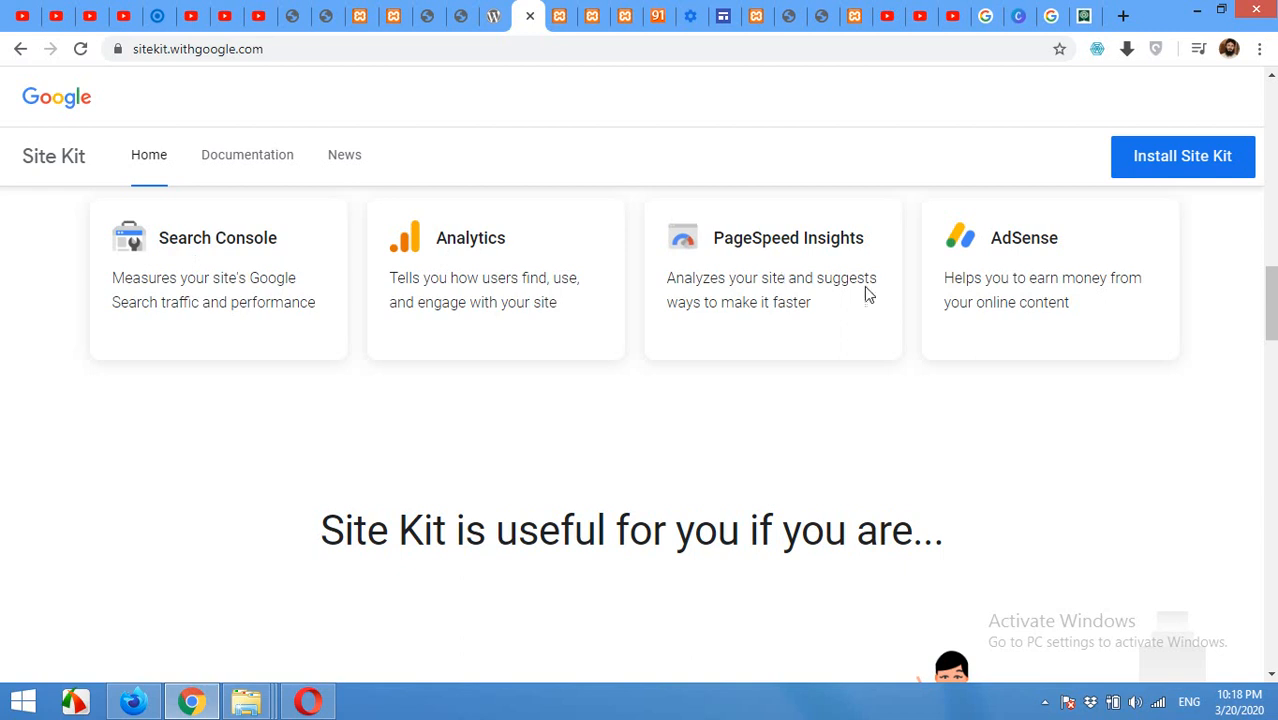
mouse_move(709, 397)
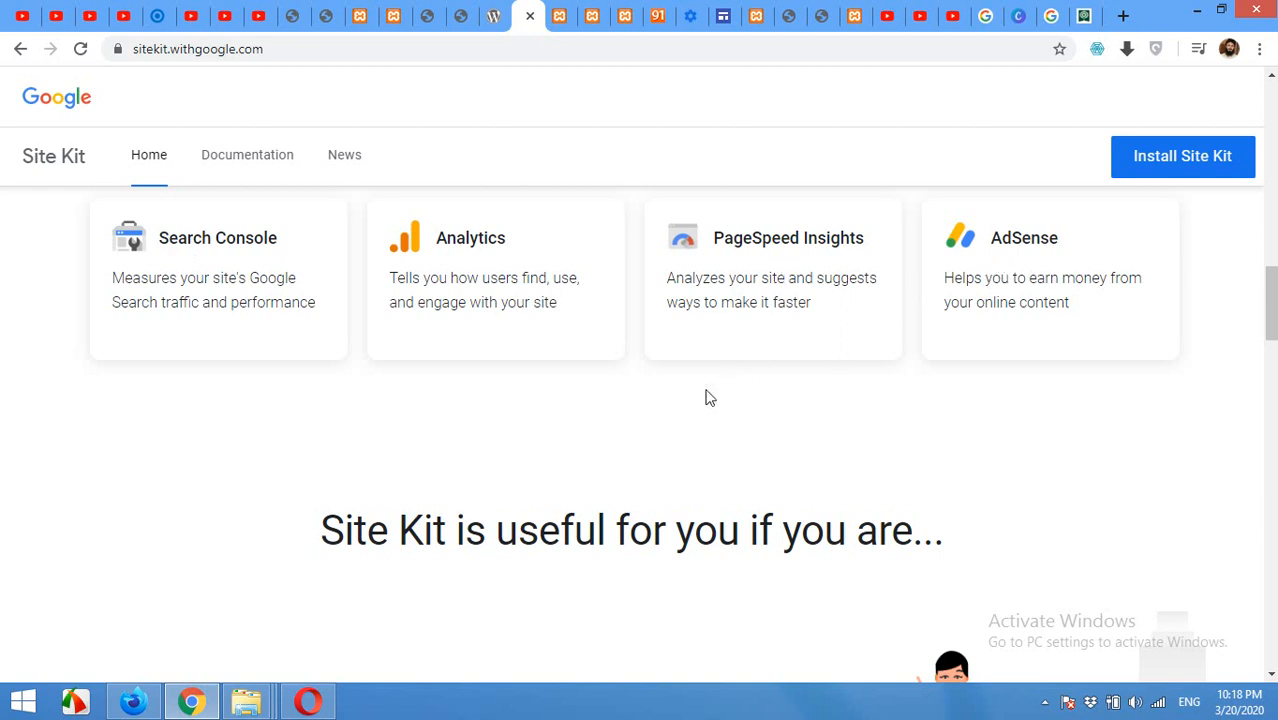
mouse_move(557, 156)
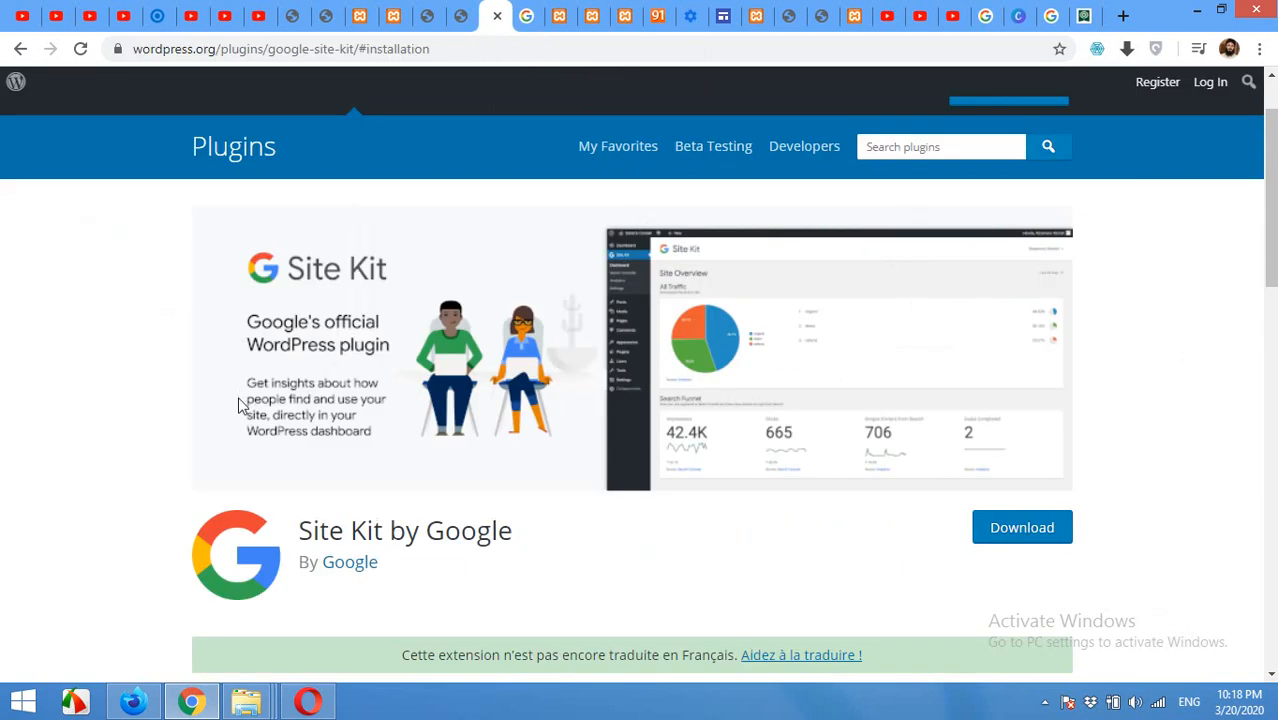
mouse_move(303, 531)
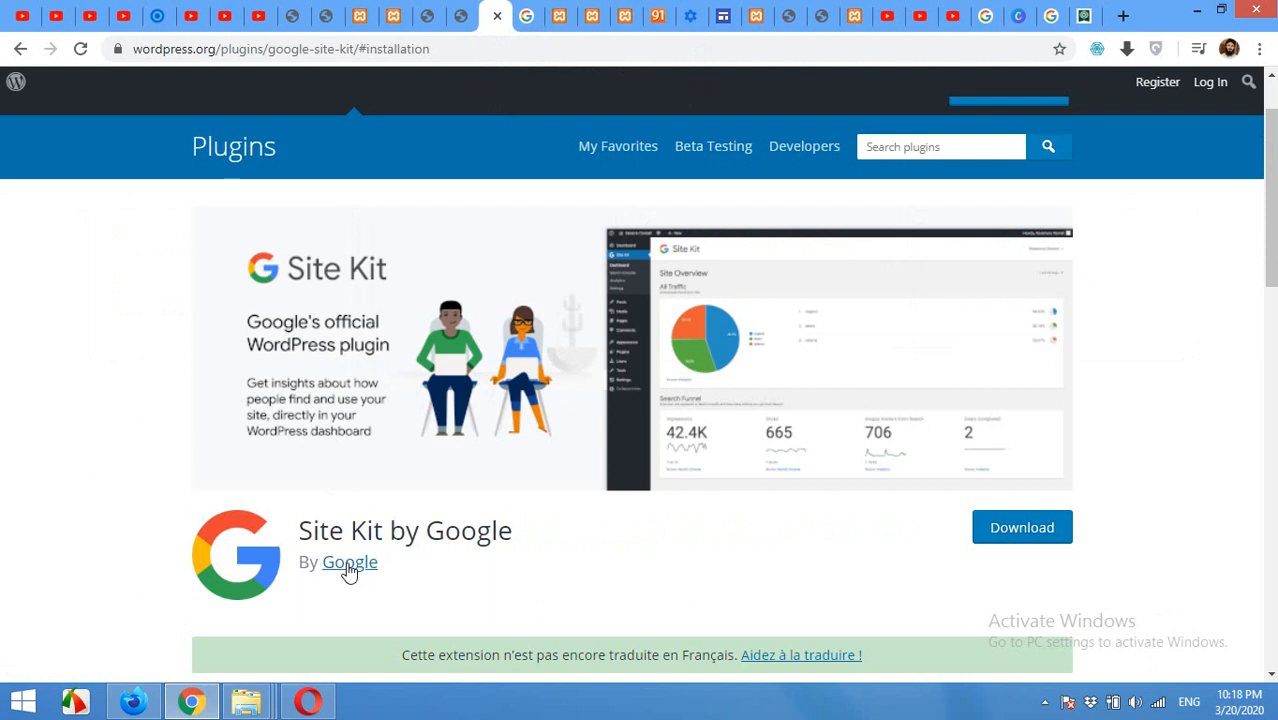
mouse_move(309, 481)
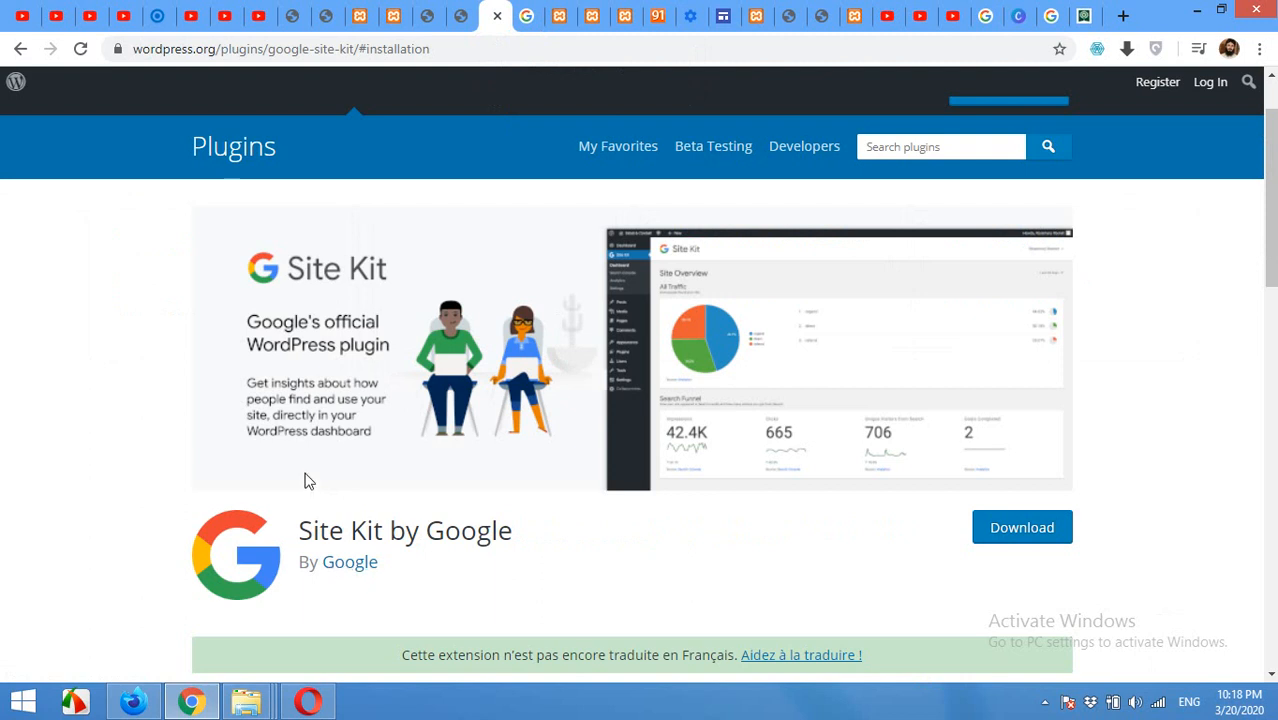
mouse_move(288, 456)
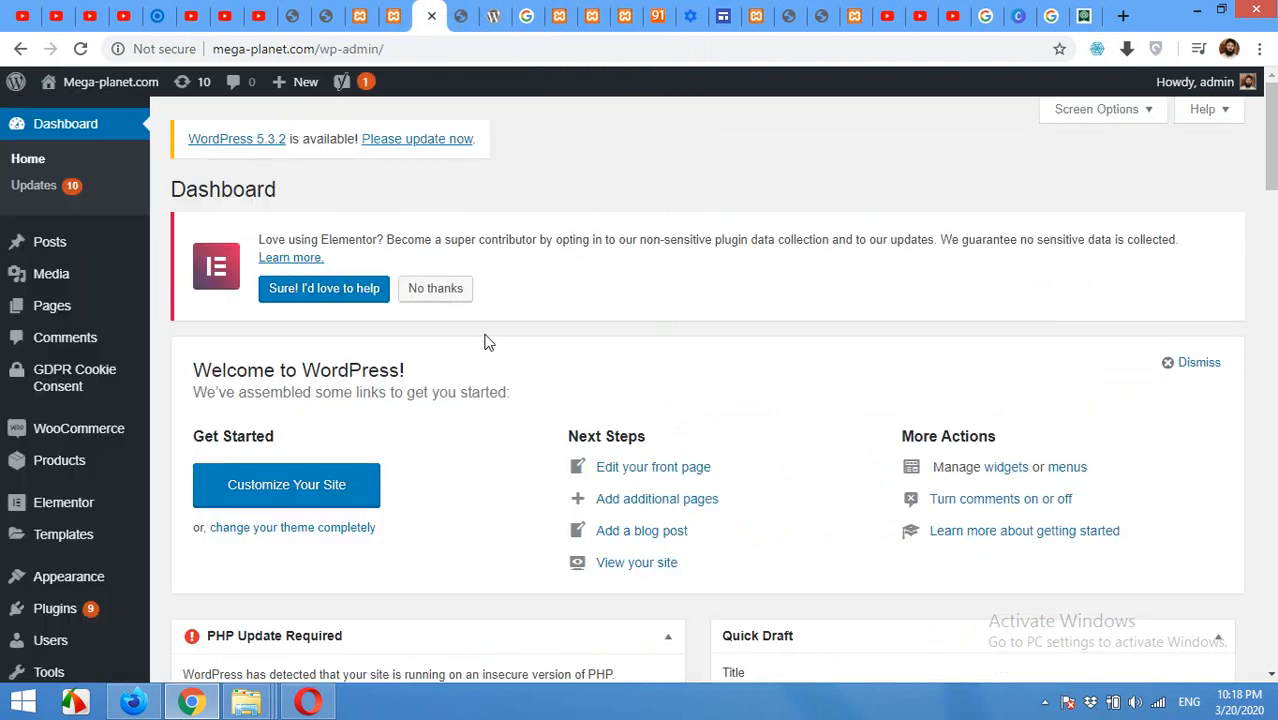
mouse_move(497, 348)
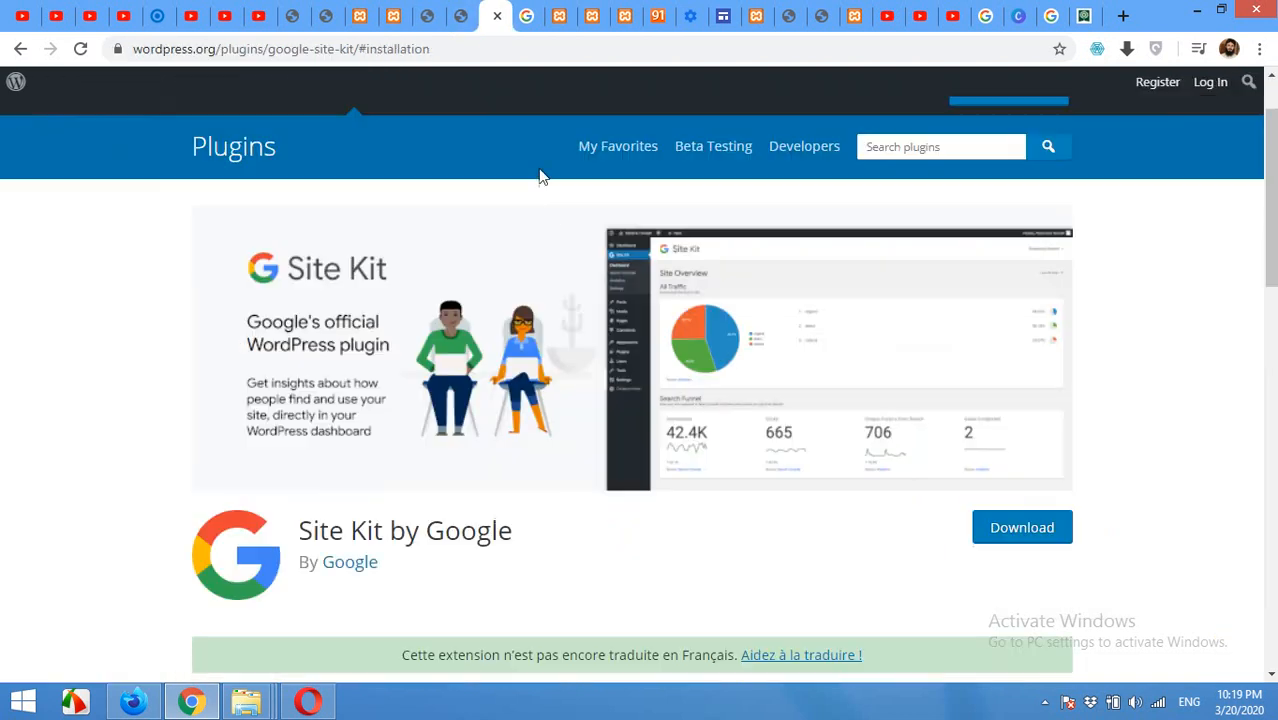
mouse_move(555, 214)
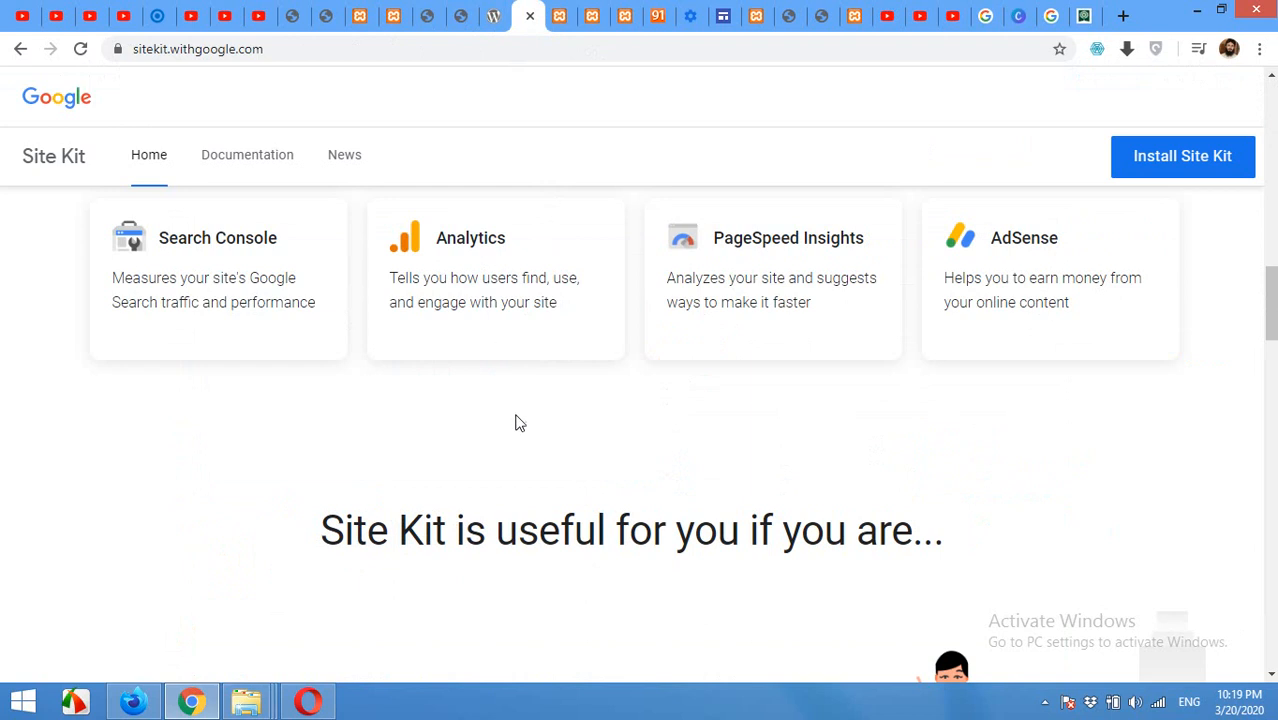
mouse_move(1003, 263)
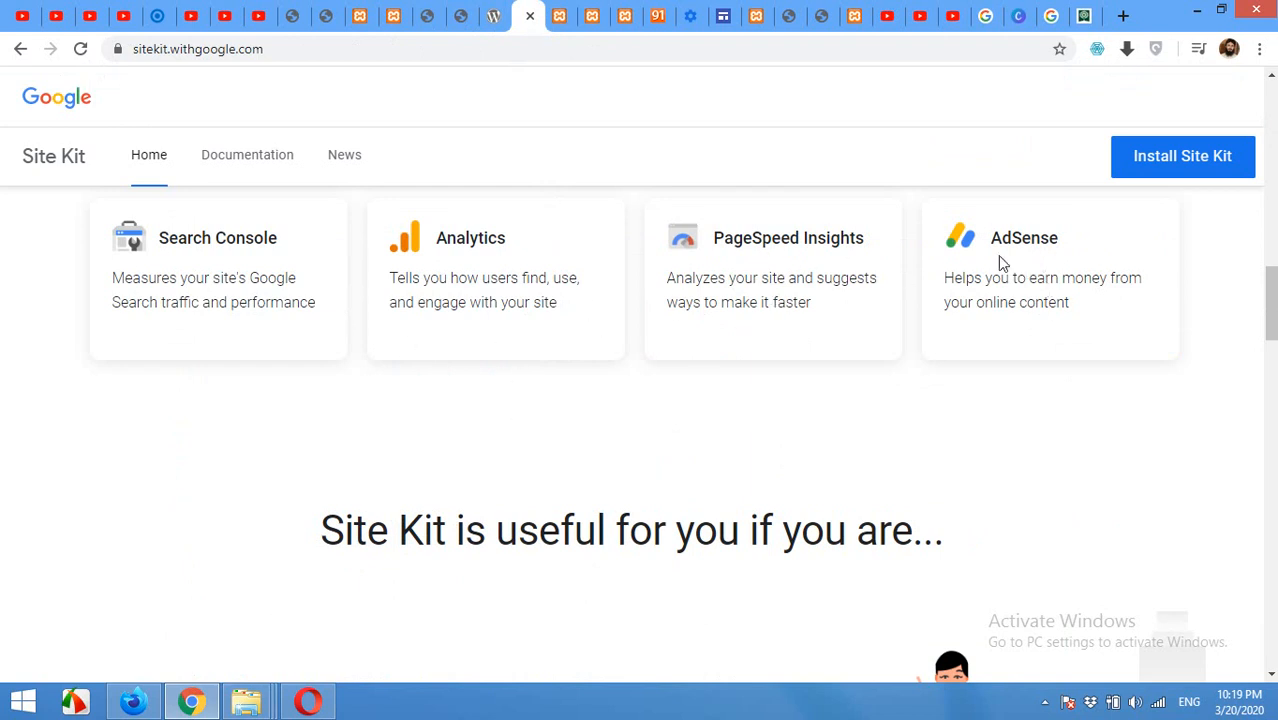
mouse_move(759, 323)
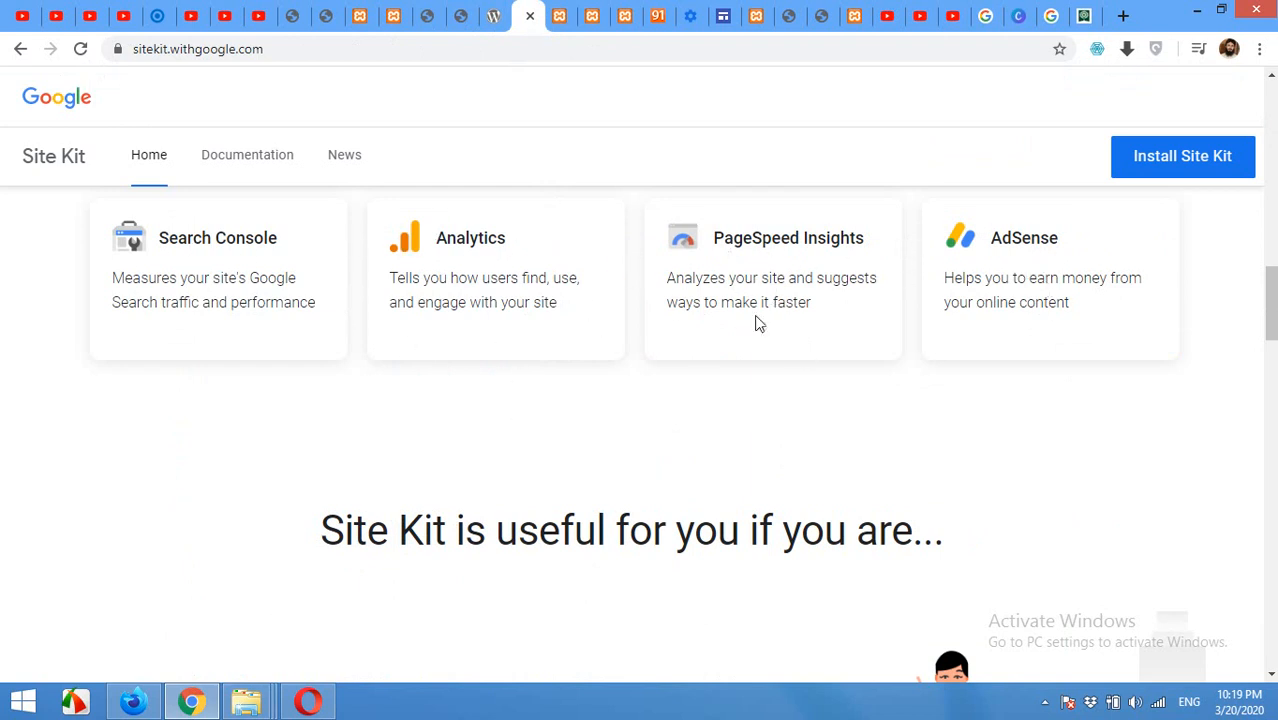
- From the admin area's Add New Plugins page, search the directory for 'google site kit'
click(429, 16)
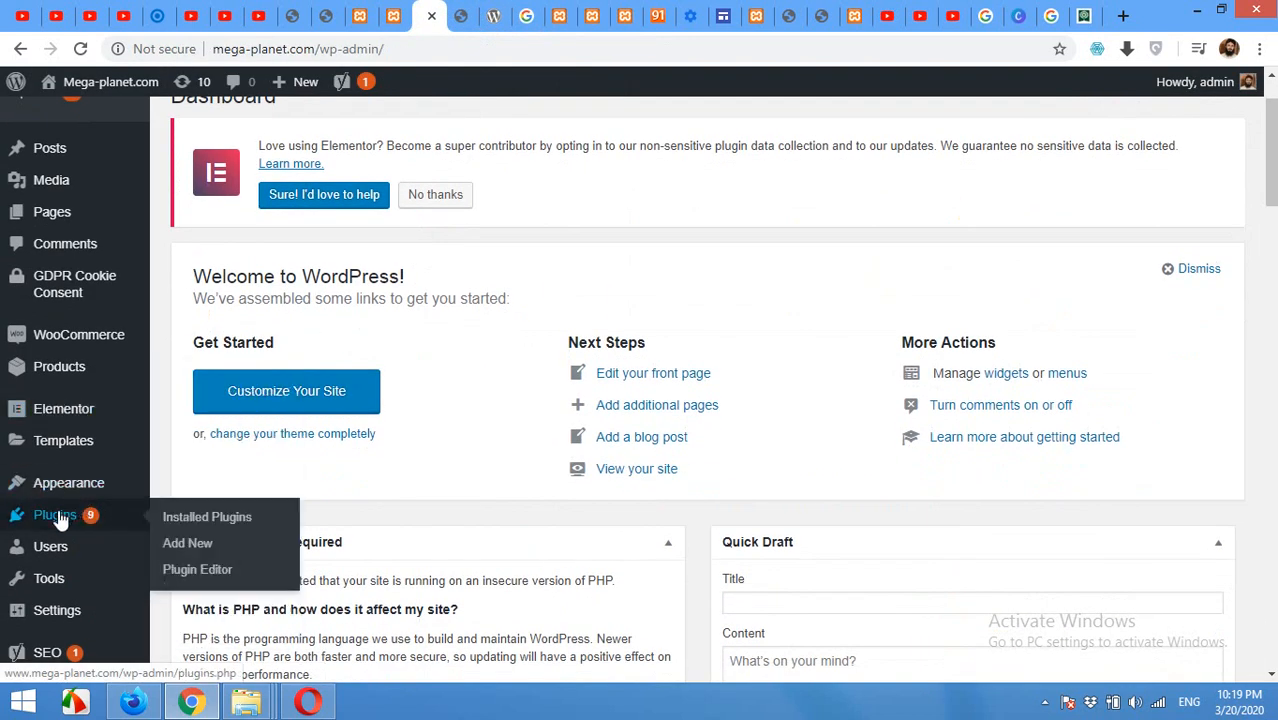
click(187, 543)
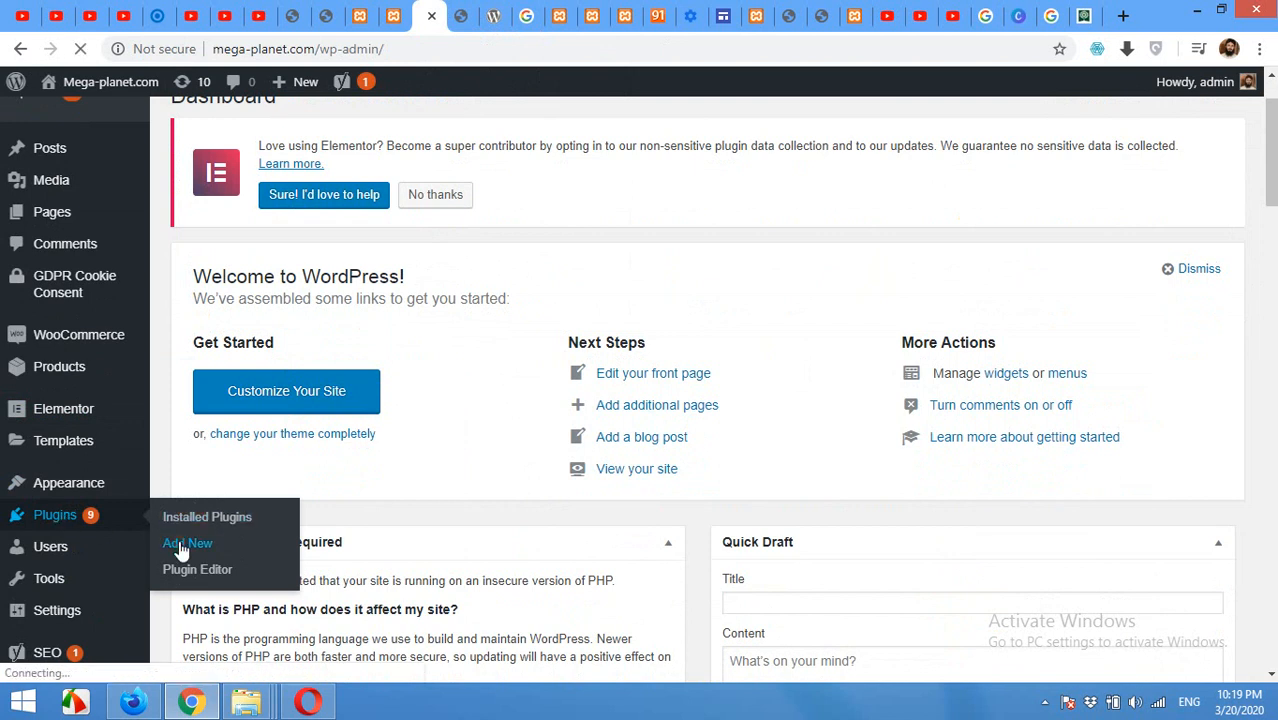
click(187, 543)
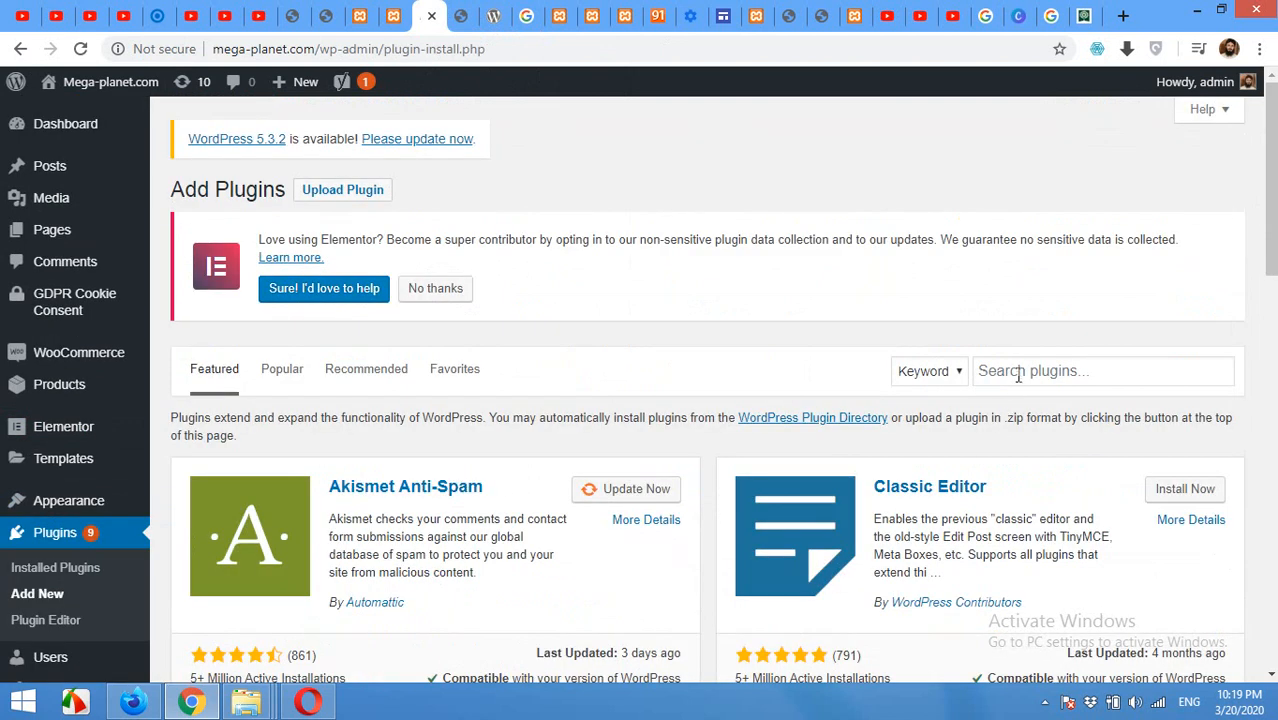
click(1103, 371)
text(g s)
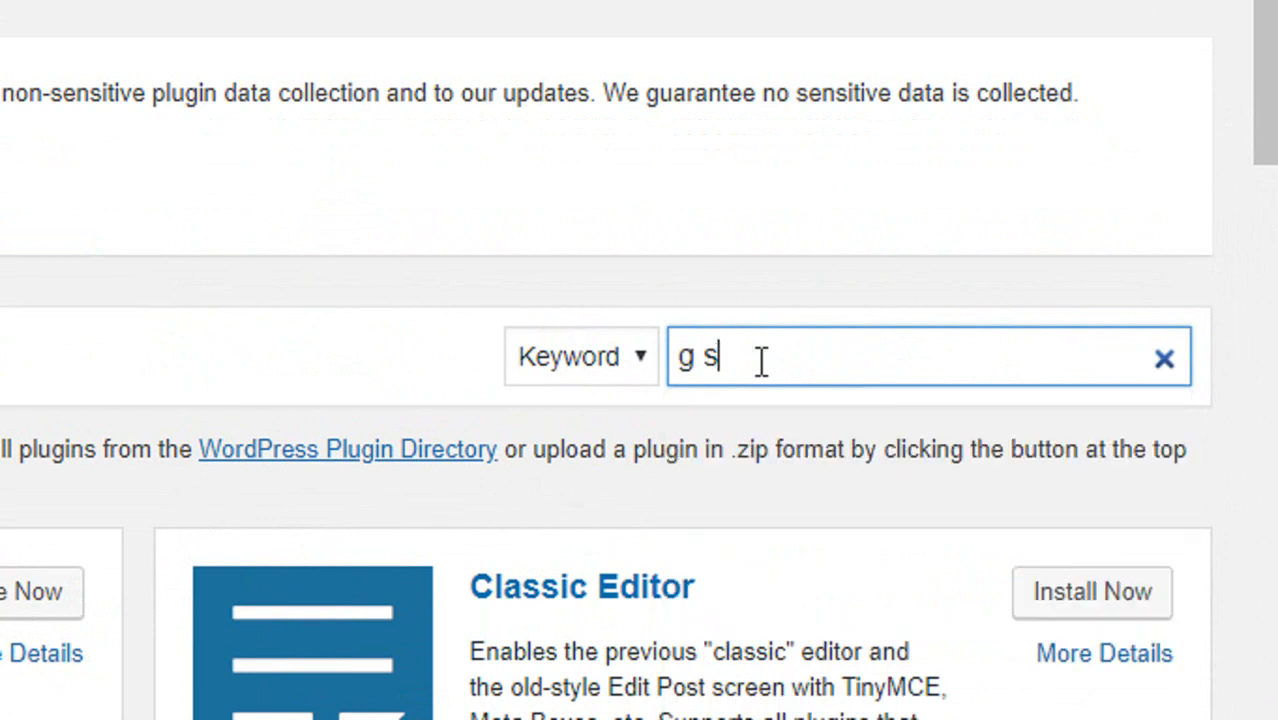
text(ite)
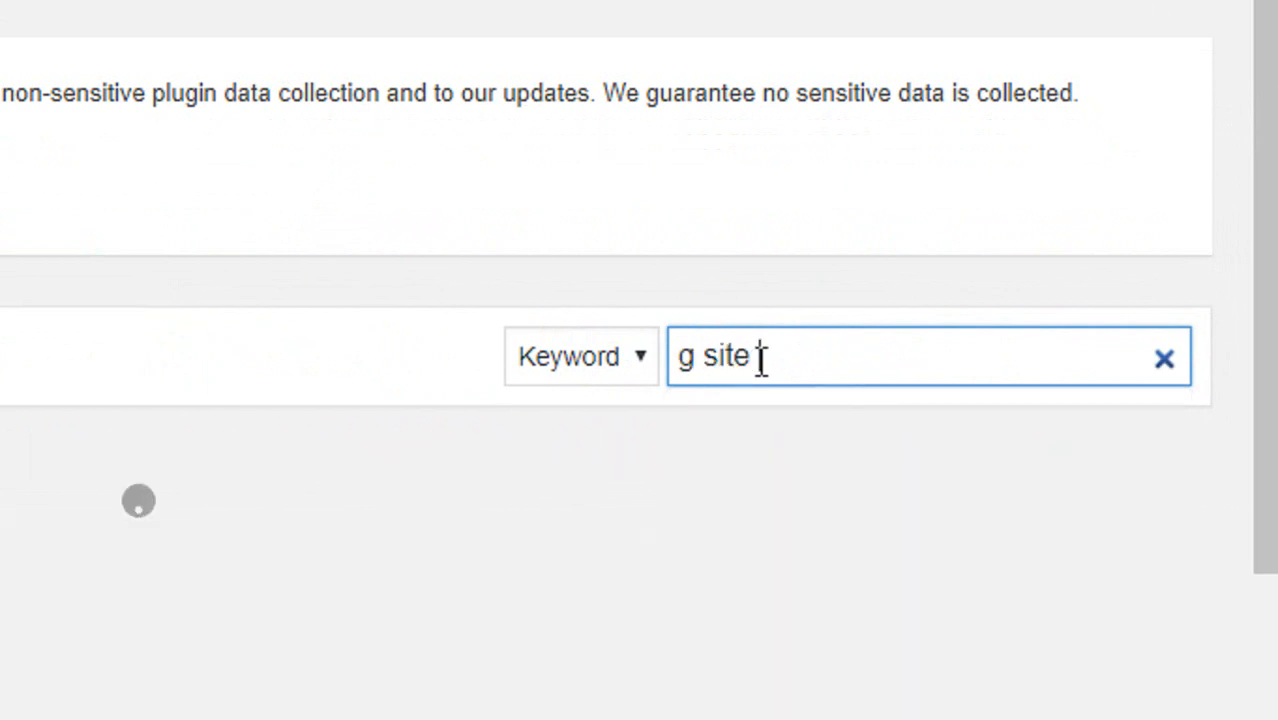
text(kit)
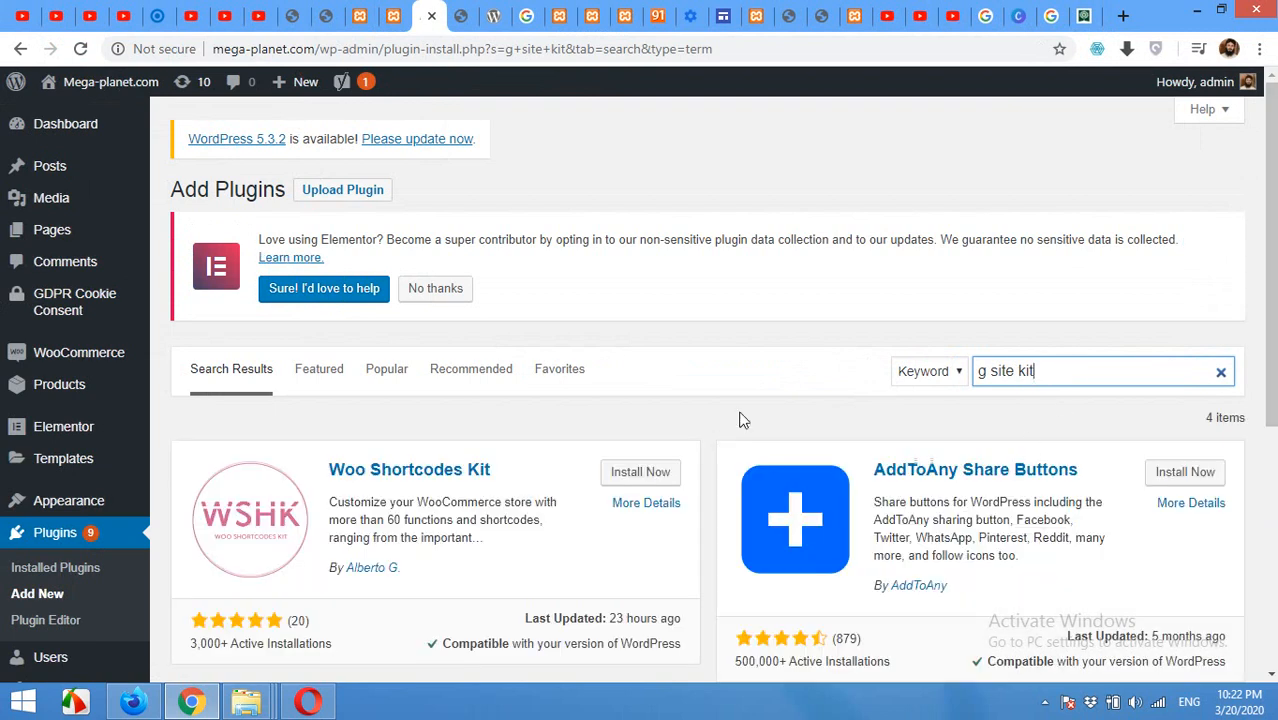
mouse_move(473, 487)
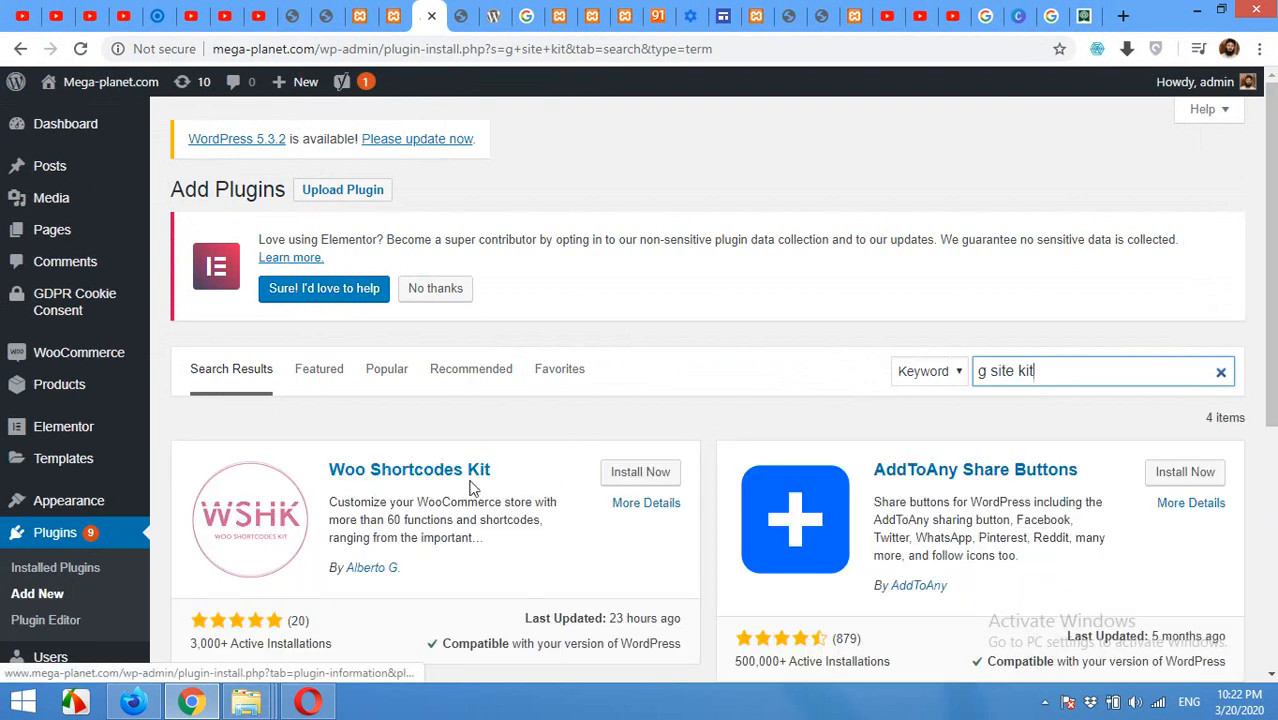
mouse_move(1034, 416)
text(oogle)
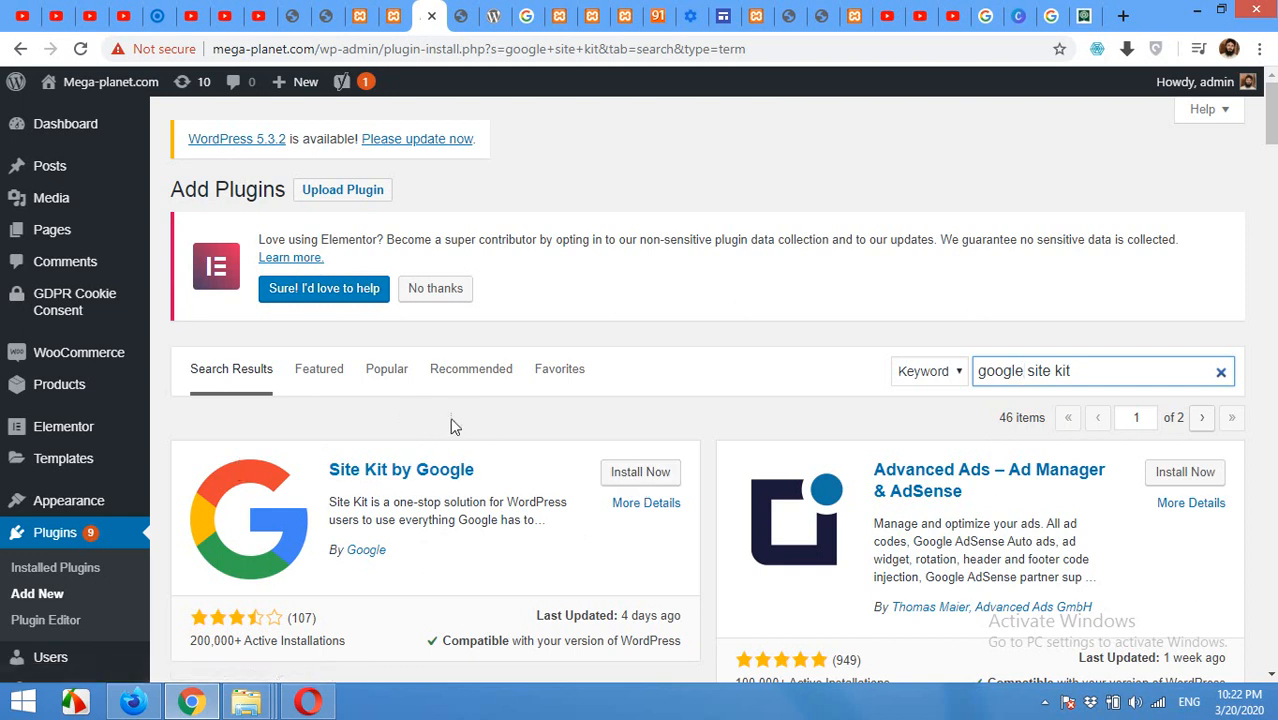
- Install and activate Site Kit by Google, then review its caching-plugin warning notice
click(640, 472)
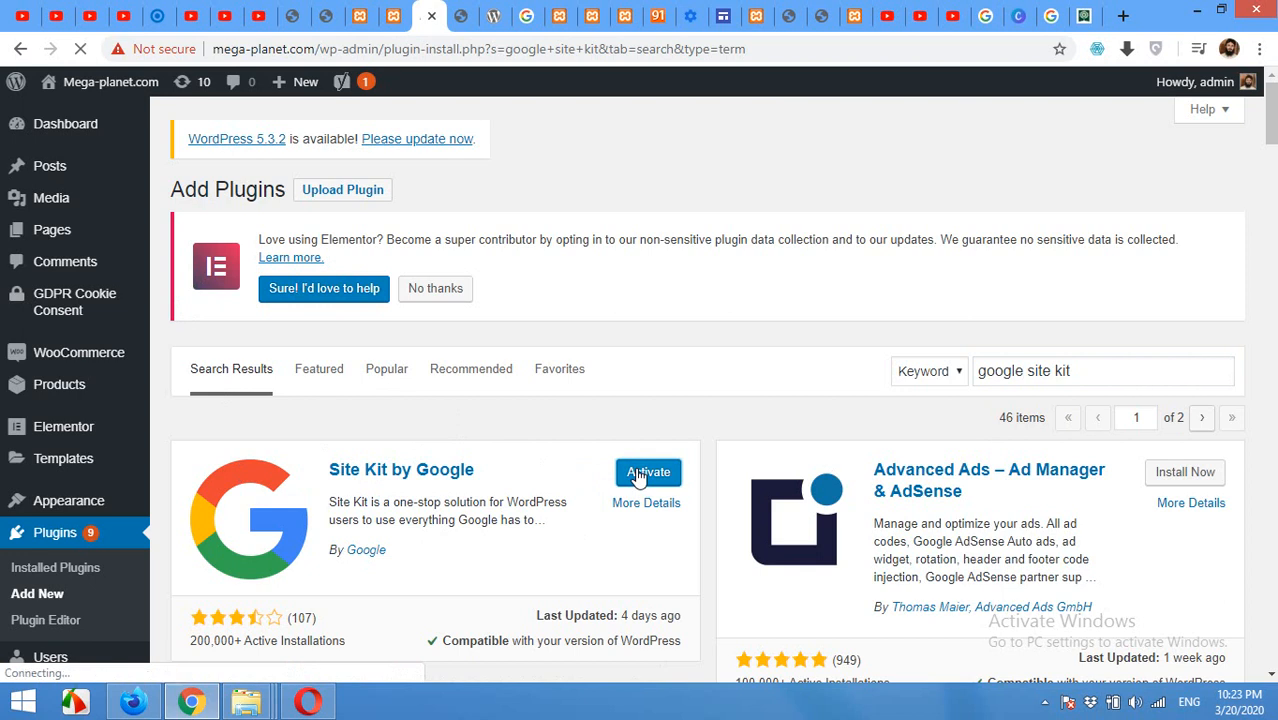
click(648, 472)
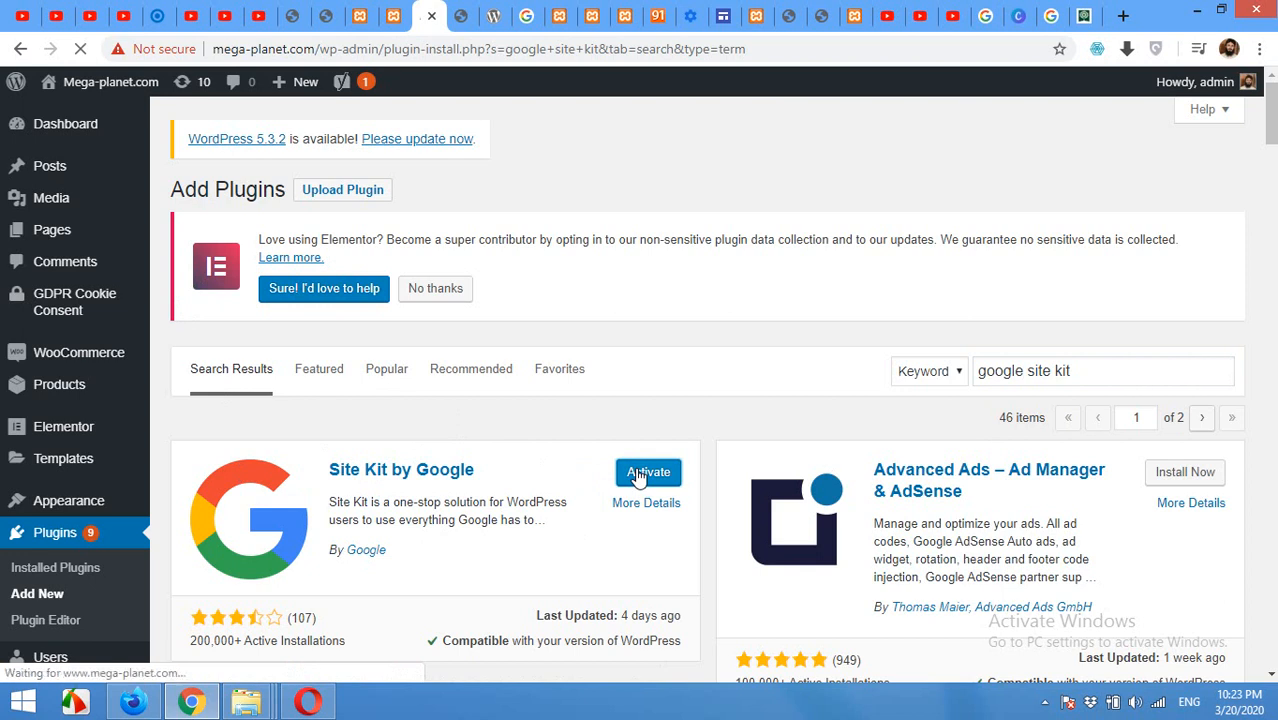
click(648, 472)
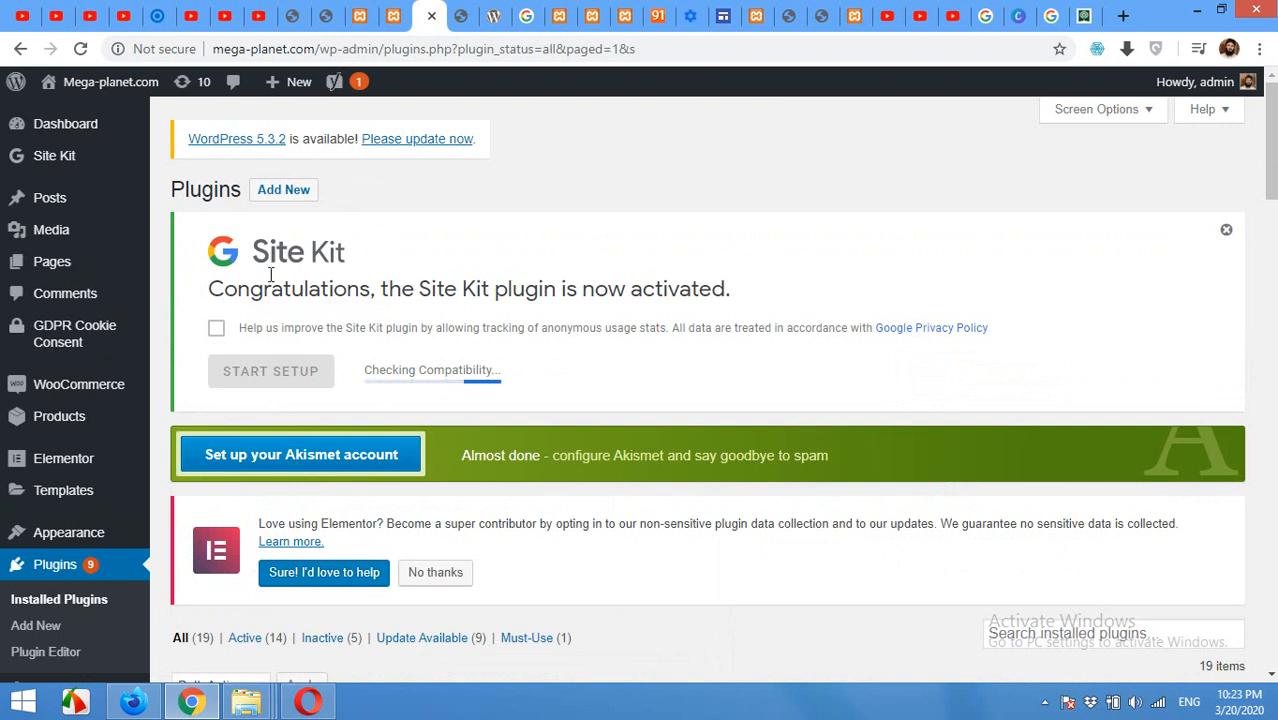
mouse_move(509, 331)
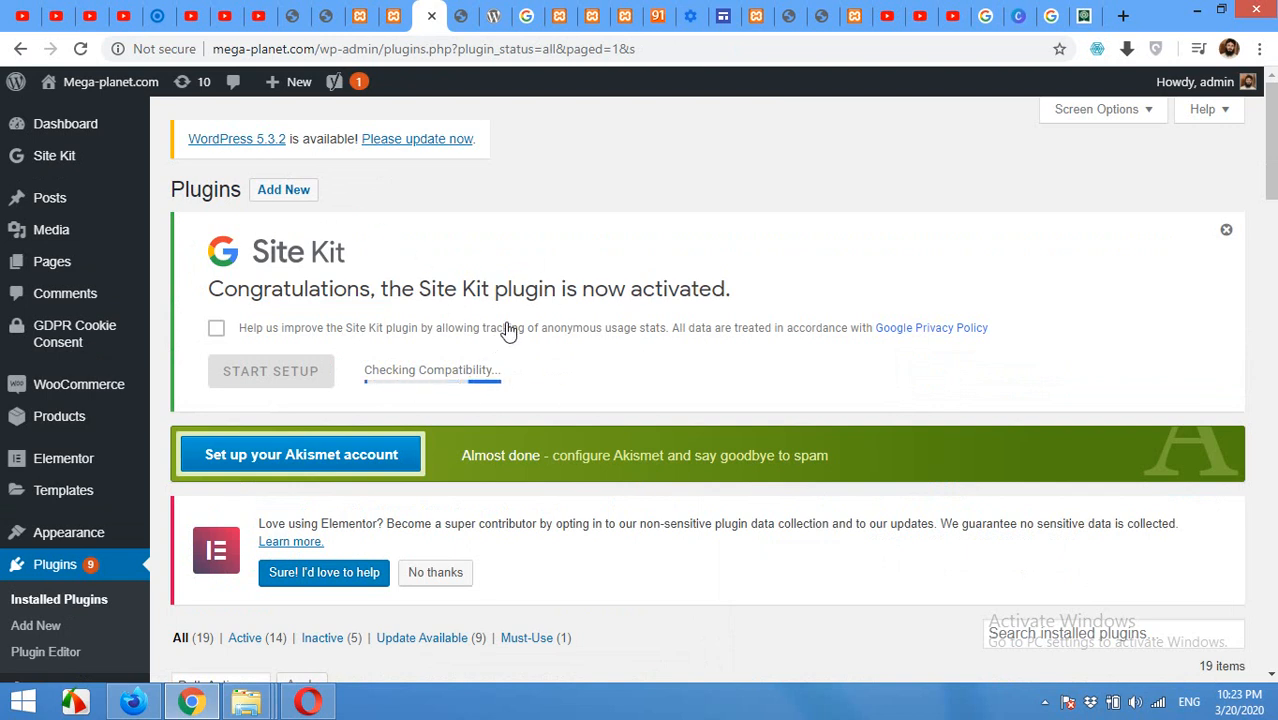
mouse_move(485, 390)
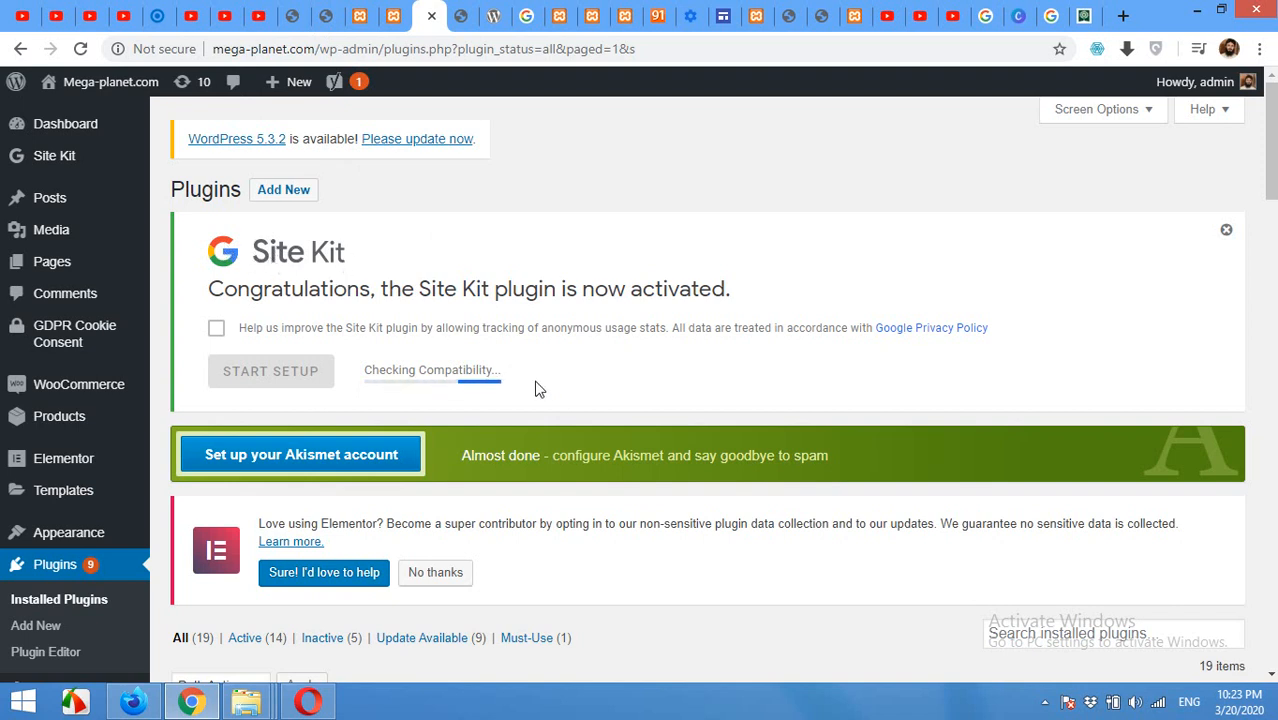
mouse_move(469, 404)
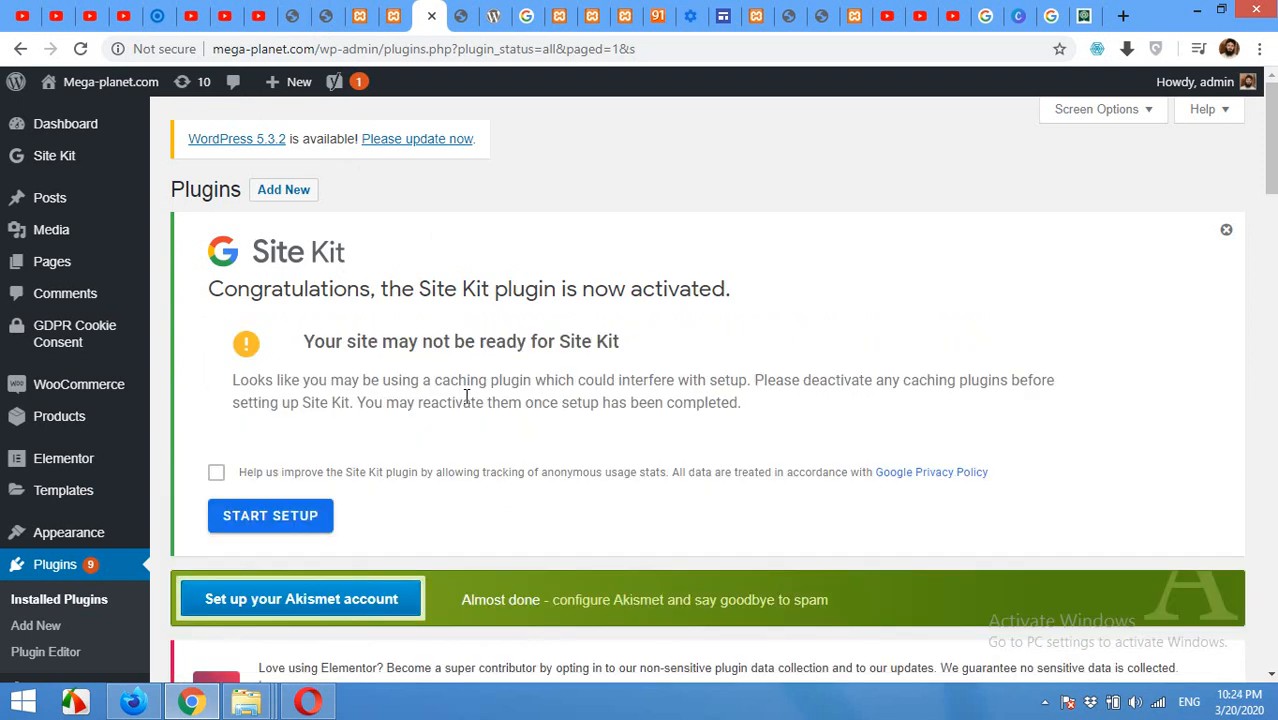
mouse_move(263, 283)
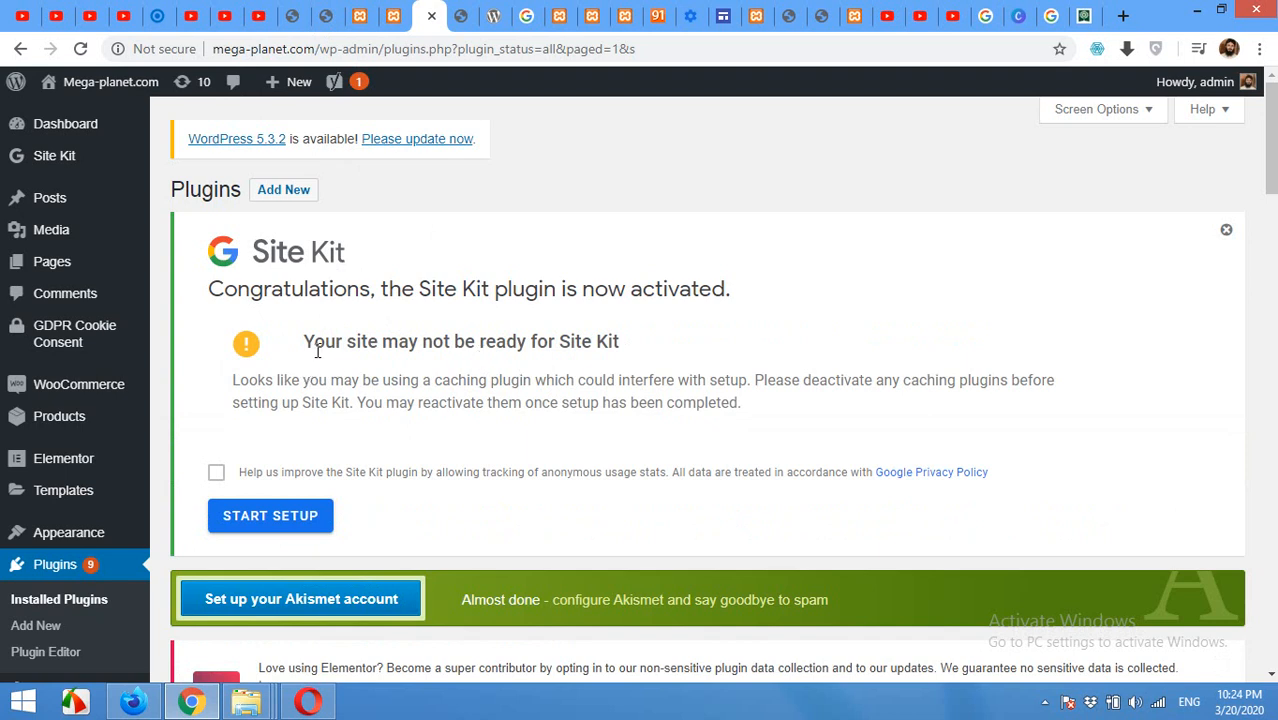
mouse_move(583, 375)
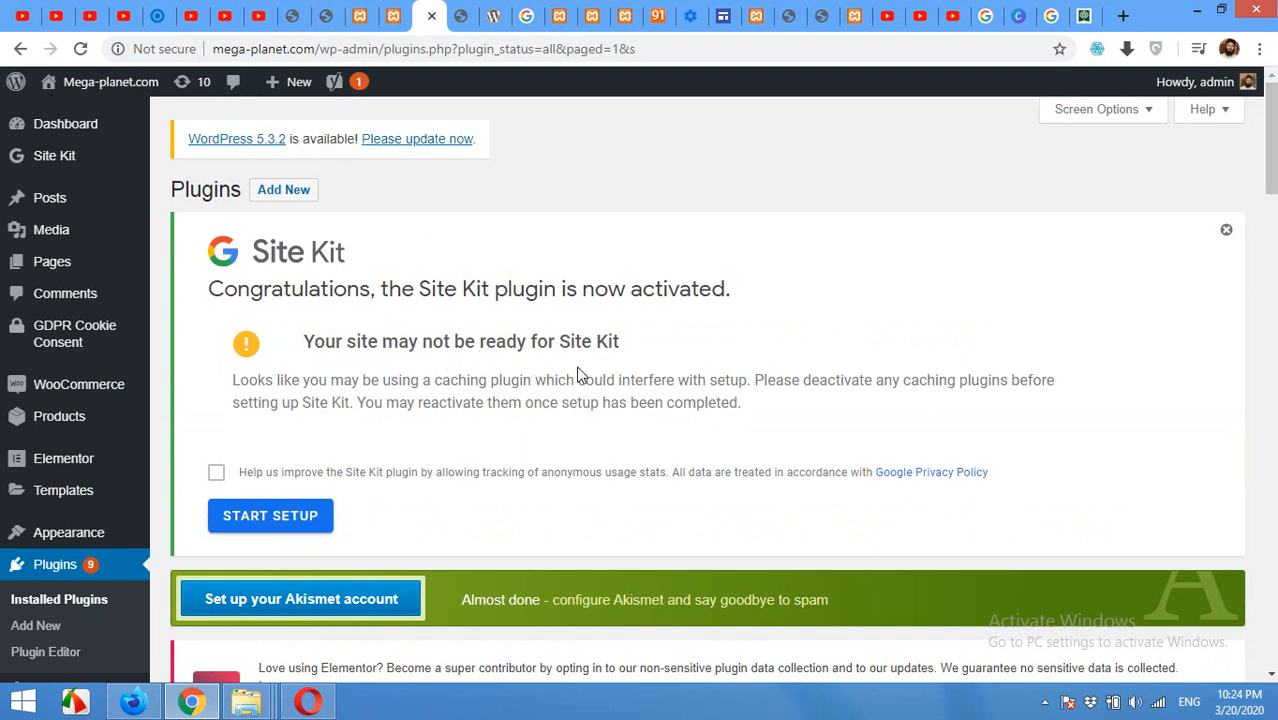
mouse_move(55, 615)
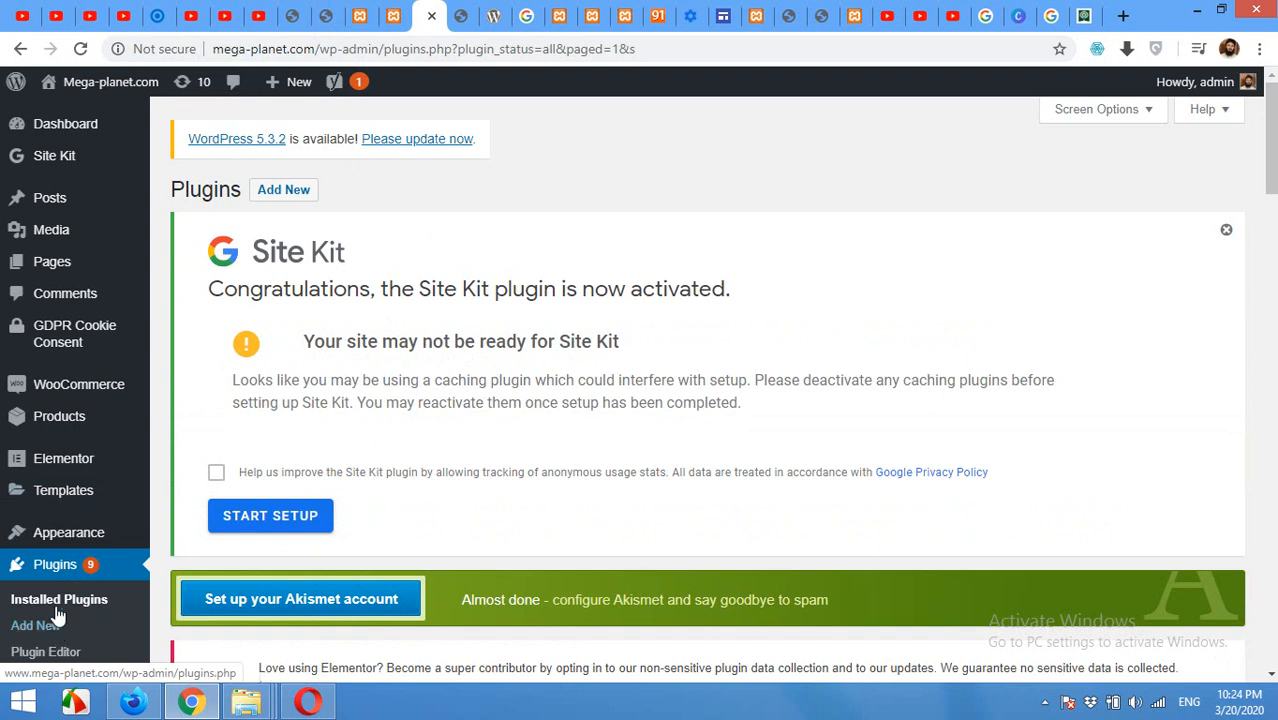
mouse_move(59, 416)
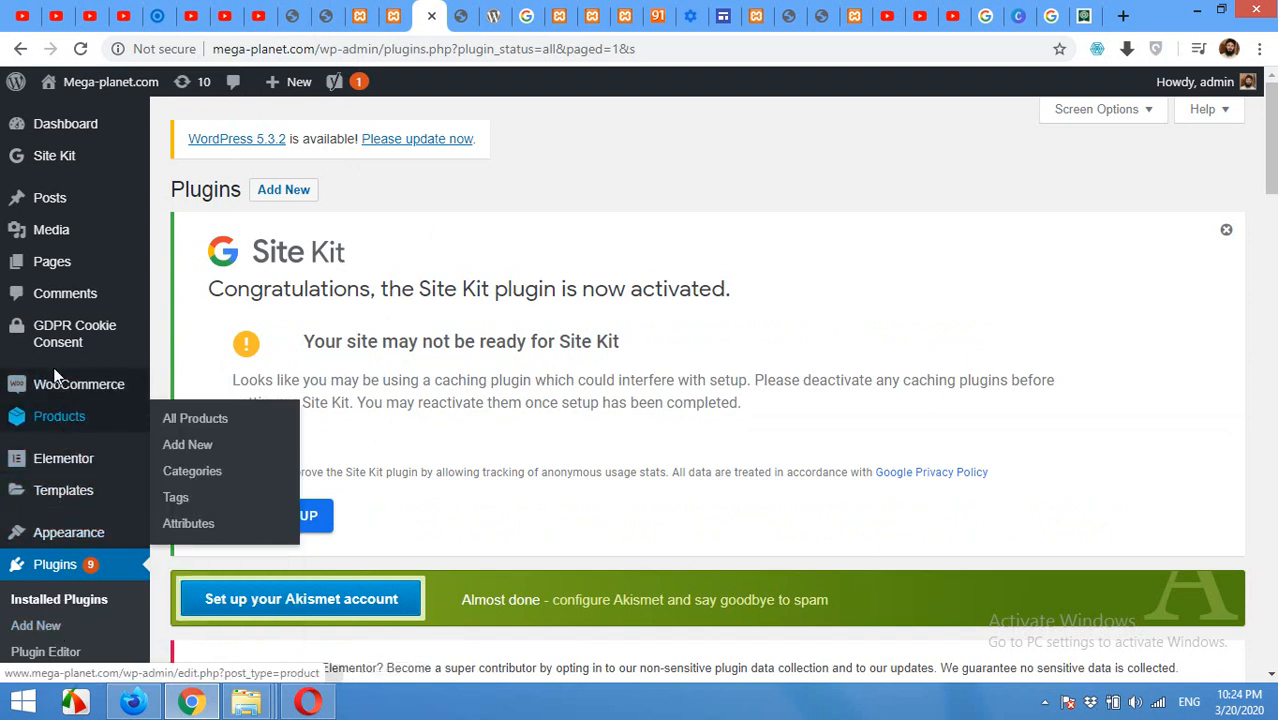
mouse_move(50, 615)
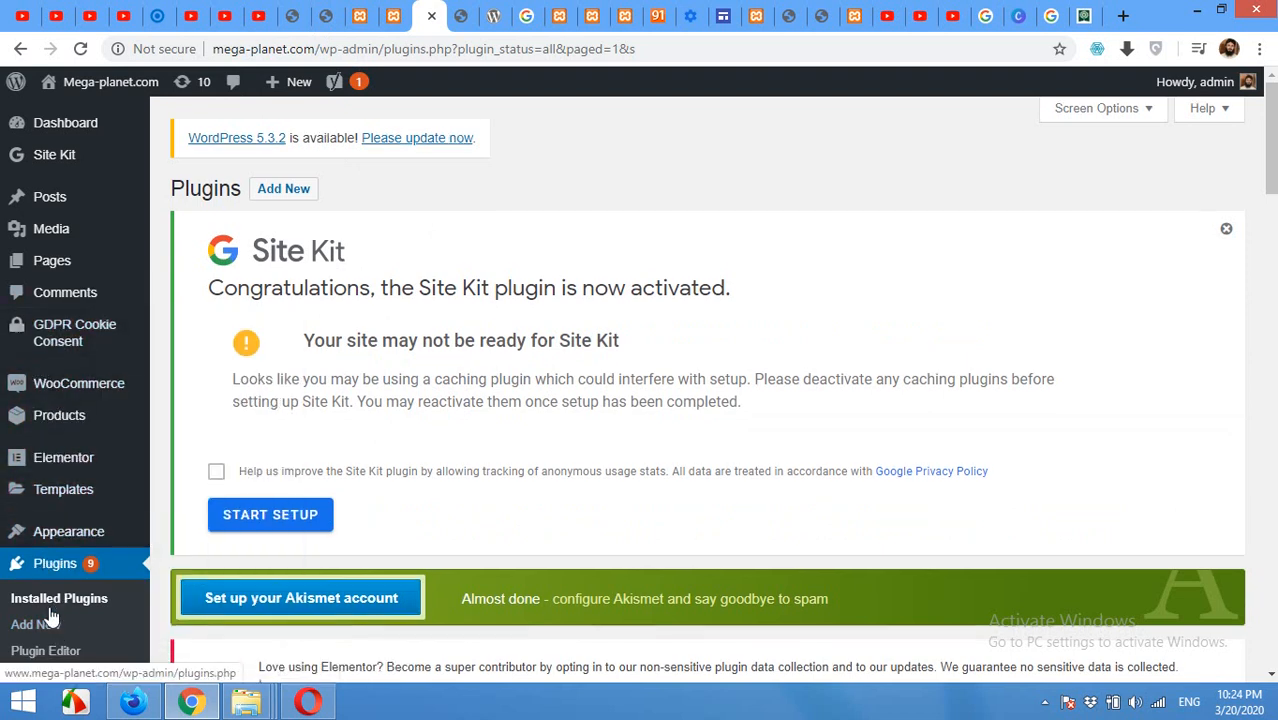
scroll(down, 3)
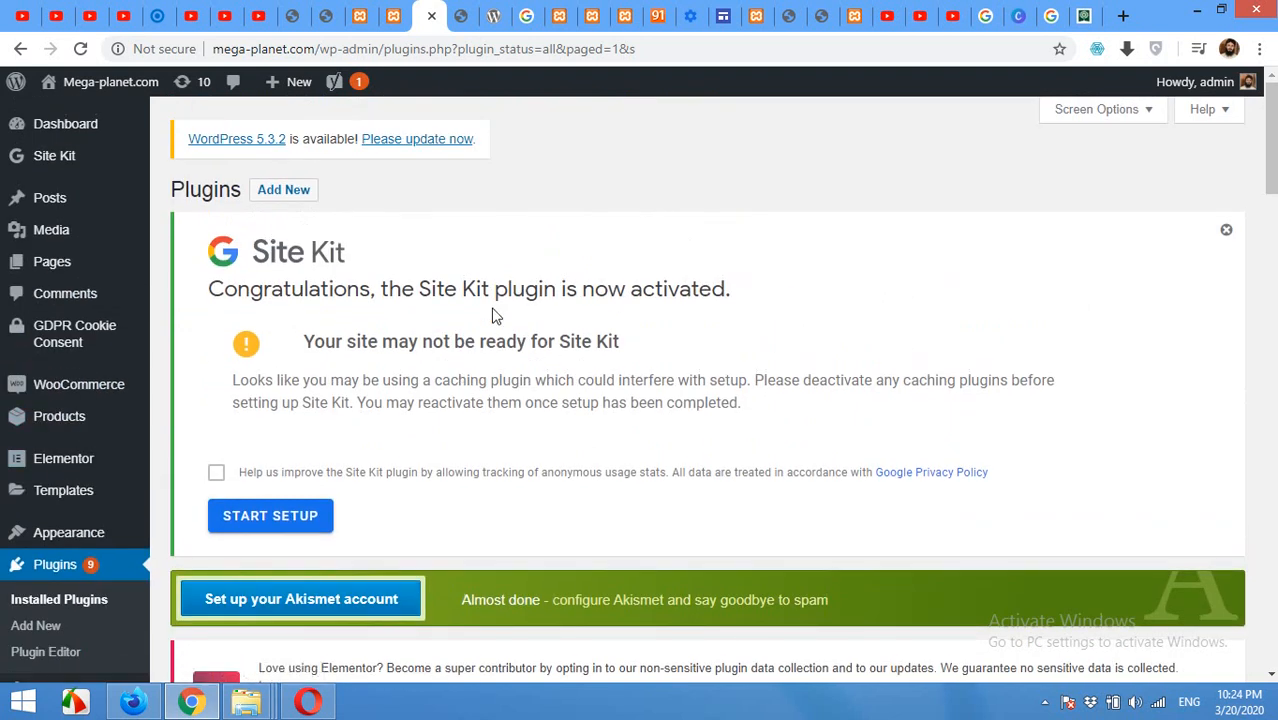
mouse_move(413, 330)
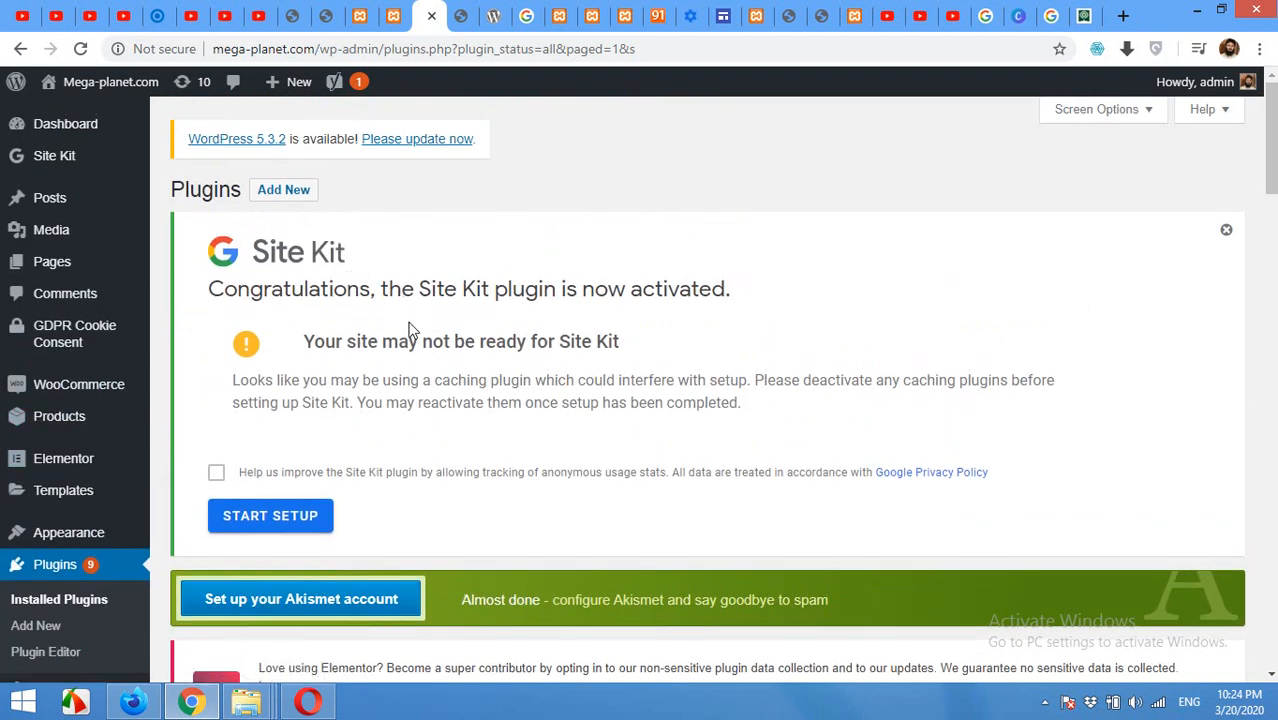
mouse_move(530, 423)
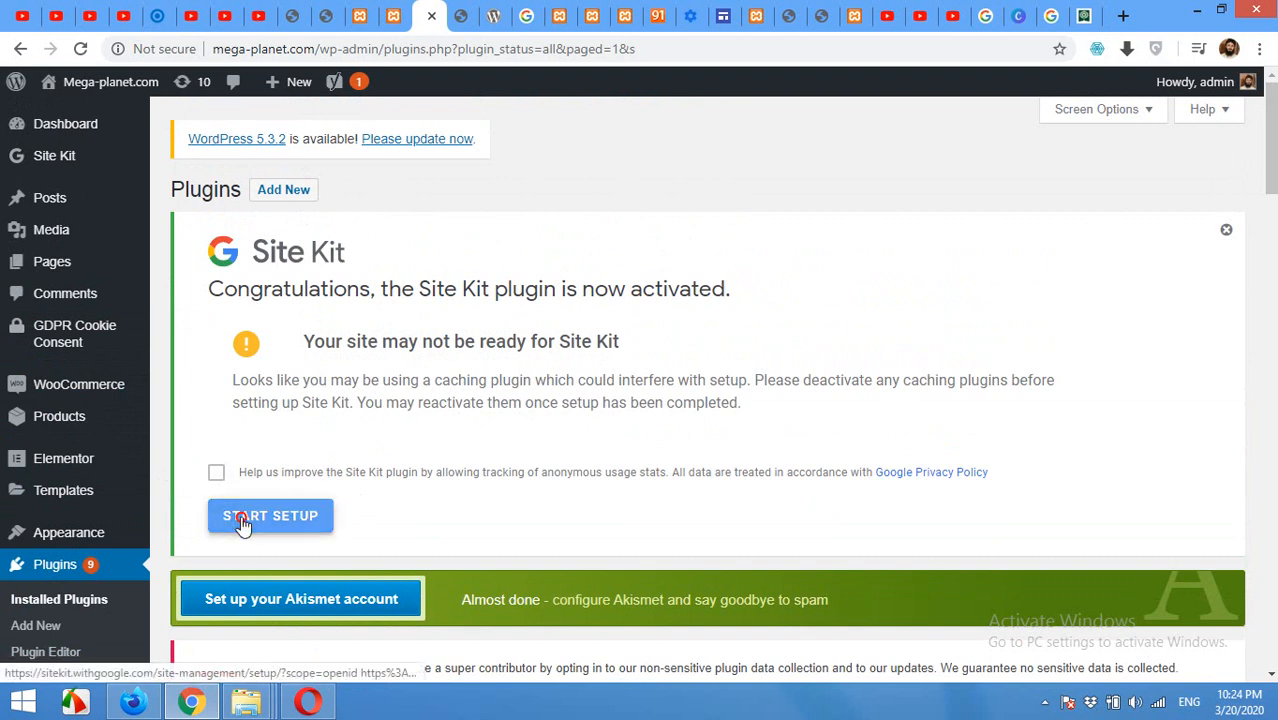
- Start Site Kit setup, sign in with Google, and choose the first listed account
click(269, 515)
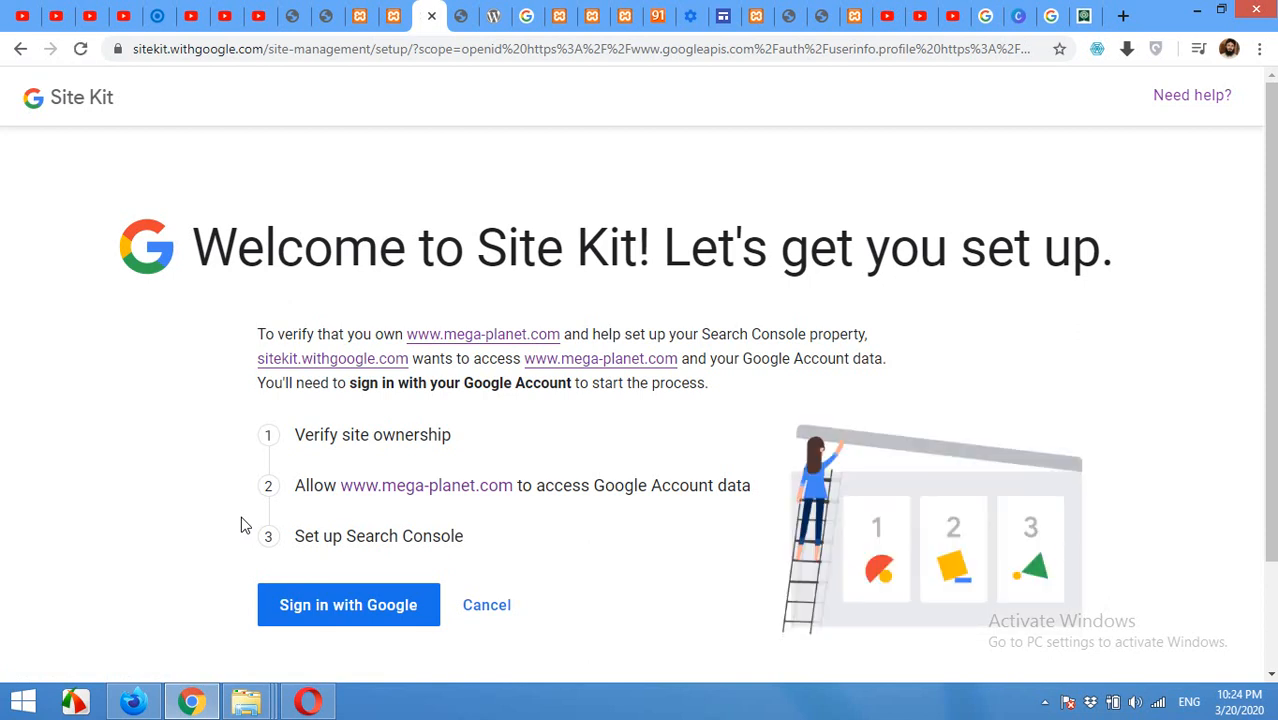
mouse_move(240, 393)
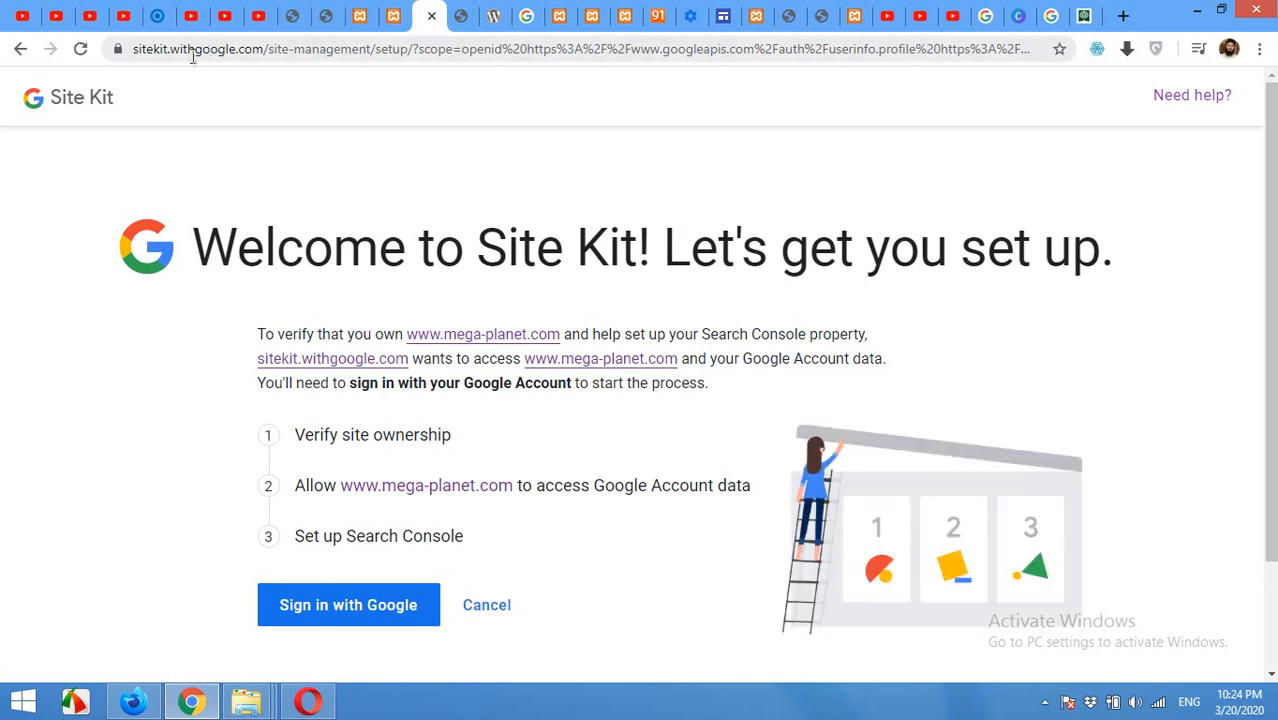
mouse_move(397, 598)
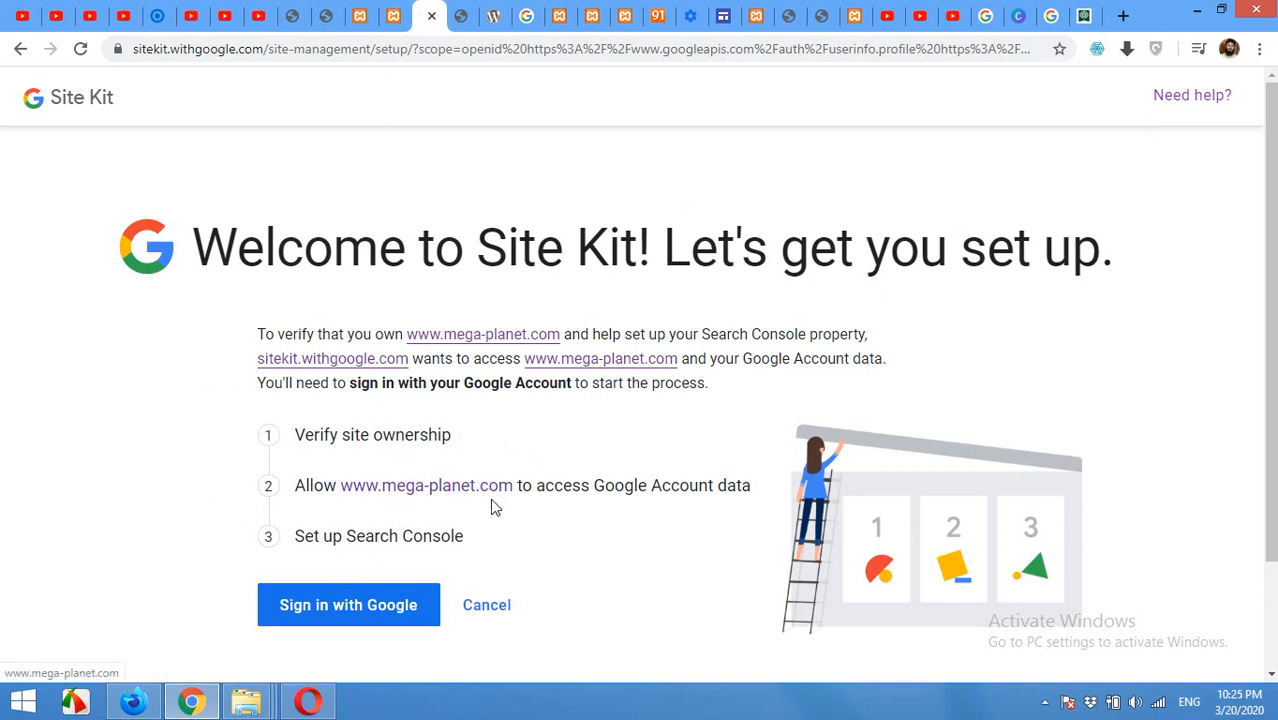
mouse_move(348, 604)
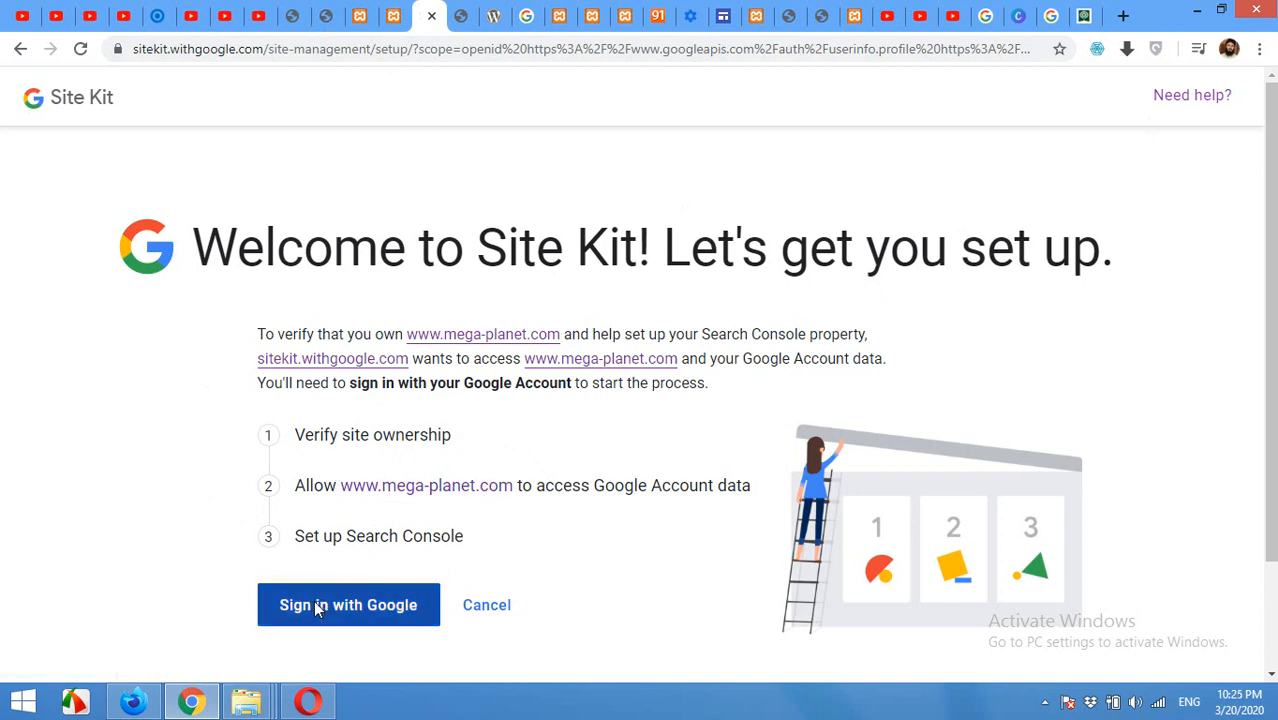
click(348, 604)
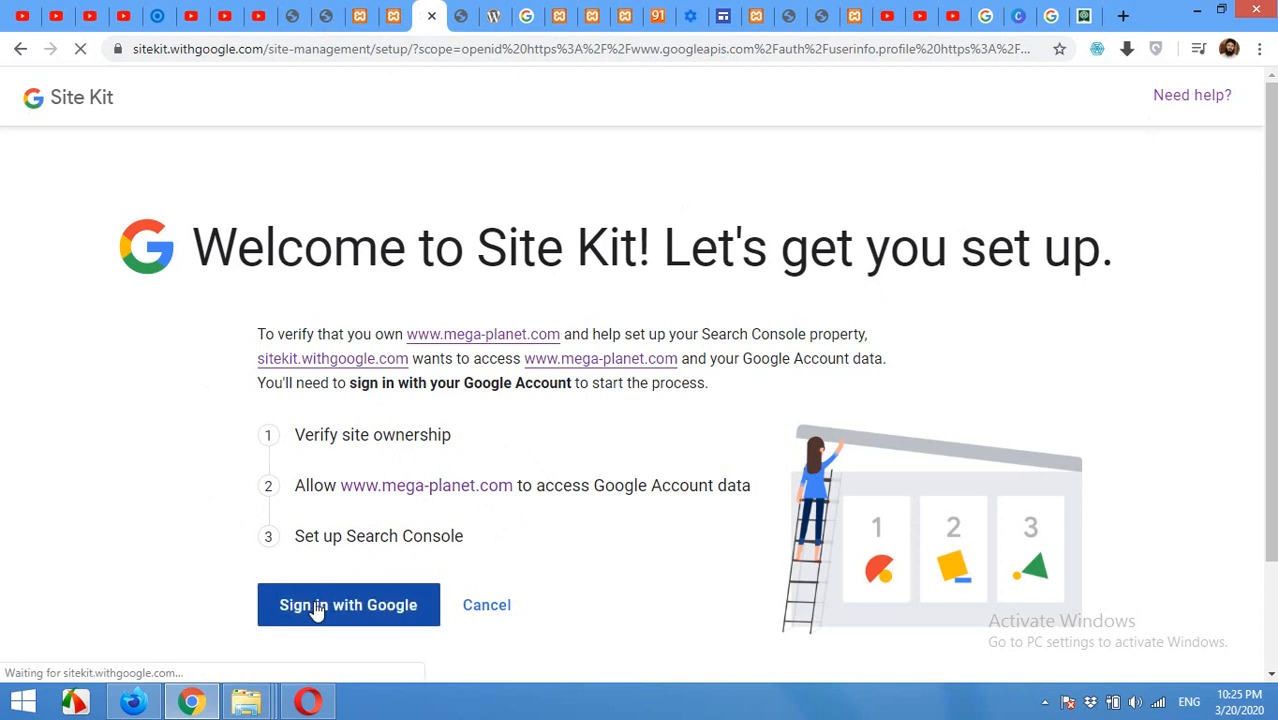
click(348, 604)
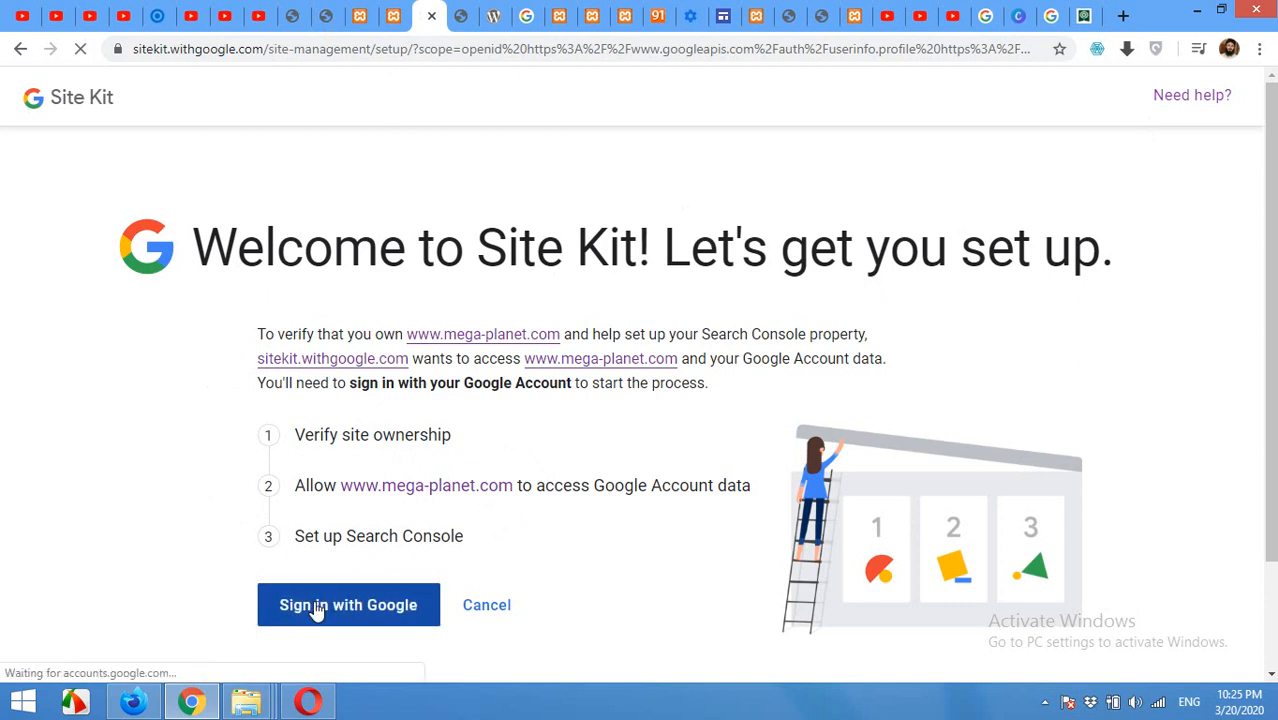
click(348, 604)
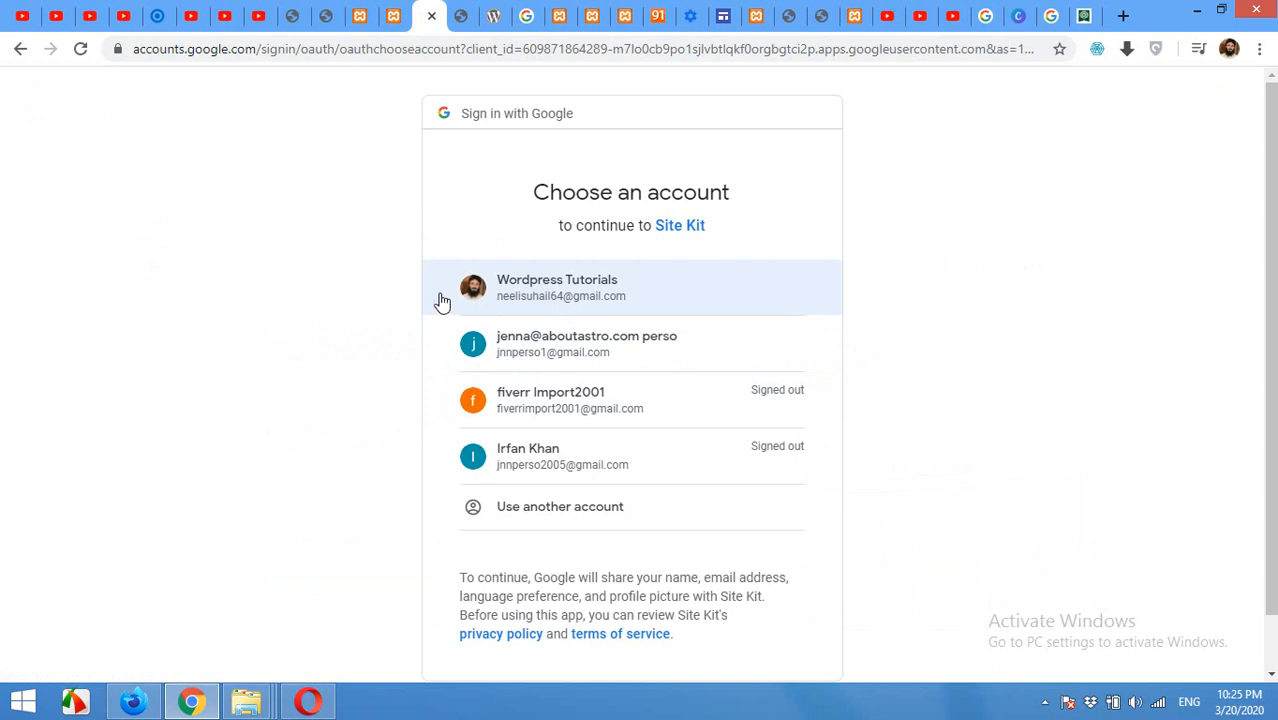
mouse_move(551, 301)
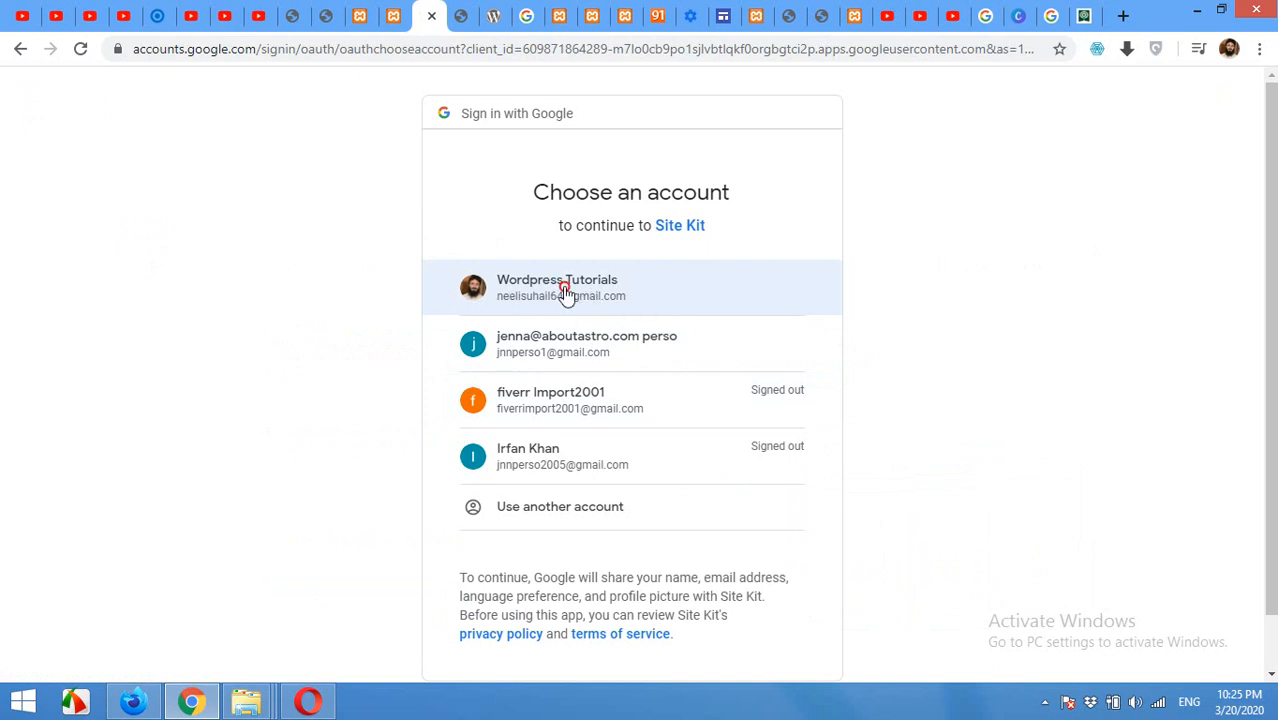
click(565, 288)
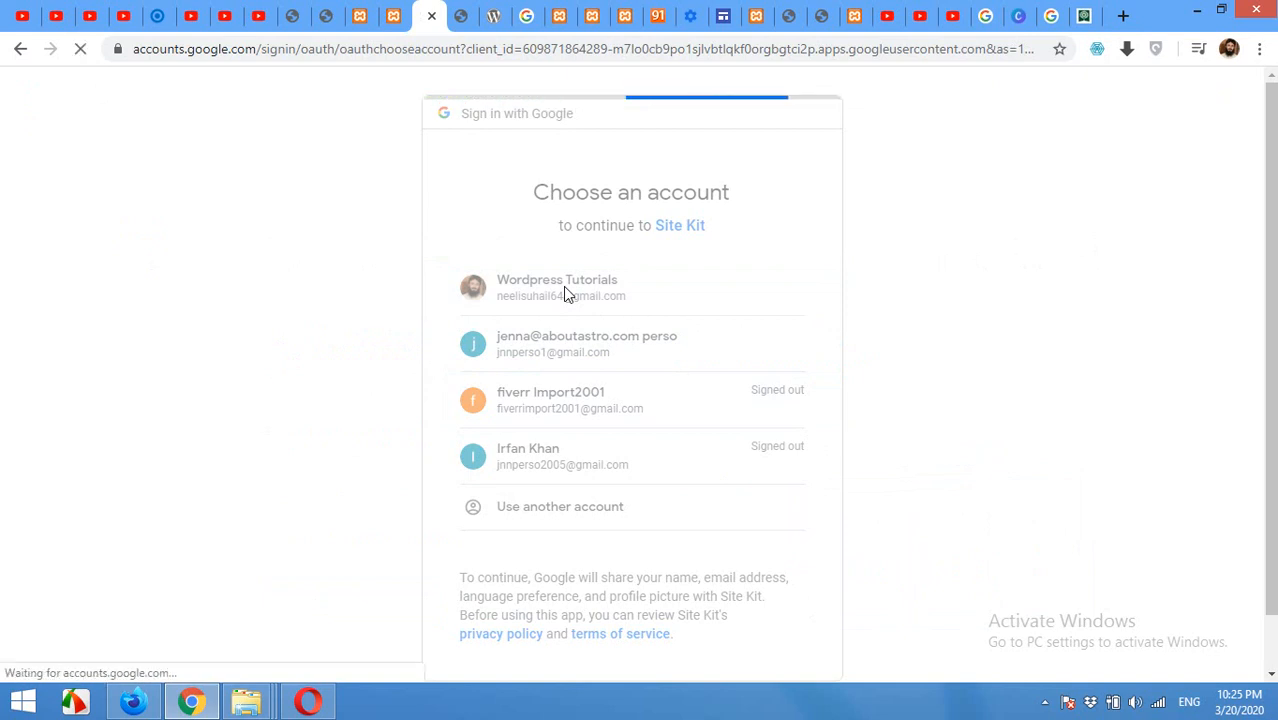
- Confirm the chosen Google account and allow Site Kit the requested access
click(557, 287)
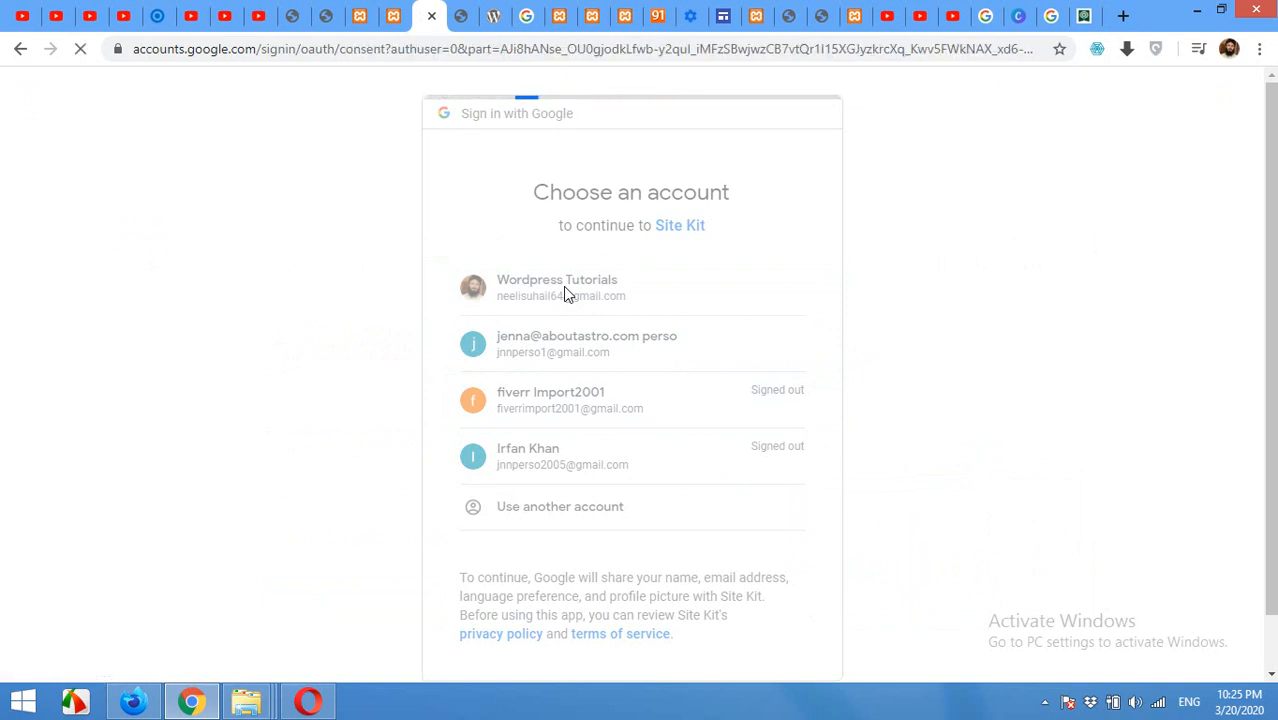
click(557, 287)
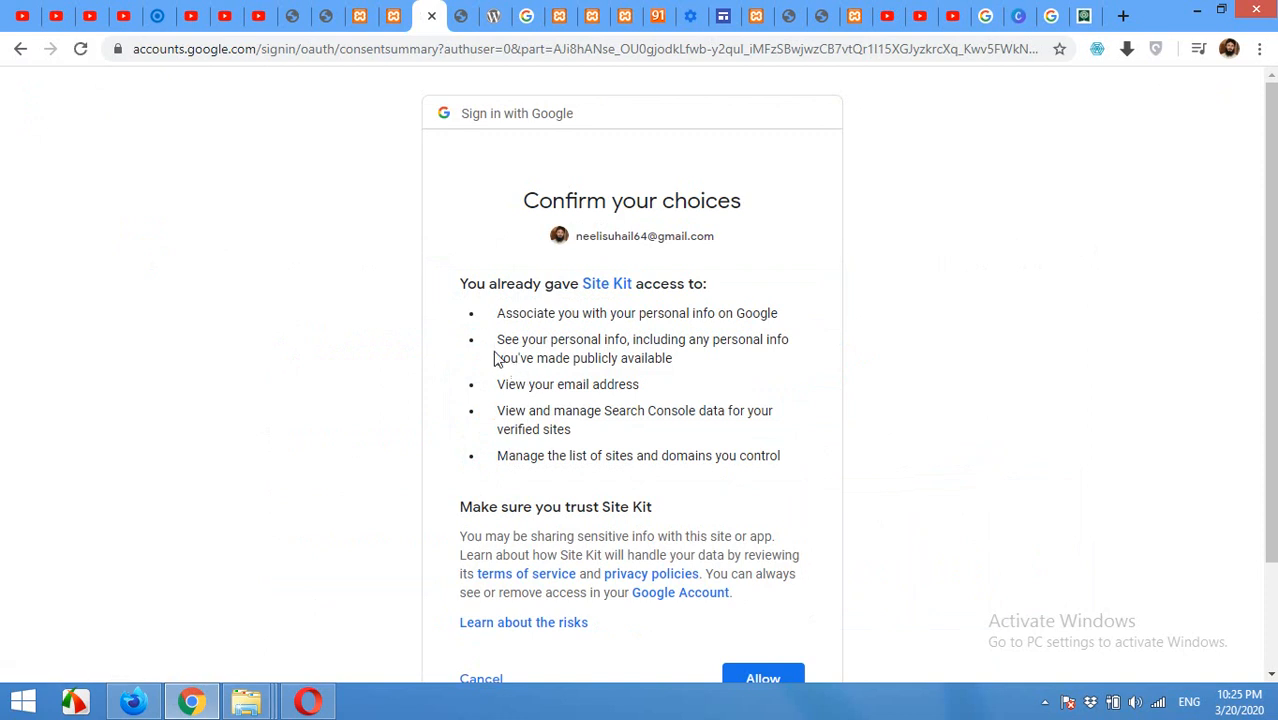
scroll(down, 3)
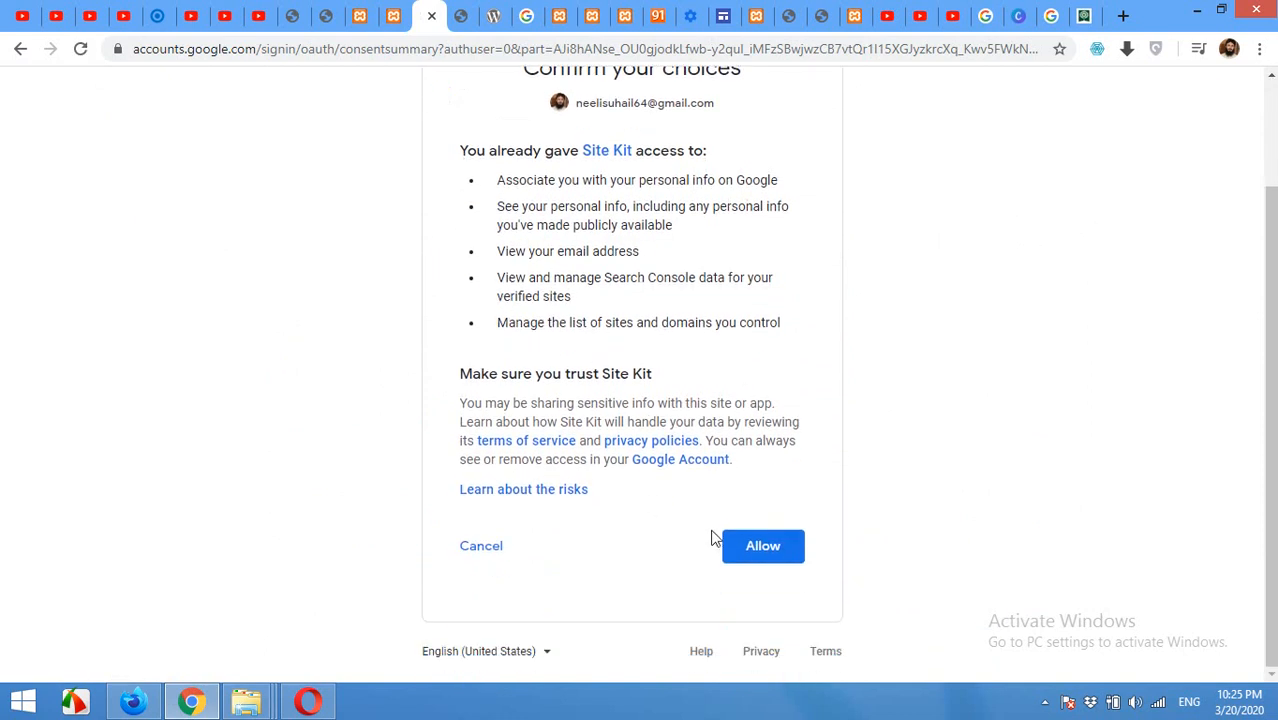
click(762, 545)
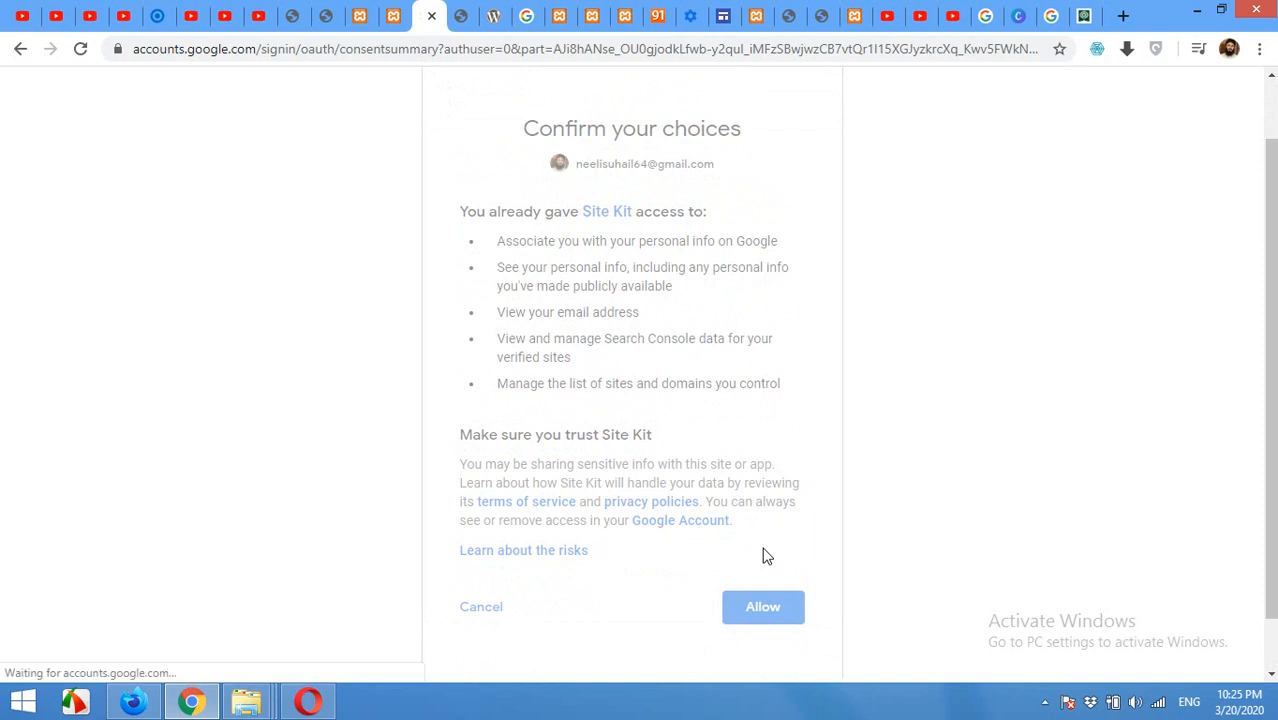
click(762, 606)
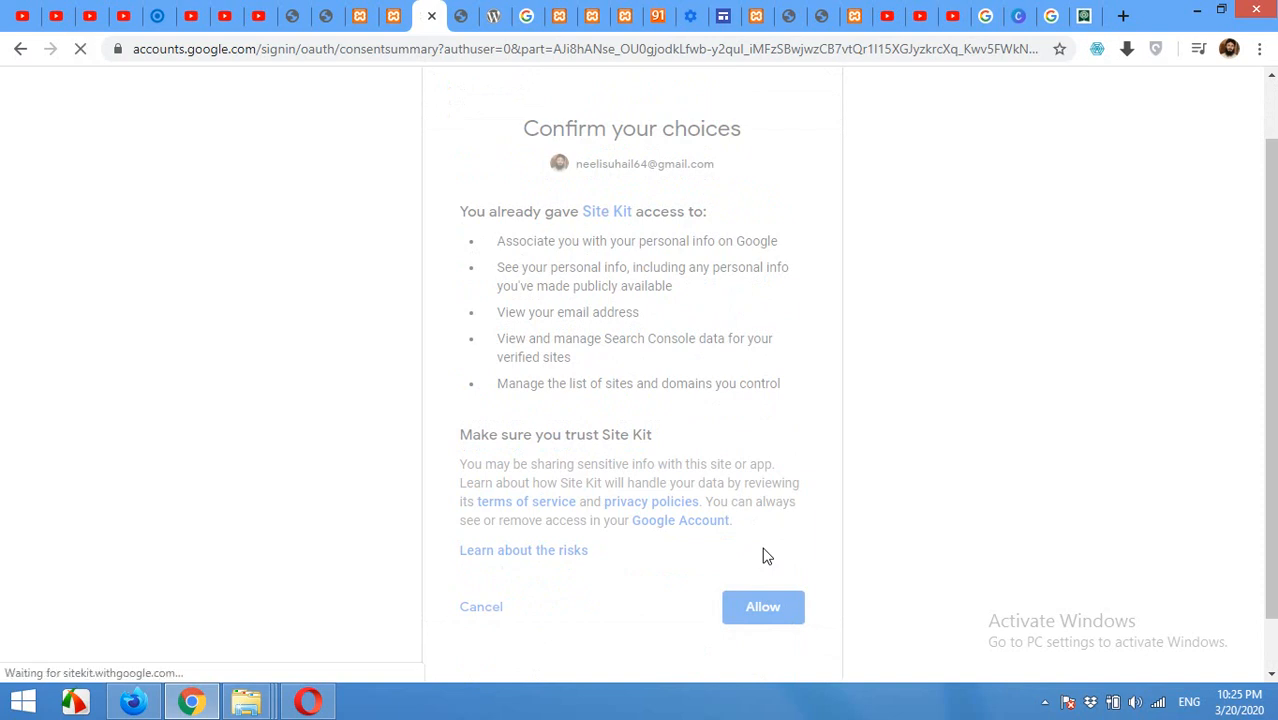
click(762, 606)
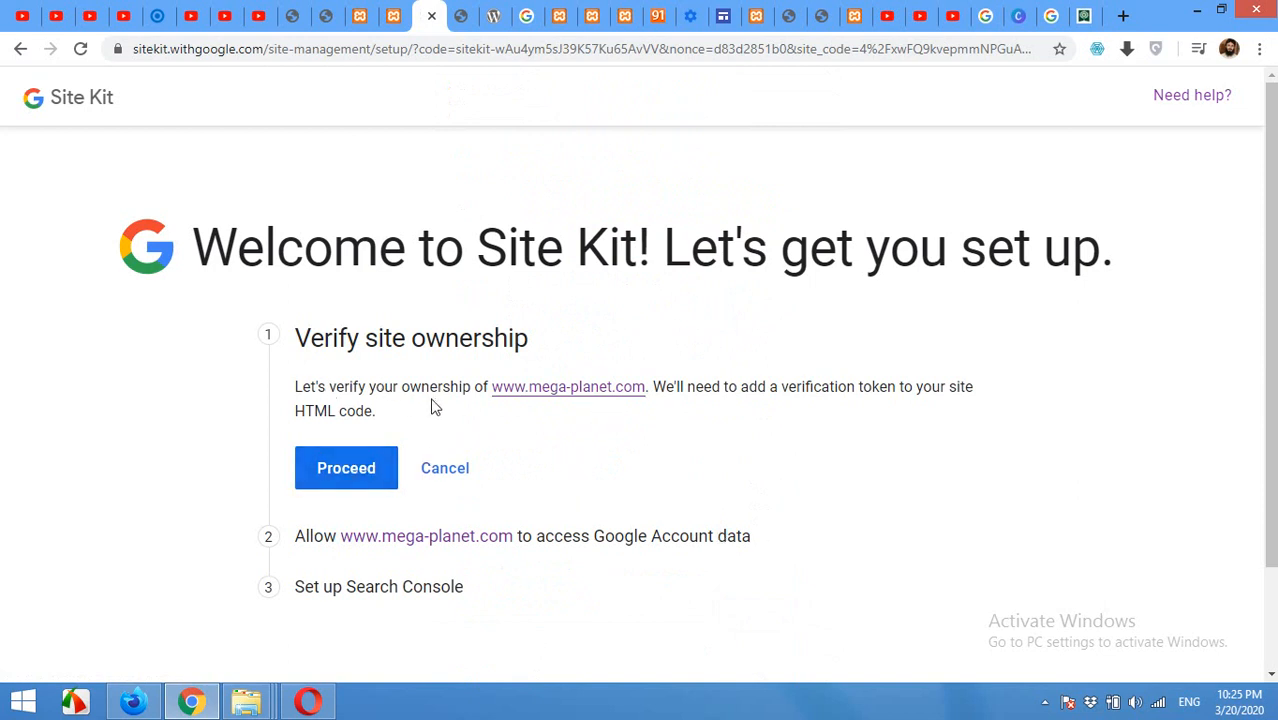
mouse_move(939, 430)
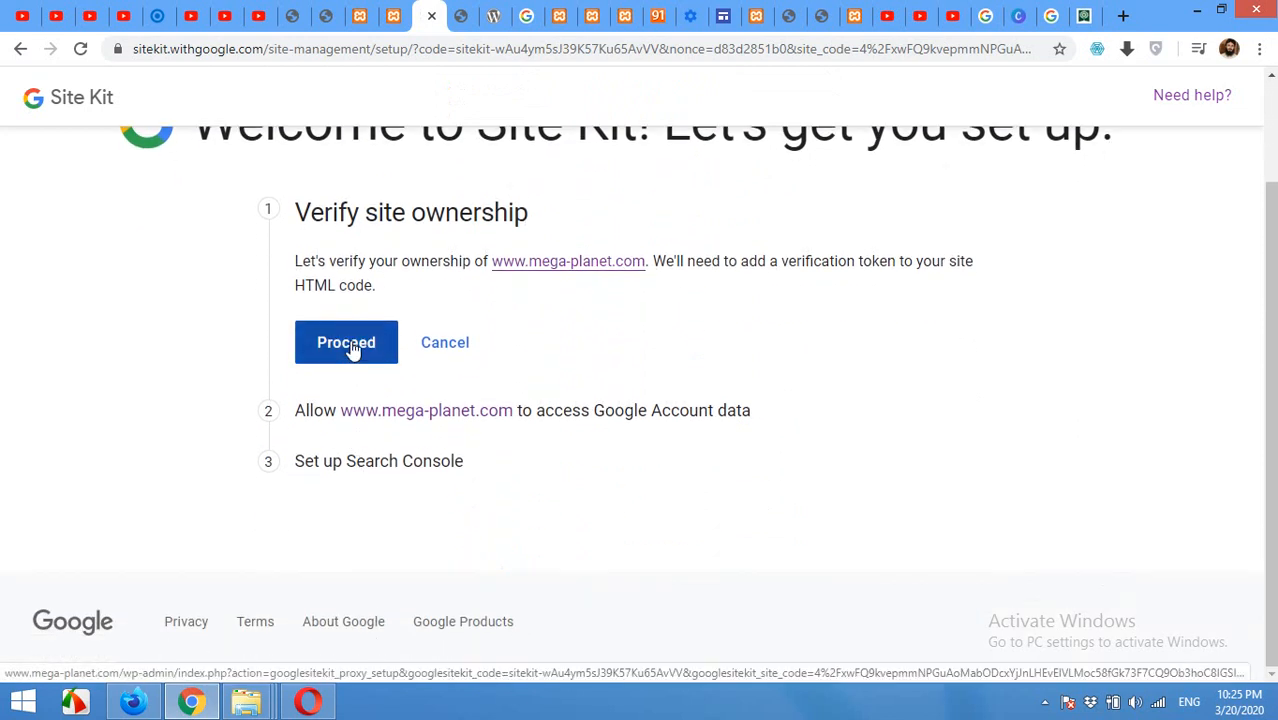
click(346, 342)
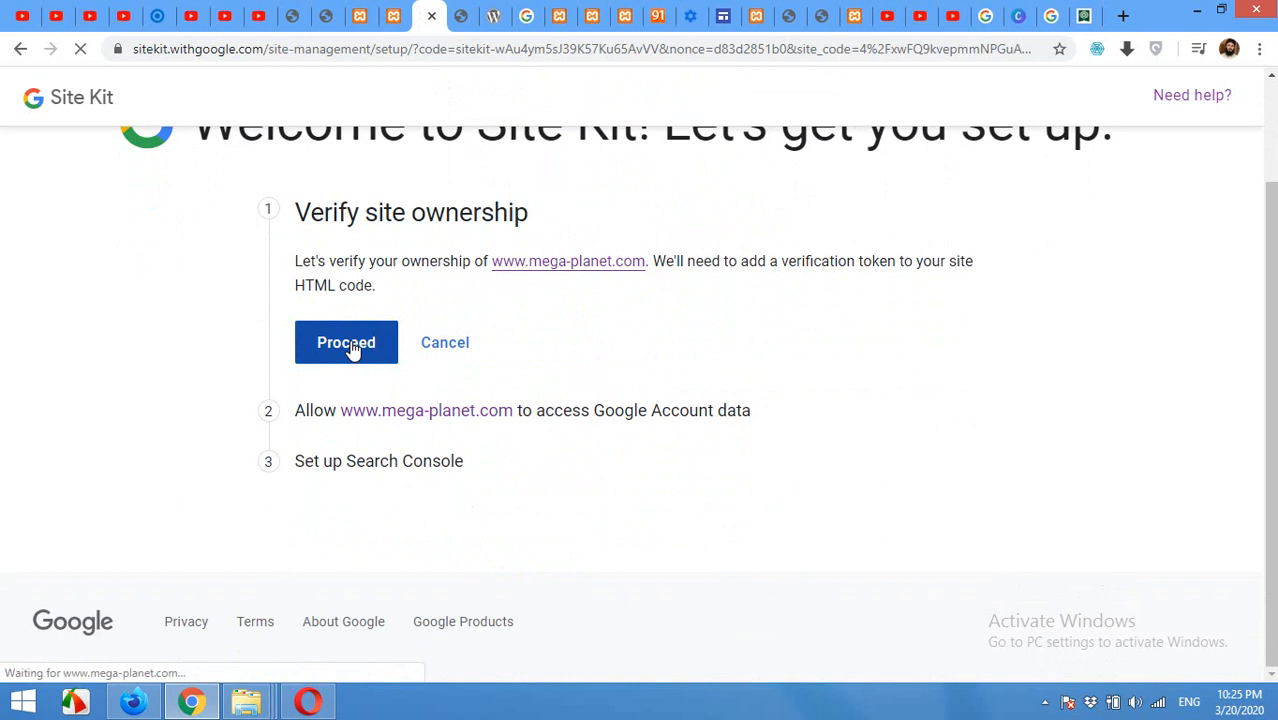
click(346, 342)
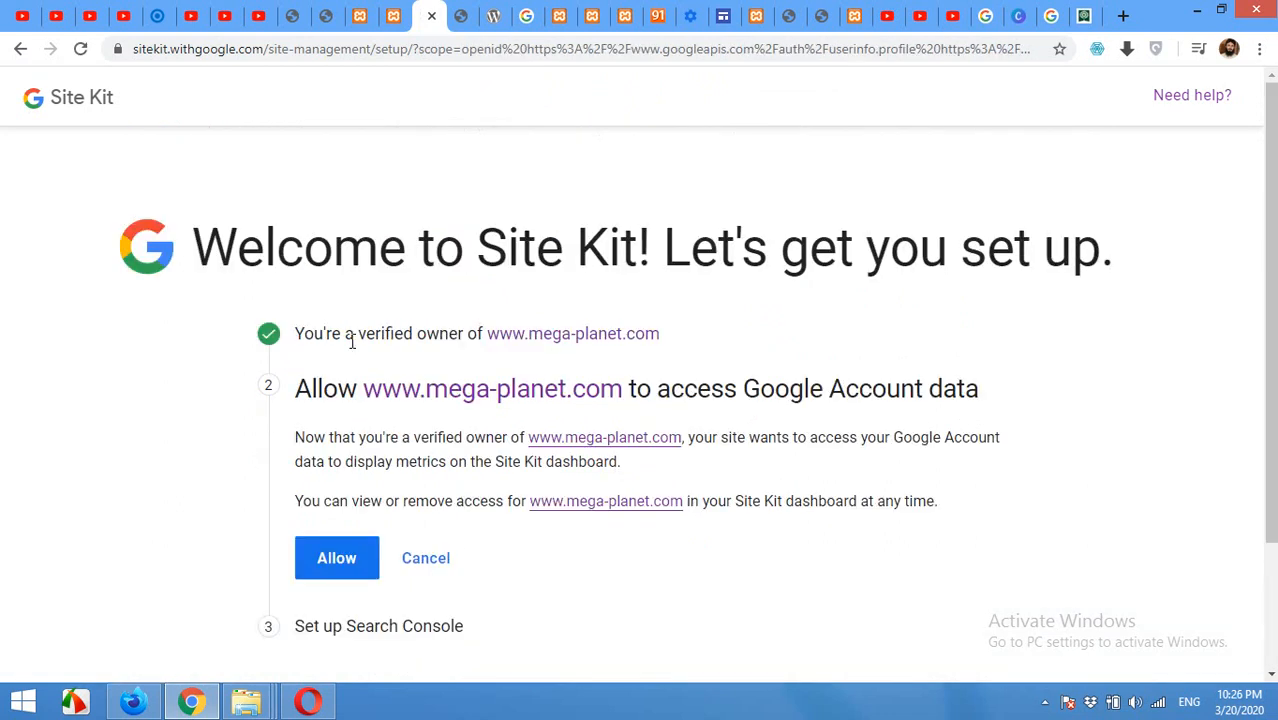
scroll(down, 3)
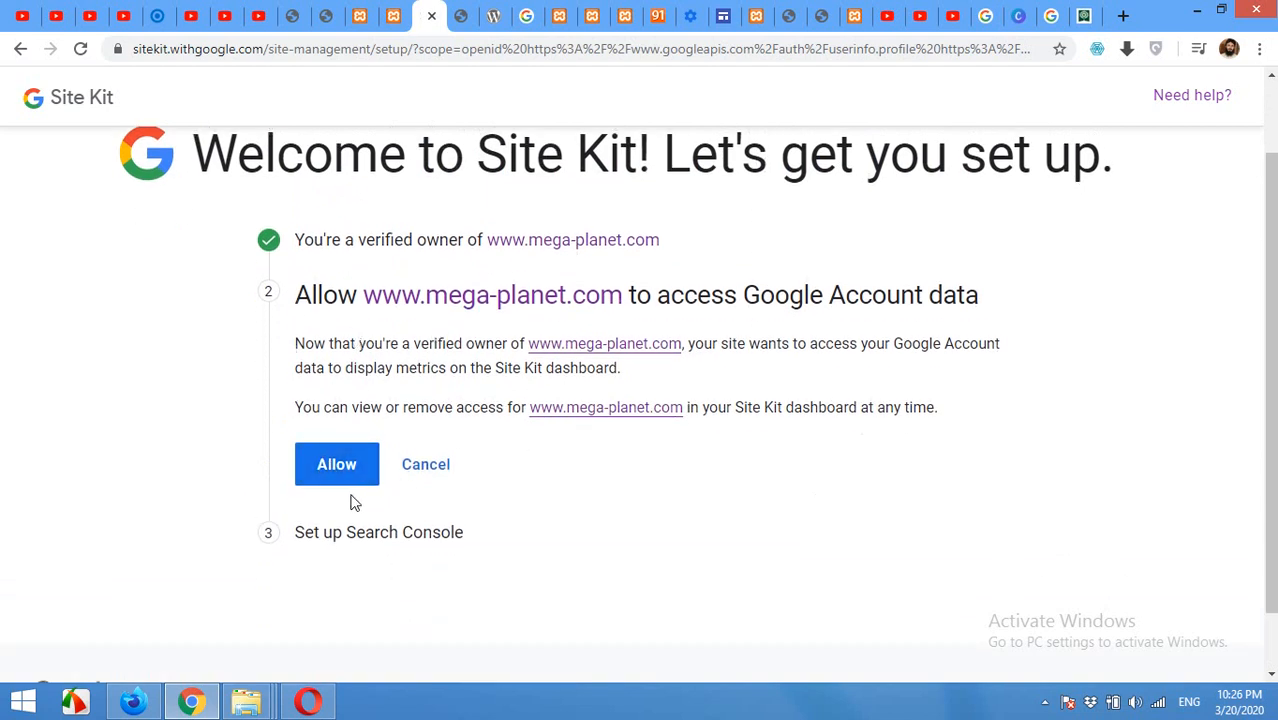
click(337, 464)
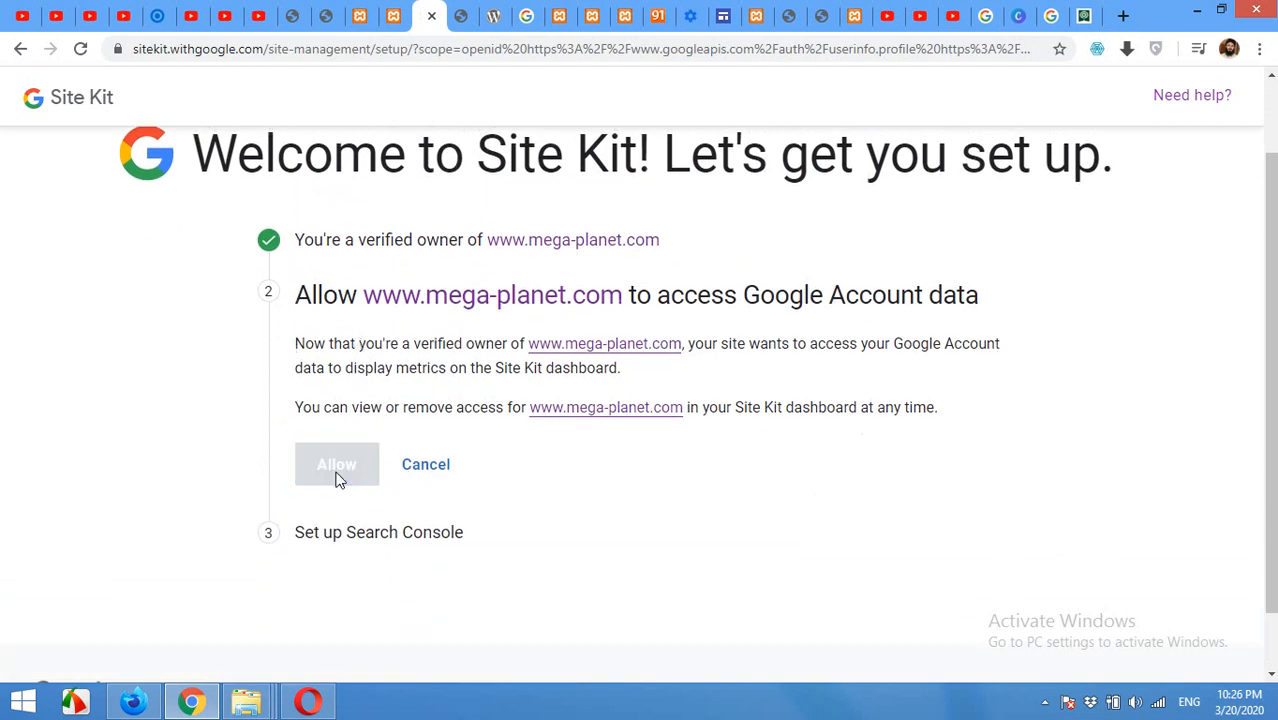
click(337, 464)
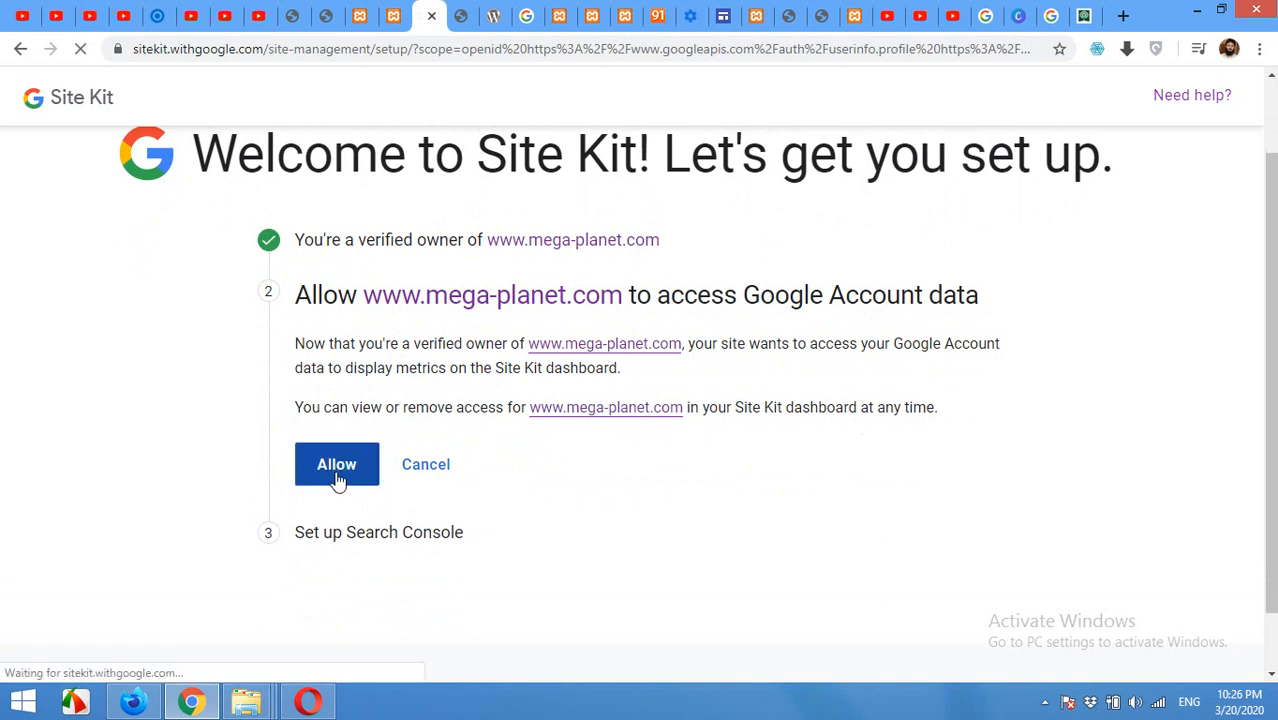
click(336, 464)
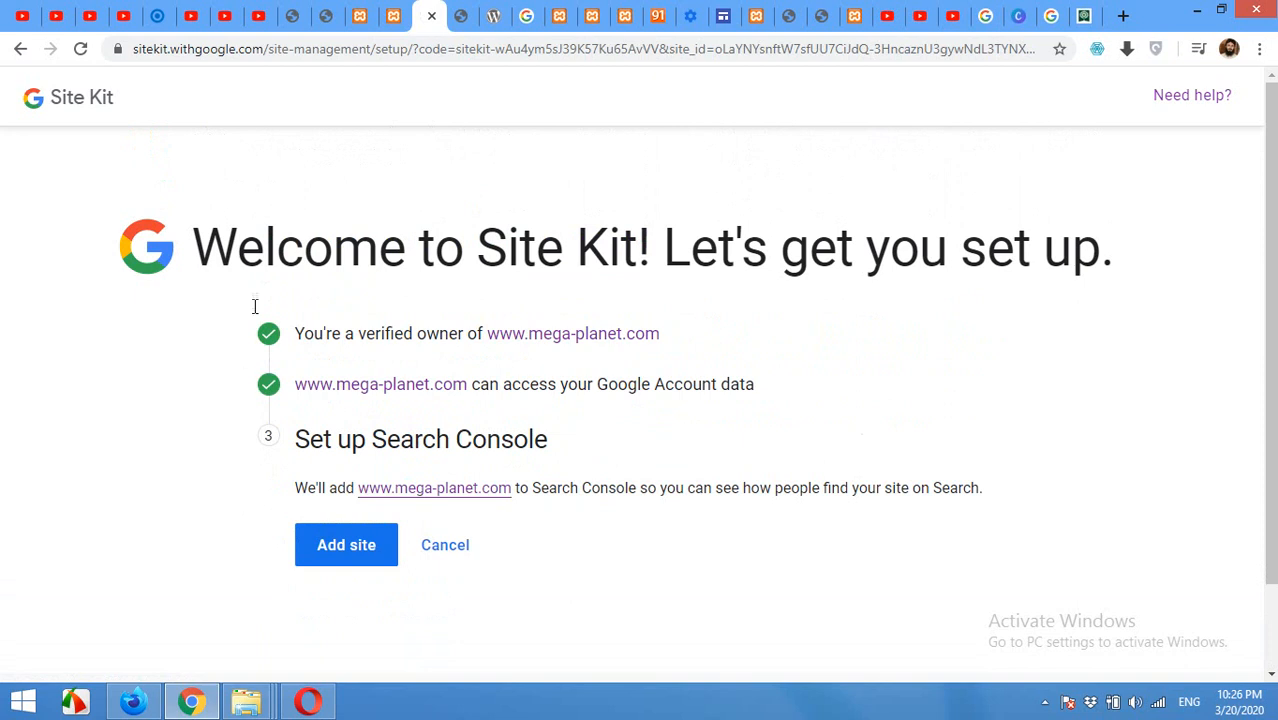
mouse_move(430, 372)
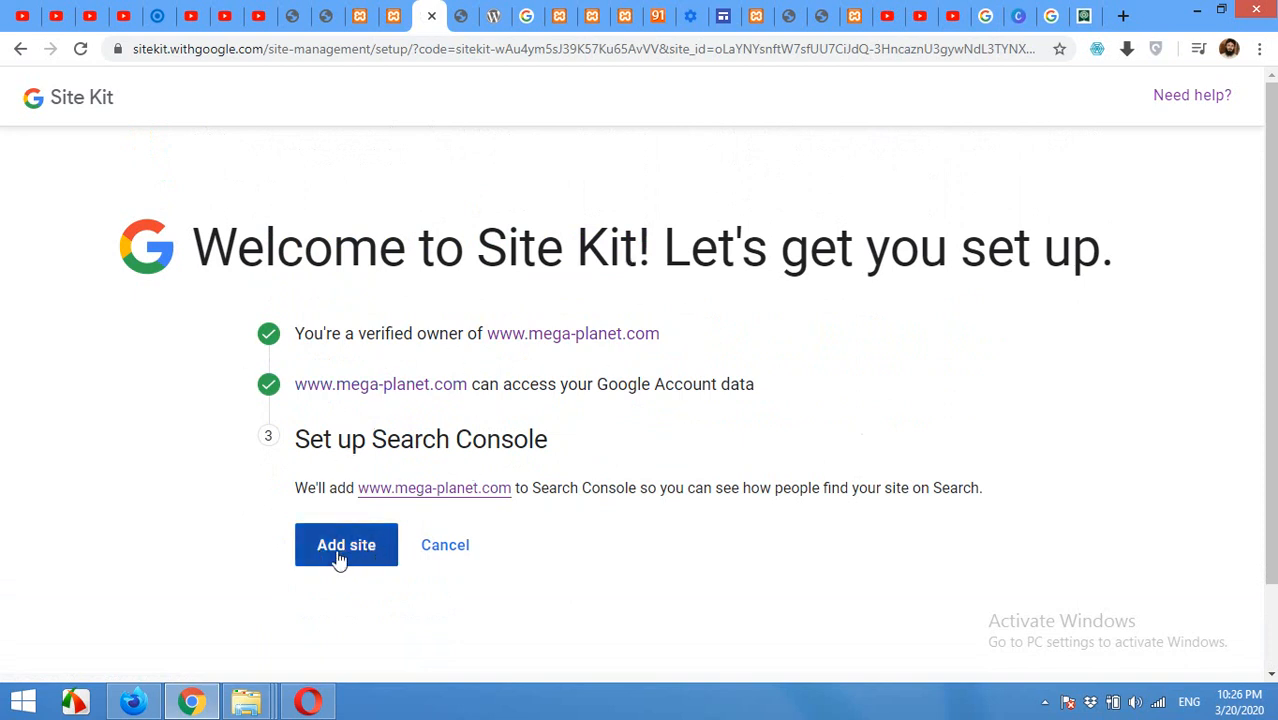
- Add the site to Search Console in the Site Kit setup
click(346, 545)
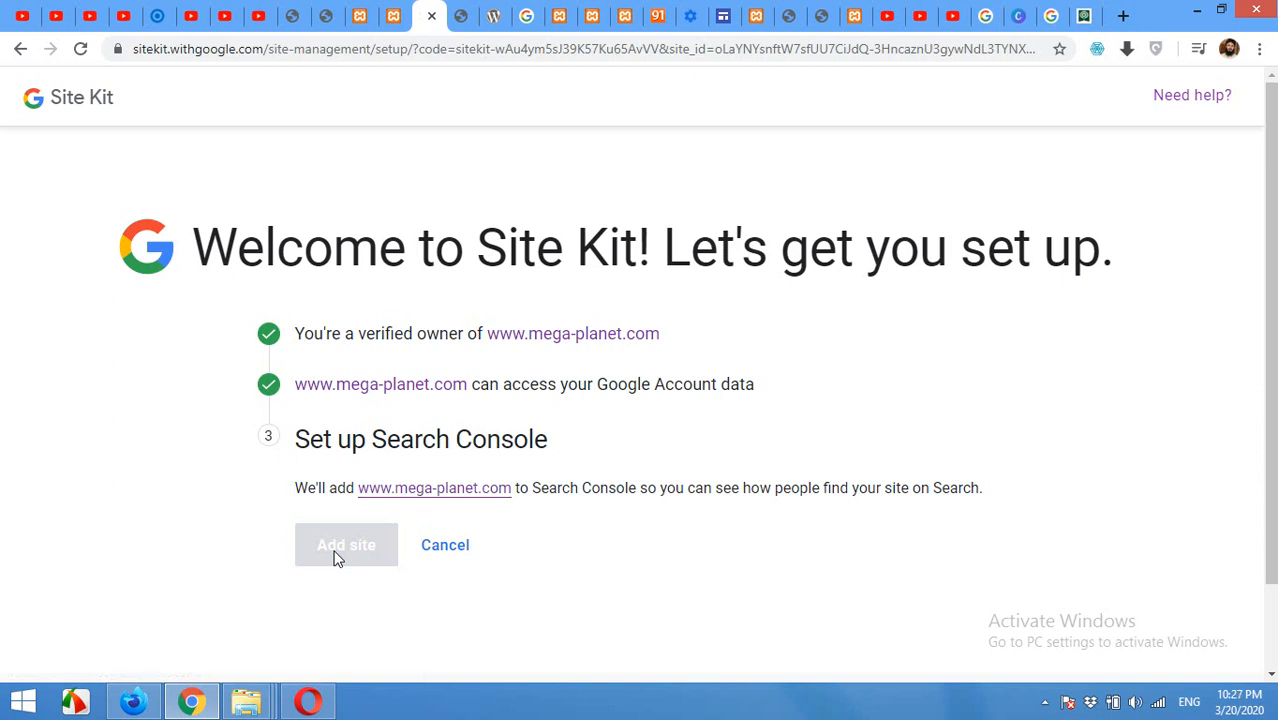
click(346, 544)
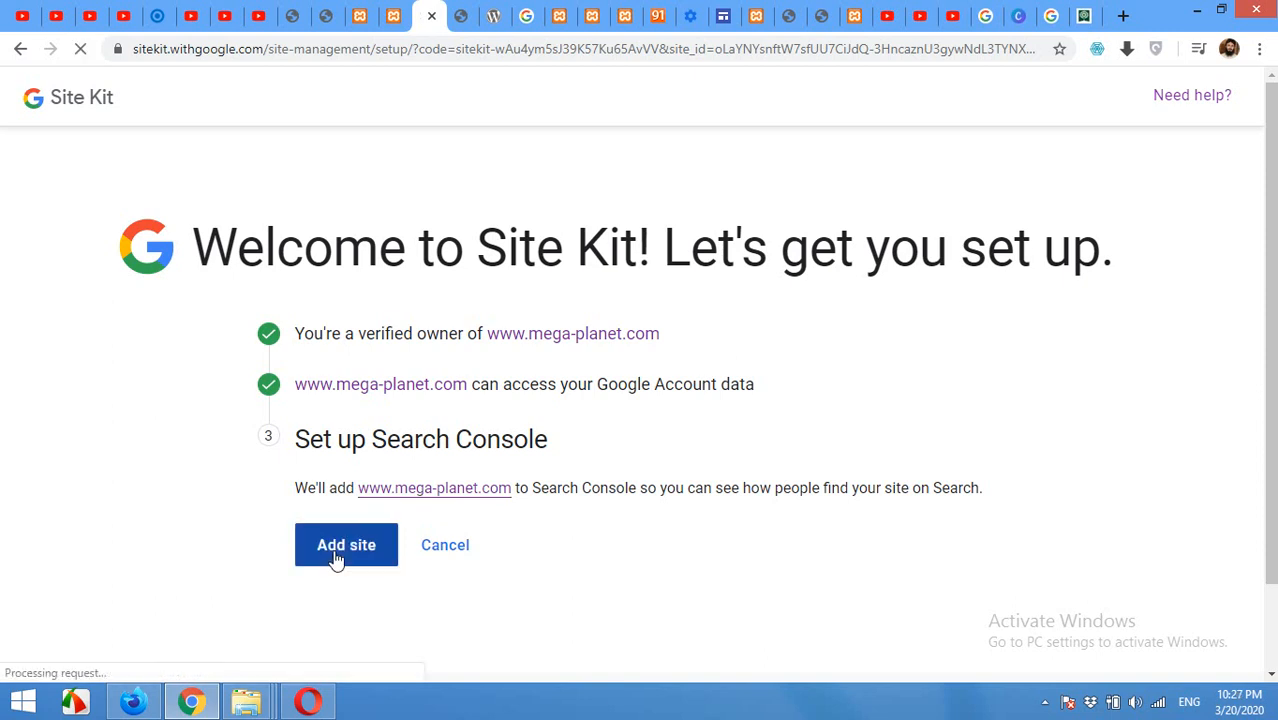
click(346, 544)
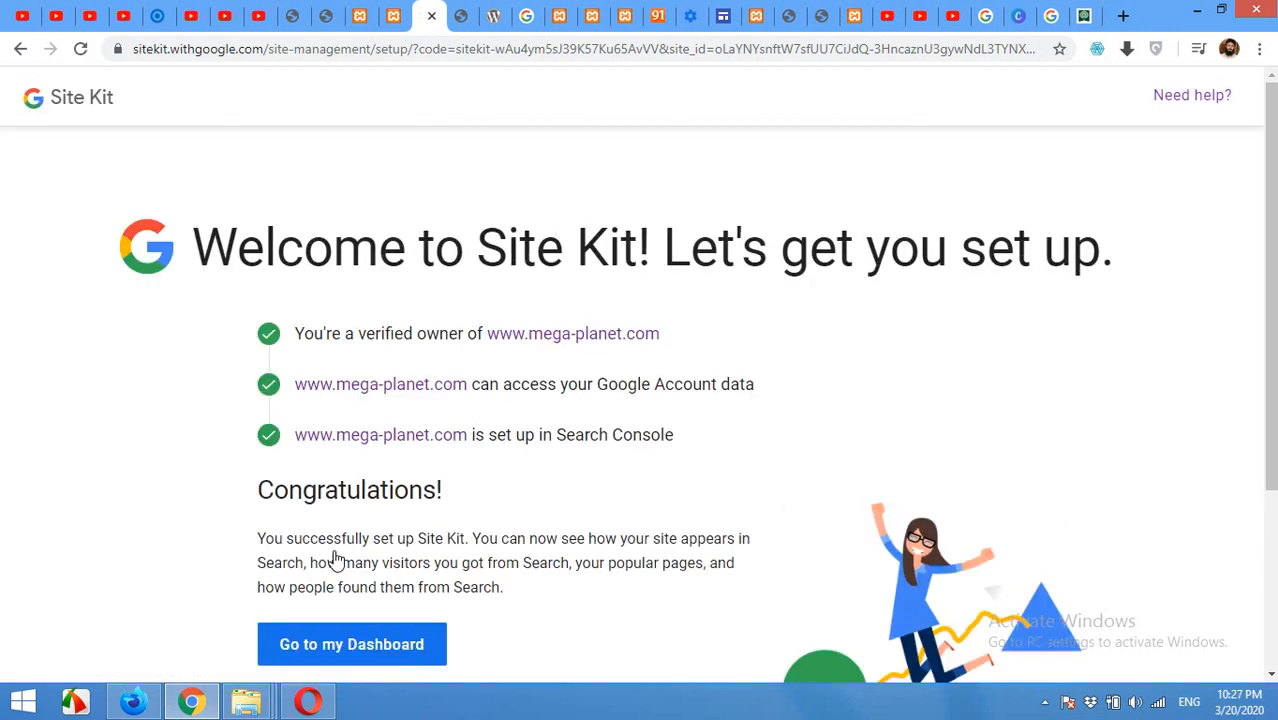
- Go to the Site Kit dashboard, where Search Console is gathering data
scroll(down, 3)
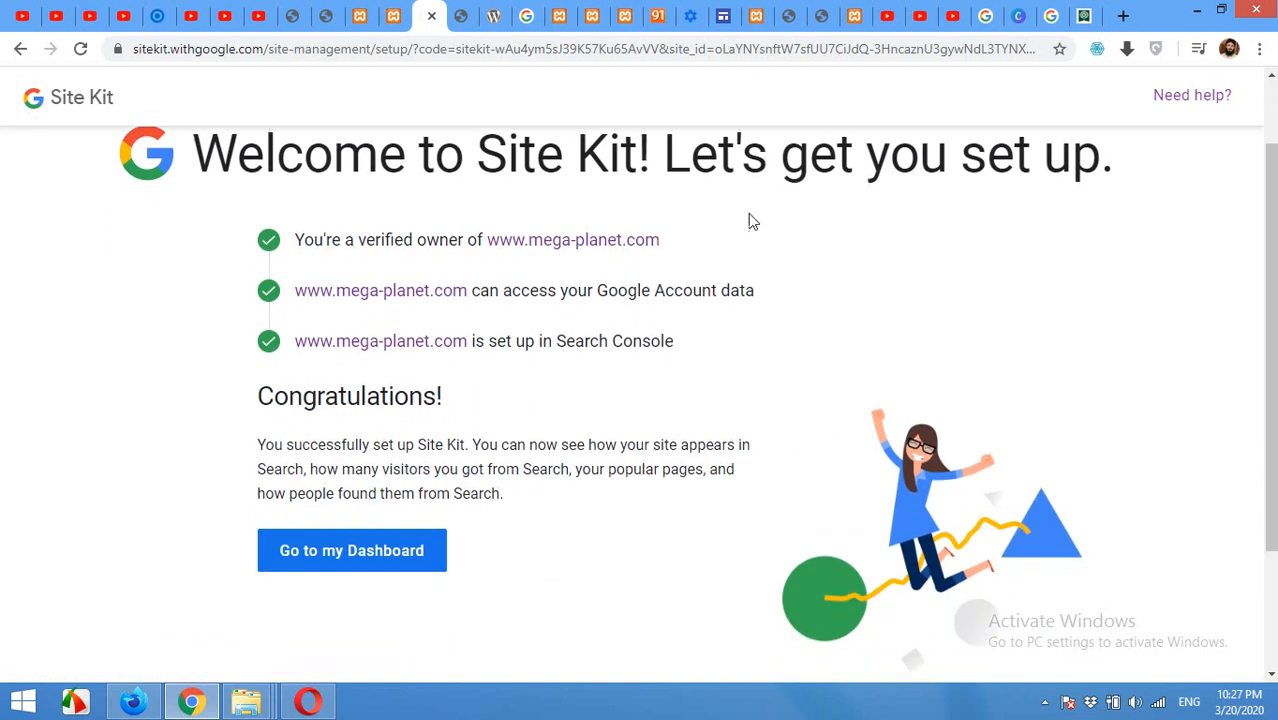
mouse_move(451, 264)
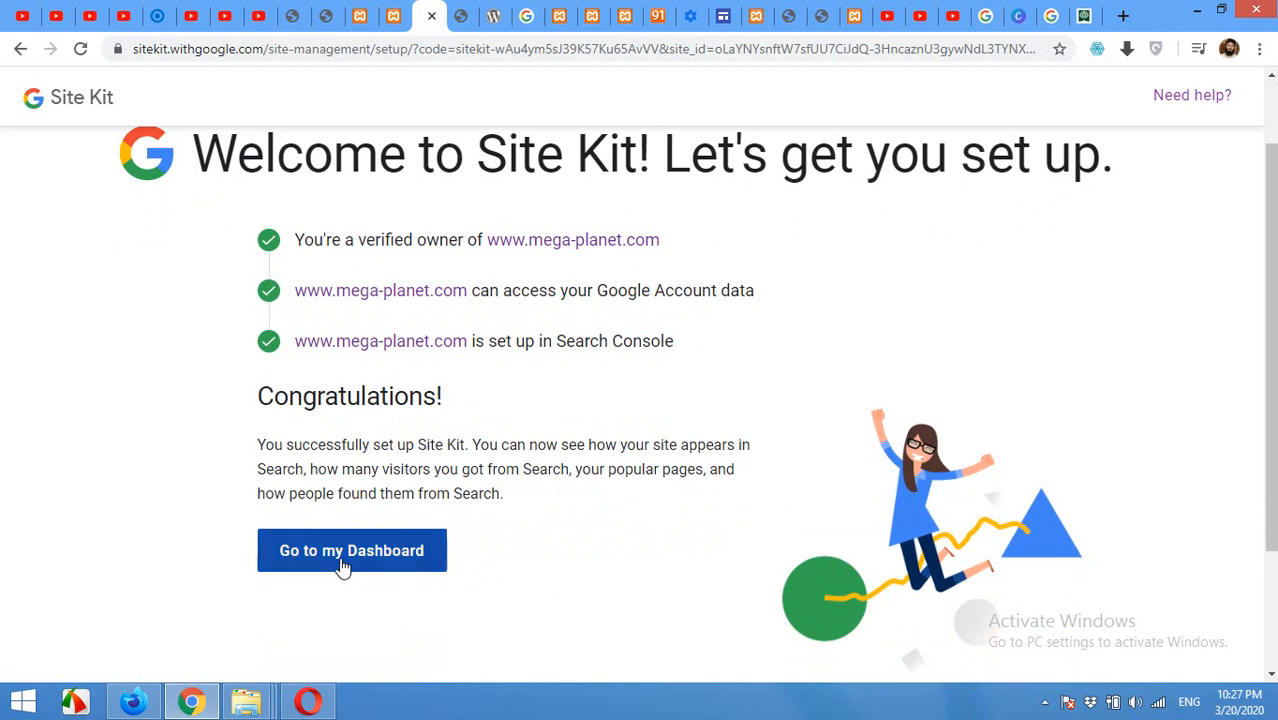
click(351, 550)
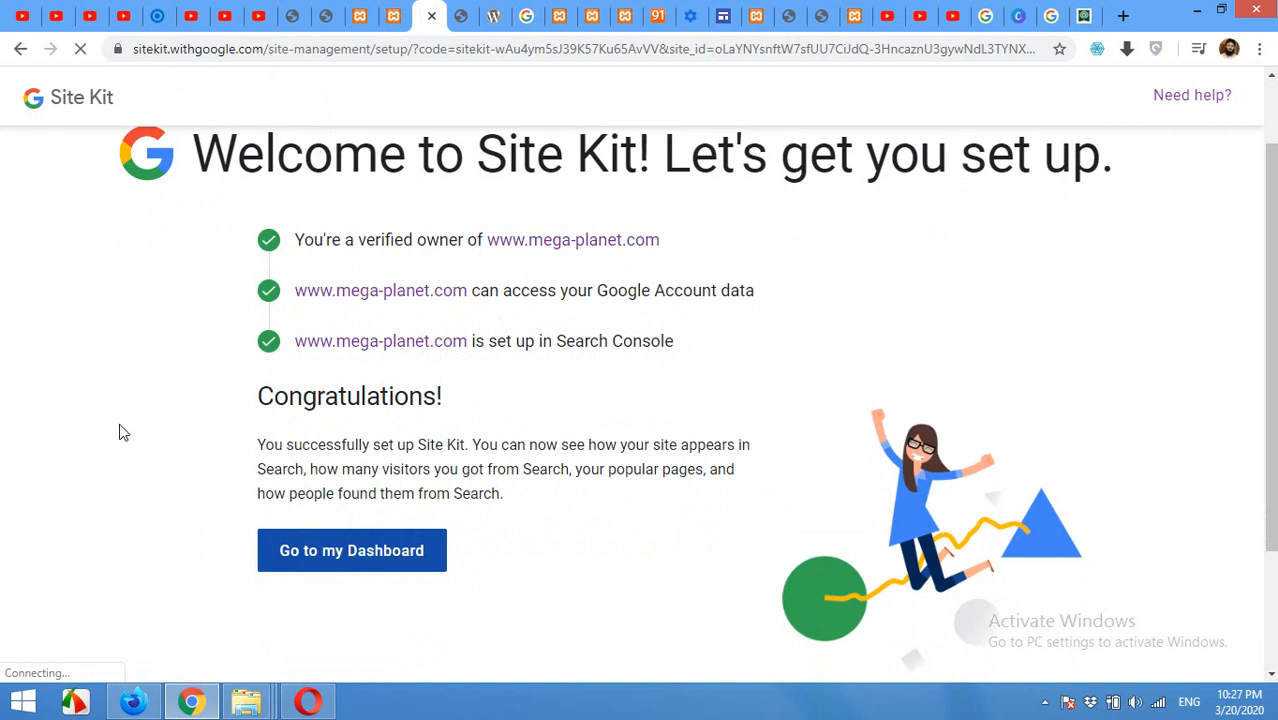
click(351, 550)
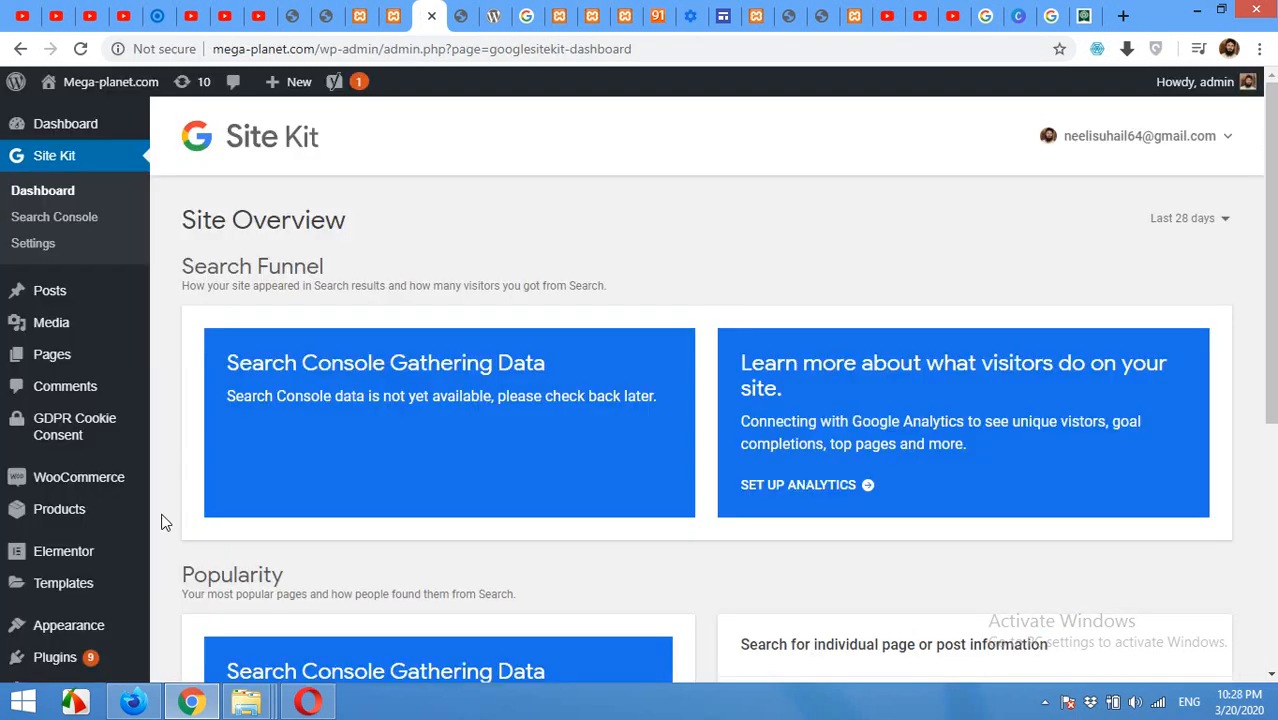
mouse_move(295, 400)
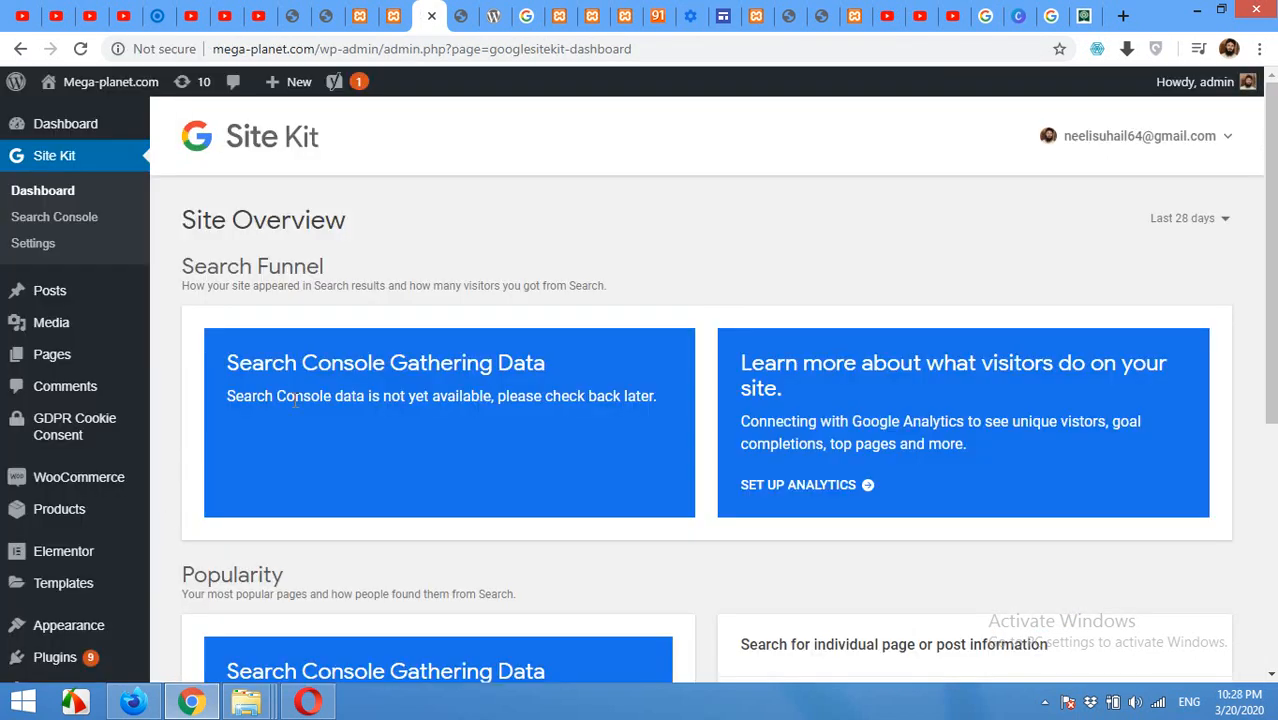
- Scroll the Site Kit dashboard, then open Site Kit Settings from the sidebar
scroll(down, 3)
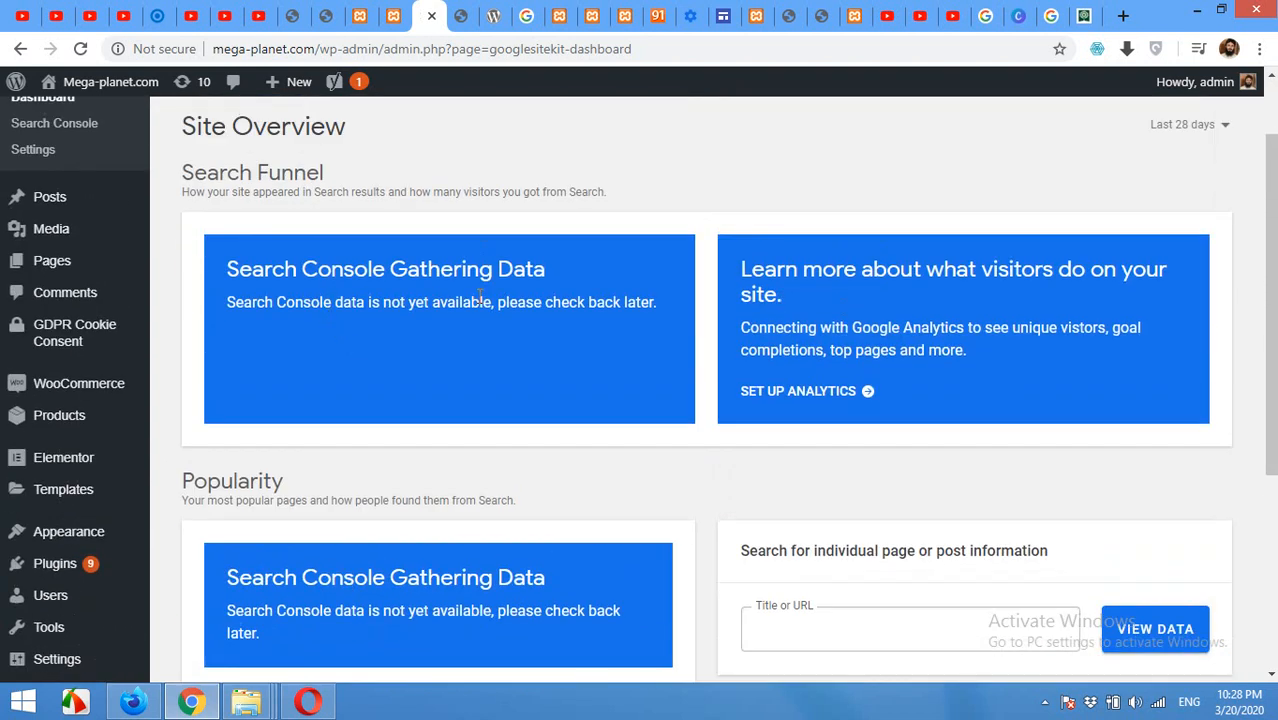
mouse_move(785, 440)
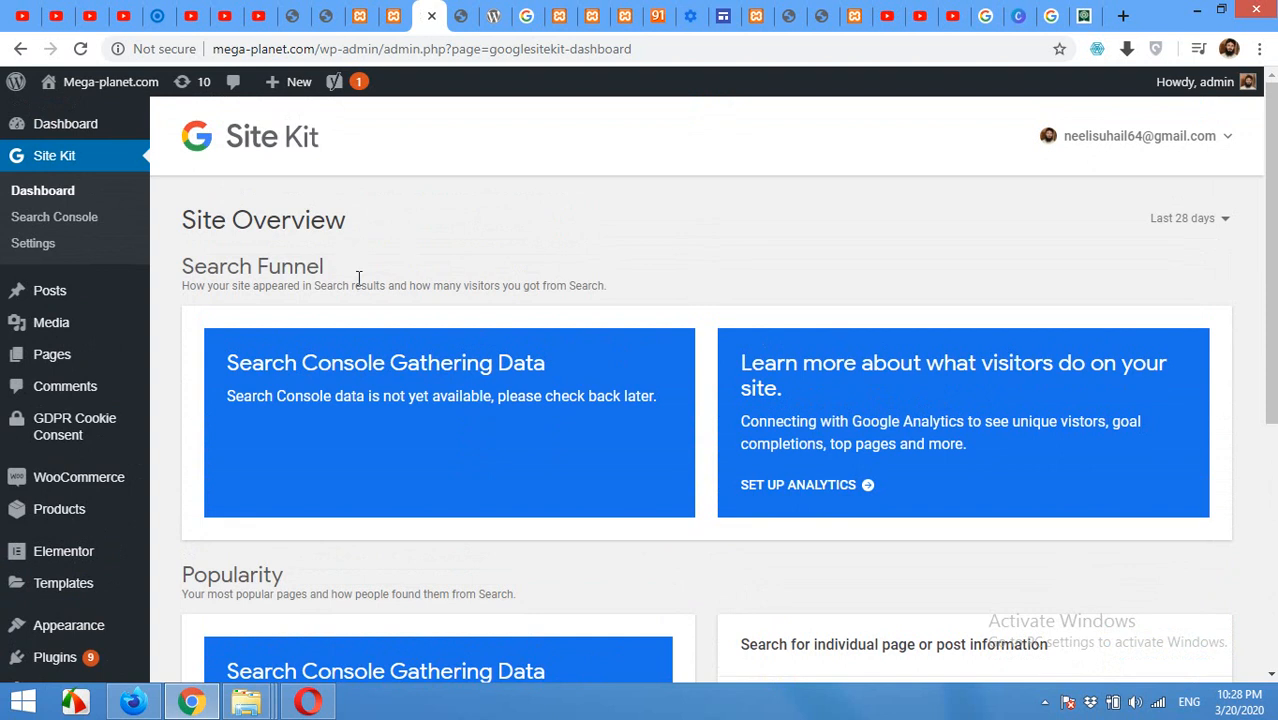
mouse_move(968, 234)
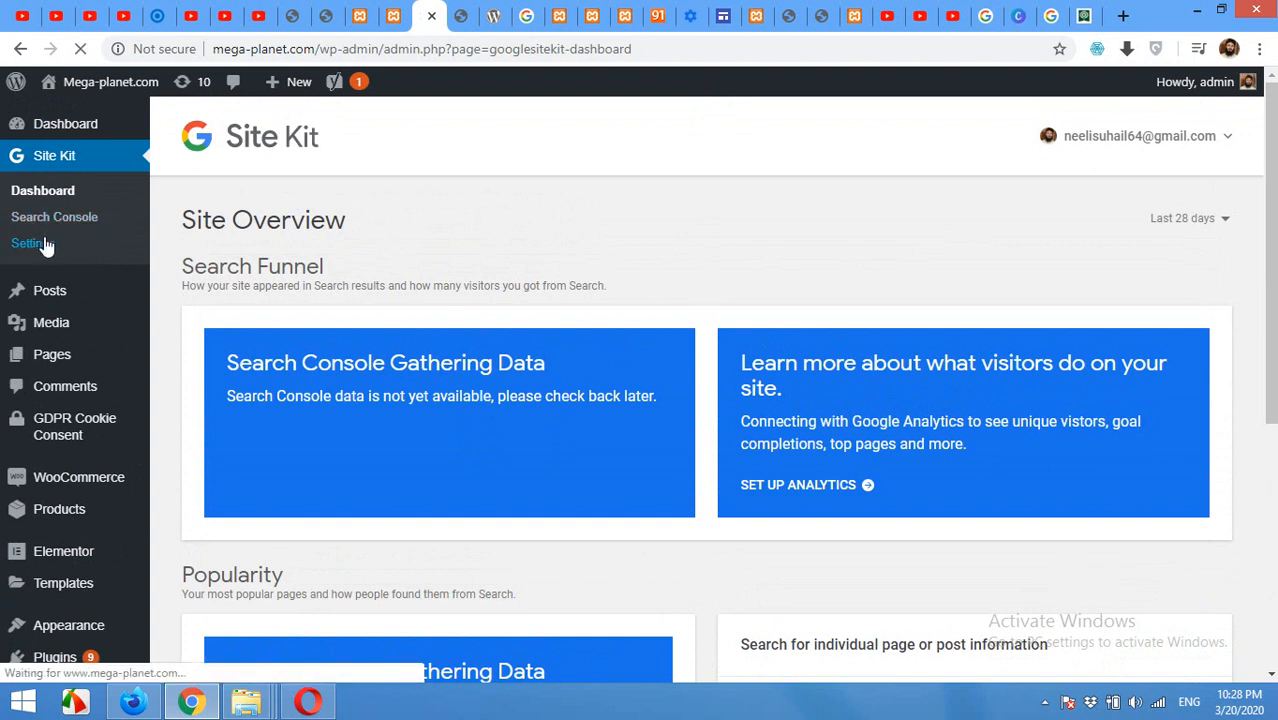
click(27, 243)
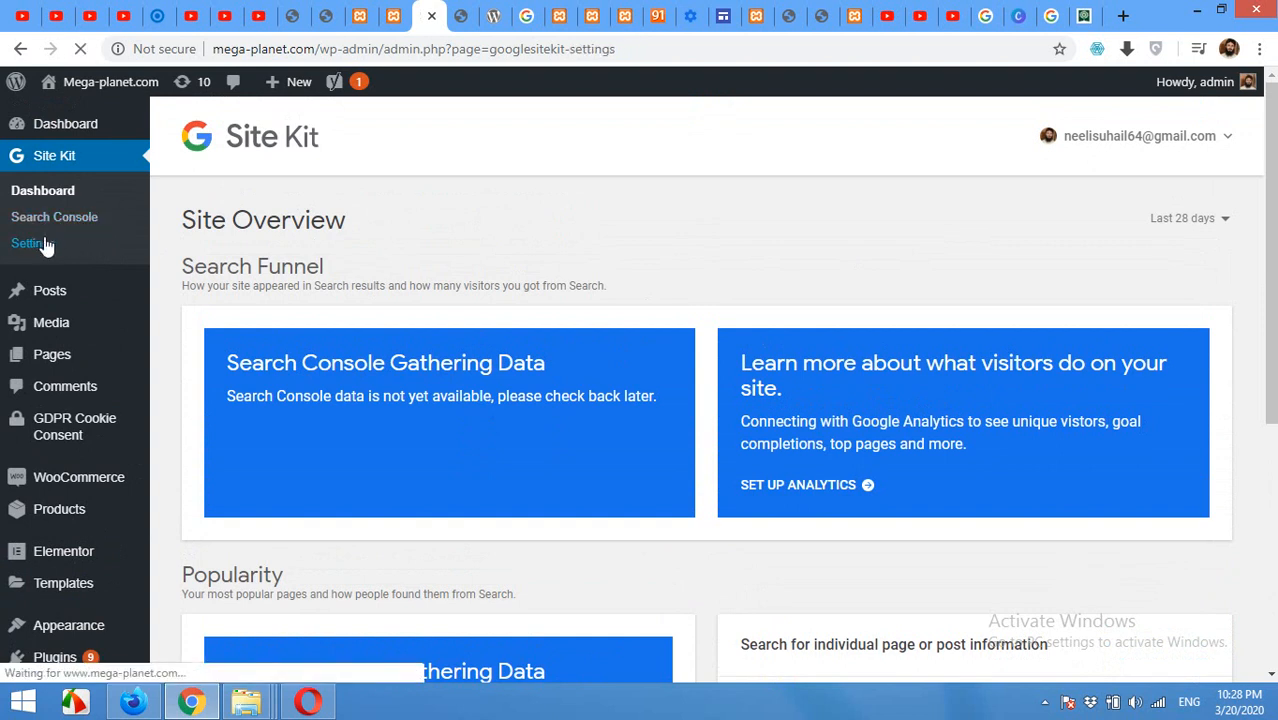
- Browse the Connect More Services list, then return to Connected Services
click(29, 243)
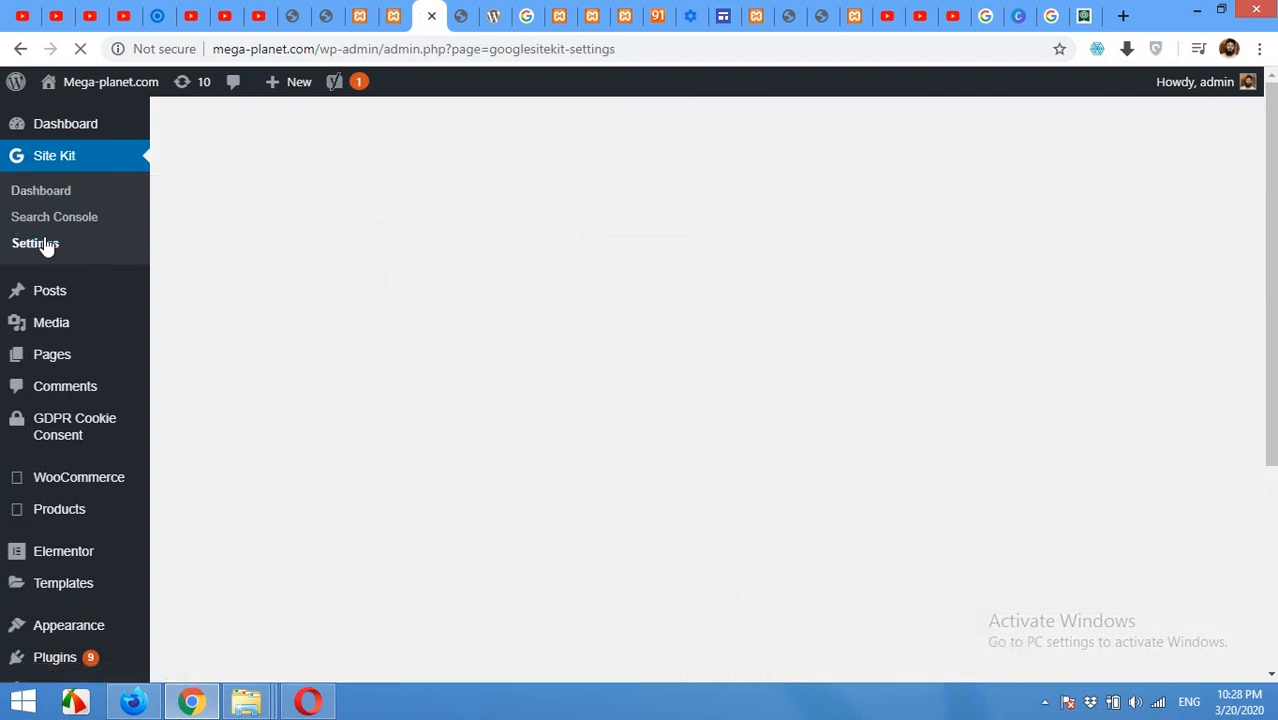
click(35, 243)
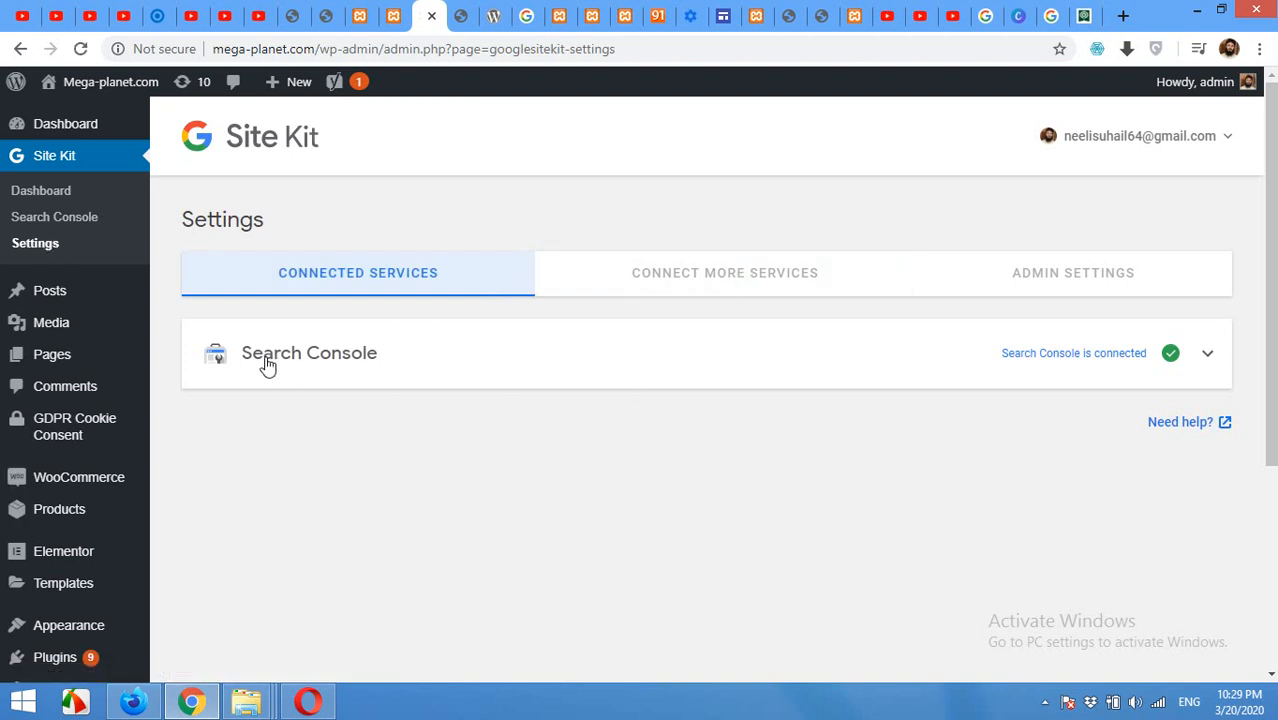
mouse_move(352, 358)
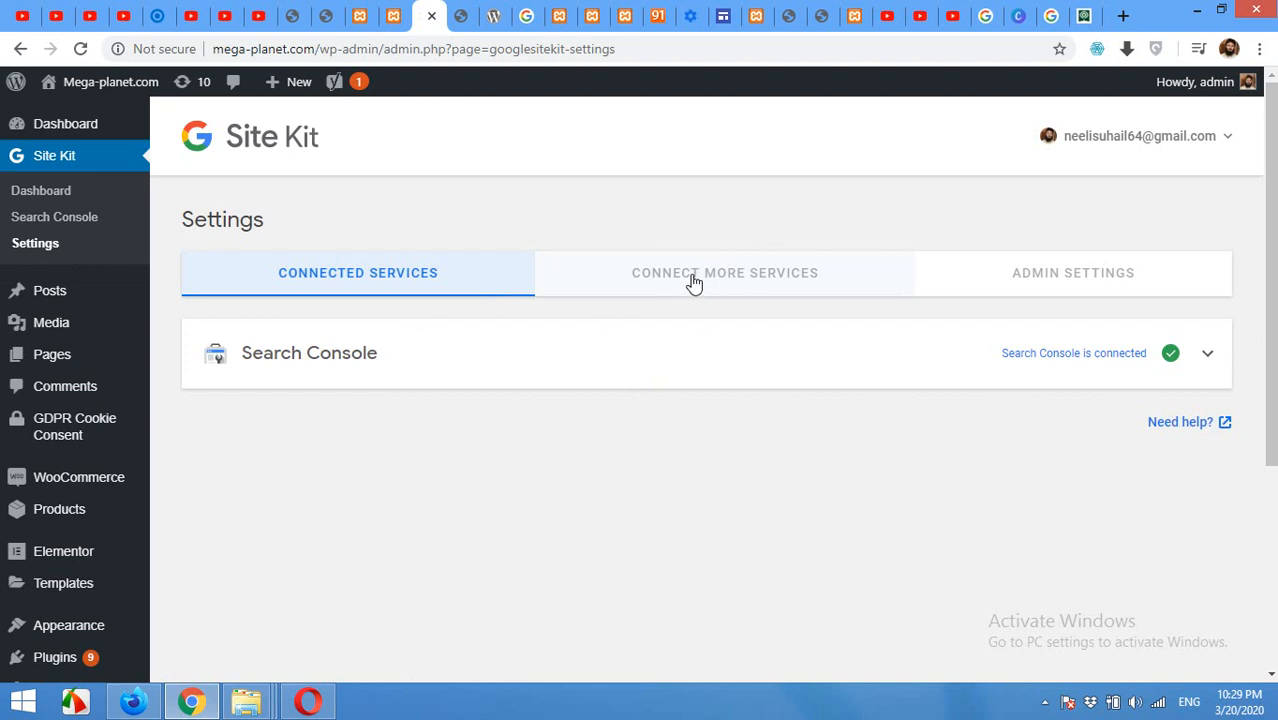
click(724, 272)
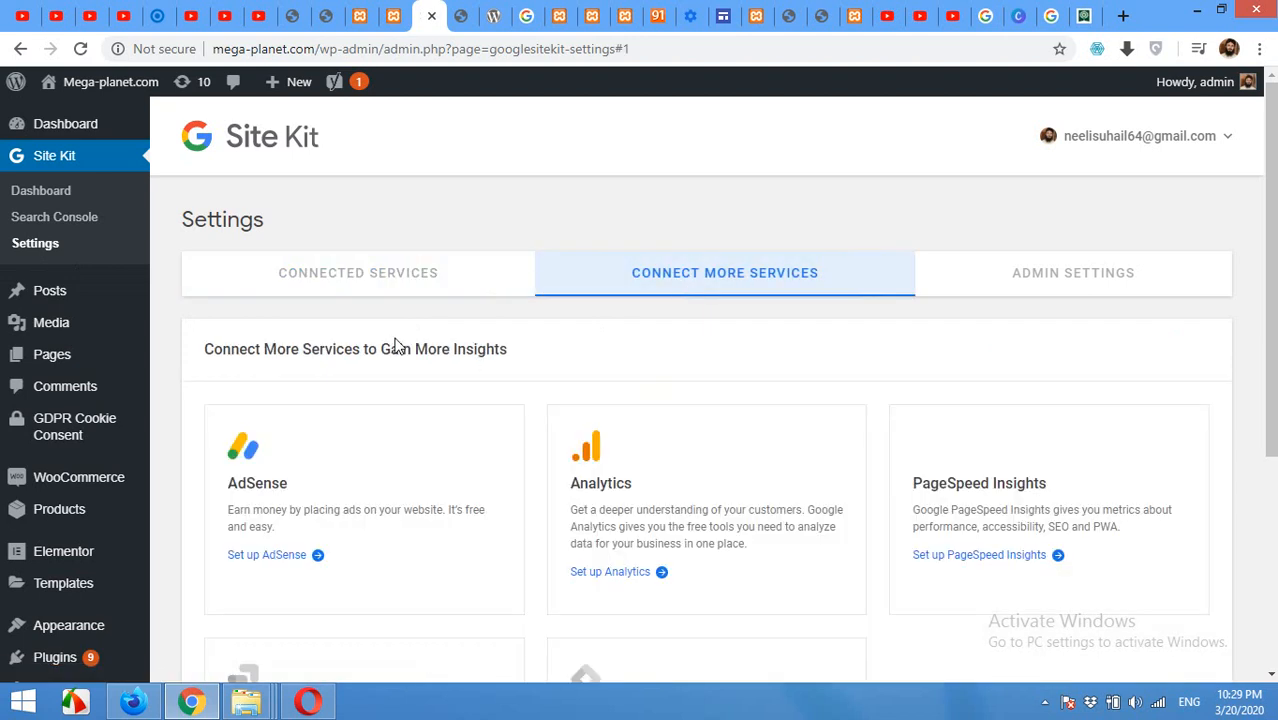
click(357, 272)
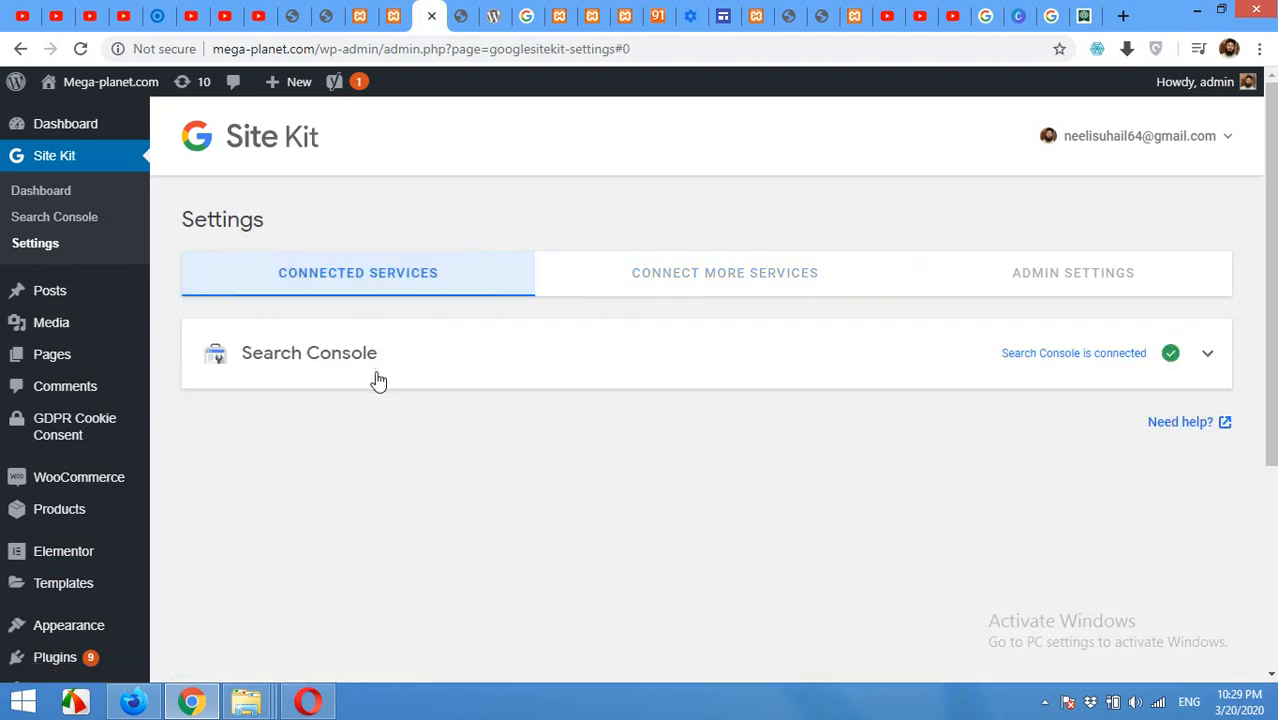
mouse_move(591, 164)
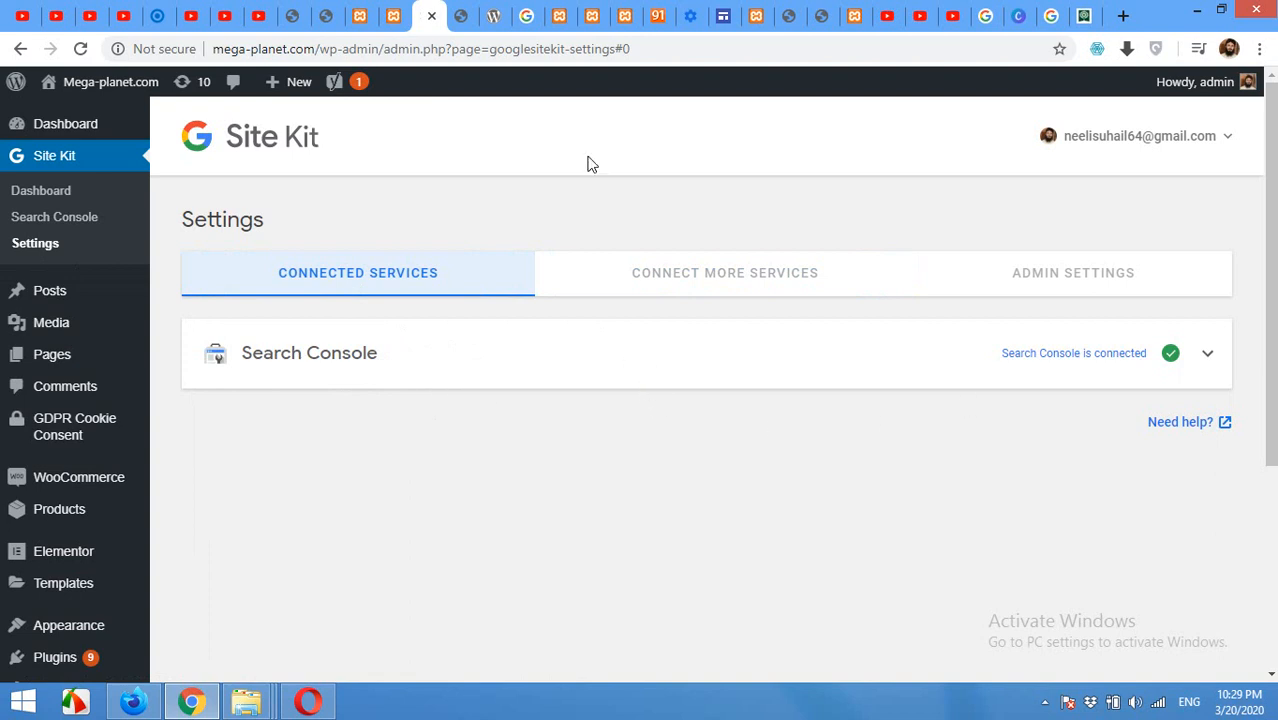
mouse_move(678, 211)
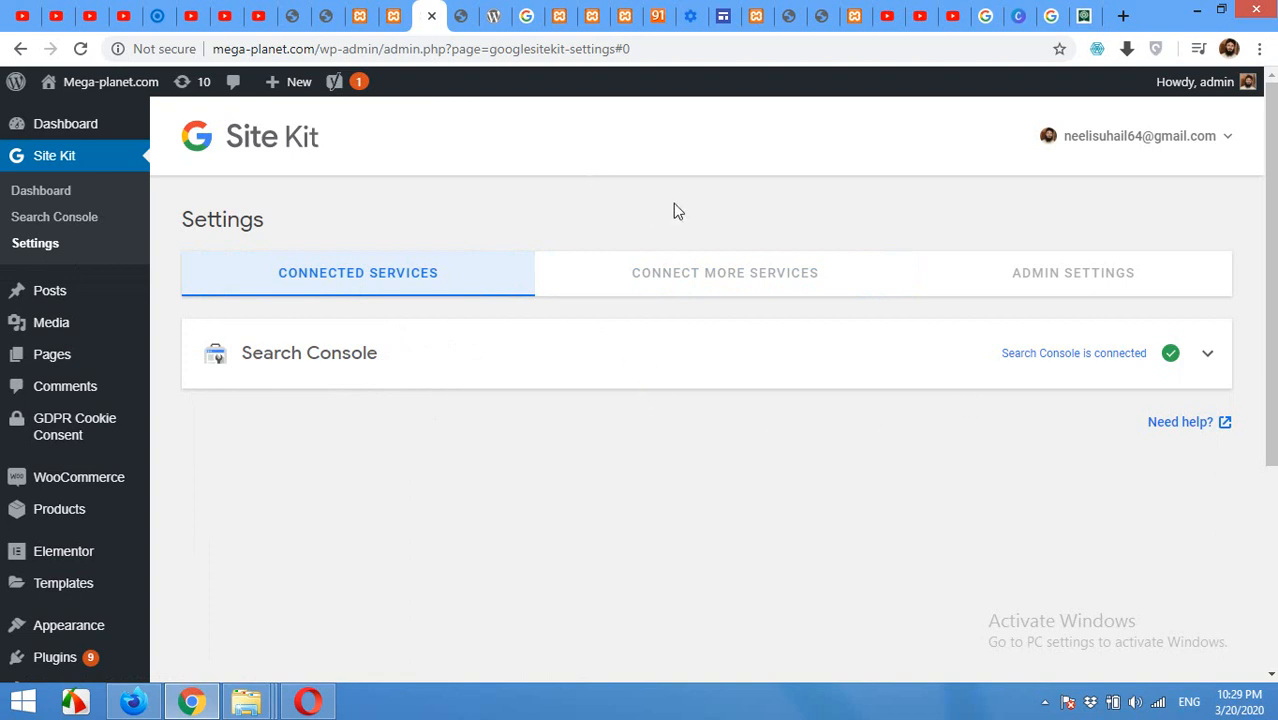
mouse_move(540, 195)
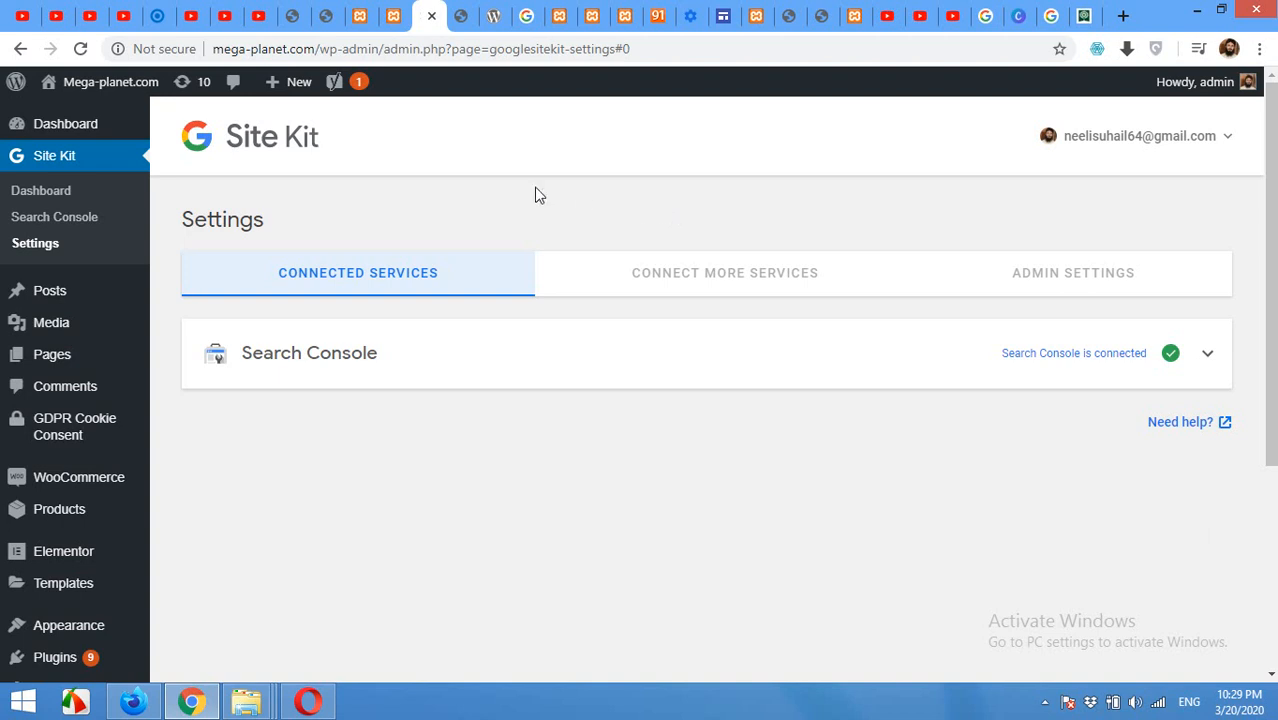
mouse_move(1128, 366)
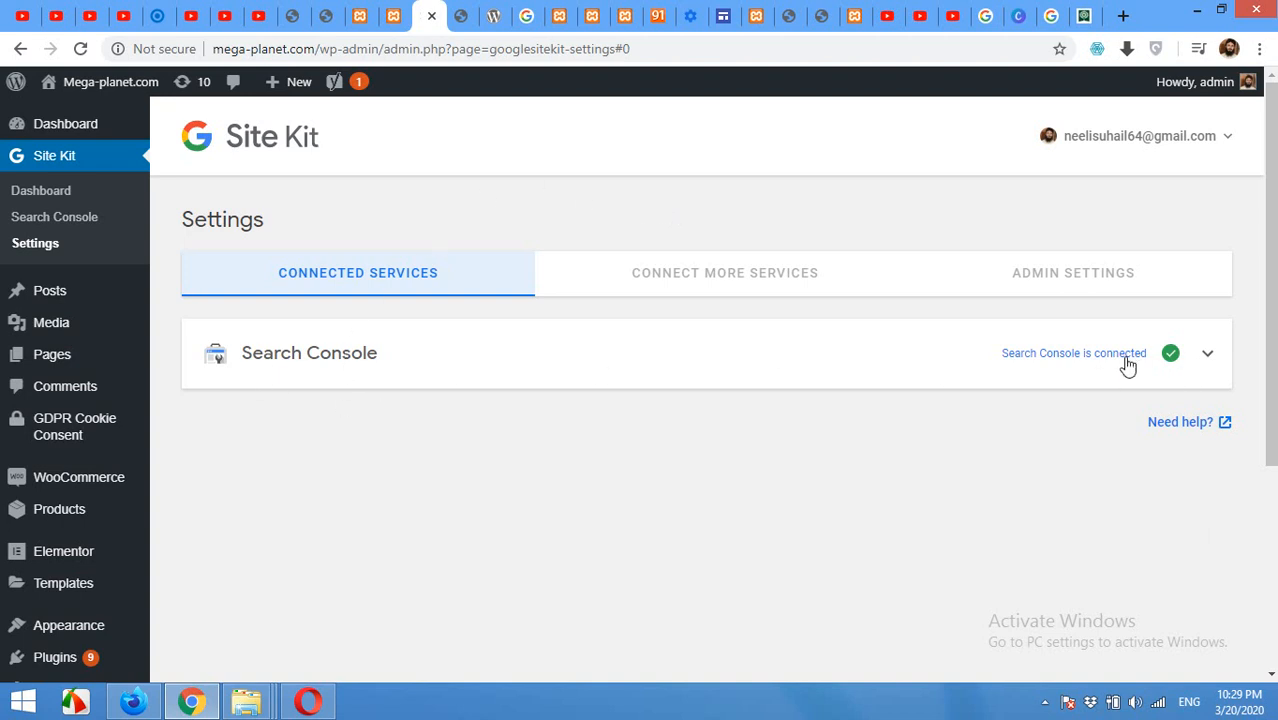
click(1208, 353)
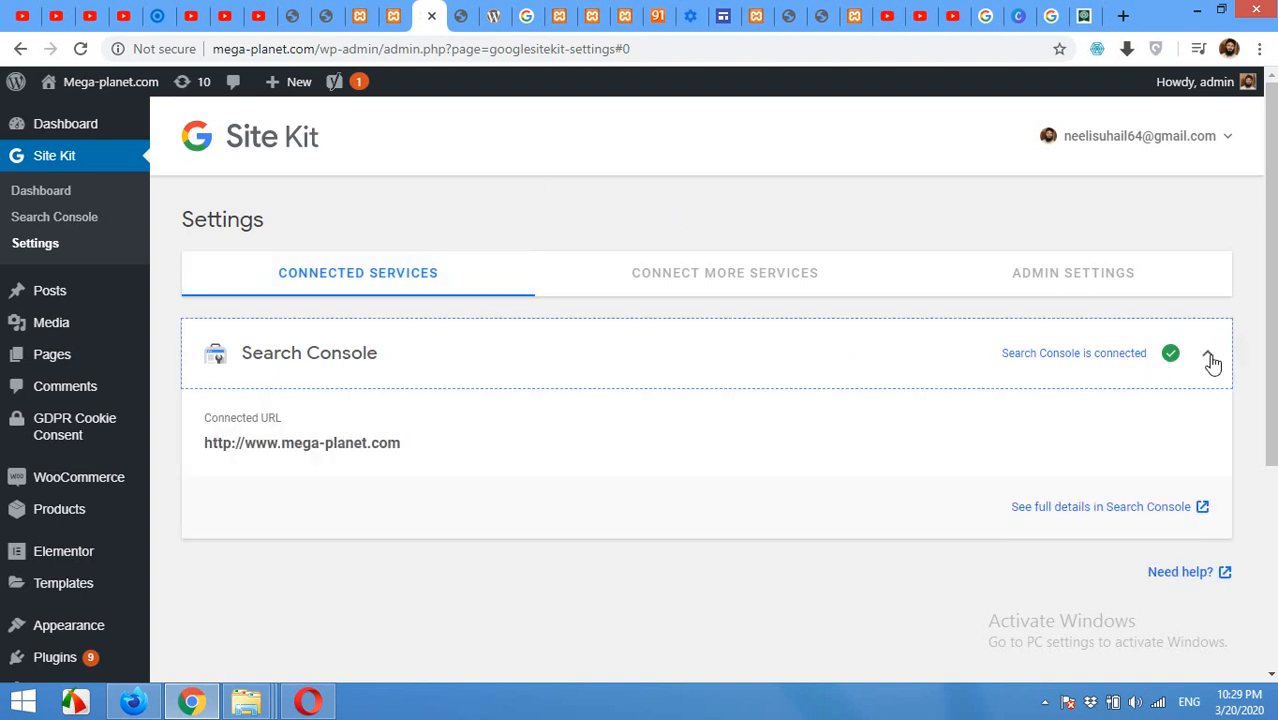
click(1208, 353)
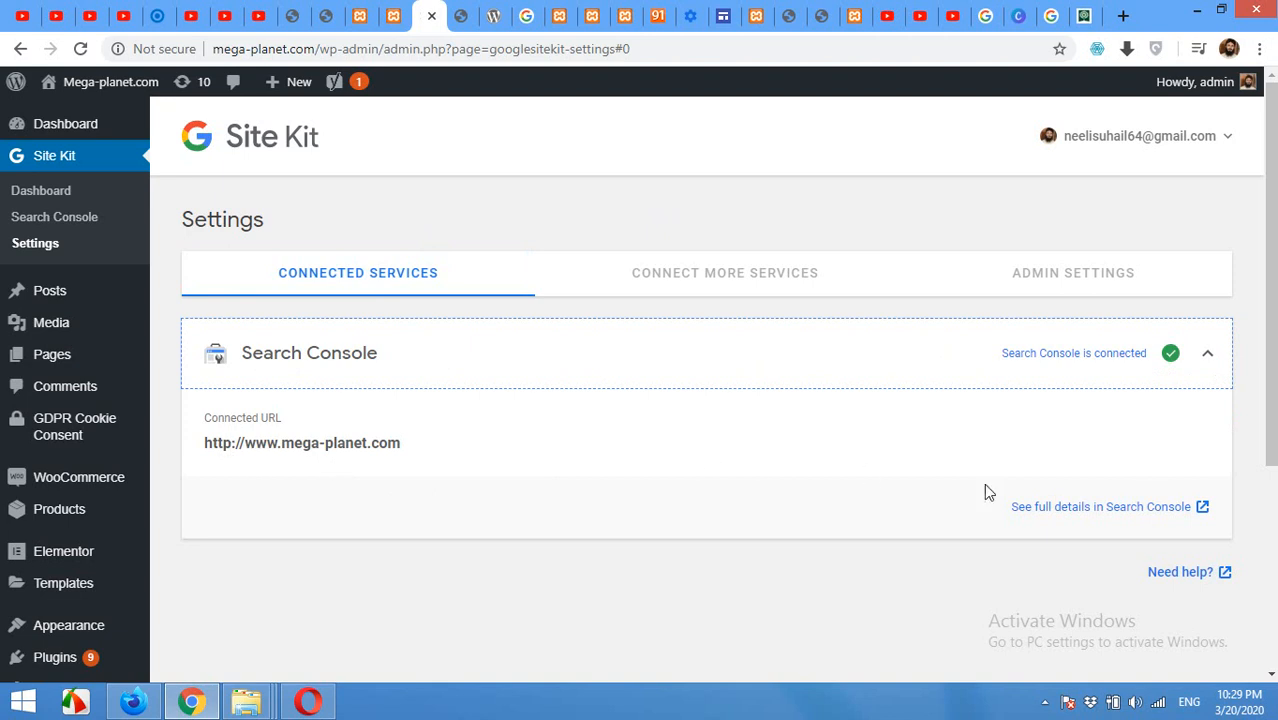
mouse_move(1100, 506)
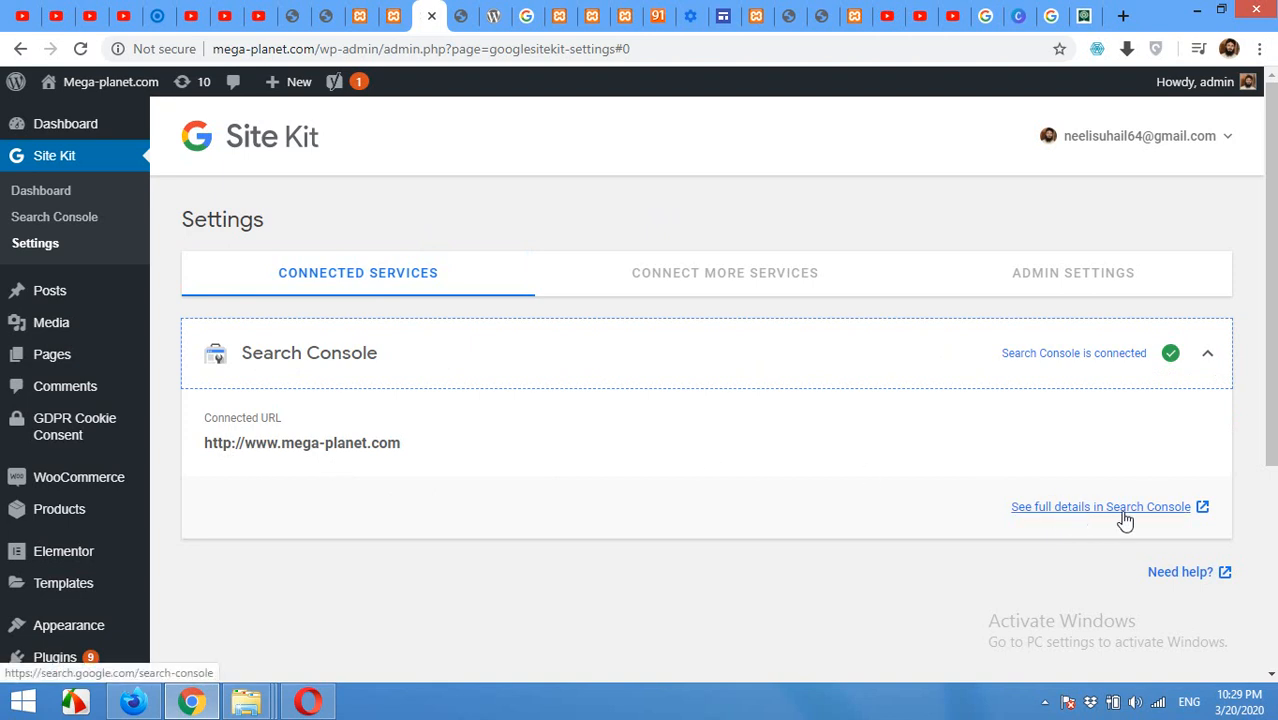
mouse_move(105, 218)
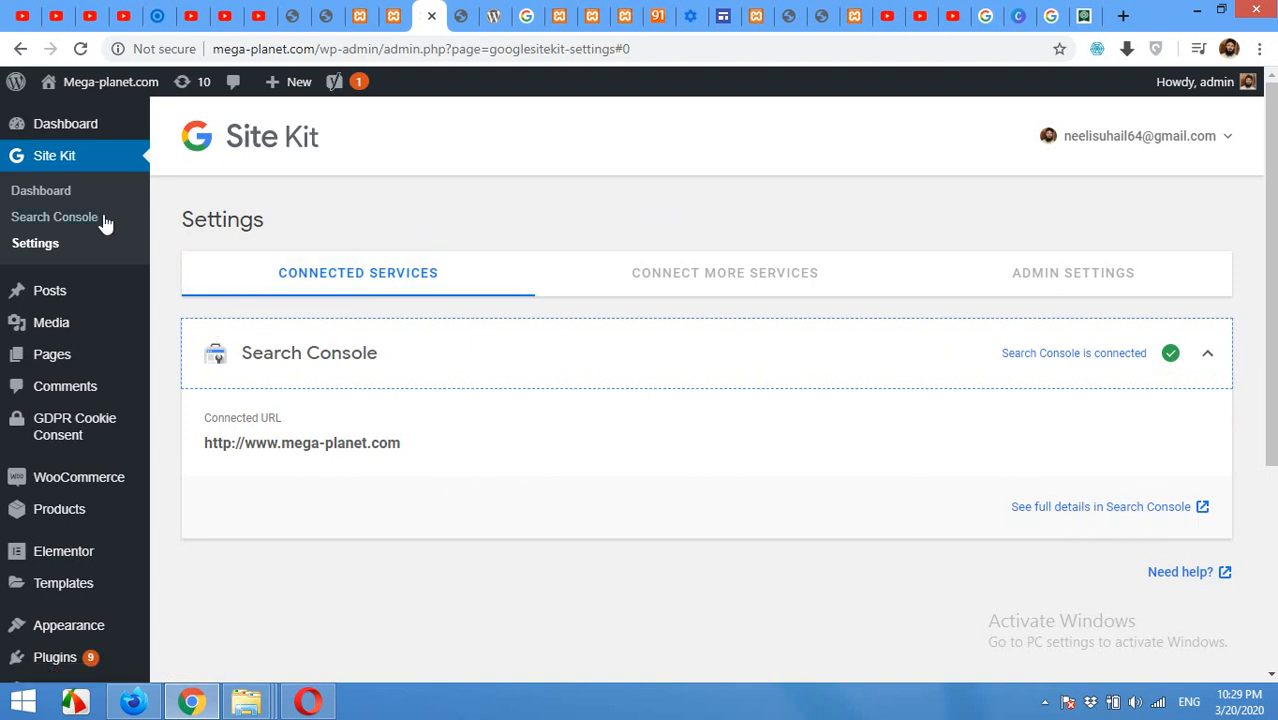
click(41, 190)
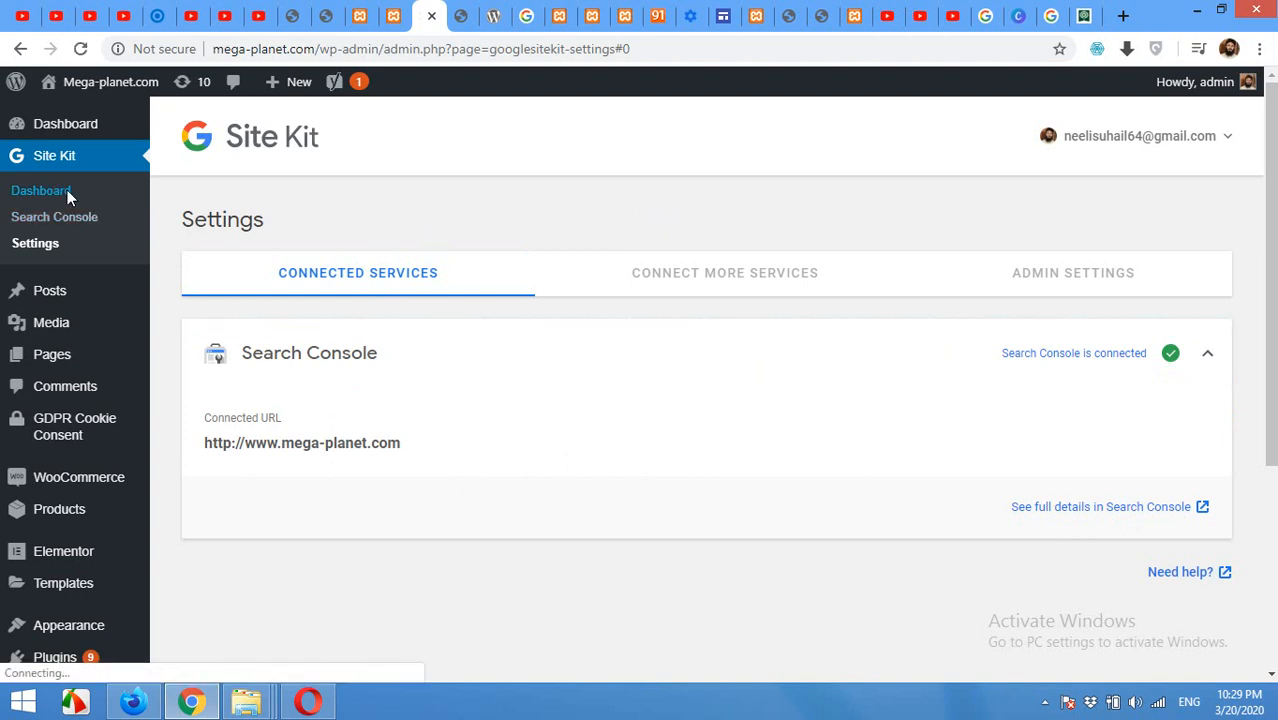
- Reload the Site Kit dashboard, then reopen Site Kit Settings listing AdSense, Analytics and PageSpeed Insights
click(42, 191)
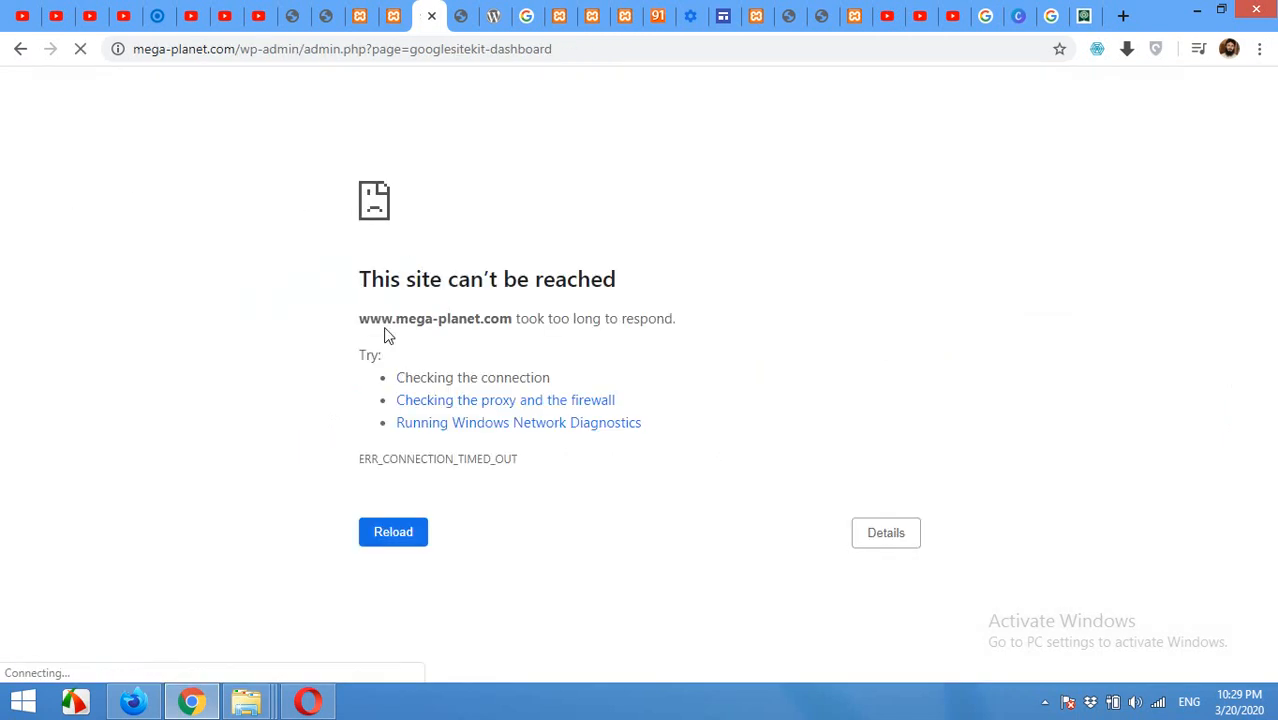
click(392, 531)
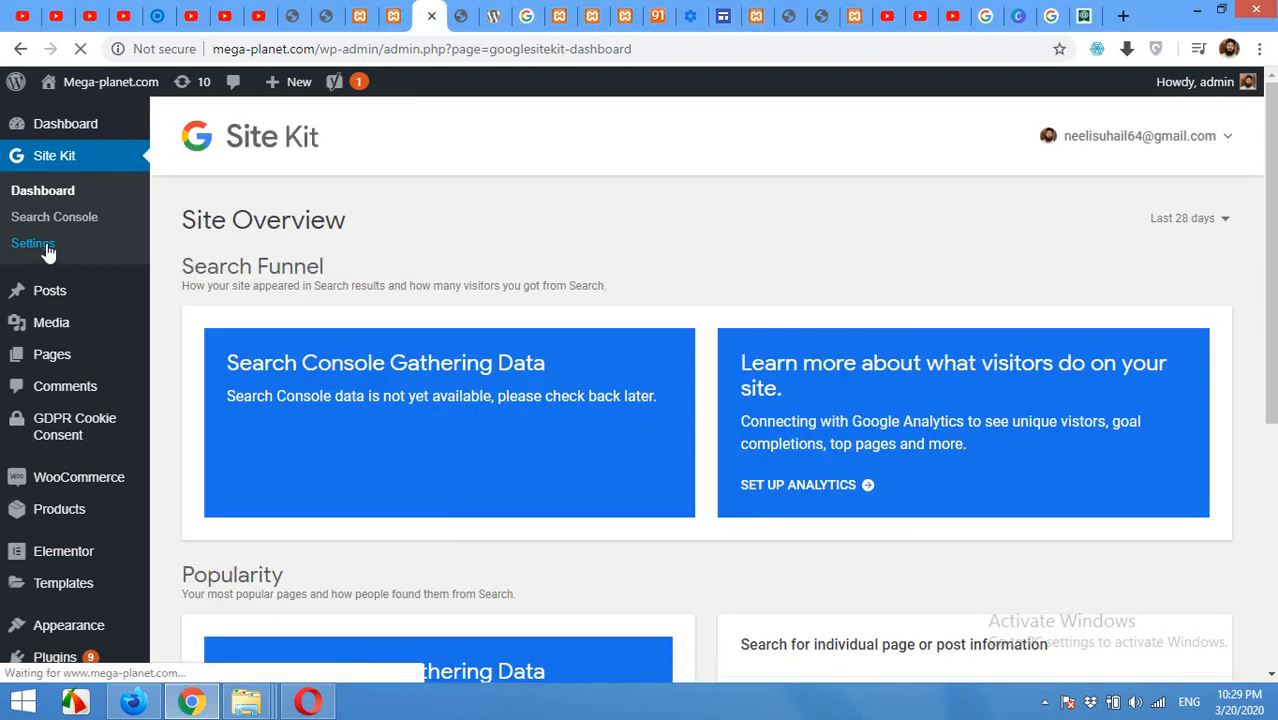
click(31, 243)
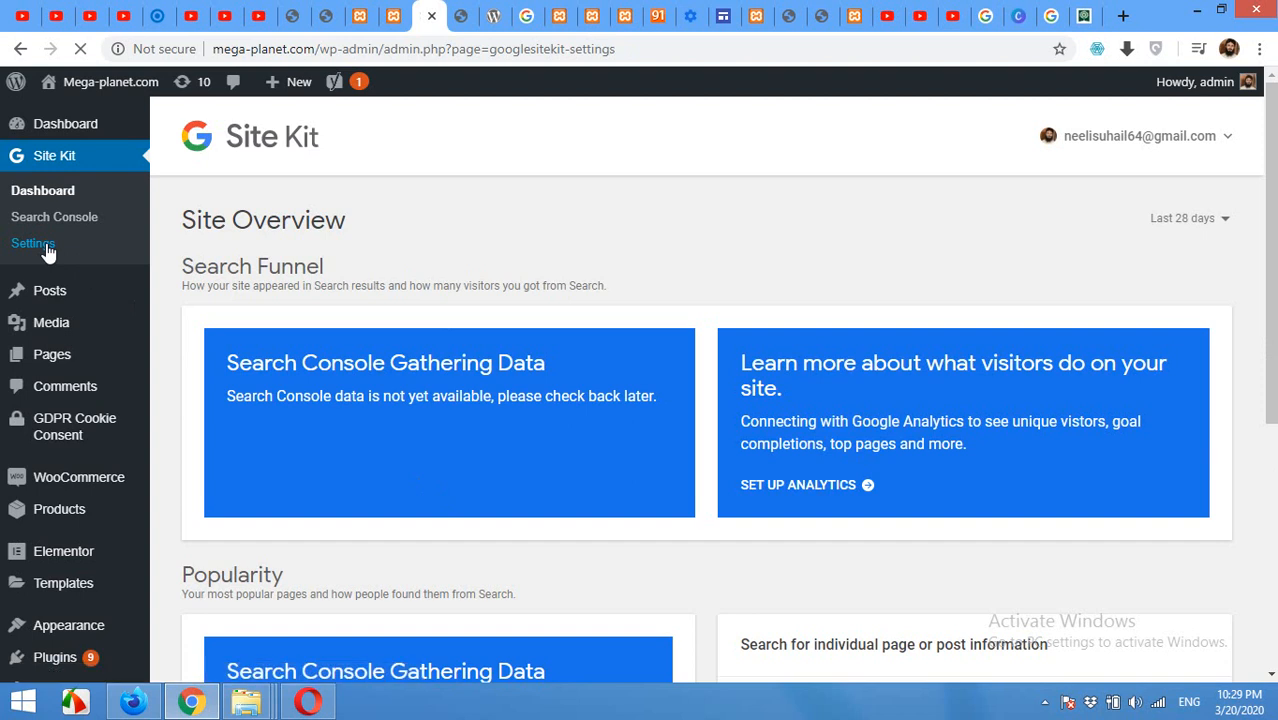
click(35, 243)
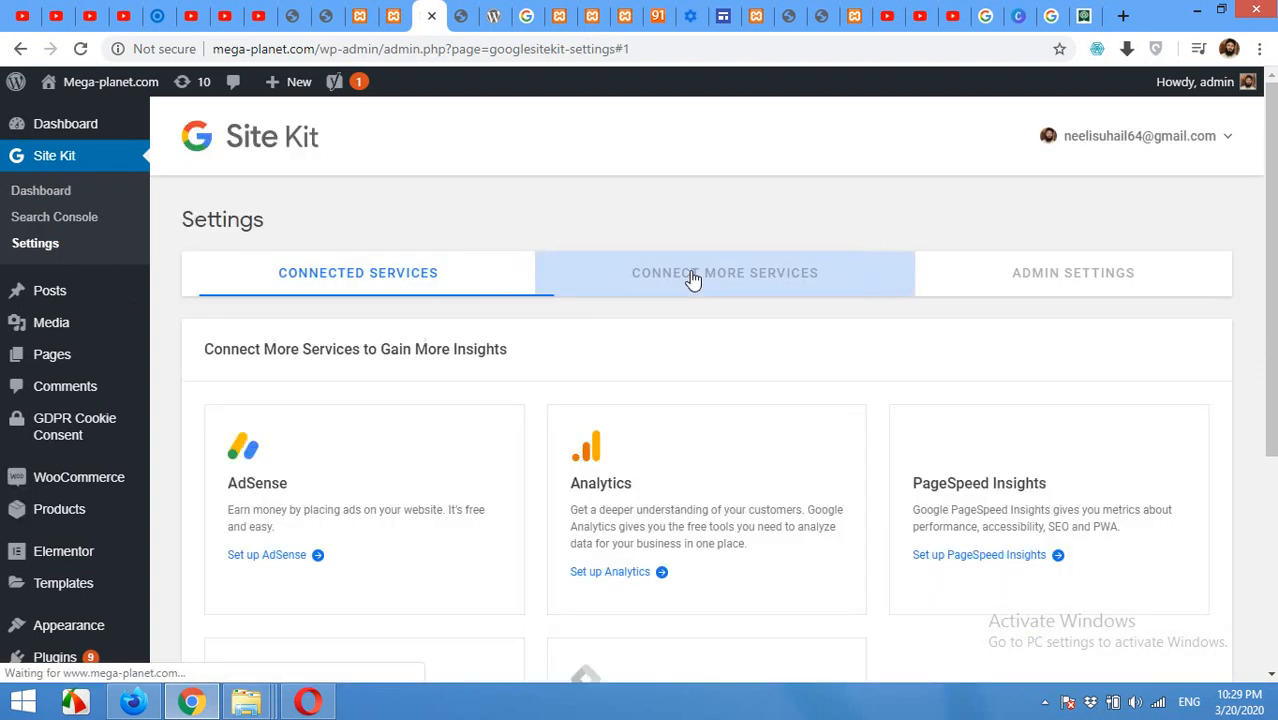
click(725, 272)
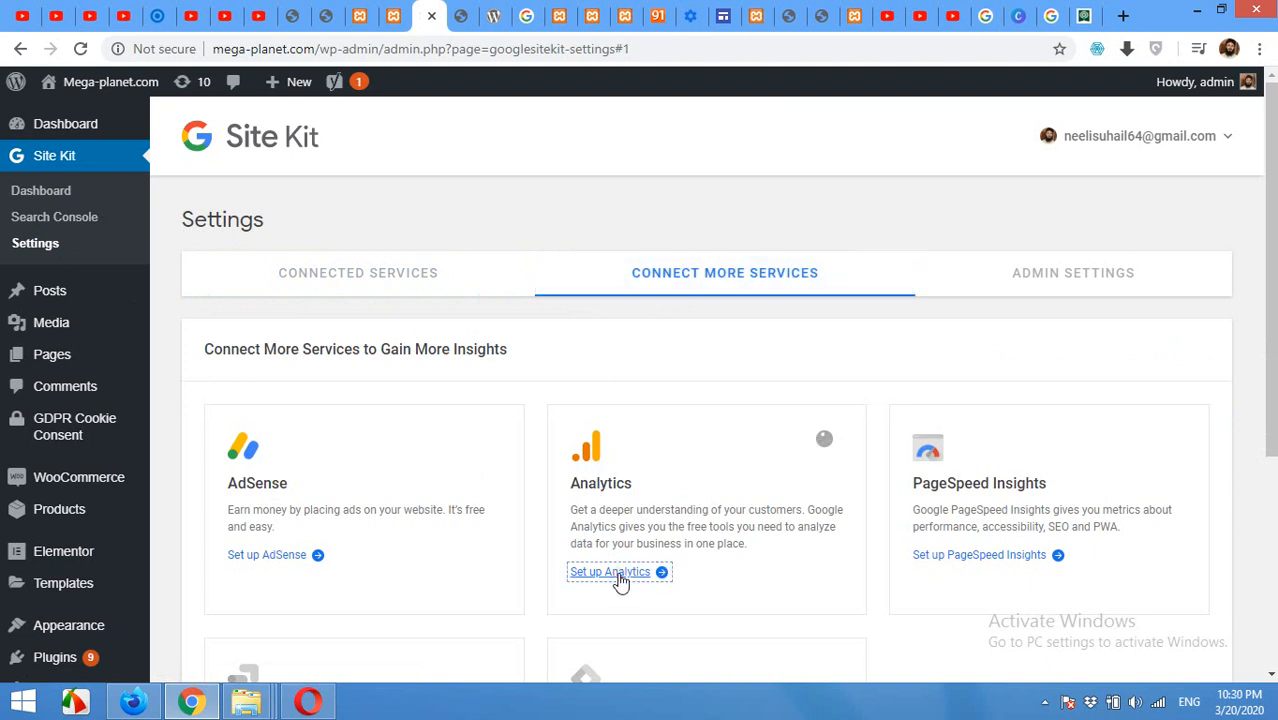
click(610, 571)
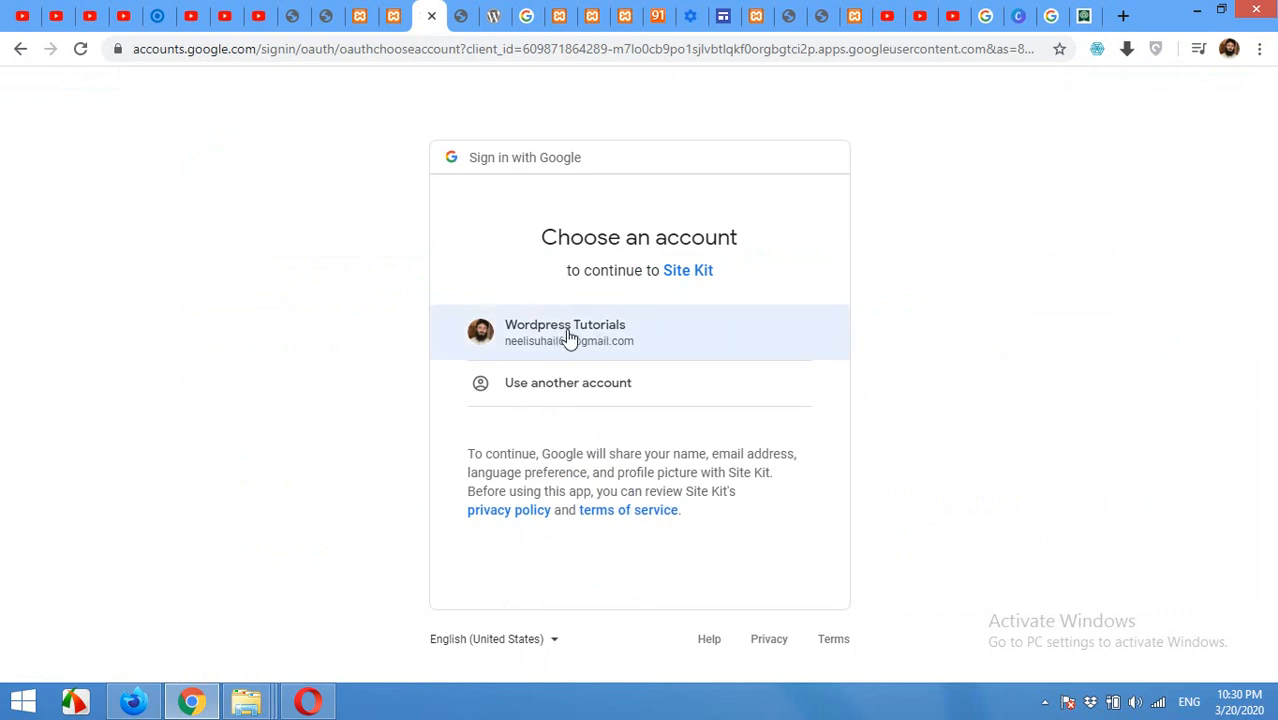
- Sign in with the Wordpress Tutorials Google account and allow Site Kit's requested access
click(569, 332)
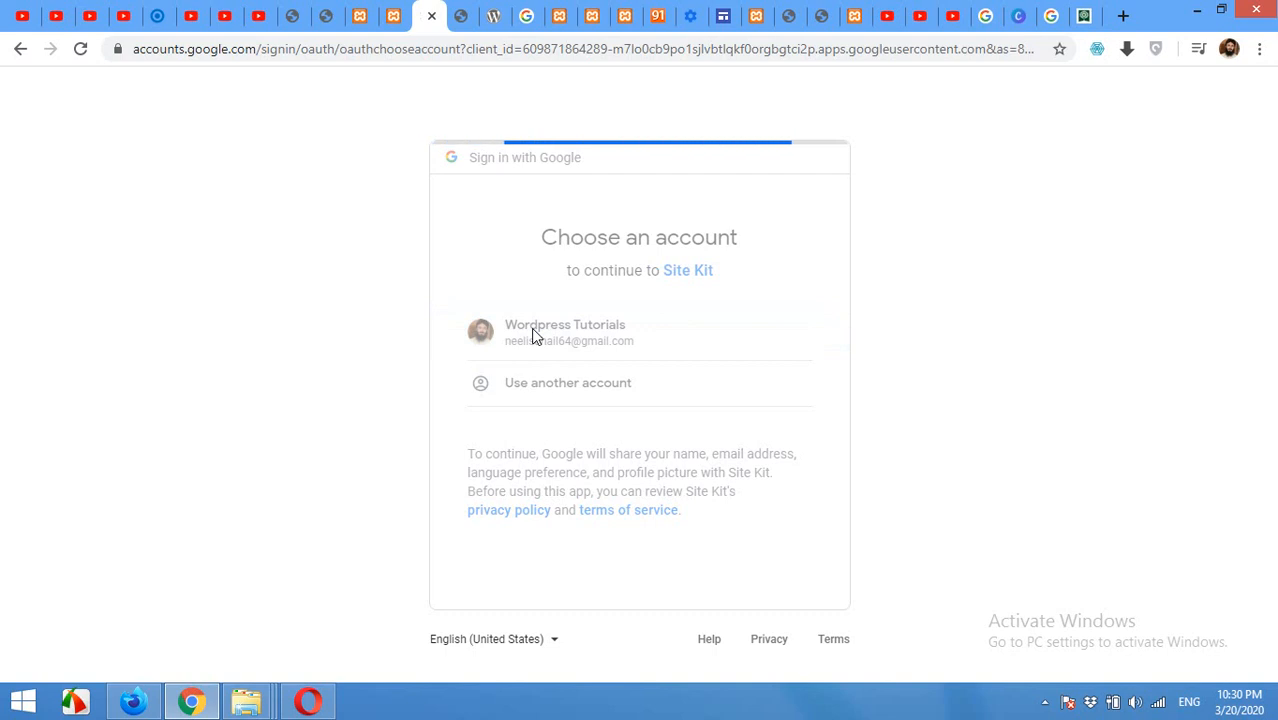
click(565, 332)
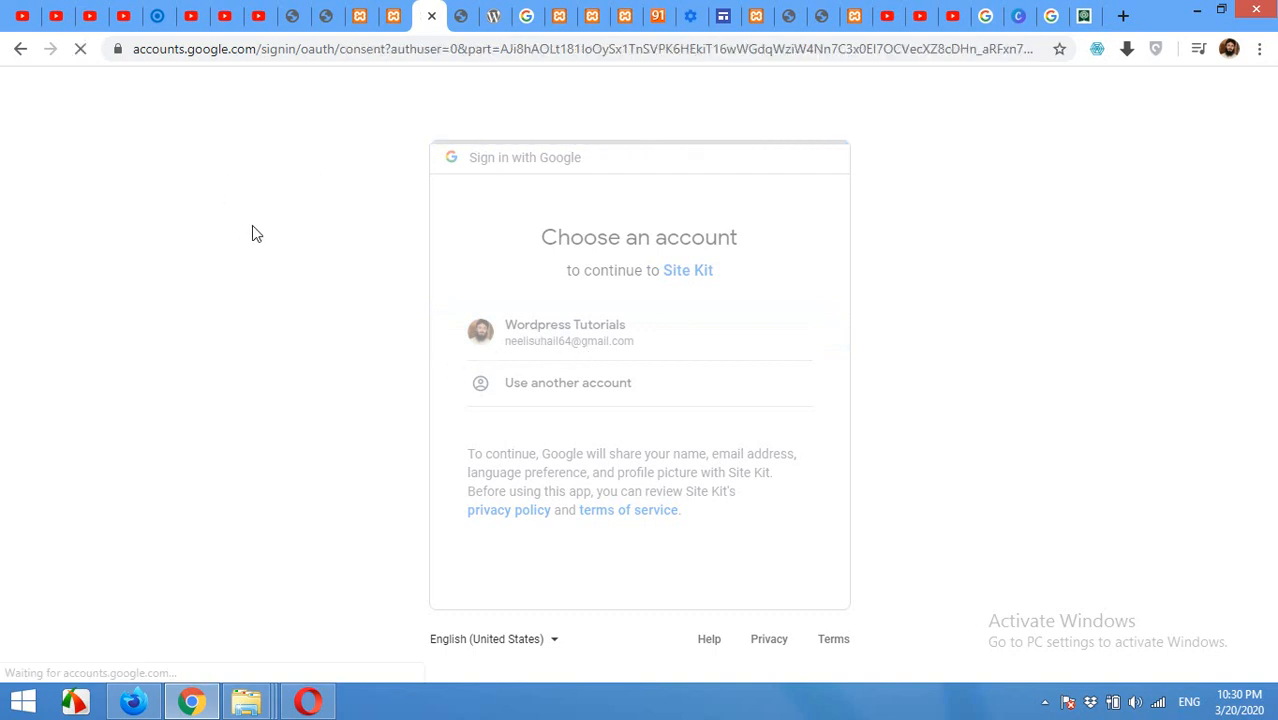
mouse_move(320, 194)
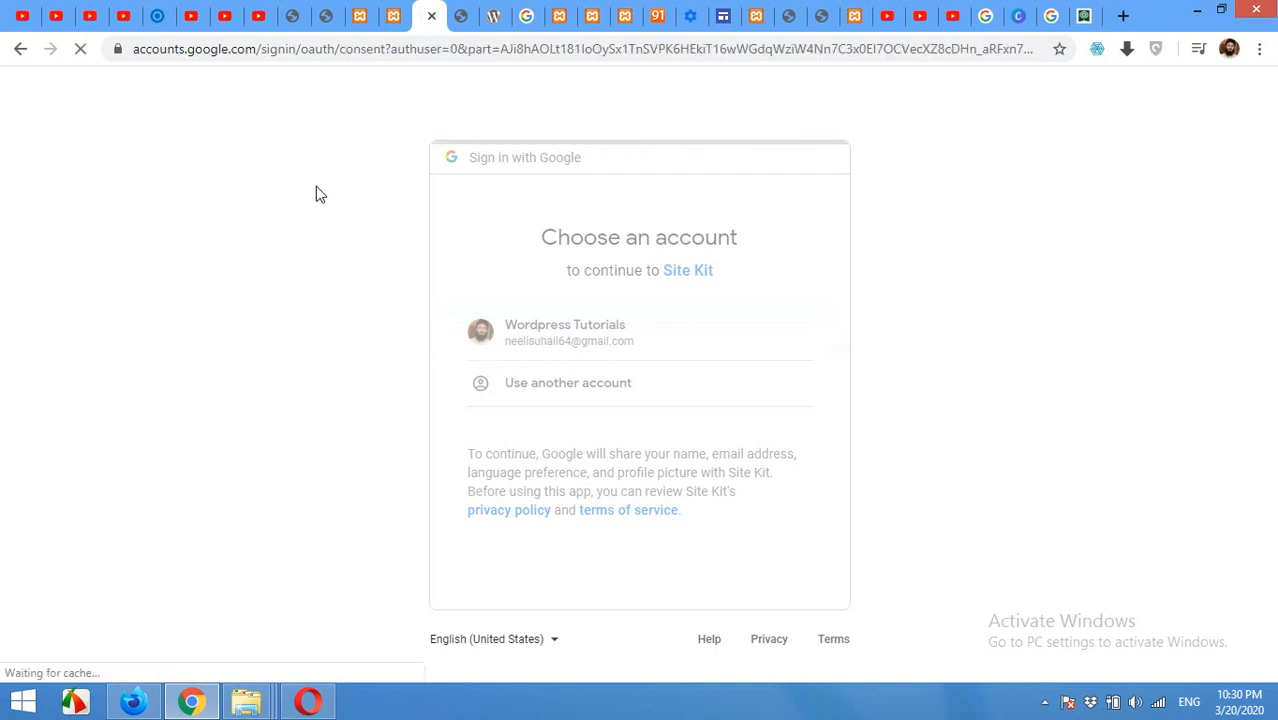
click(565, 332)
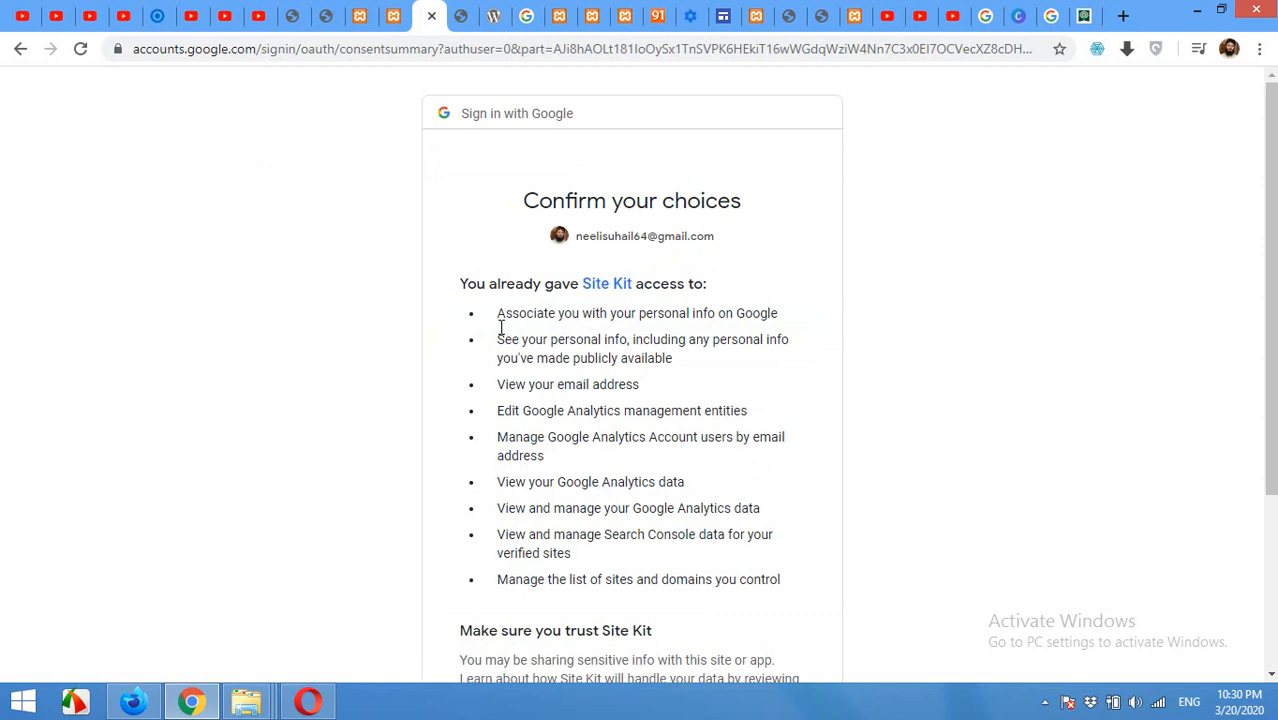
scroll(down, 3)
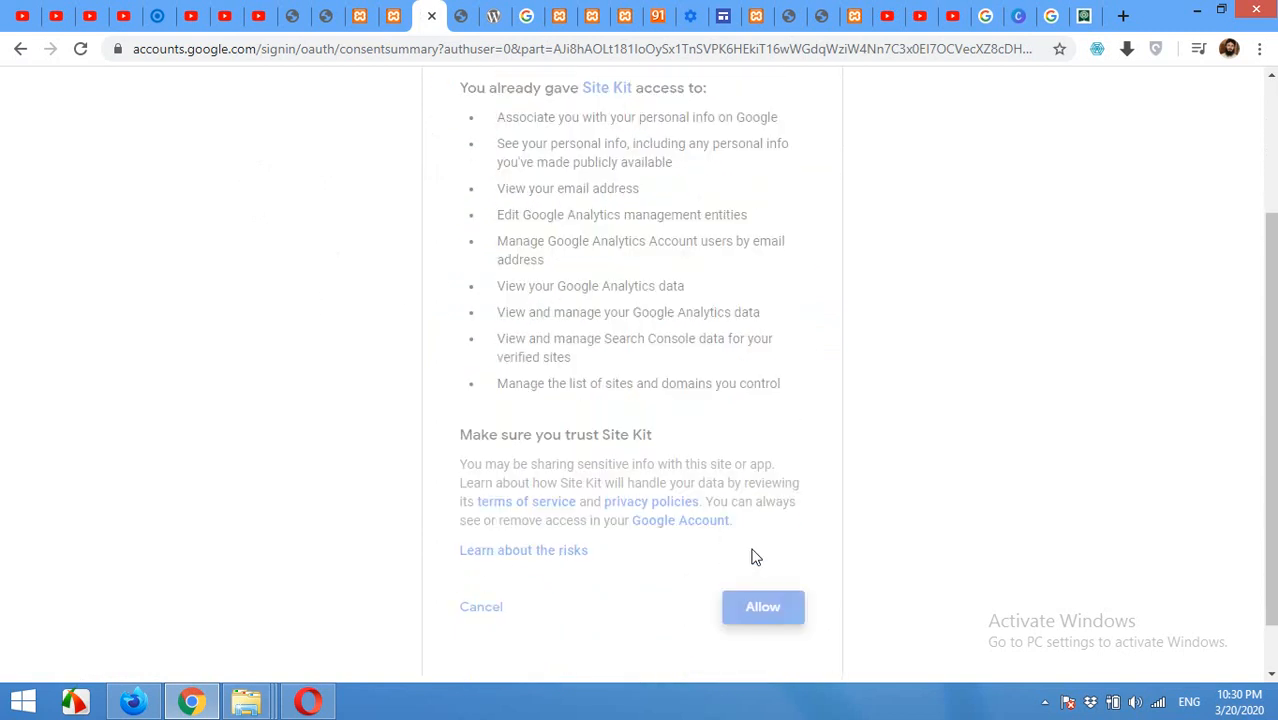
click(762, 606)
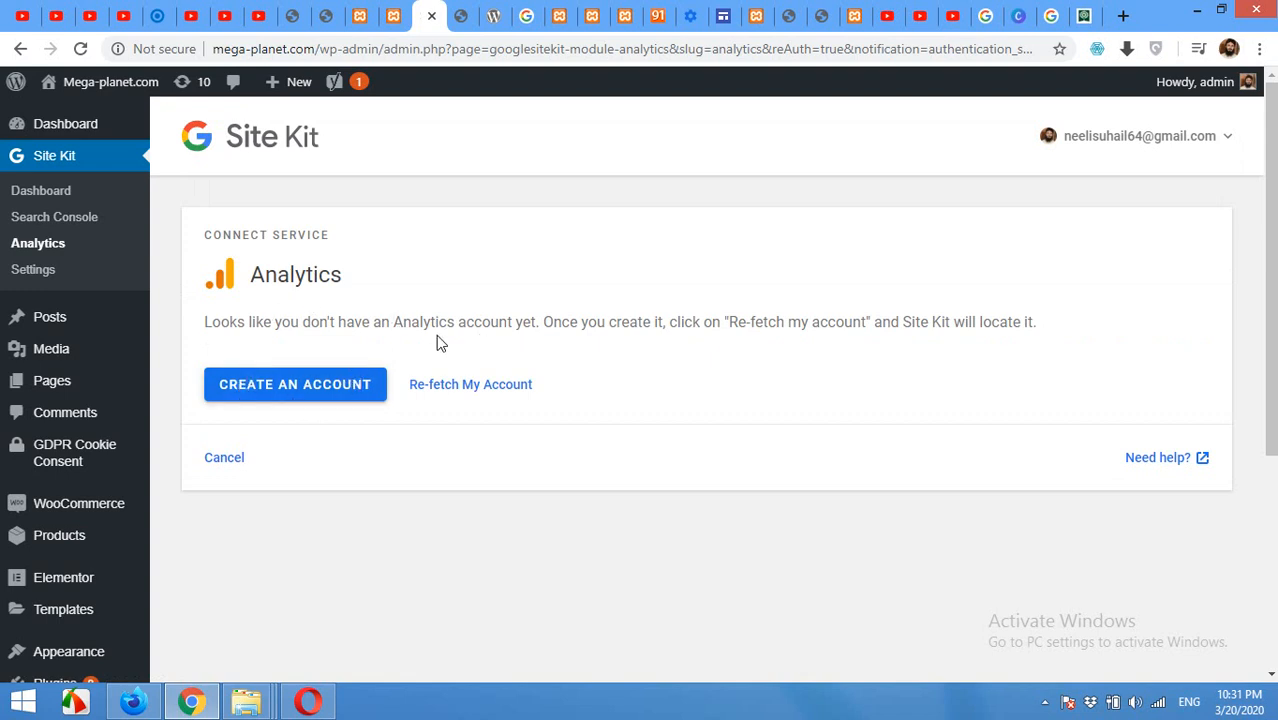
mouse_move(470, 384)
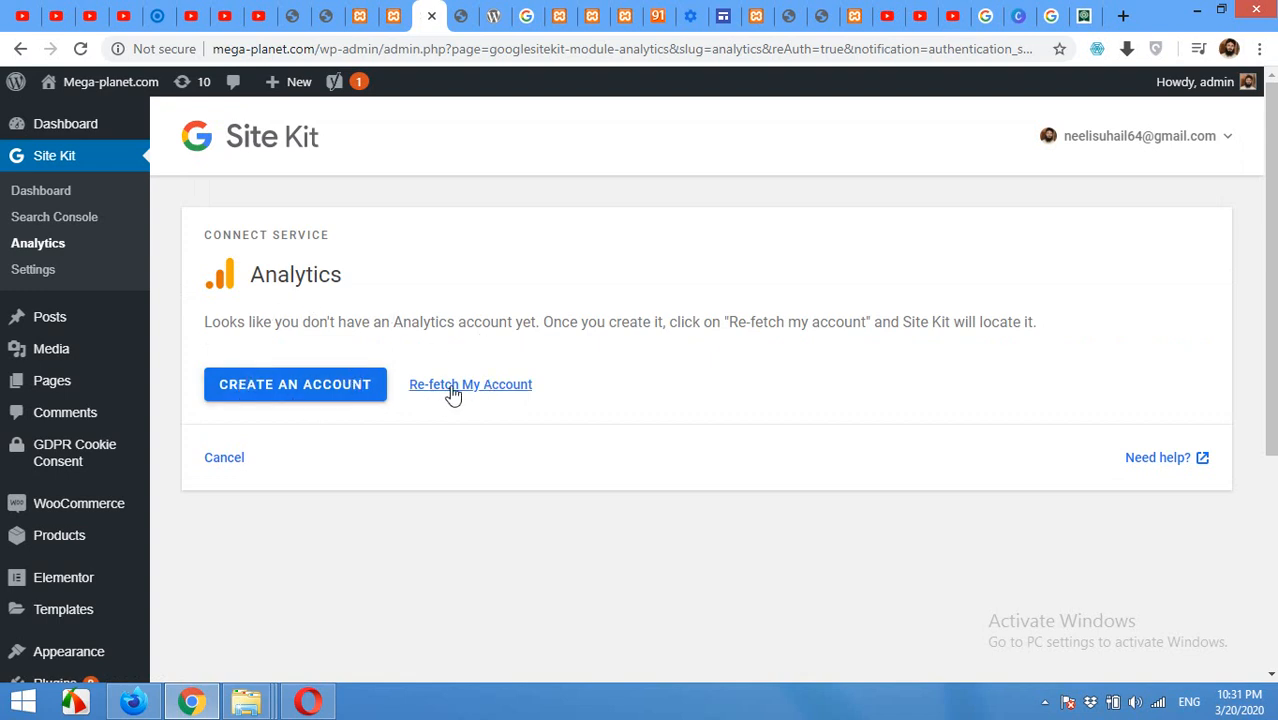
- Re-fetch Analytics accounts in Site Kit, then begin creating a new Analytics account
click(470, 384)
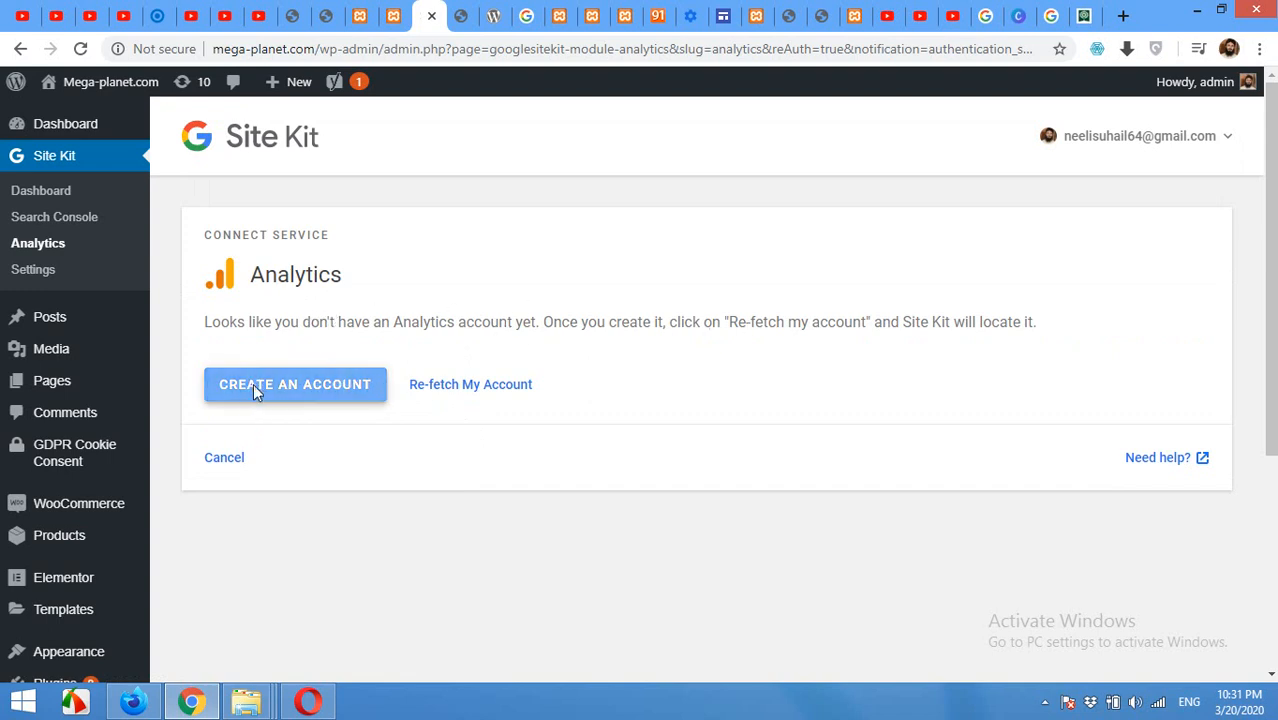
click(295, 384)
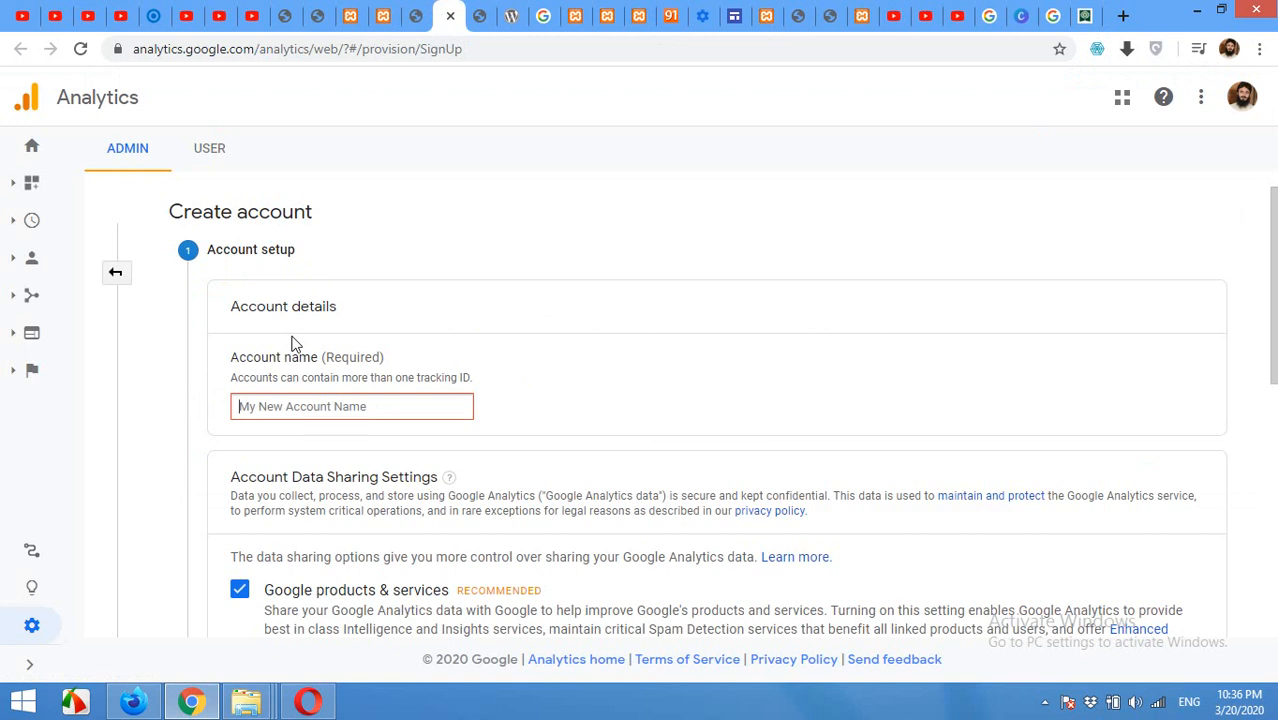
mouse_move(368, 169)
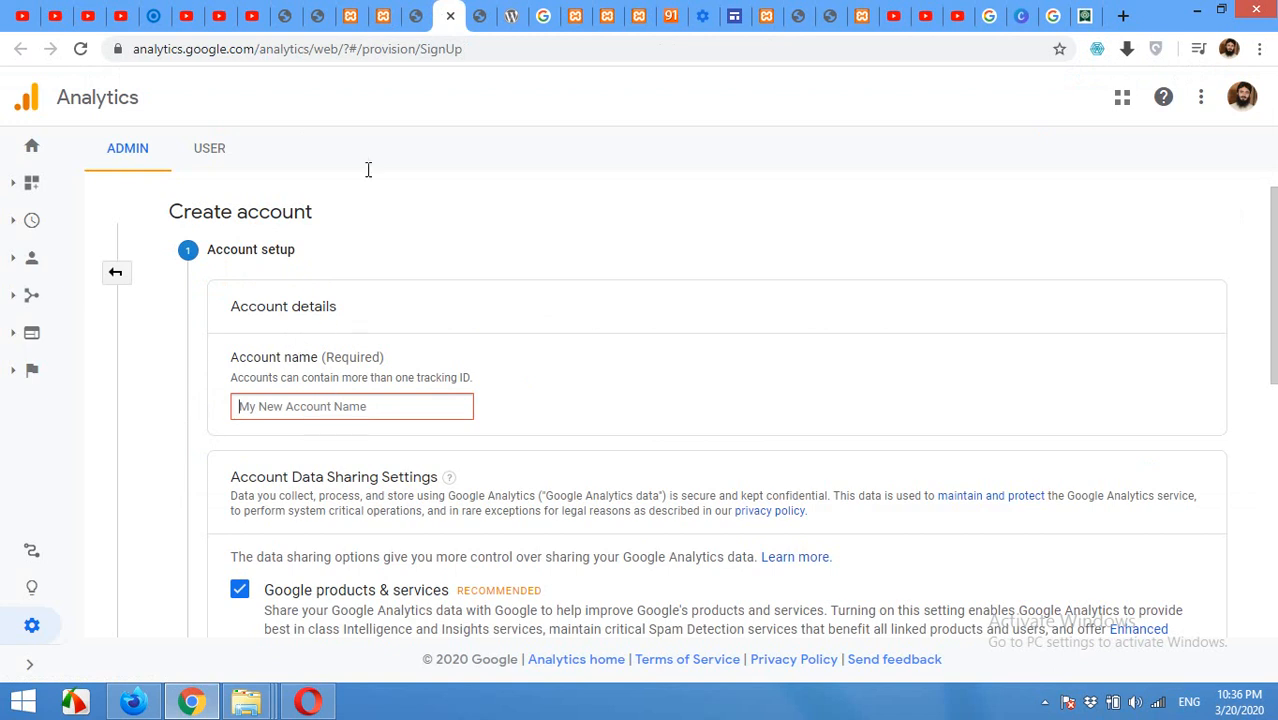
- Name the Analytics account 'mega-planet.com' and continue to property details measuring a Web site
click(418, 16)
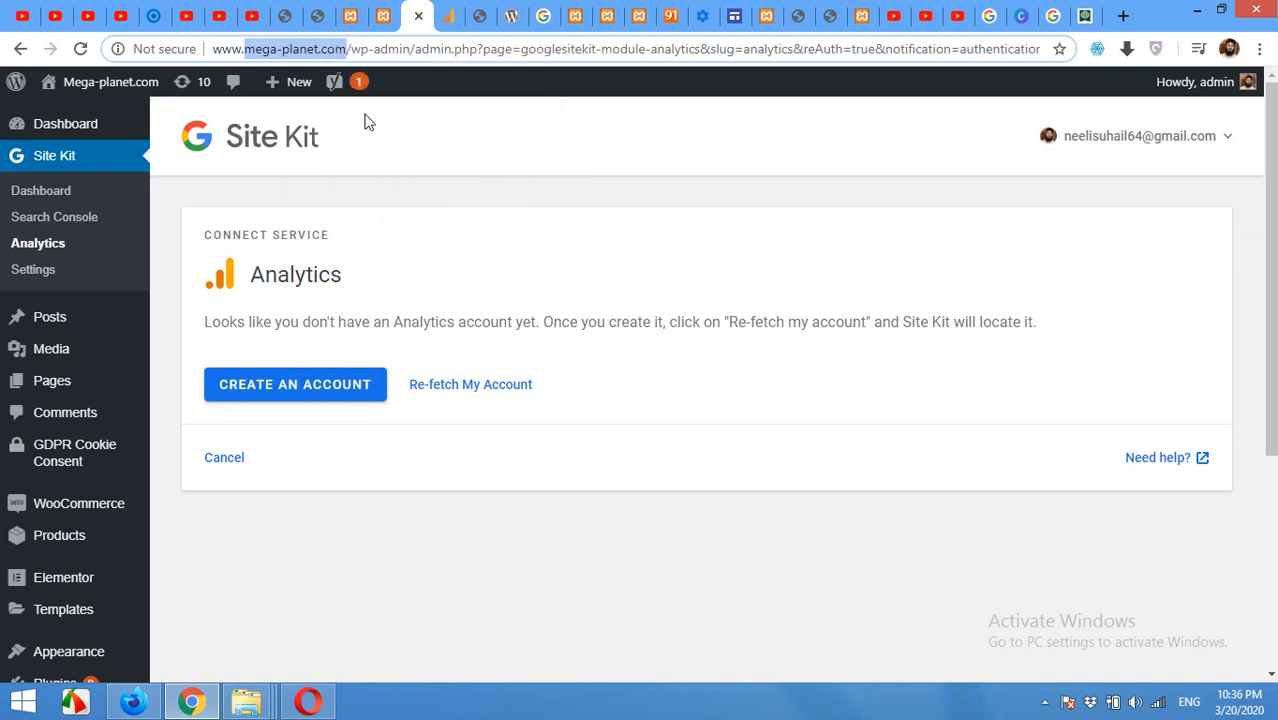
click(295, 384)
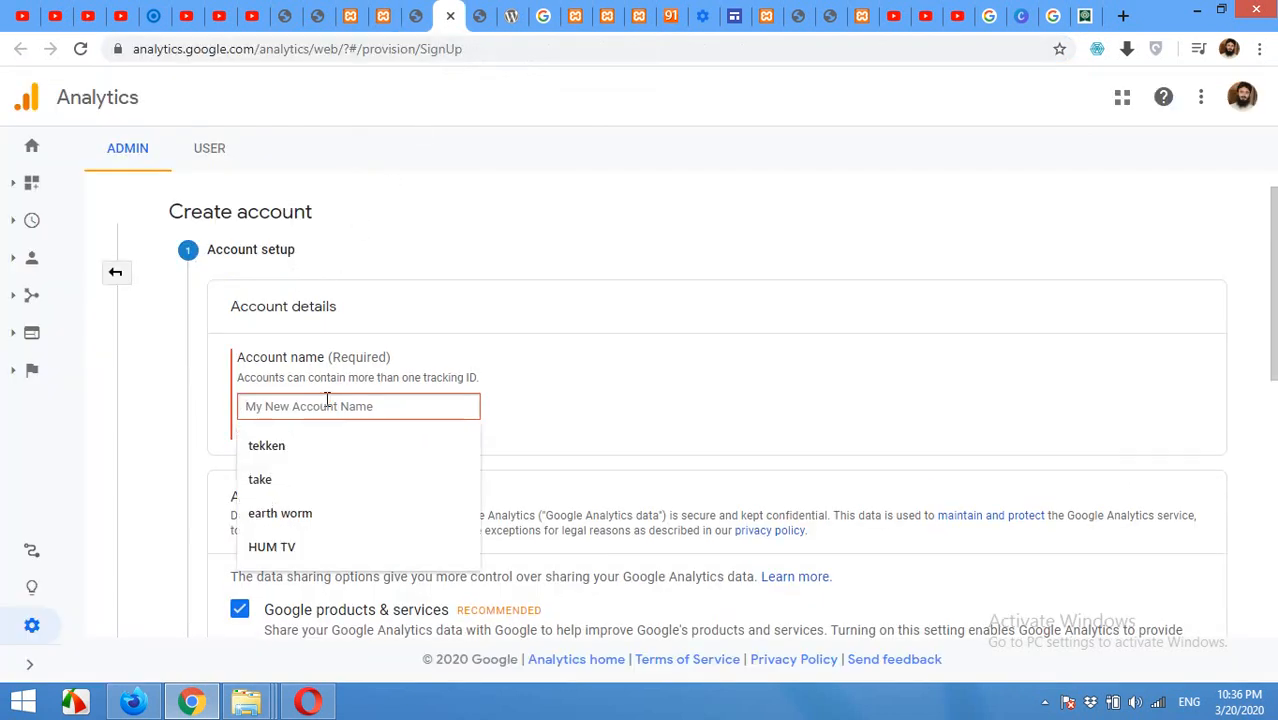
text(mega-planet.com)
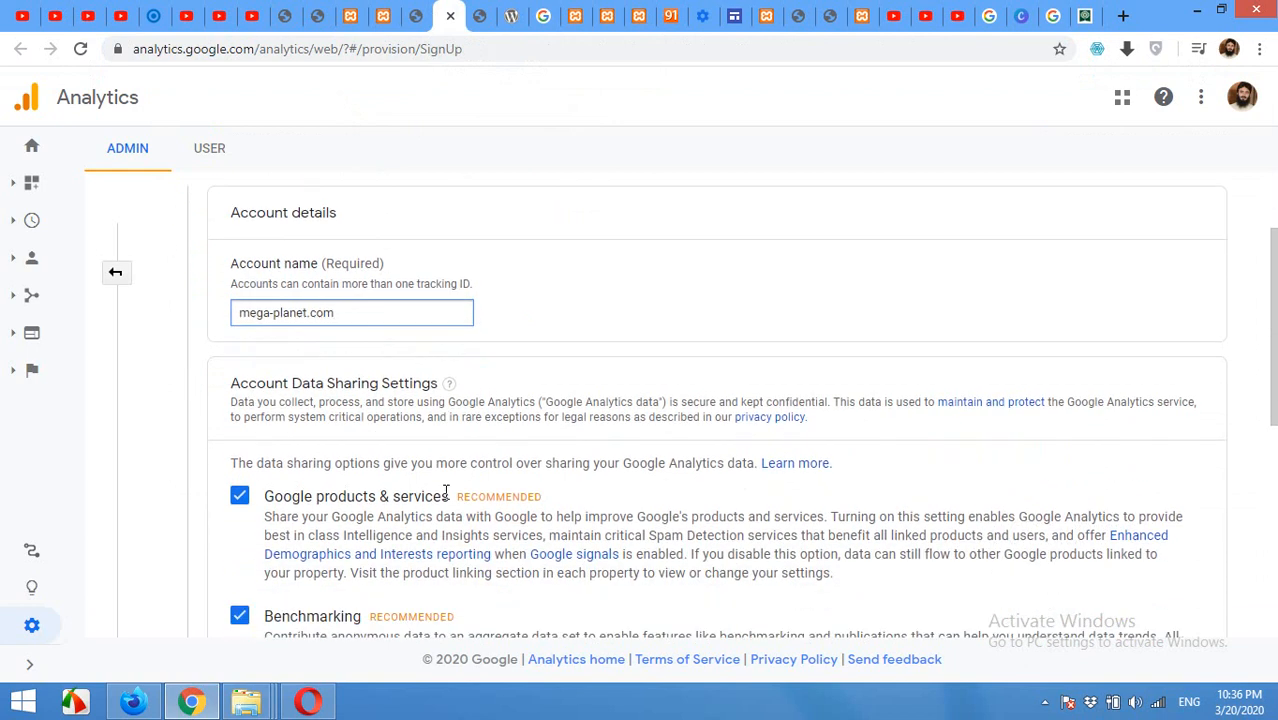
scroll(down, 3)
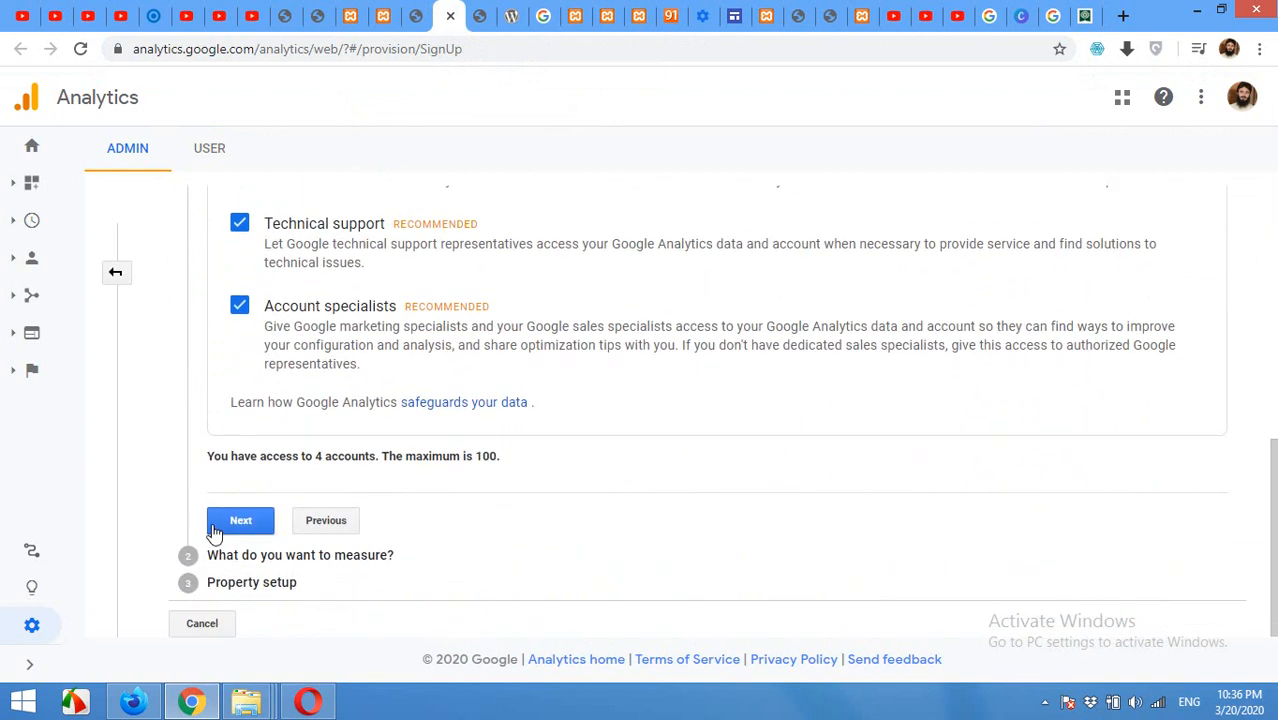
click(240, 520)
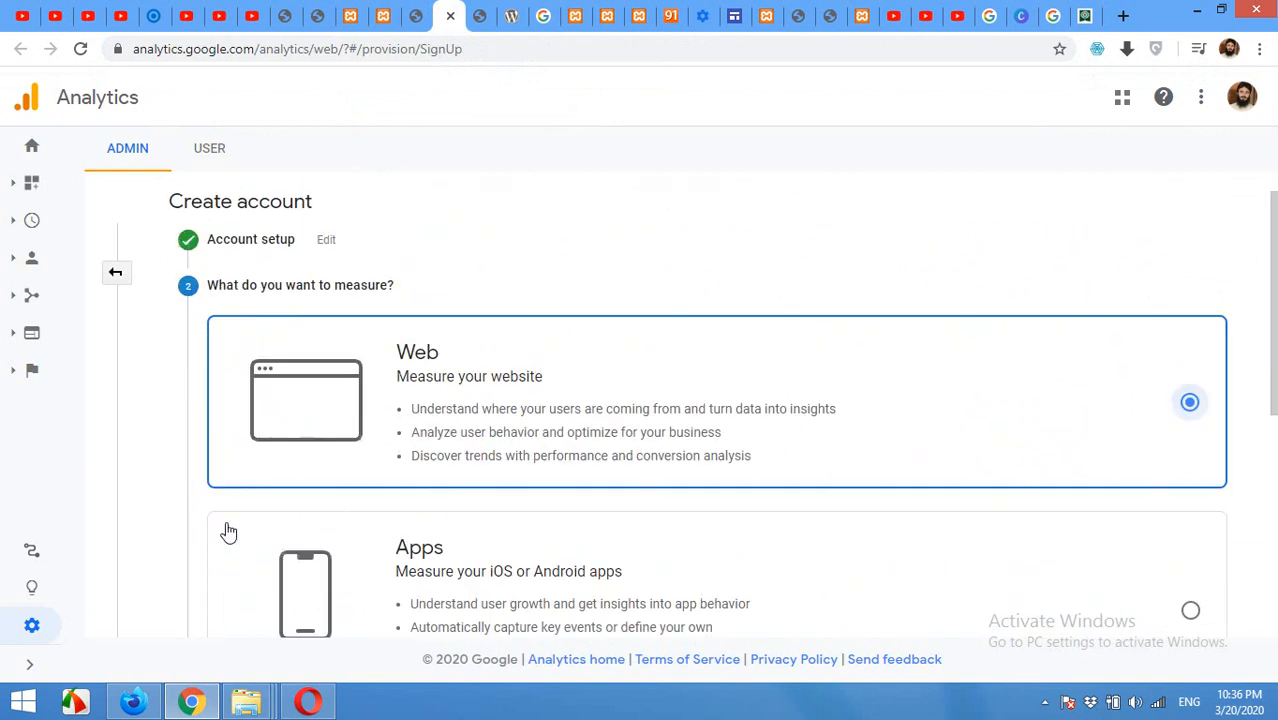
mouse_move(344, 382)
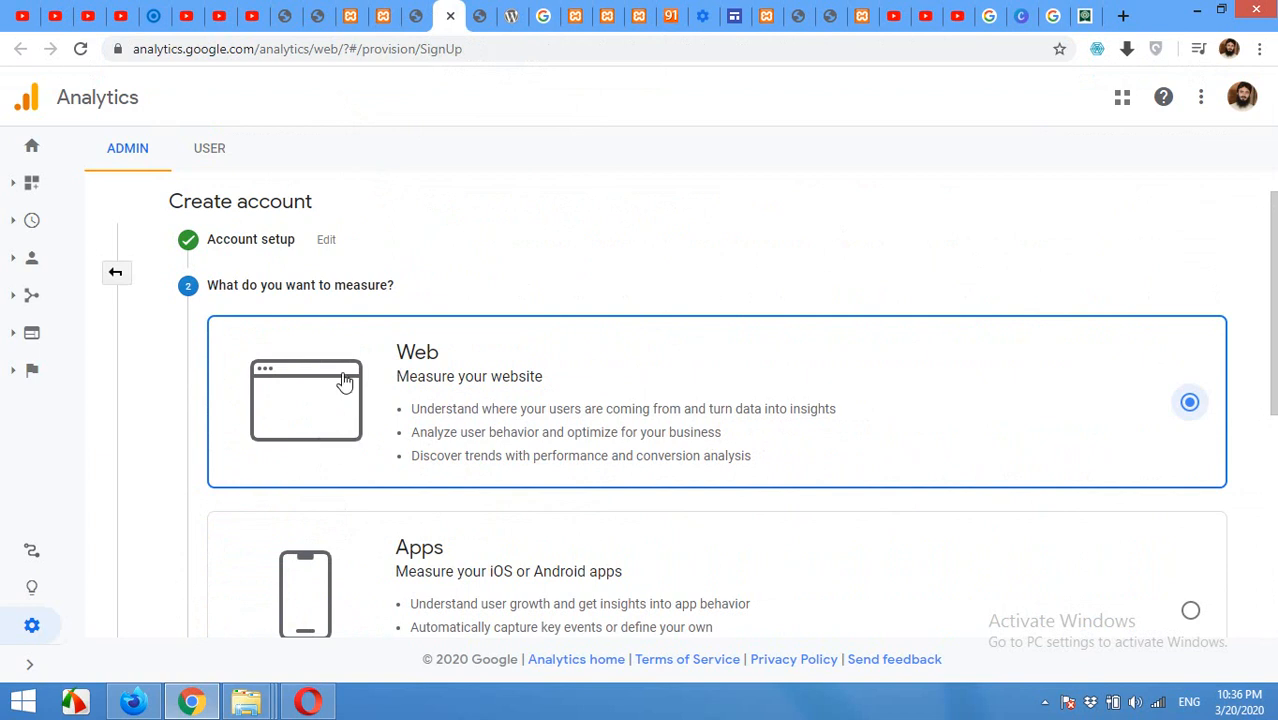
scroll(down, 3)
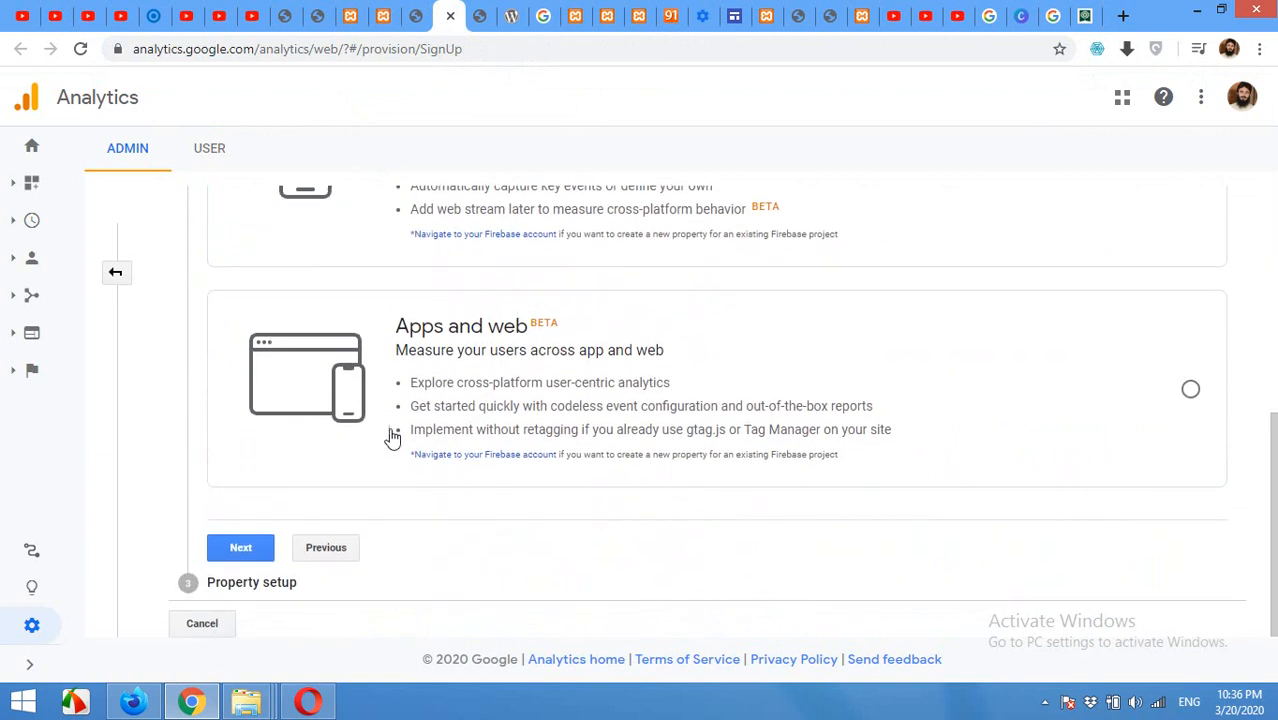
click(240, 547)
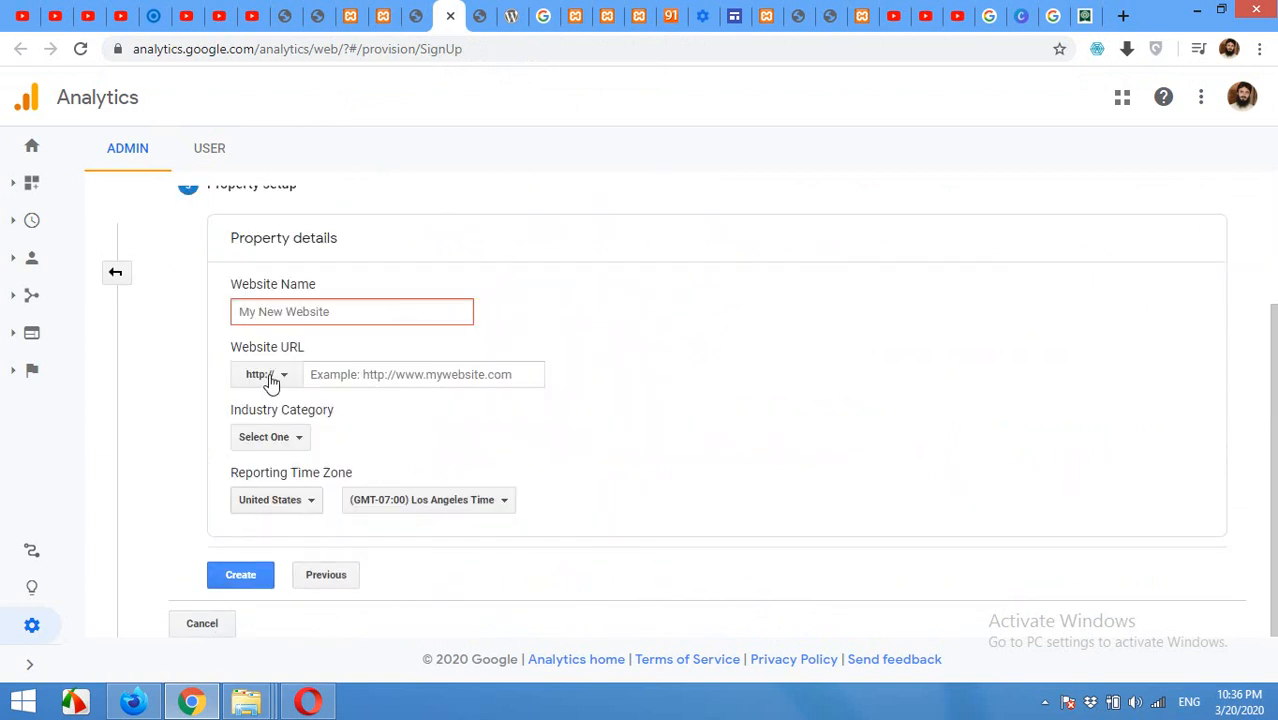
- Enter mega-planet.com as website name and URL, choose Computers and Electronics, and create
text(mega-planet.com)
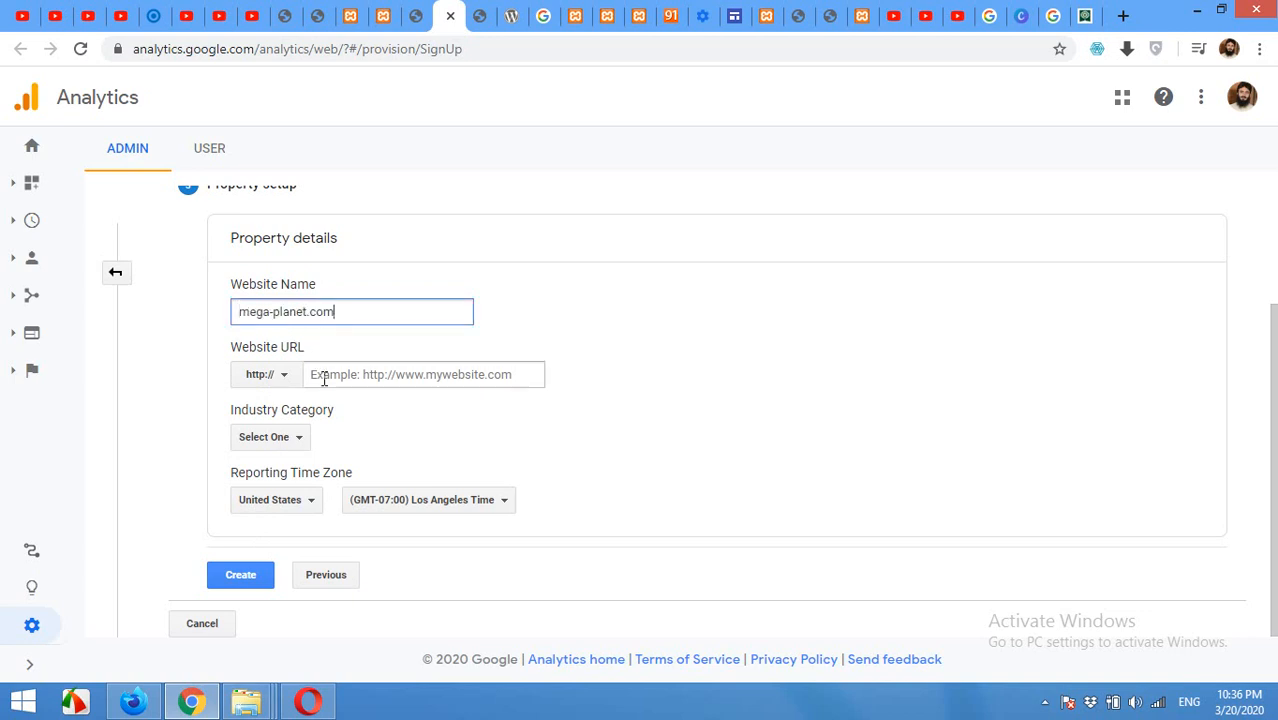
text(mega-planet.com)
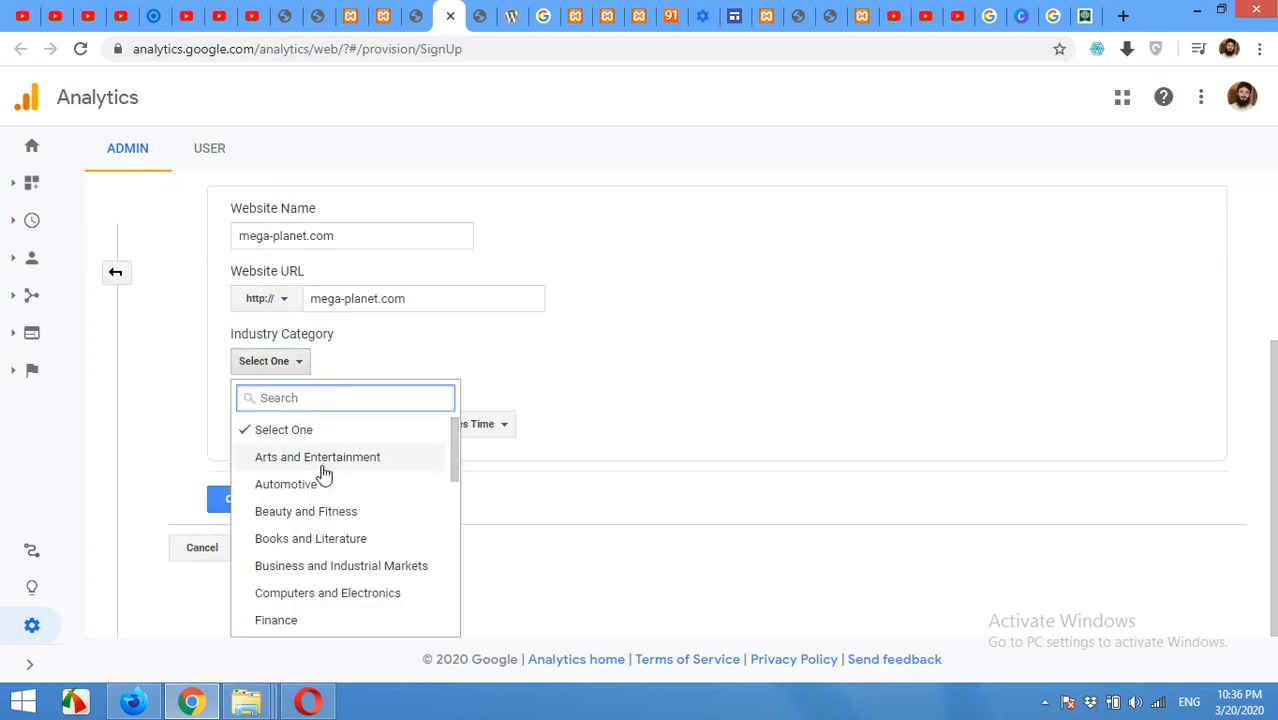
mouse_move(334, 545)
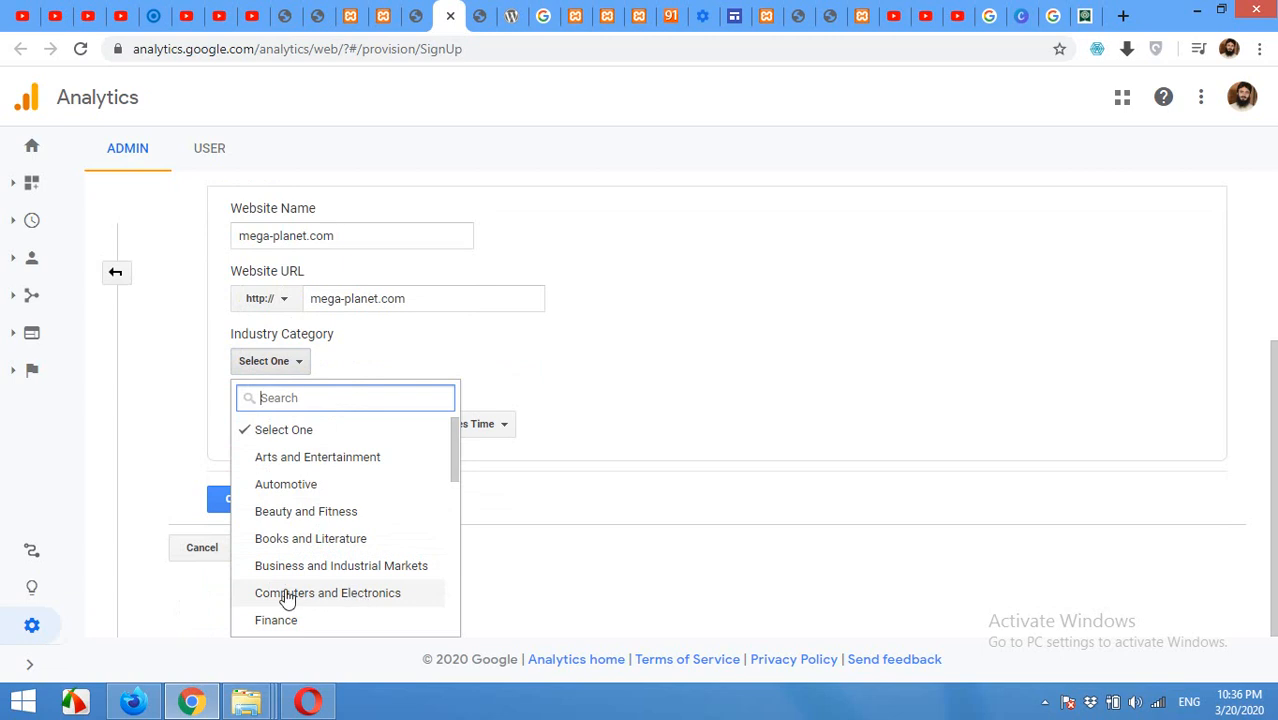
click(327, 592)
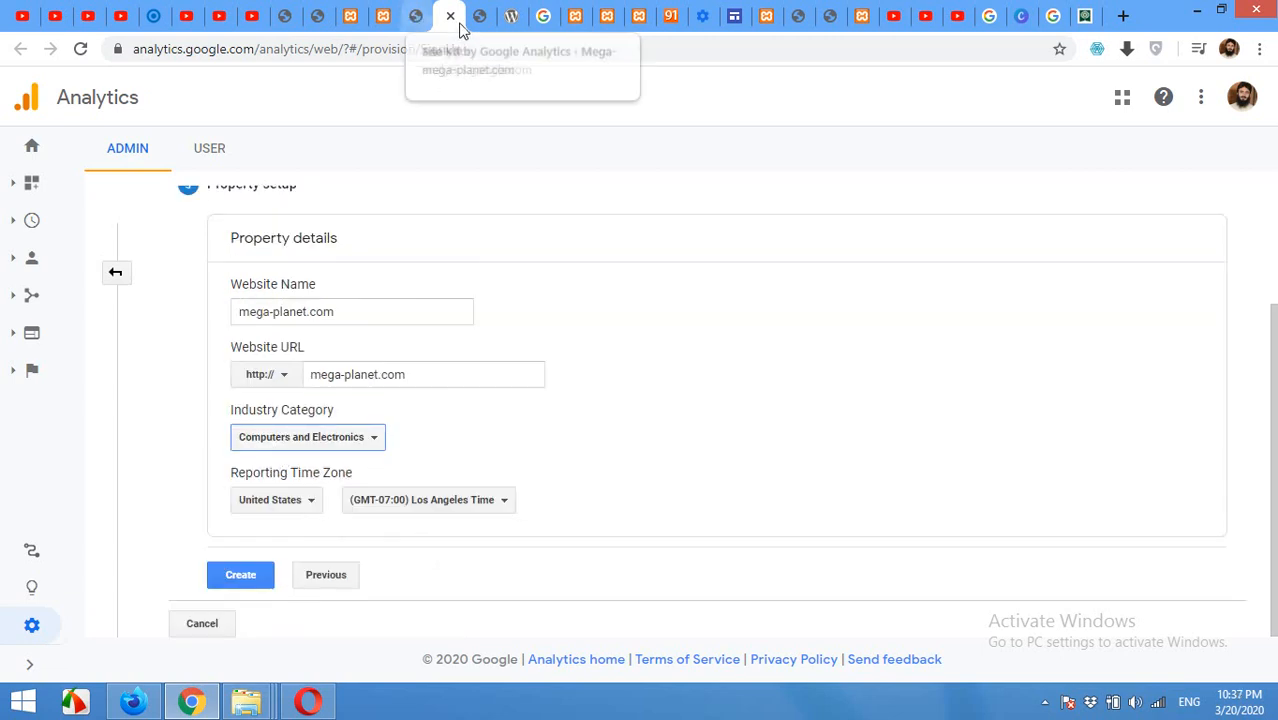
click(450, 16)
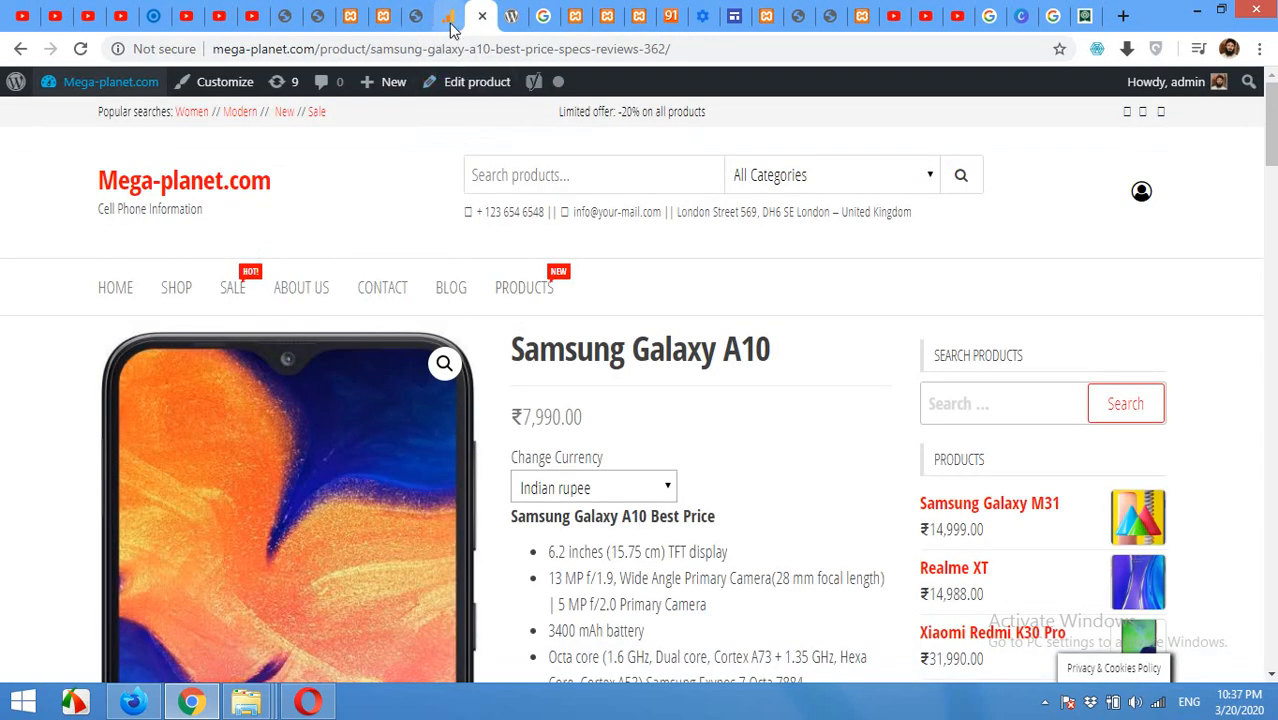
click(449, 16)
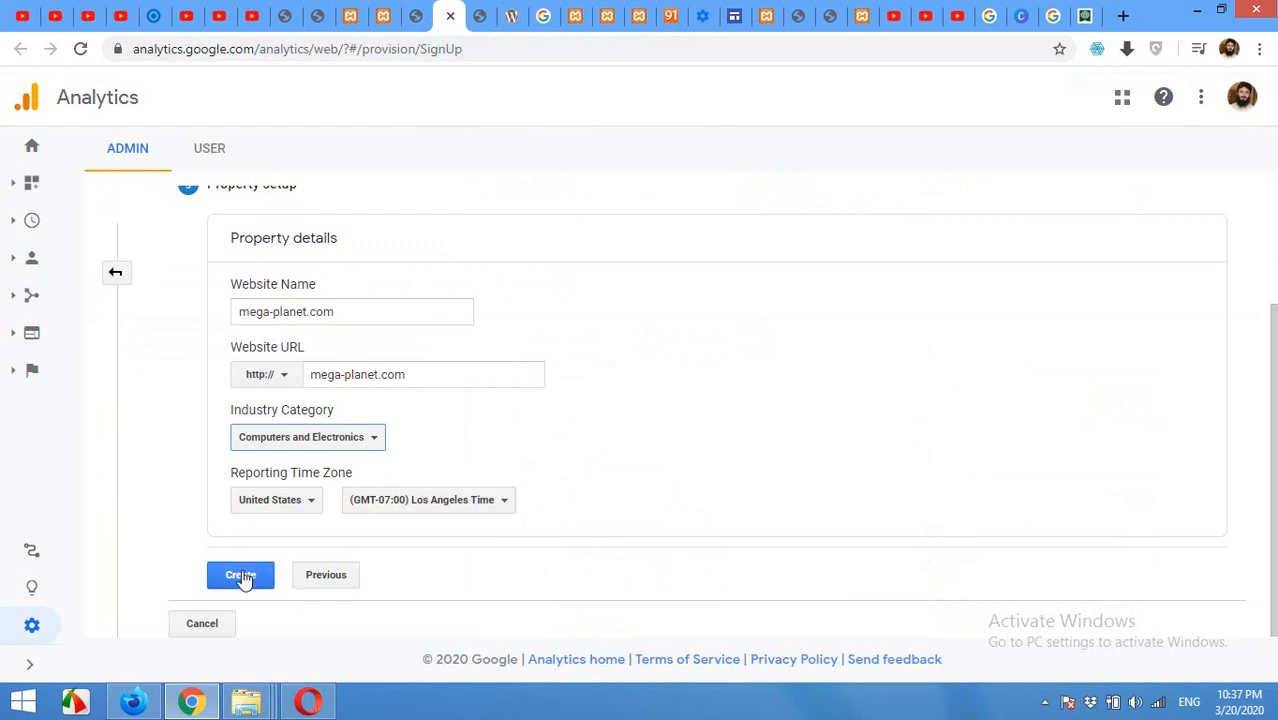
click(240, 574)
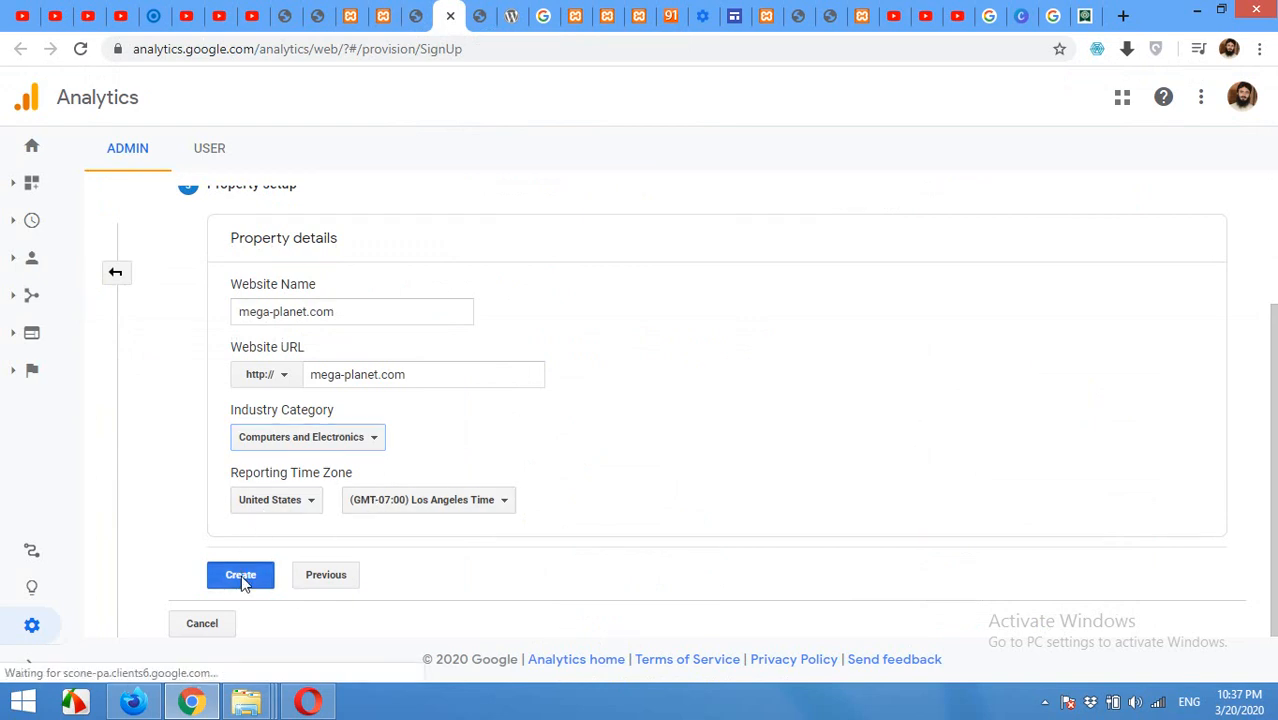
click(240, 574)
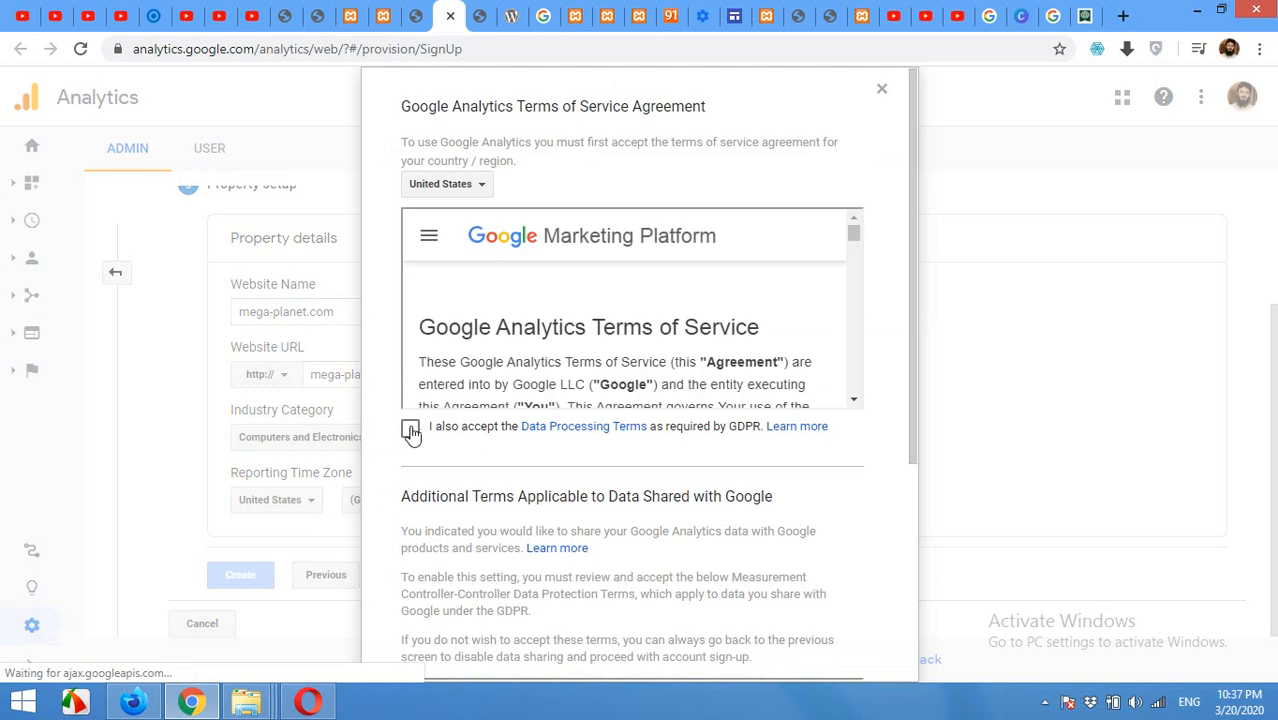
- Tick the Data Processing and Controller-Controller terms checkboxes and accept the terms
click(410, 428)
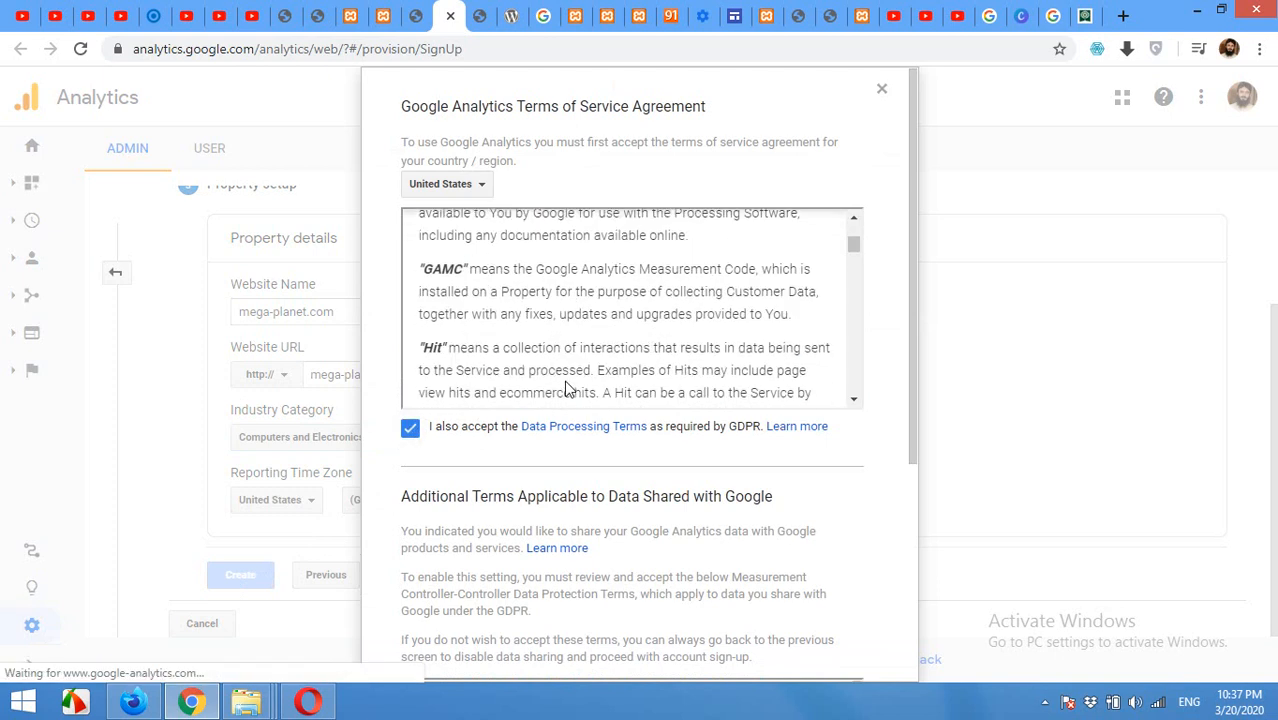
scroll(down, 3)
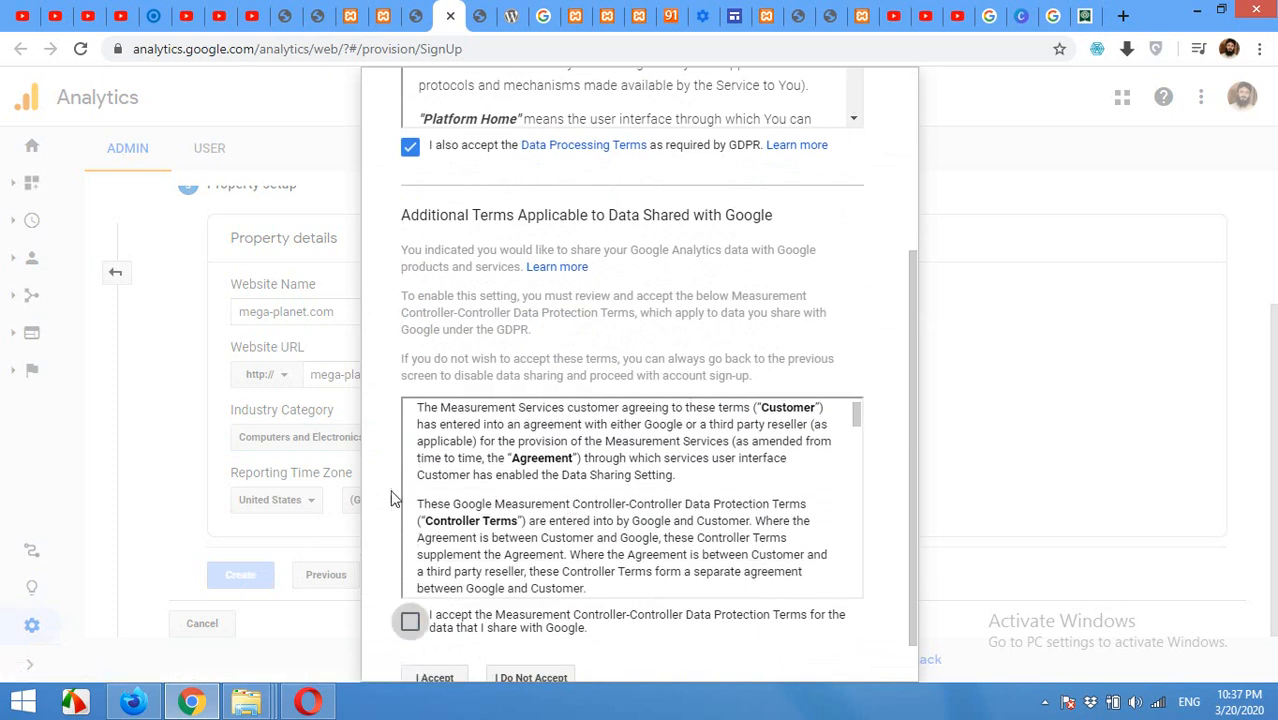
click(409, 621)
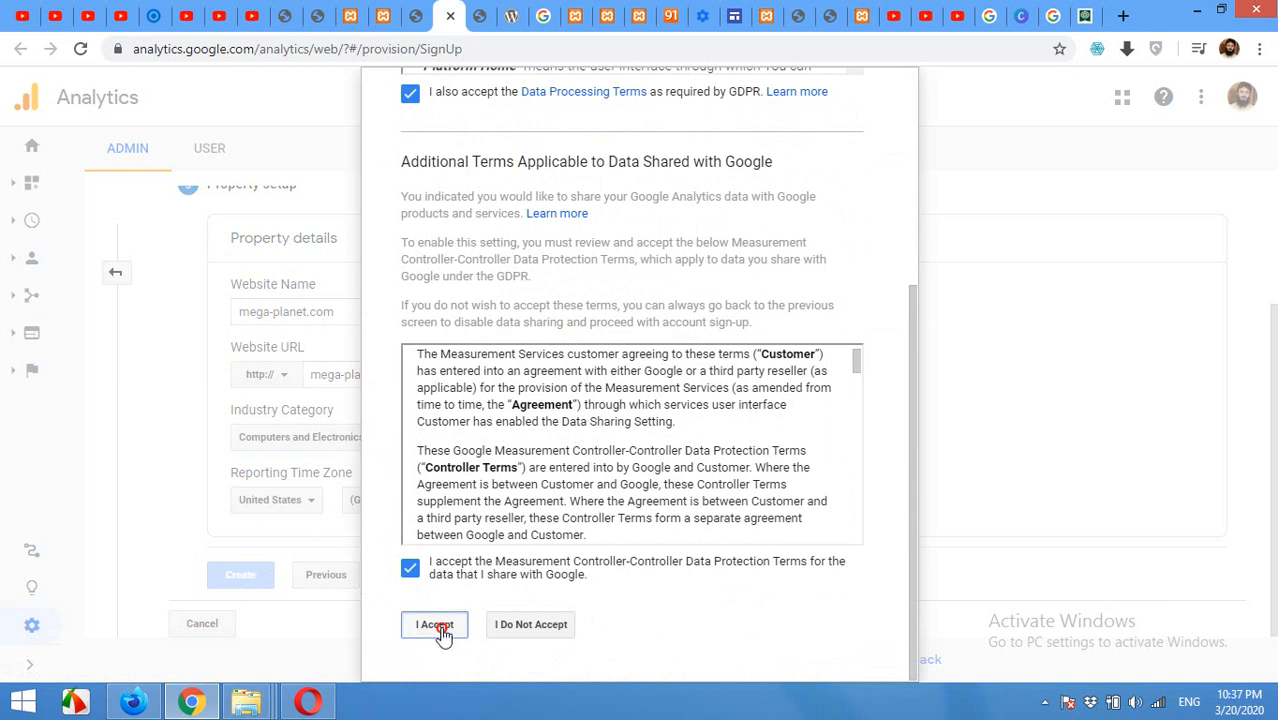
click(434, 624)
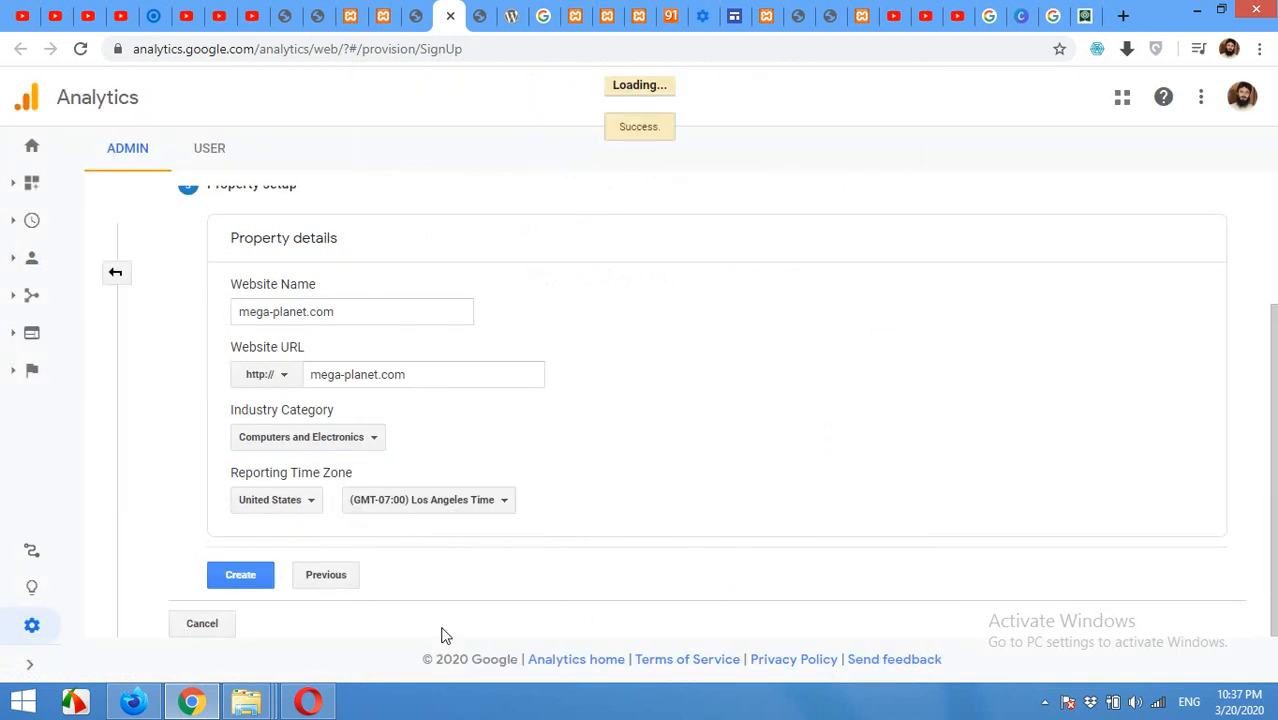
click(240, 574)
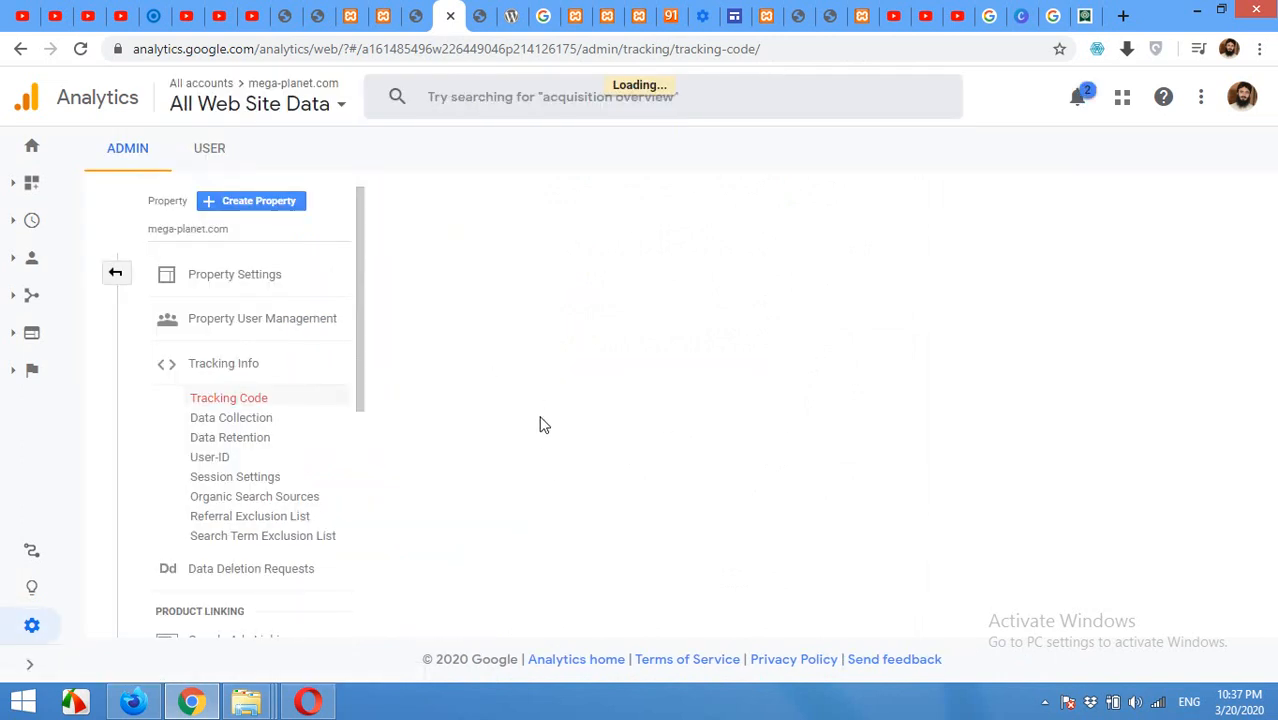
mouse_move(539, 372)
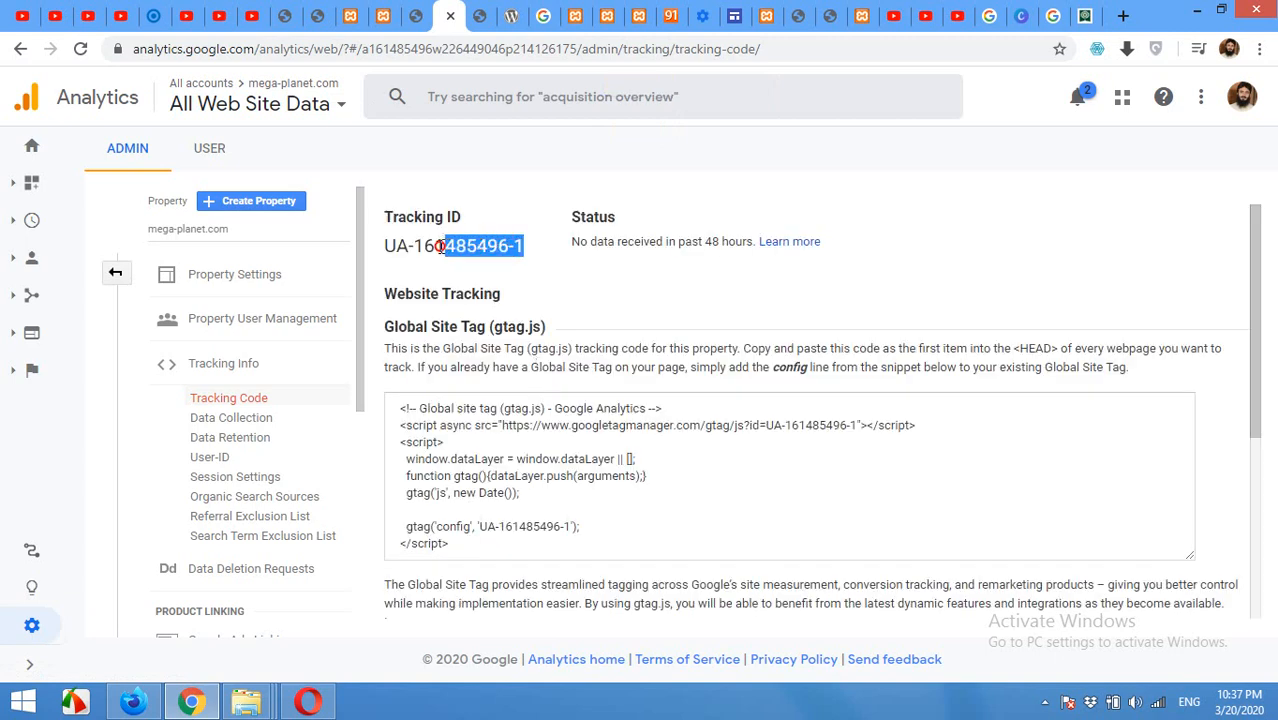
right_click(453, 245)
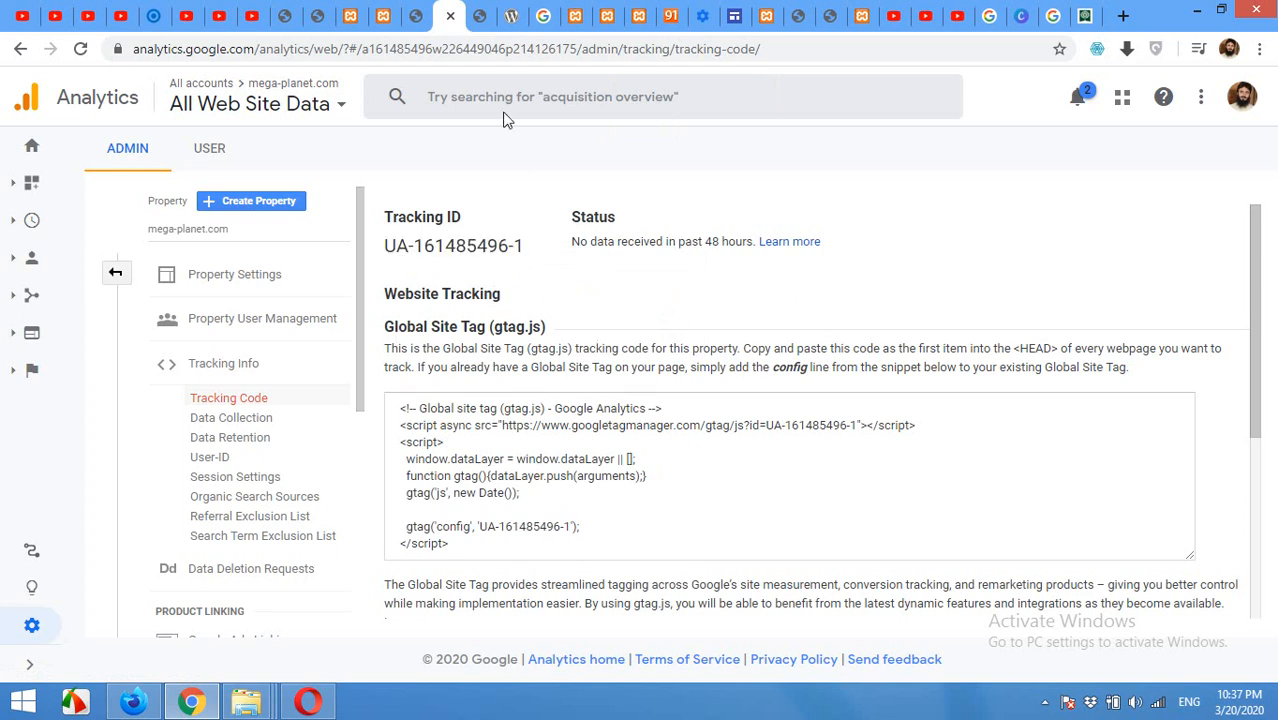
- Re-fetch accounts in Site Kit and select mega-planet.com as the Analytics account
click(418, 16)
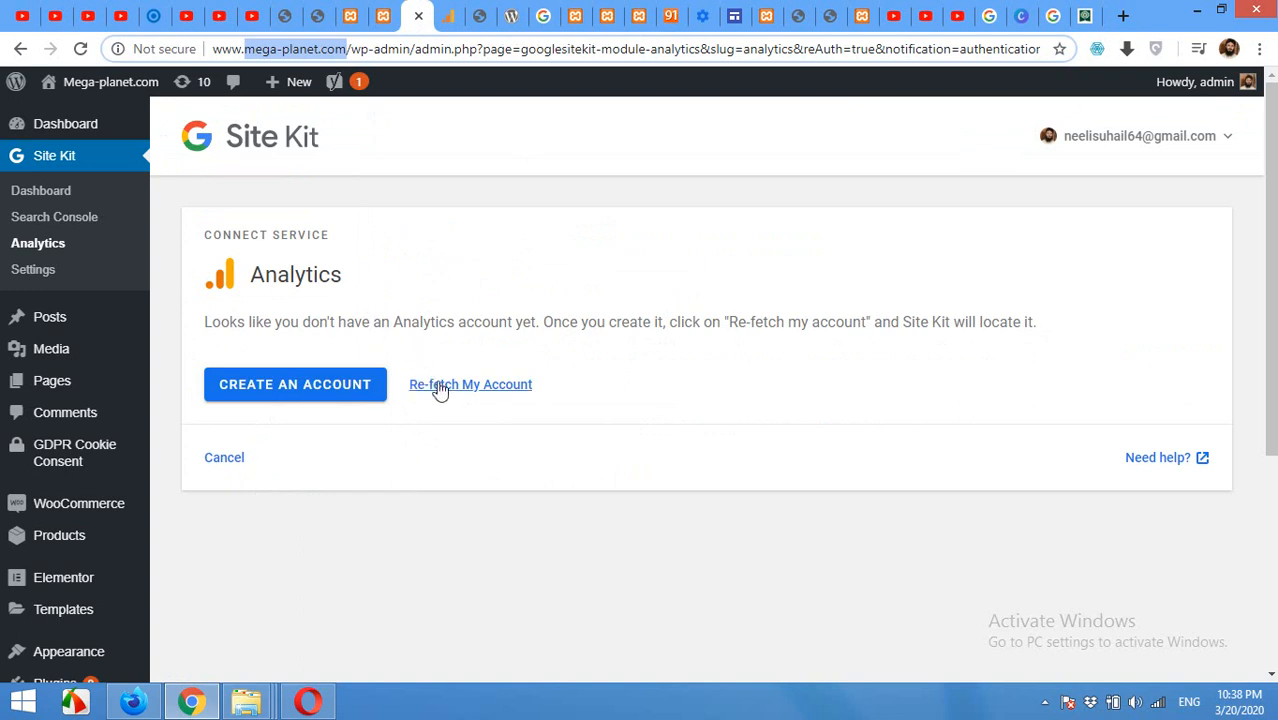
click(470, 384)
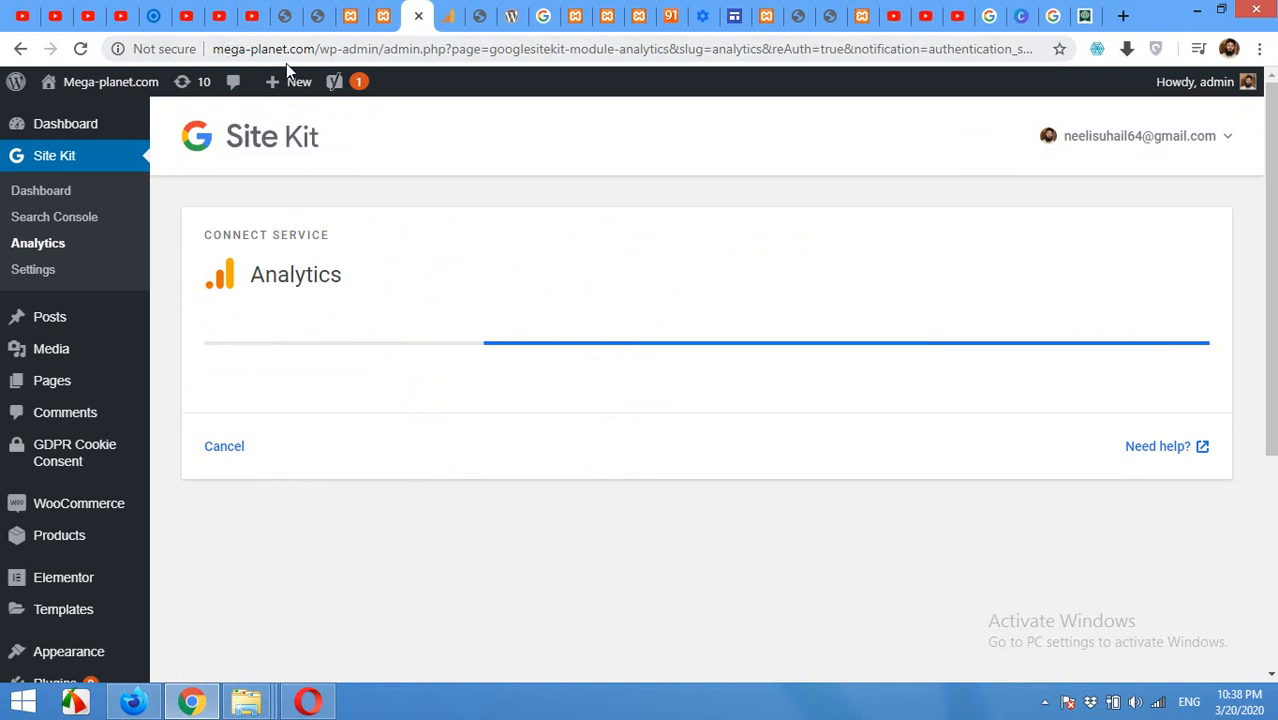
mouse_move(420, 309)
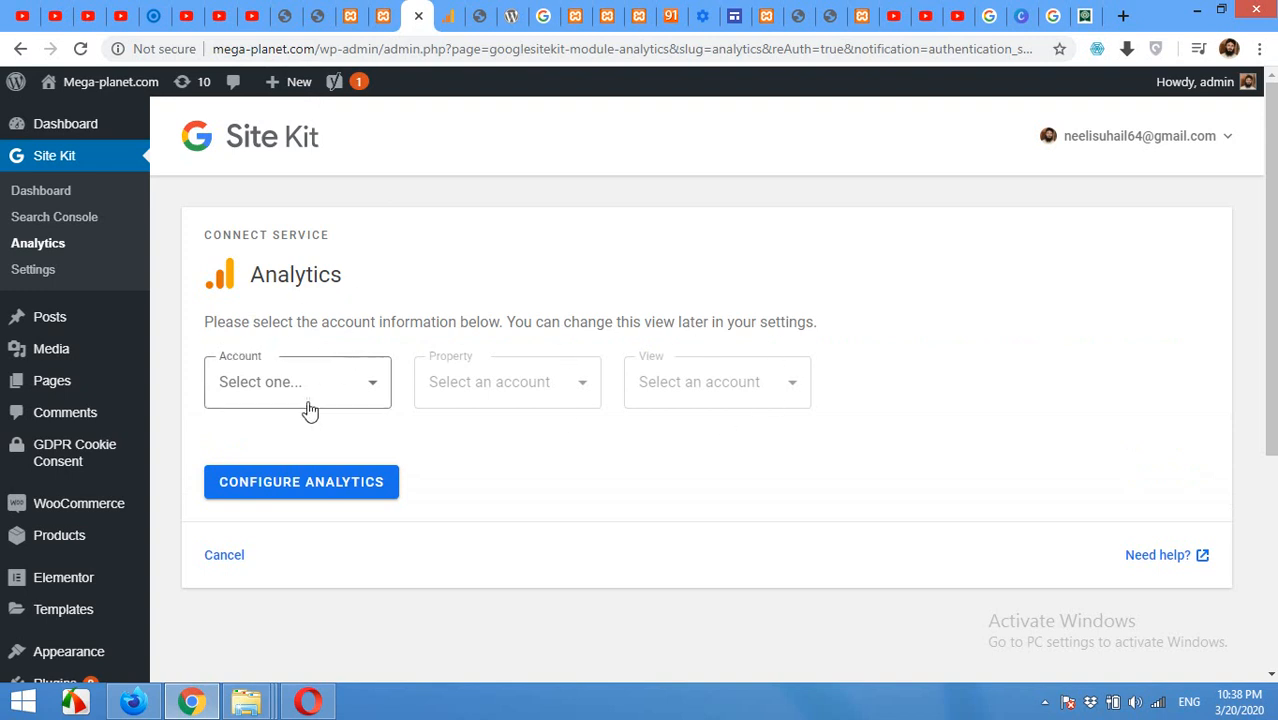
click(297, 381)
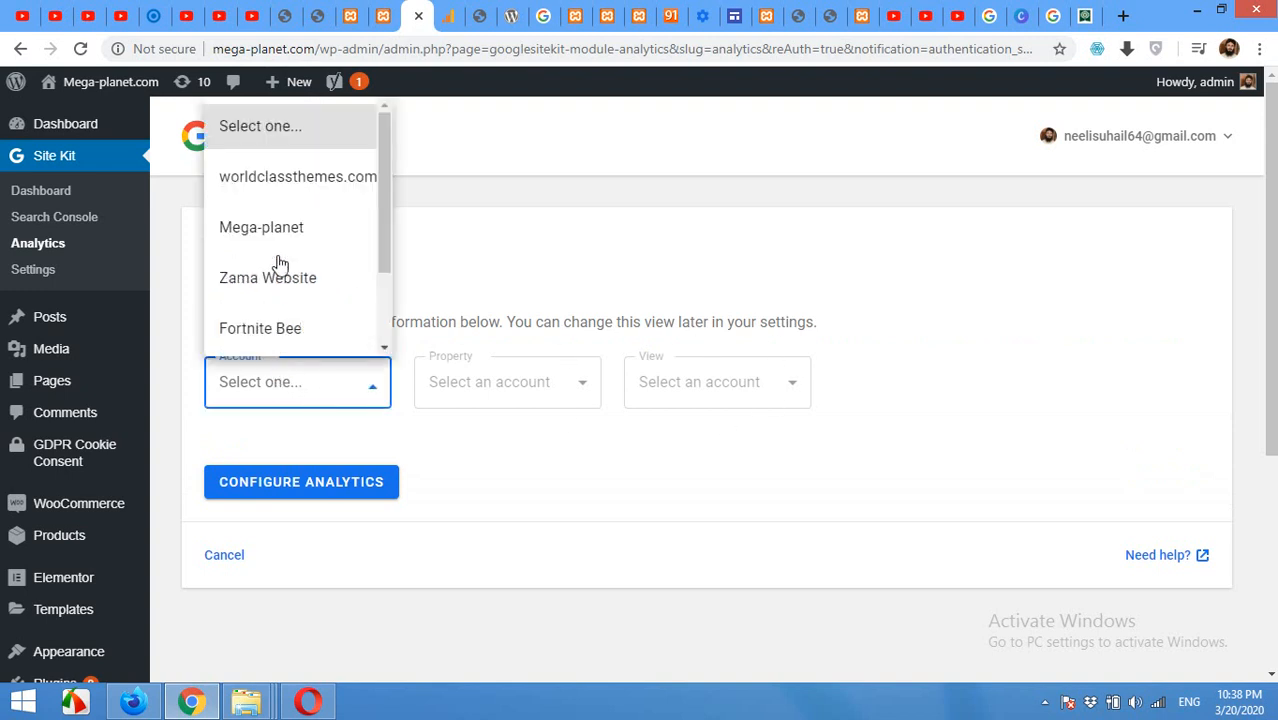
click(261, 227)
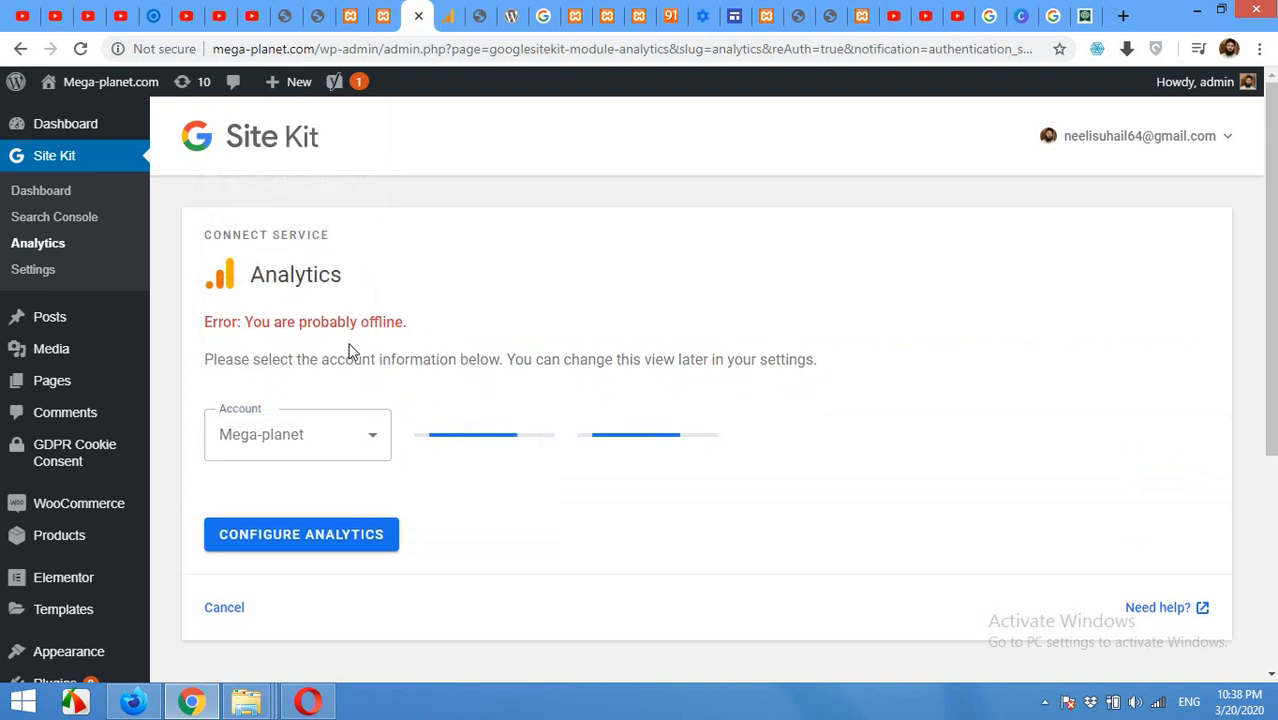
click(297, 434)
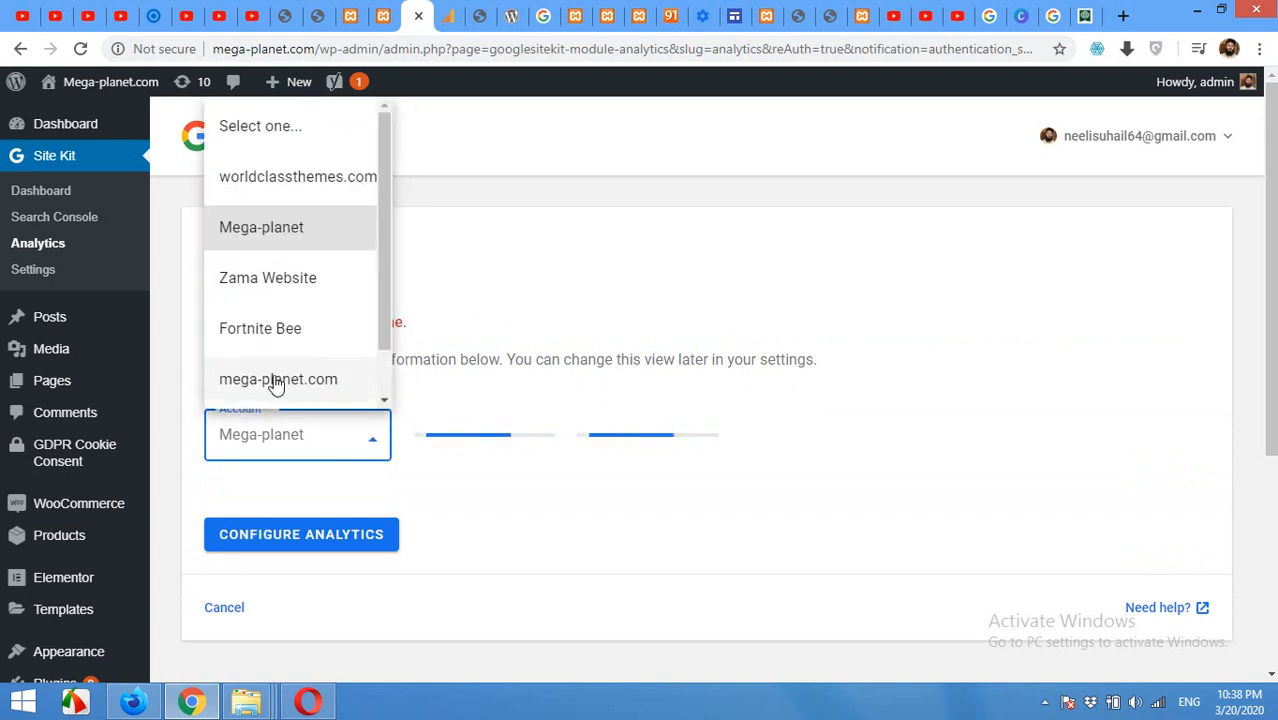
click(278, 379)
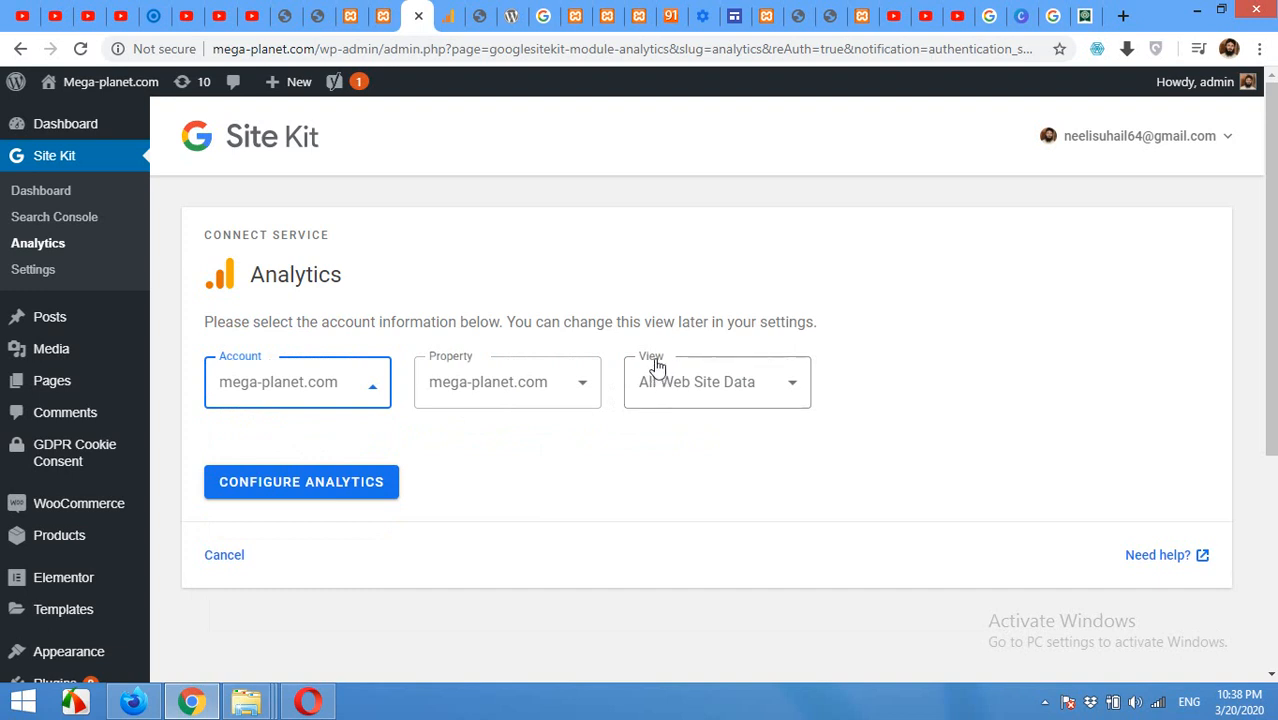
mouse_move(354, 500)
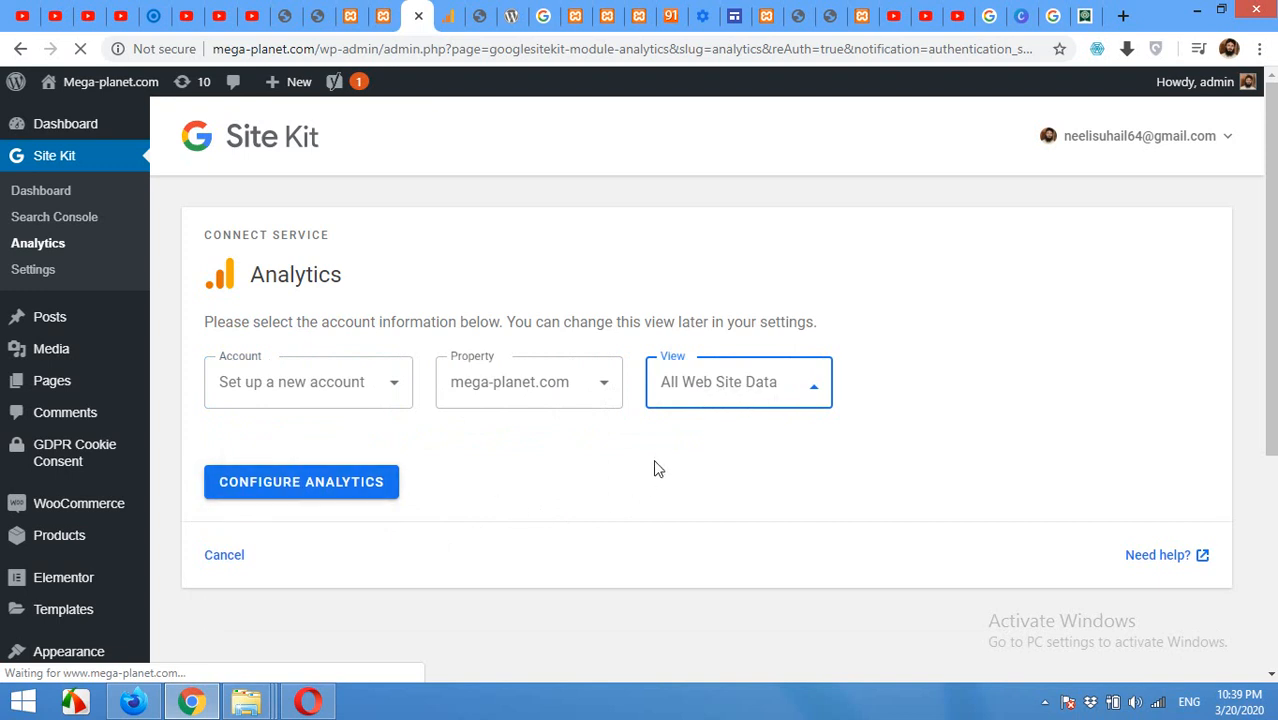
mouse_move(700, 402)
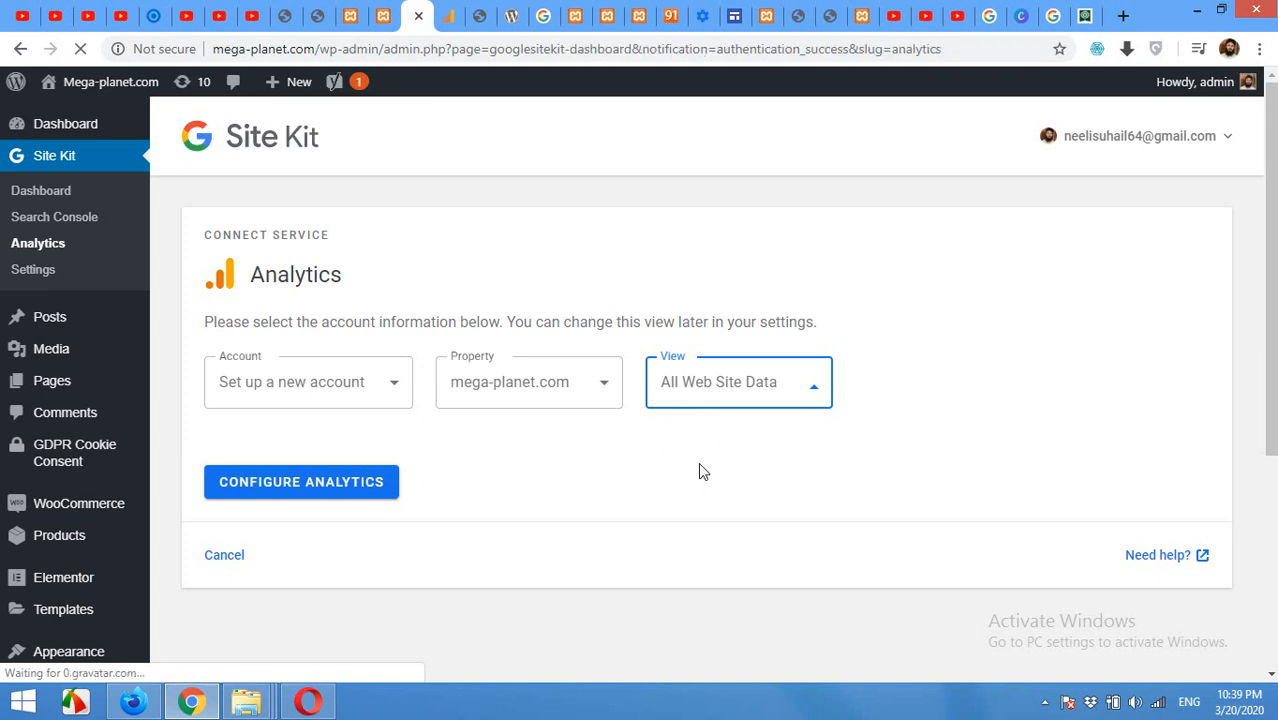
- Finish the Analytics configuration and scroll through the dashboard's Gathering Data panels
click(301, 481)
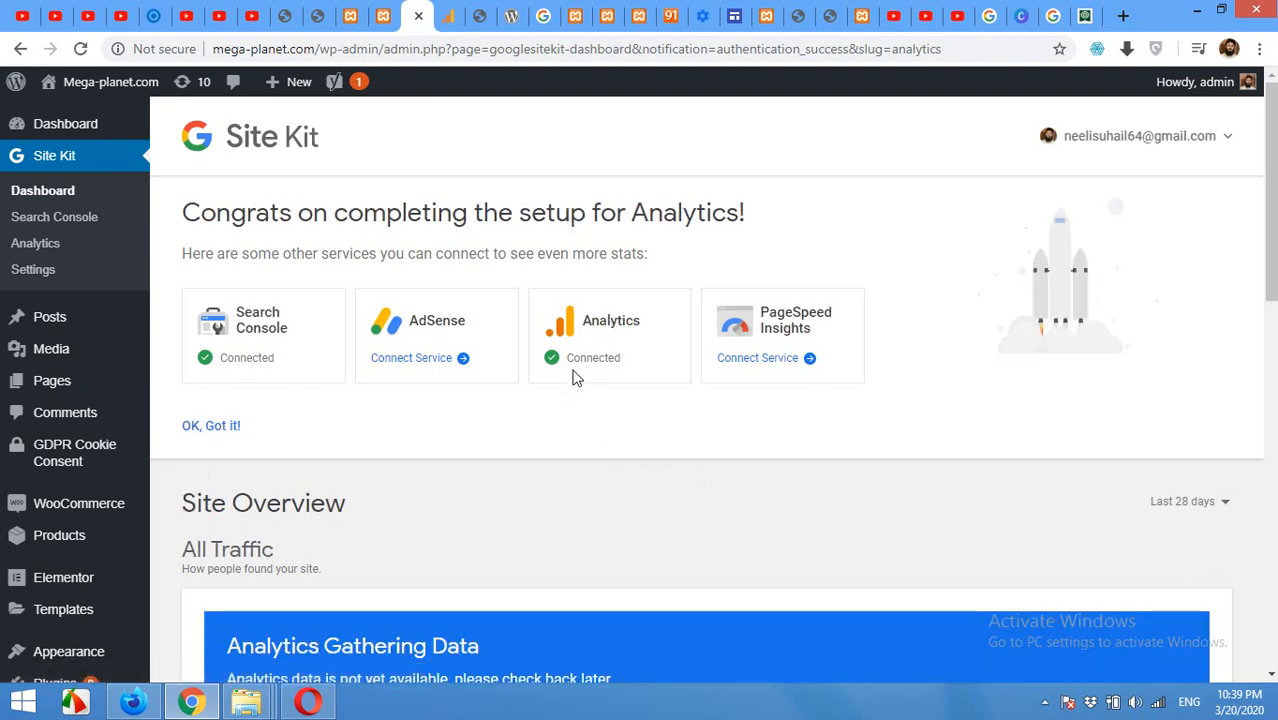
scroll(down, 3)
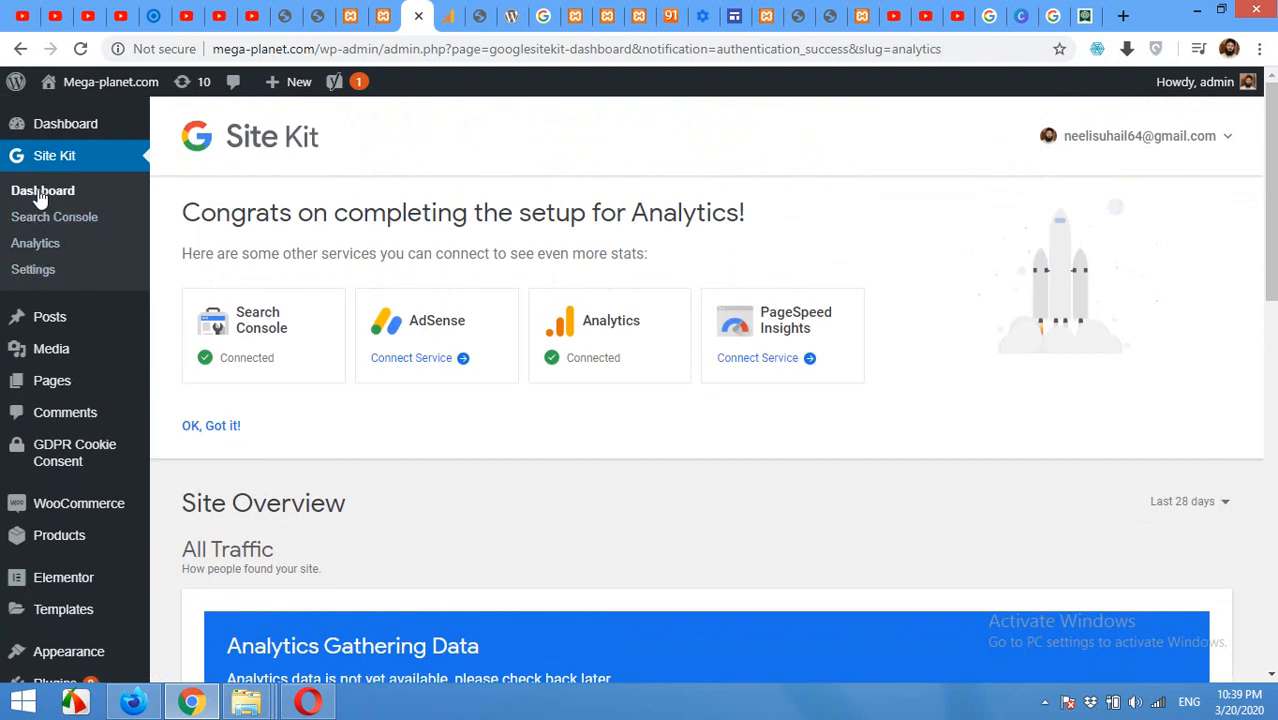
scroll(down, 3)
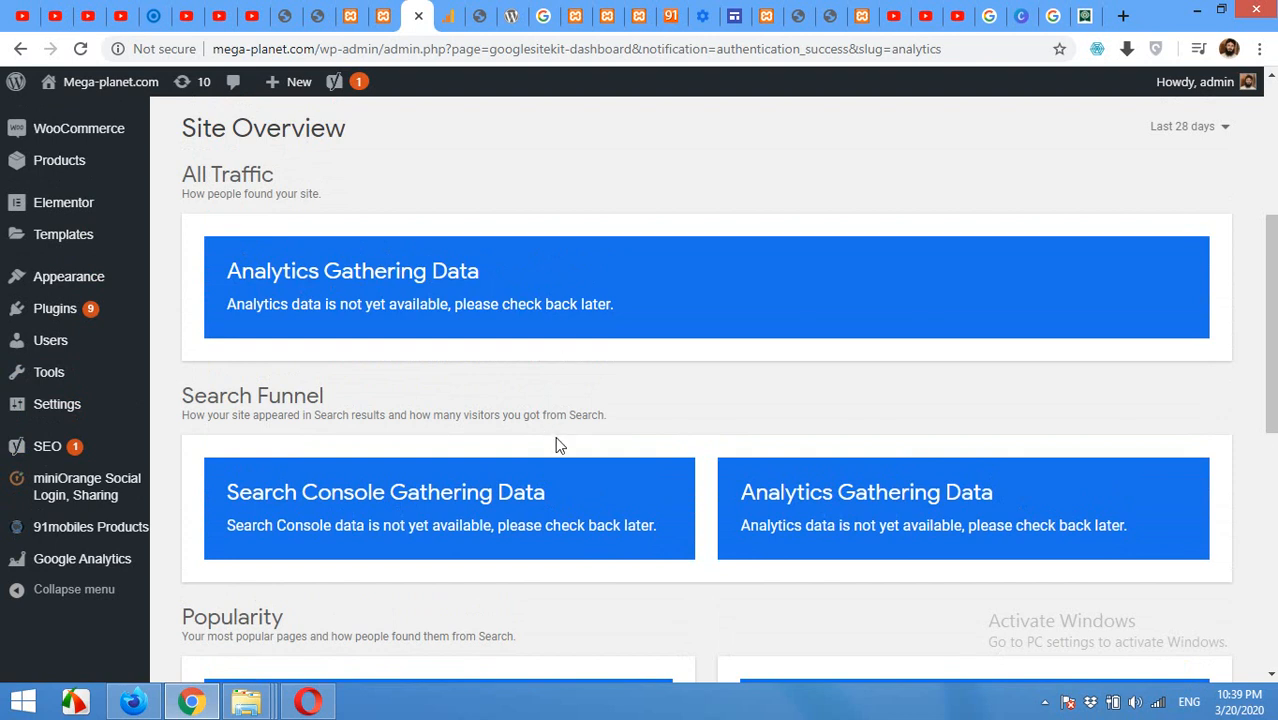
scroll(down, 3)
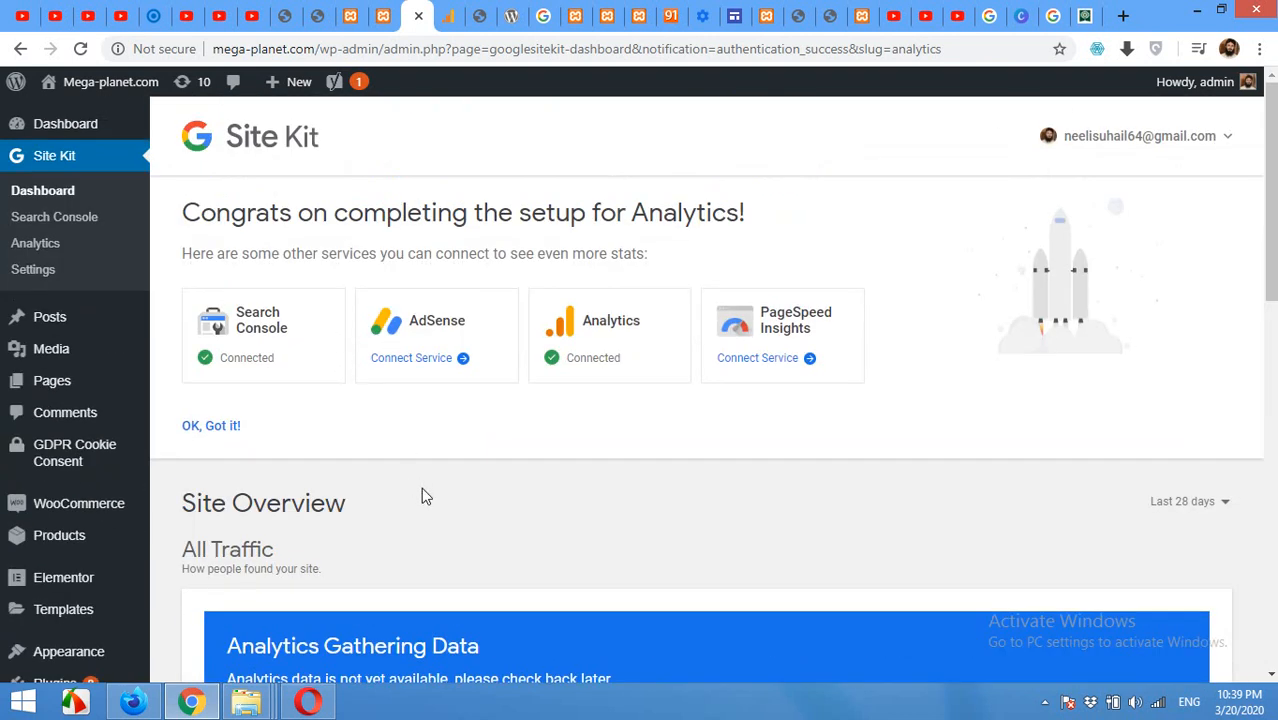
scroll(down, 3)
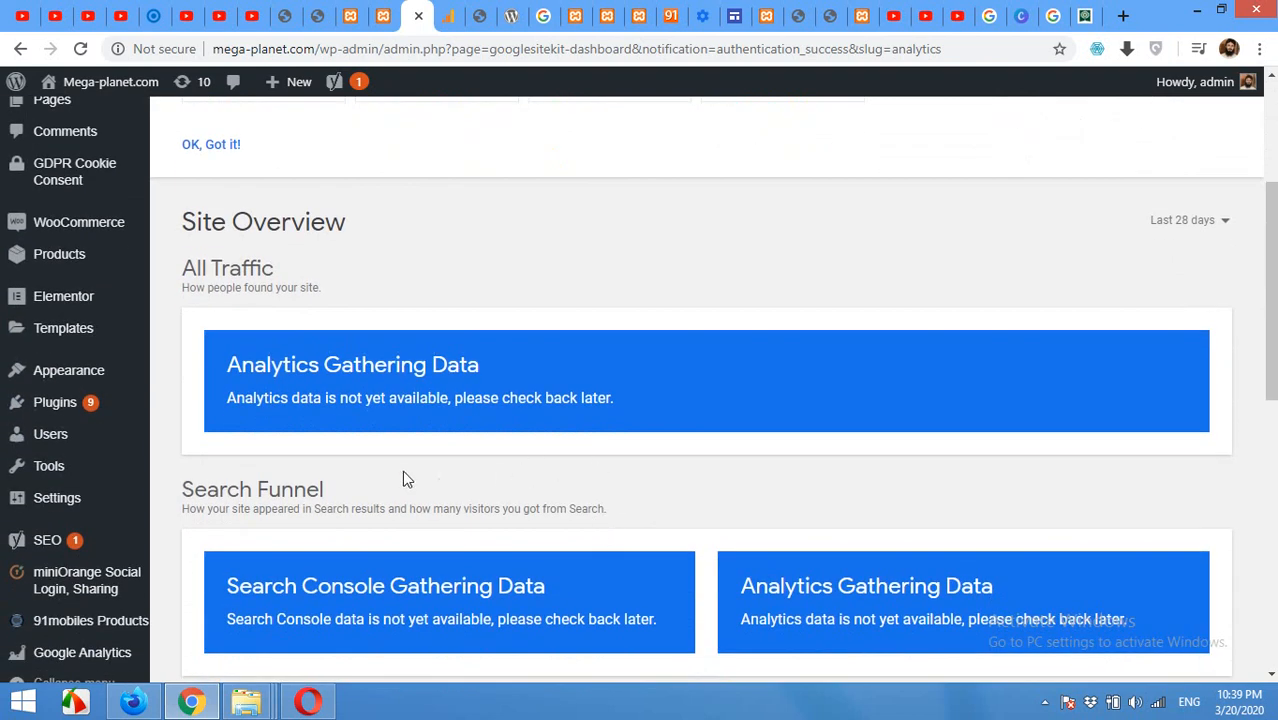
mouse_move(213, 399)
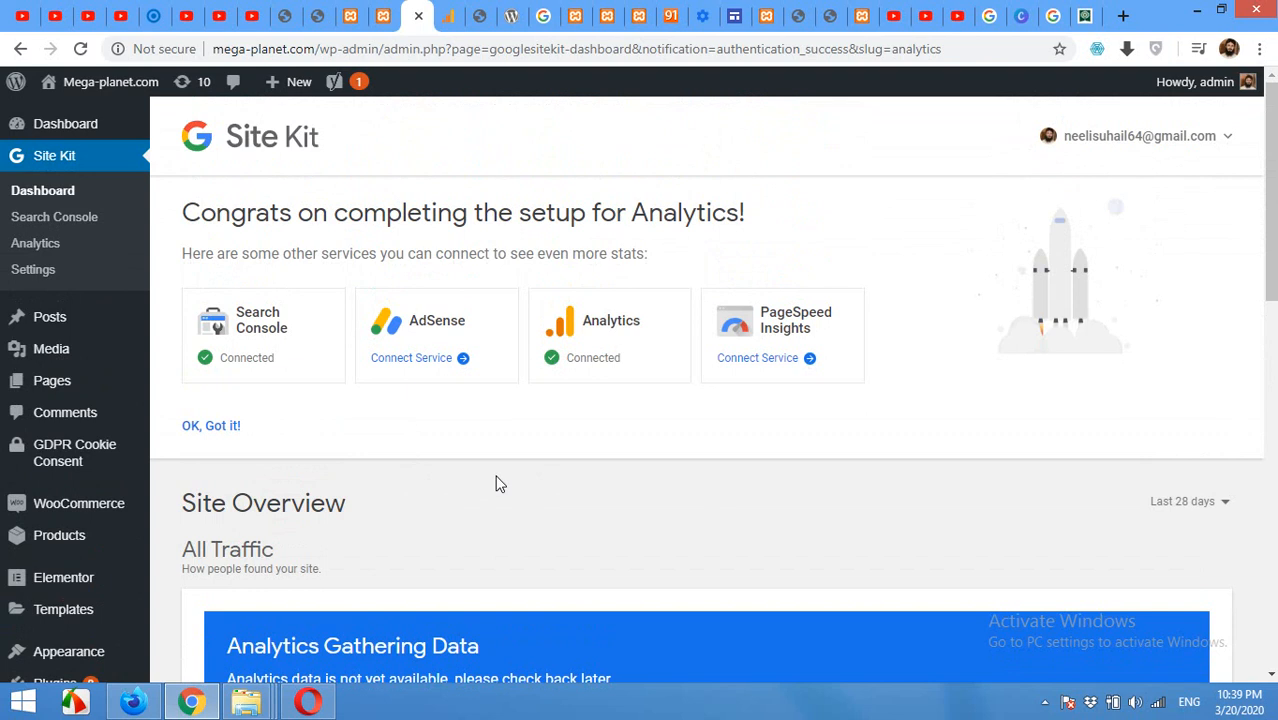
scroll(down, 3)
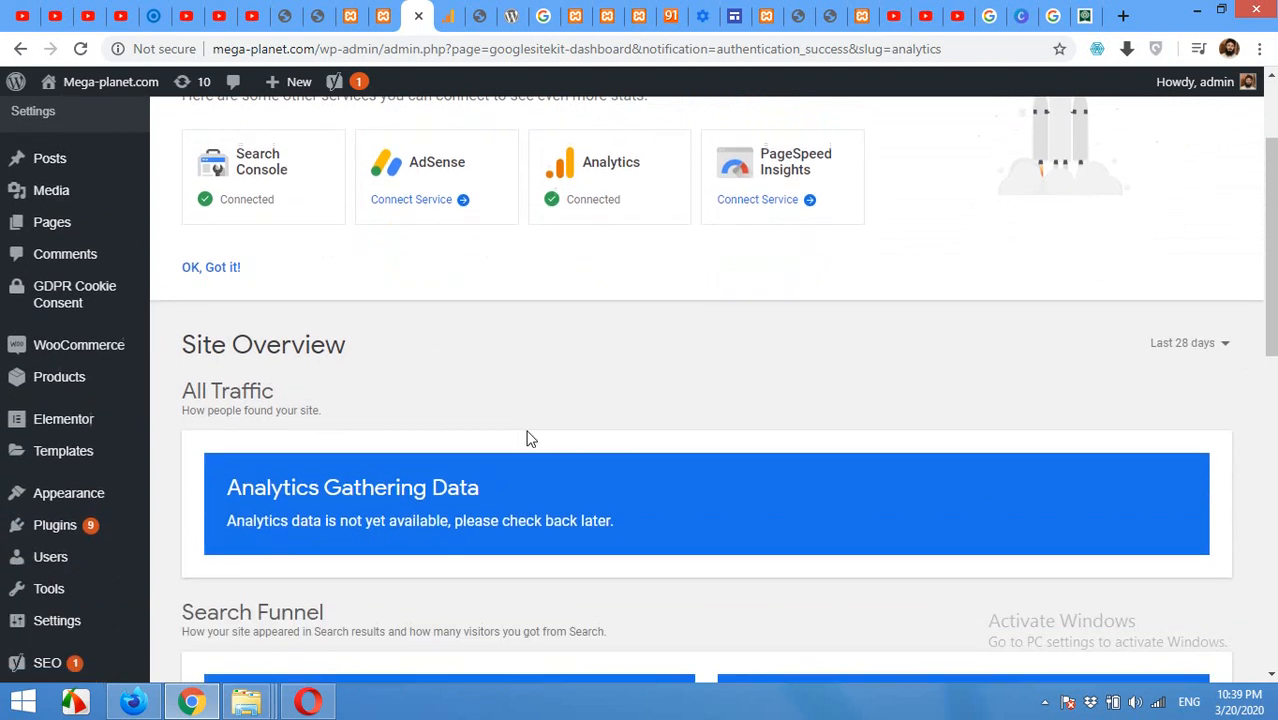
scroll(down, 3)
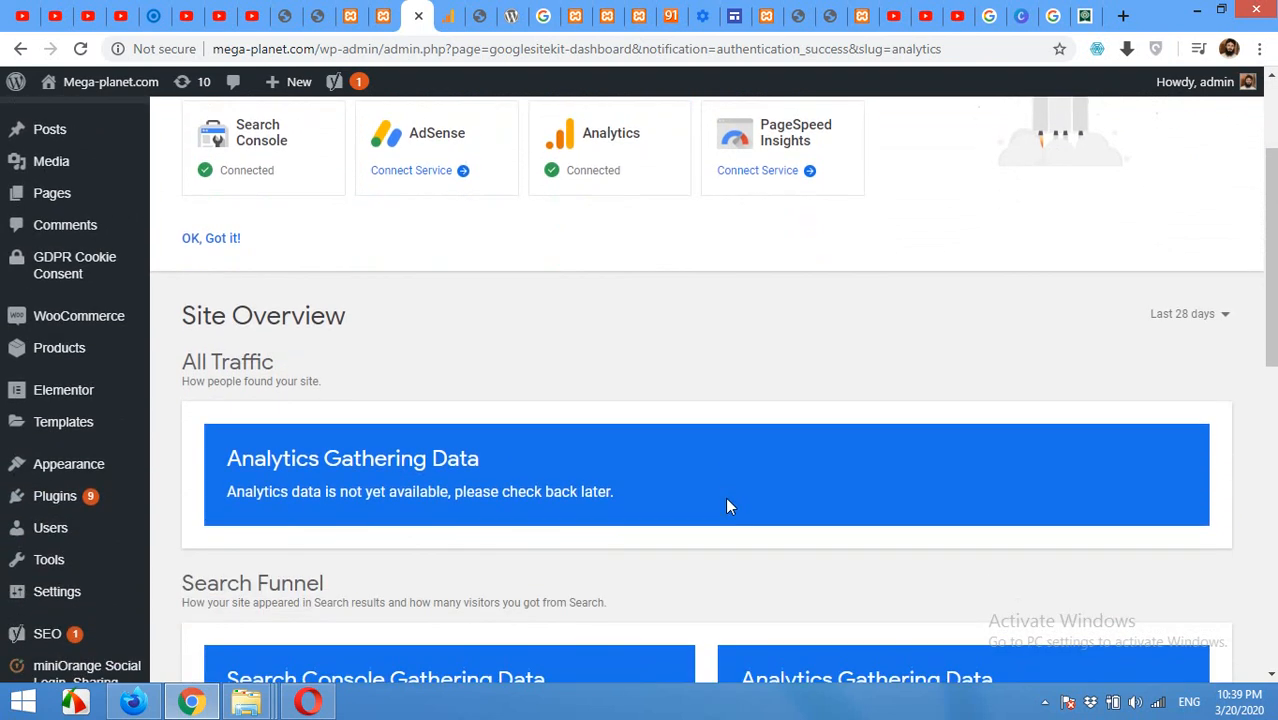
scroll(down, 3)
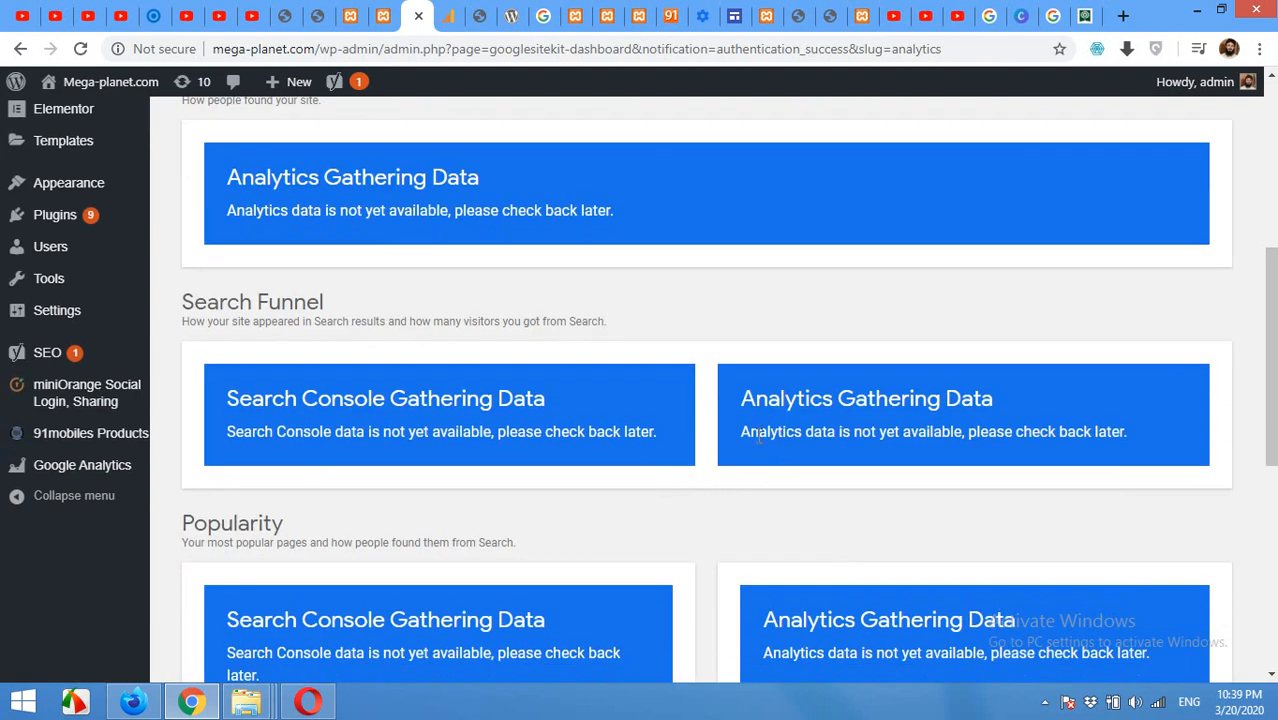
scroll(up, 3)
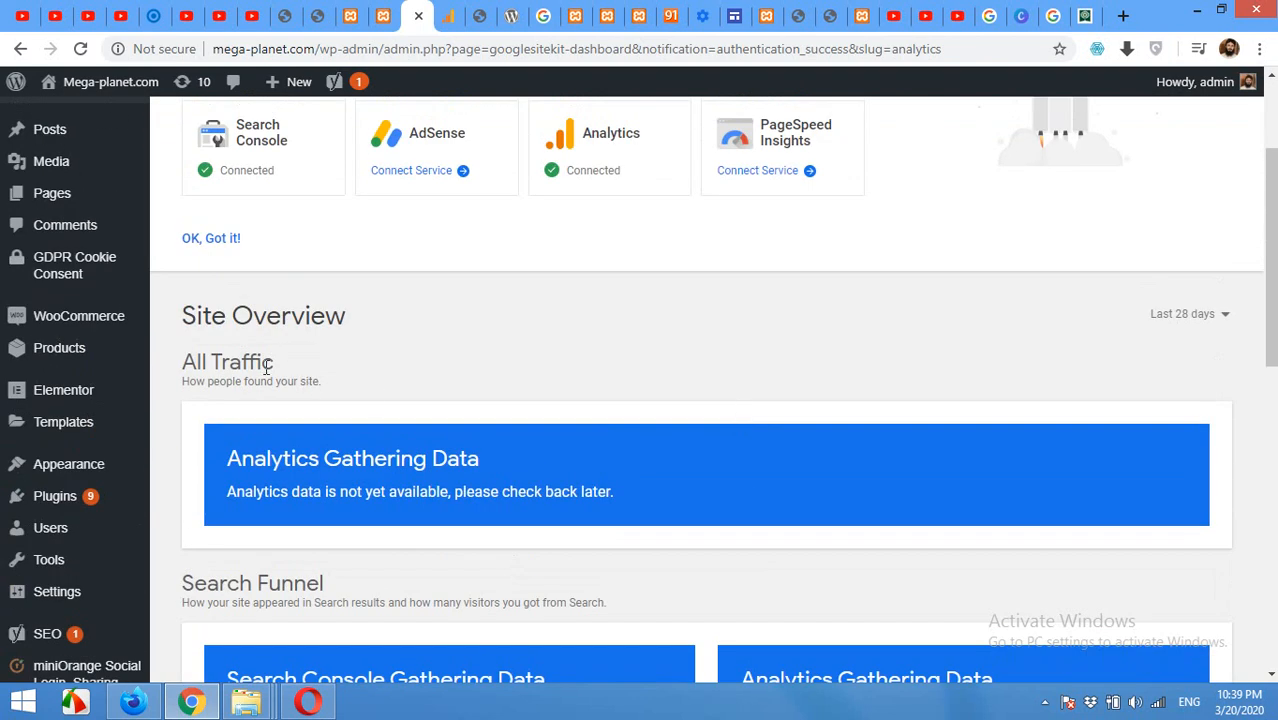
mouse_move(480, 90)
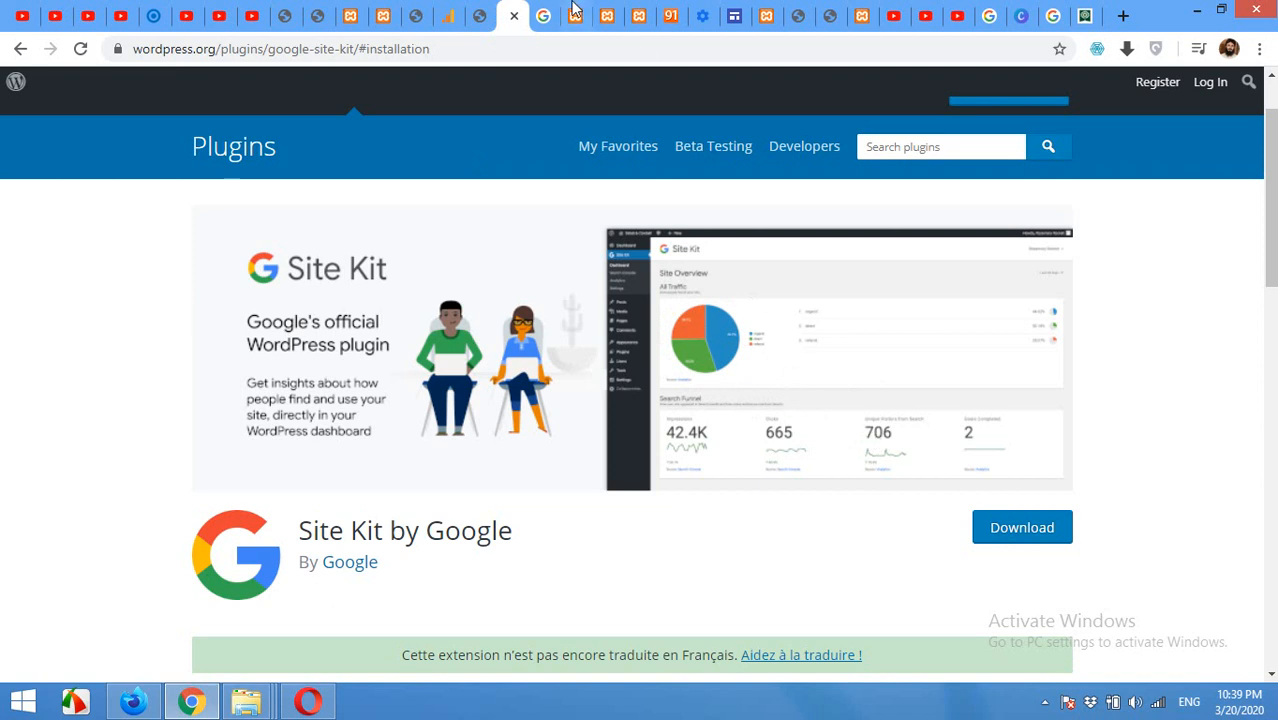
- Switch back to the Site Kit dashboard browser tab
click(416, 16)
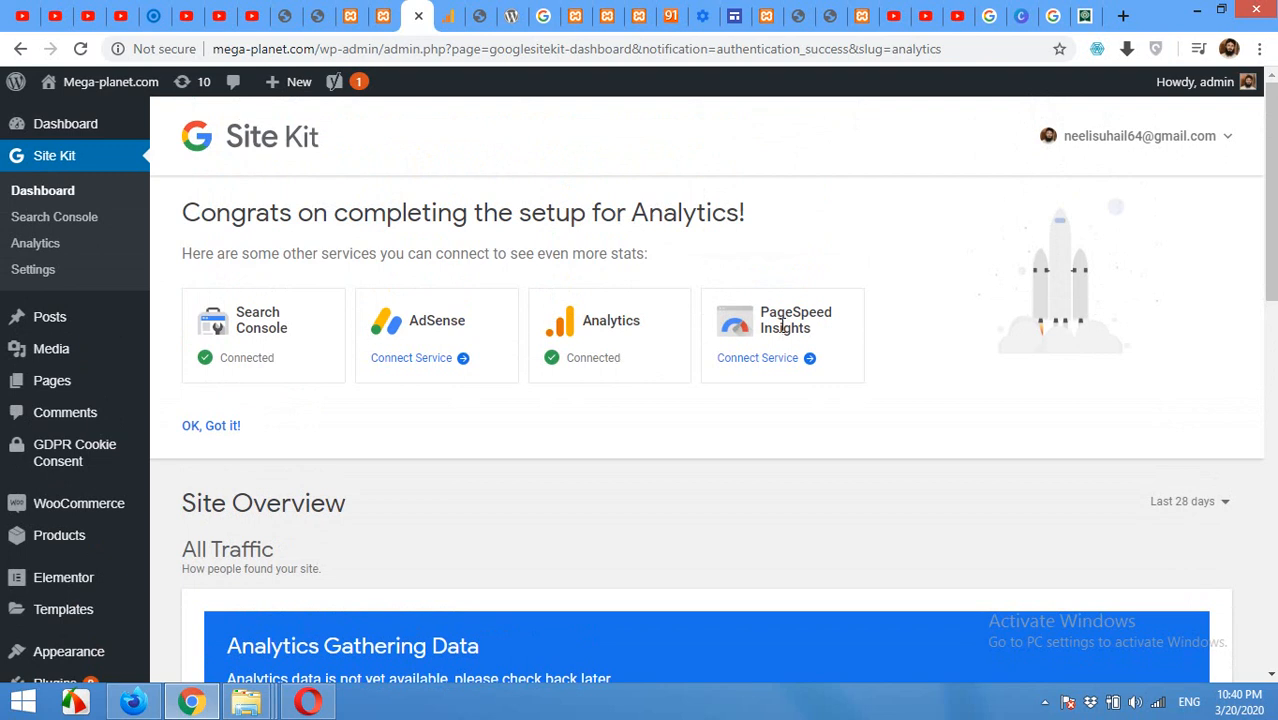
mouse_move(693, 414)
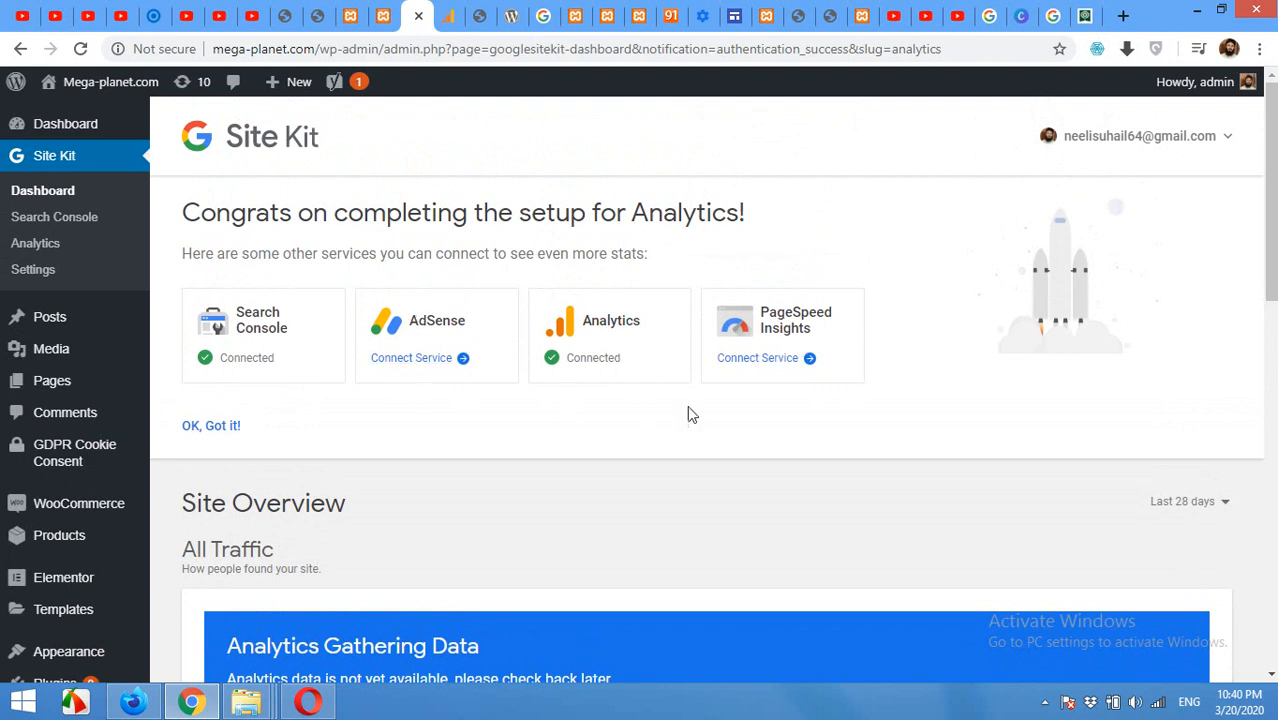
mouse_move(310, 367)
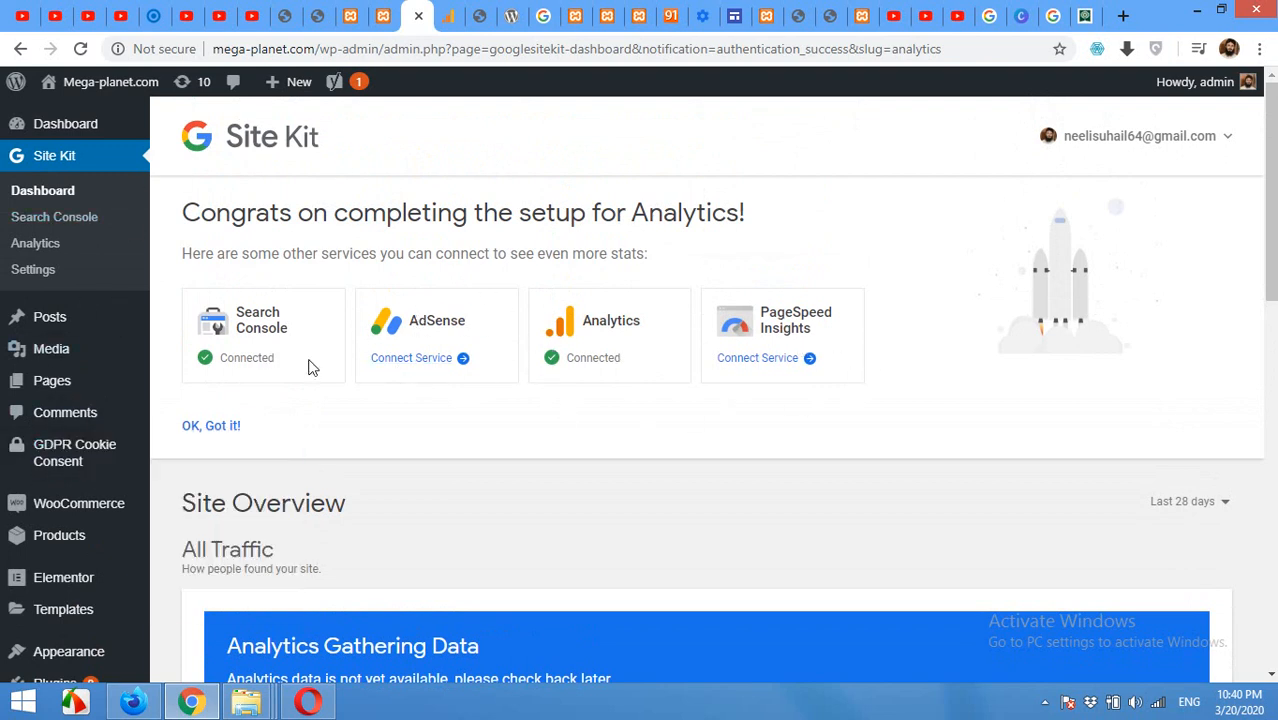
mouse_move(250, 163)
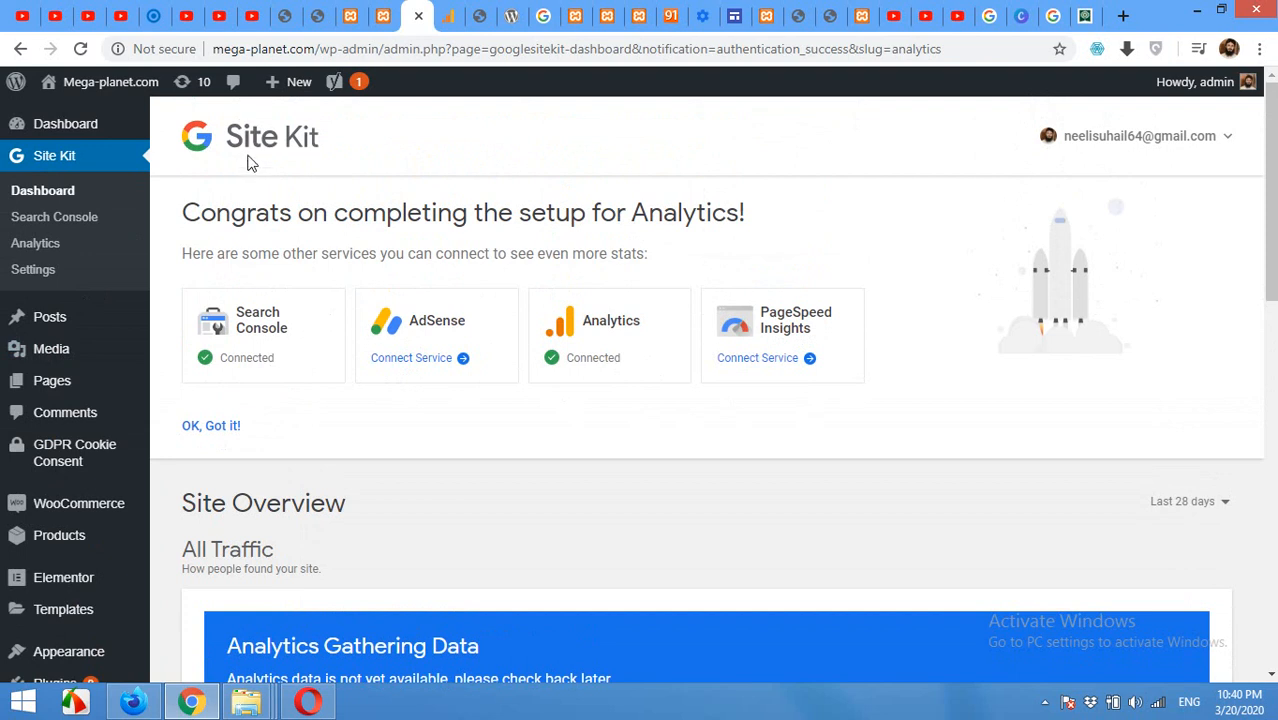
mouse_move(310, 170)
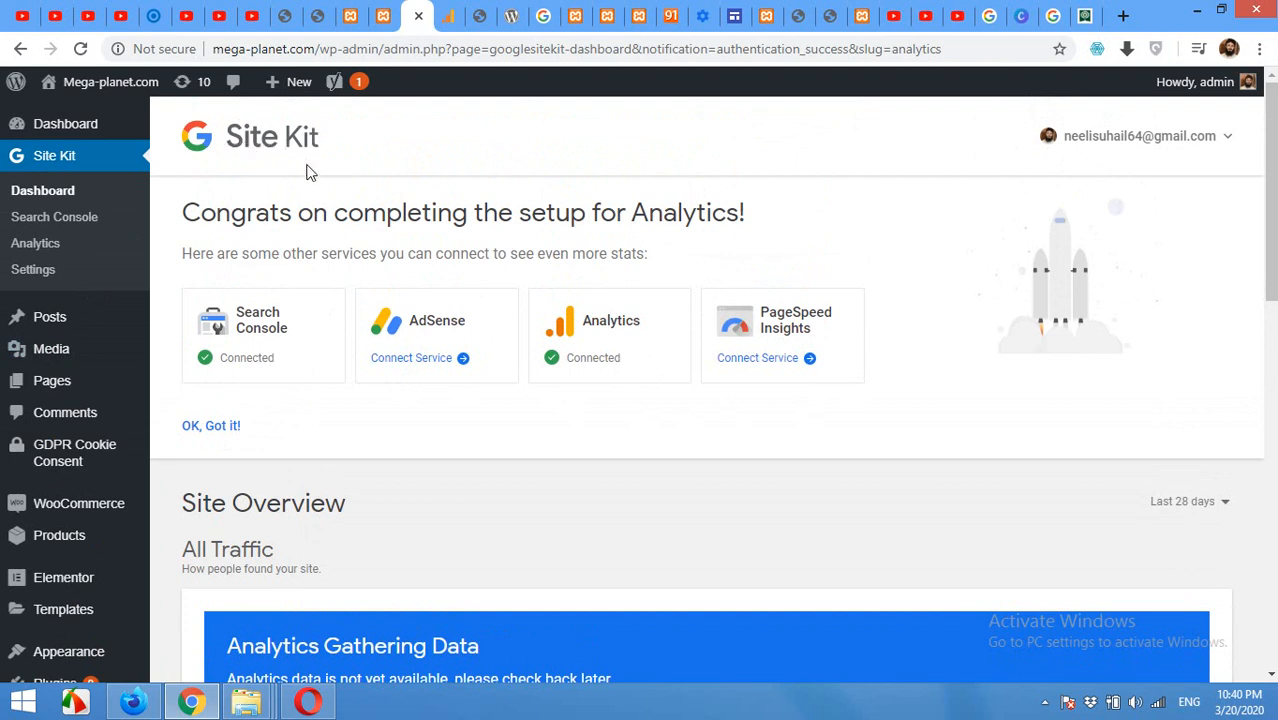
mouse_move(563, 450)
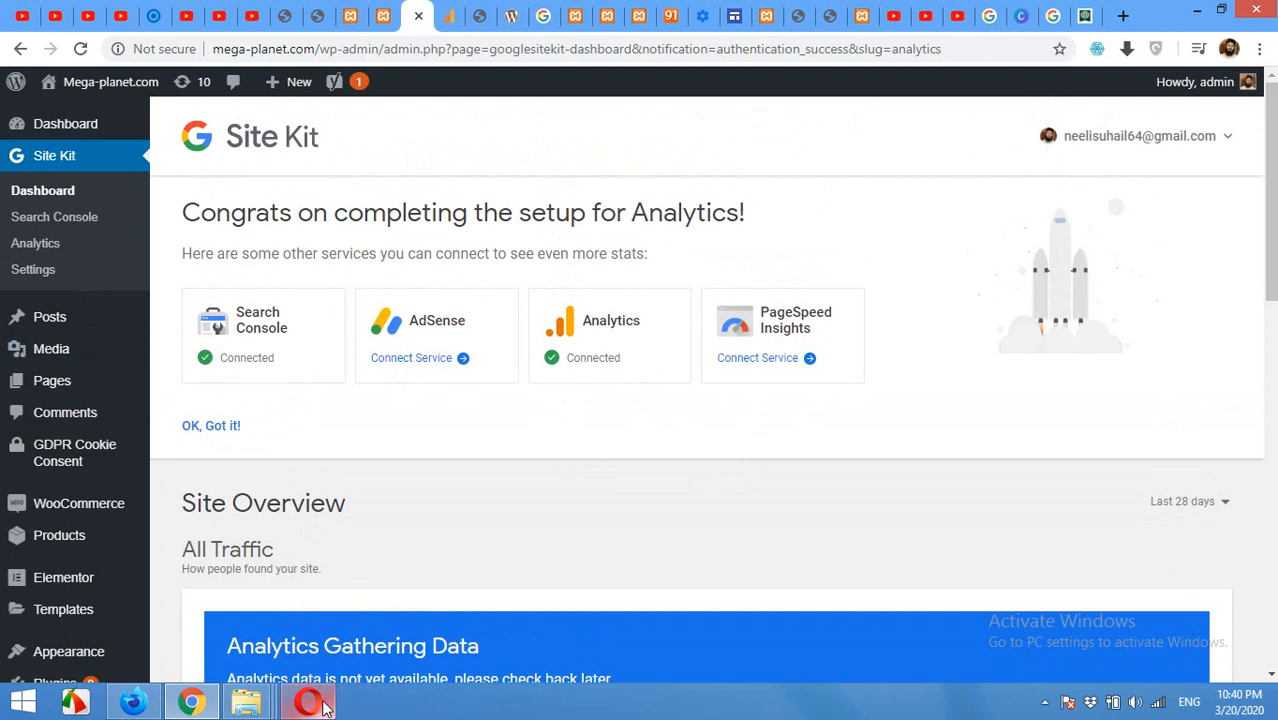
- In Opera's YouTube video, subscribe to Wordpress Tutorials and show the bell notification options
click(308, 700)
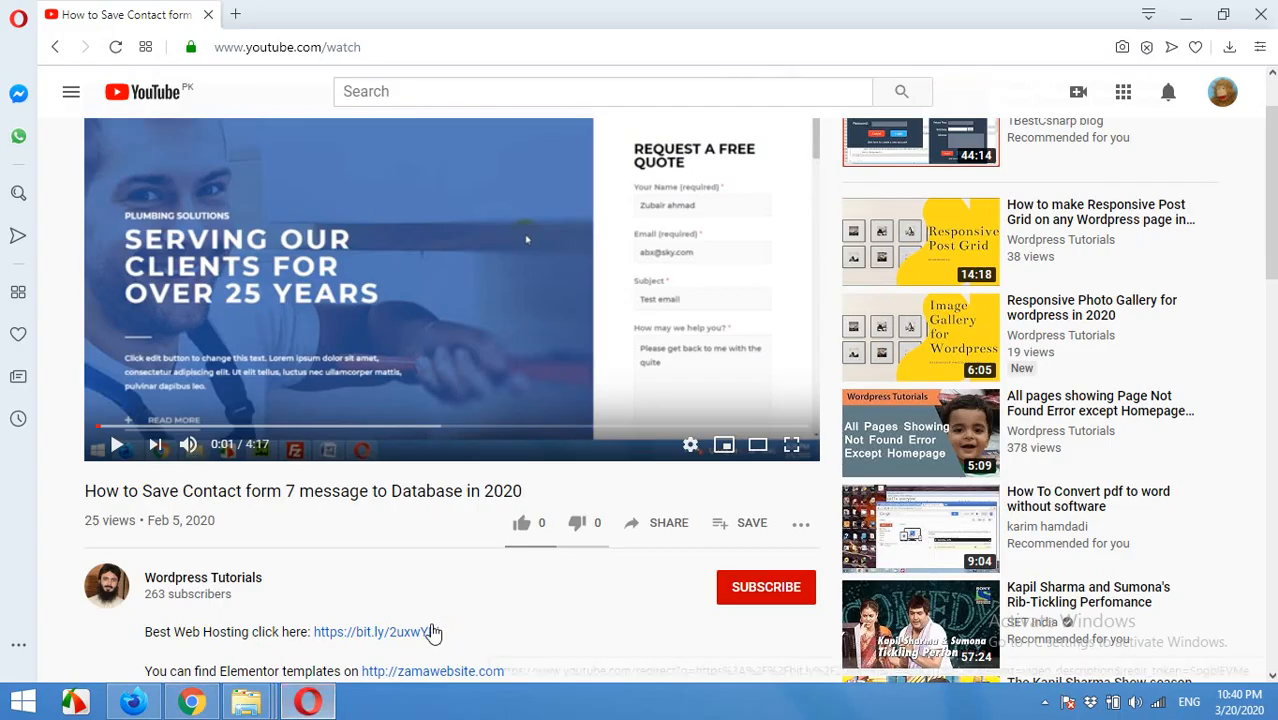
scroll(down, 3)
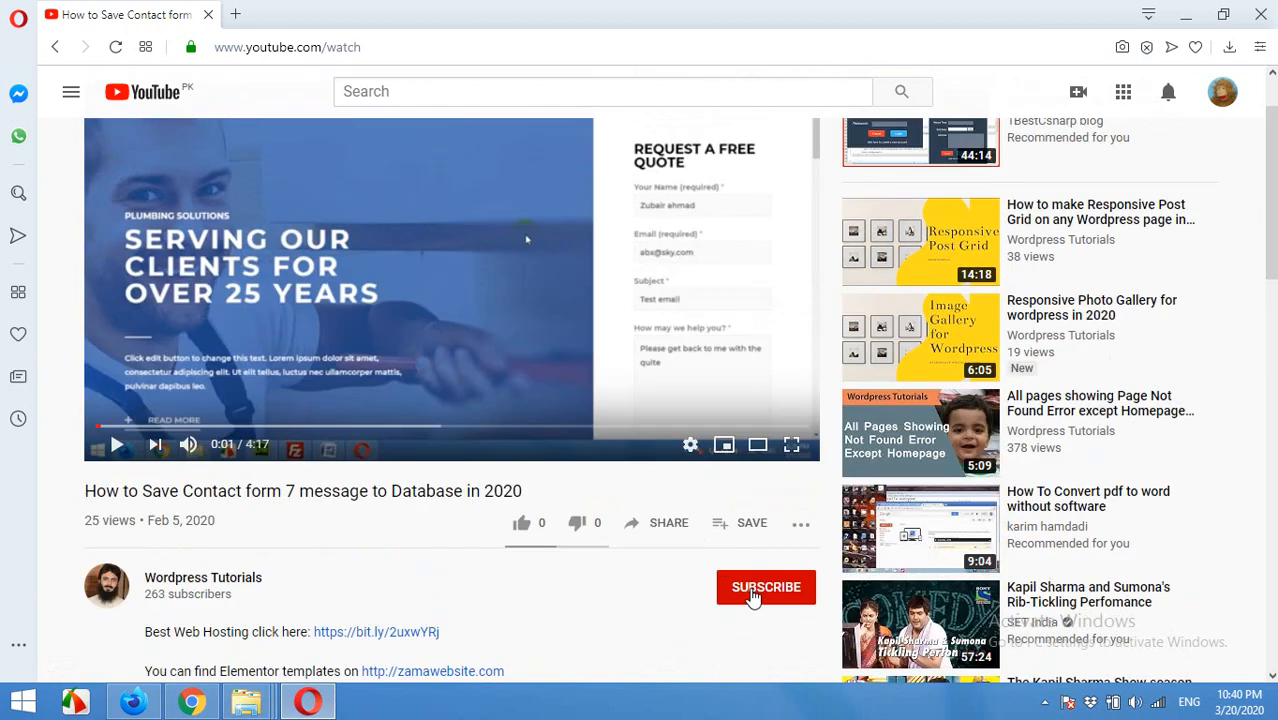
click(766, 587)
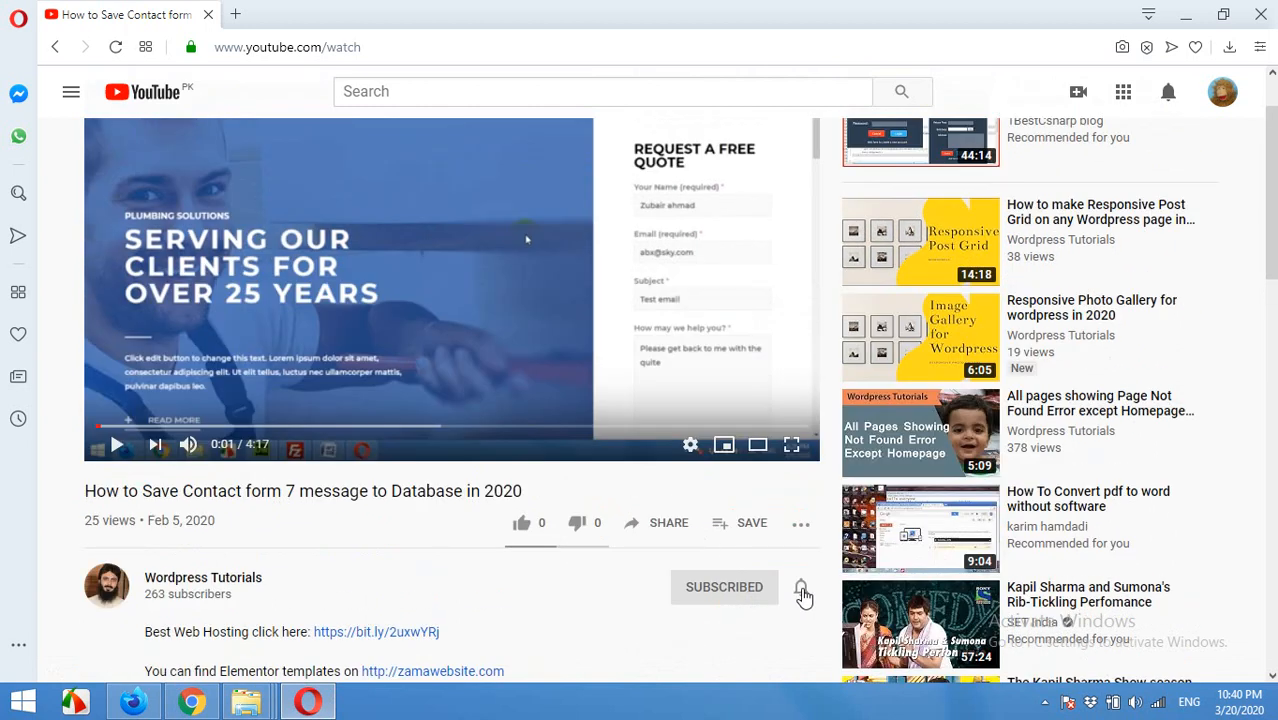
click(802, 594)
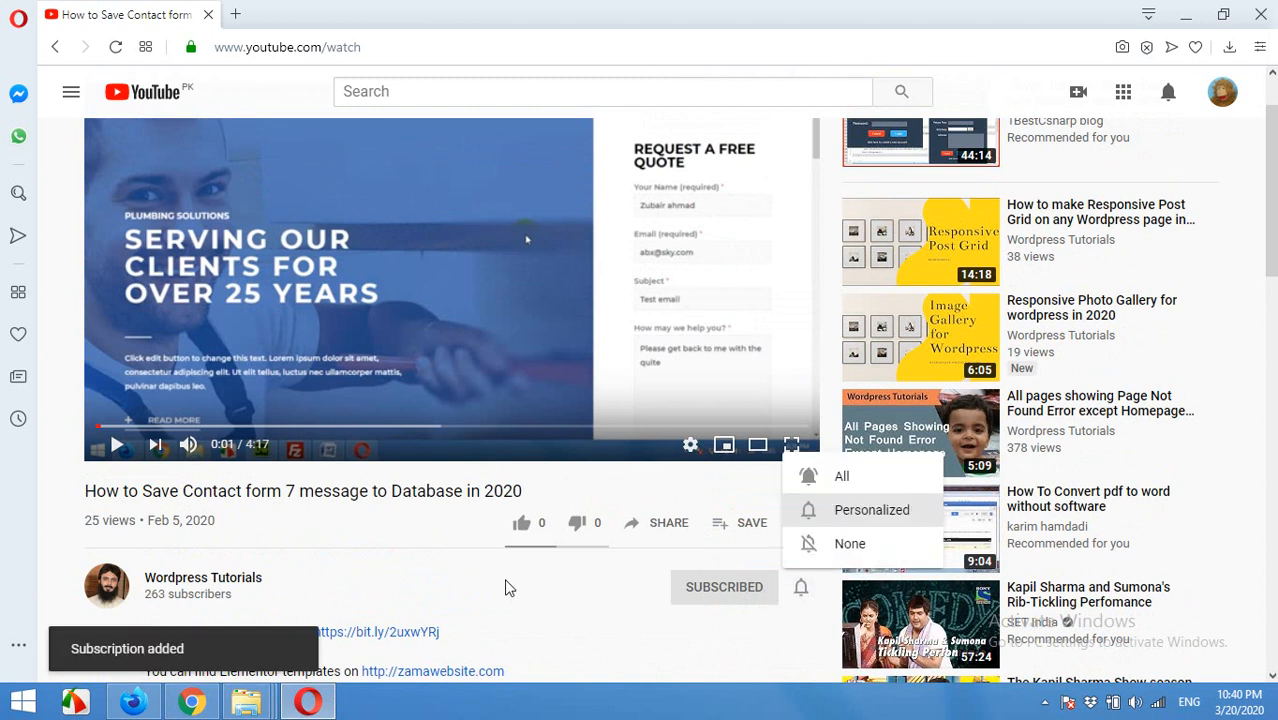
mouse_move(500, 585)
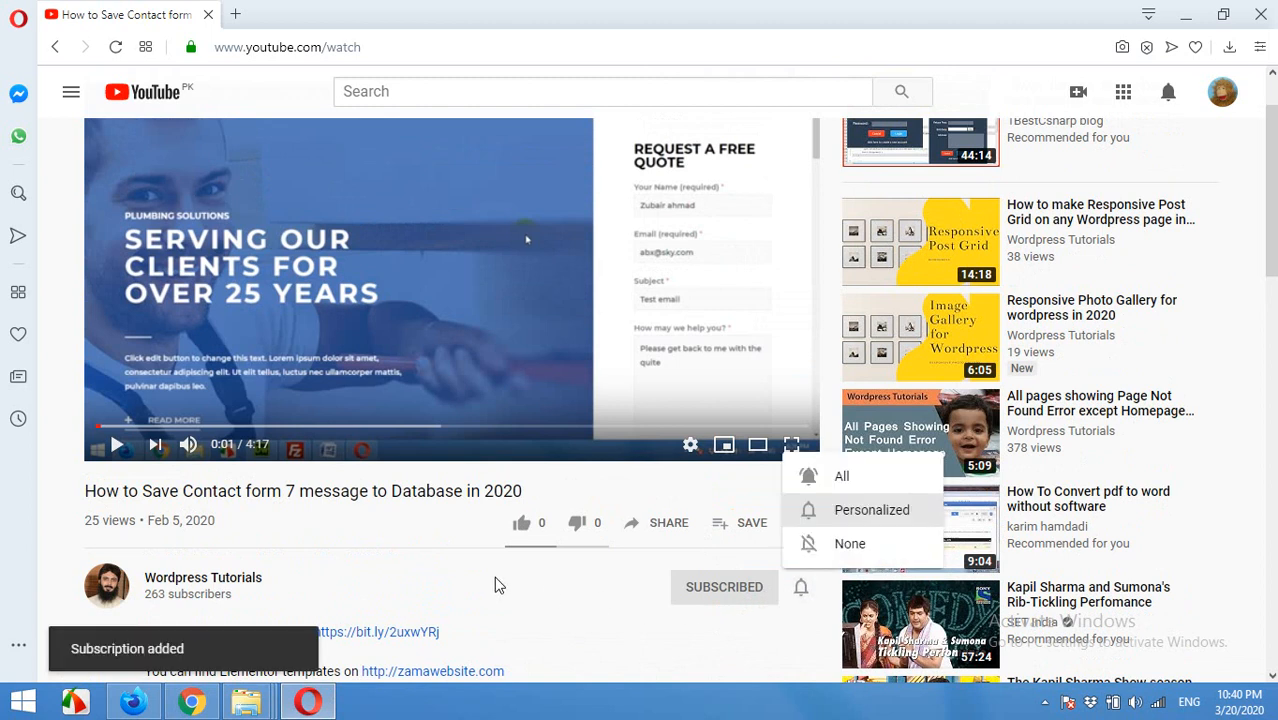